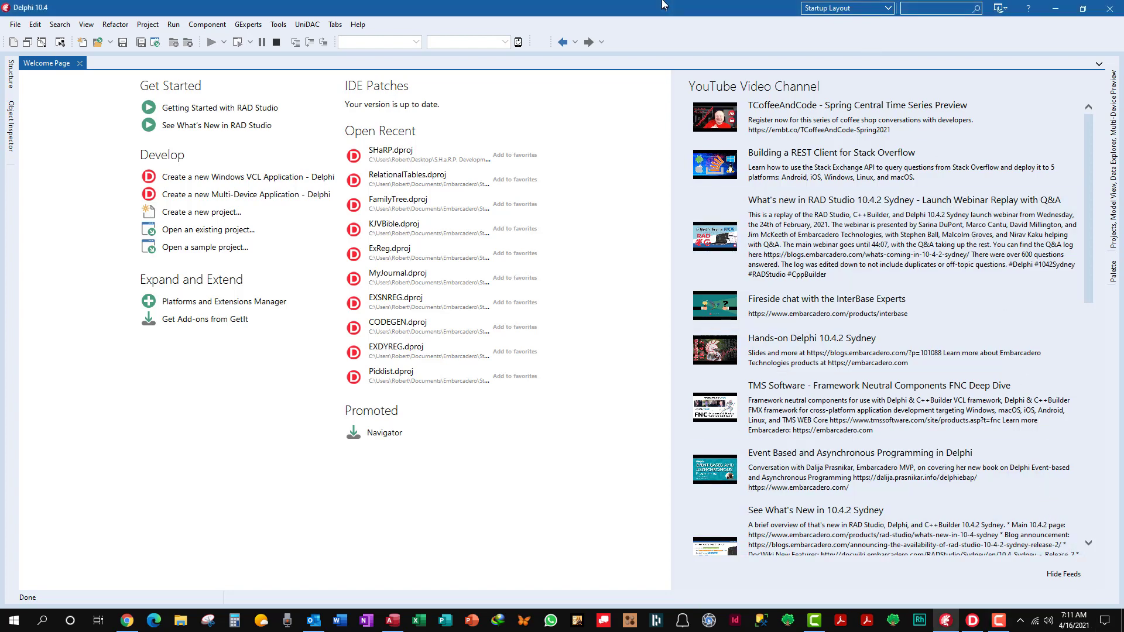
{"action": "mouse_move", "coordinate": [643, 125]}
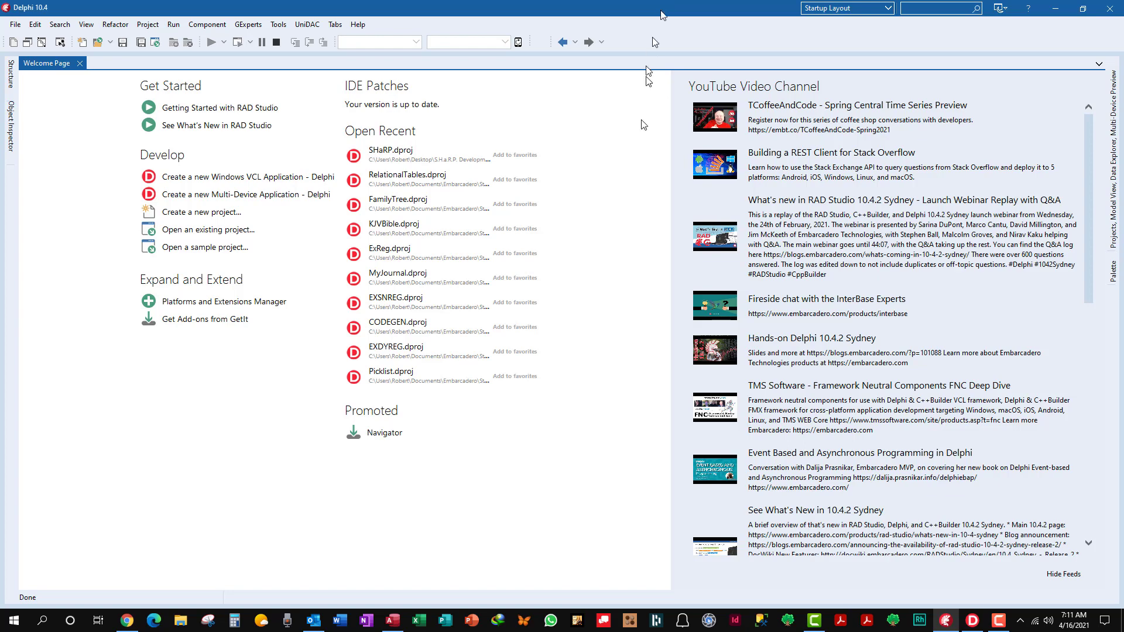
{"action": "mouse_move", "coordinate": [392, 621]}
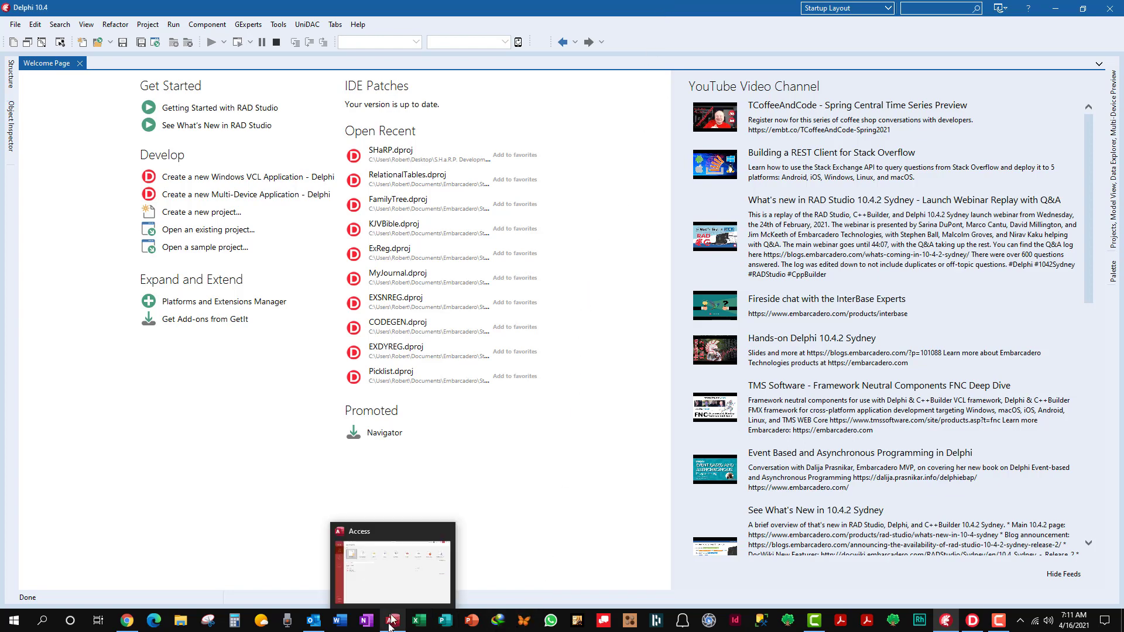
Bring the SHaRP Access database window to the front from the taskbar.
{"action": "left_click", "coordinate": [391, 621]}
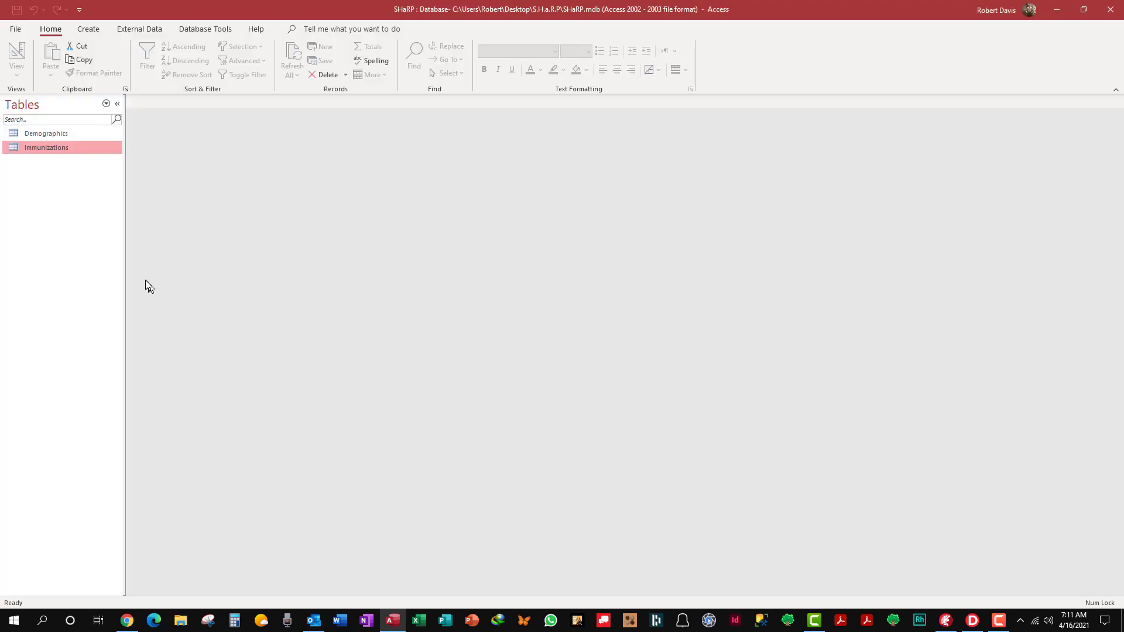
{"action": "mouse_move", "coordinate": [221, 149]}
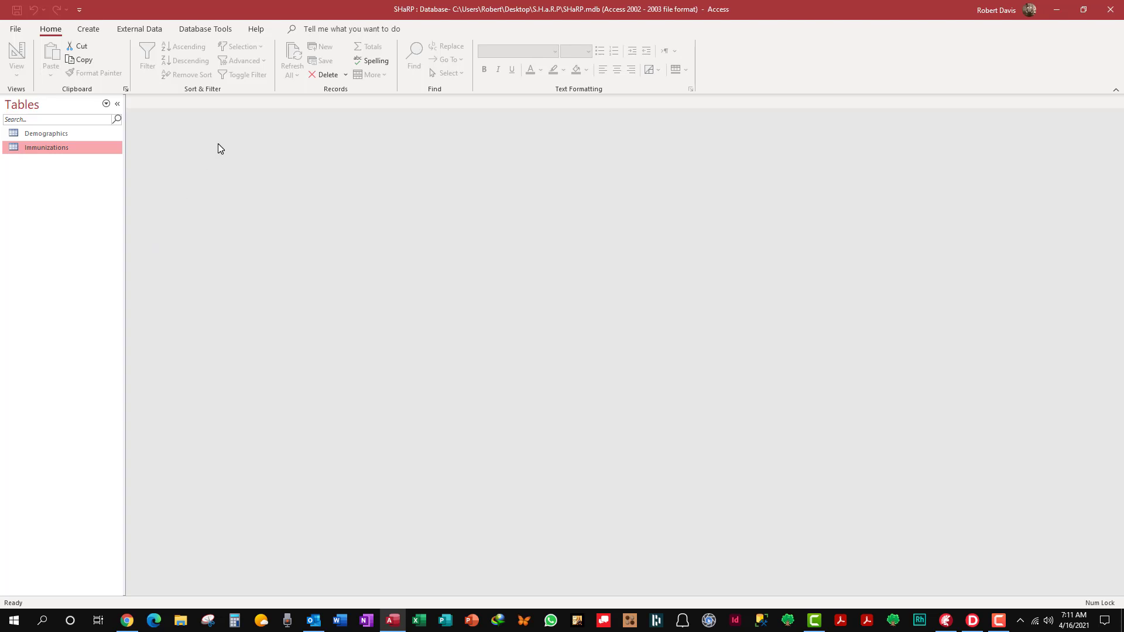
{"action": "mouse_move", "coordinate": [224, 134]}
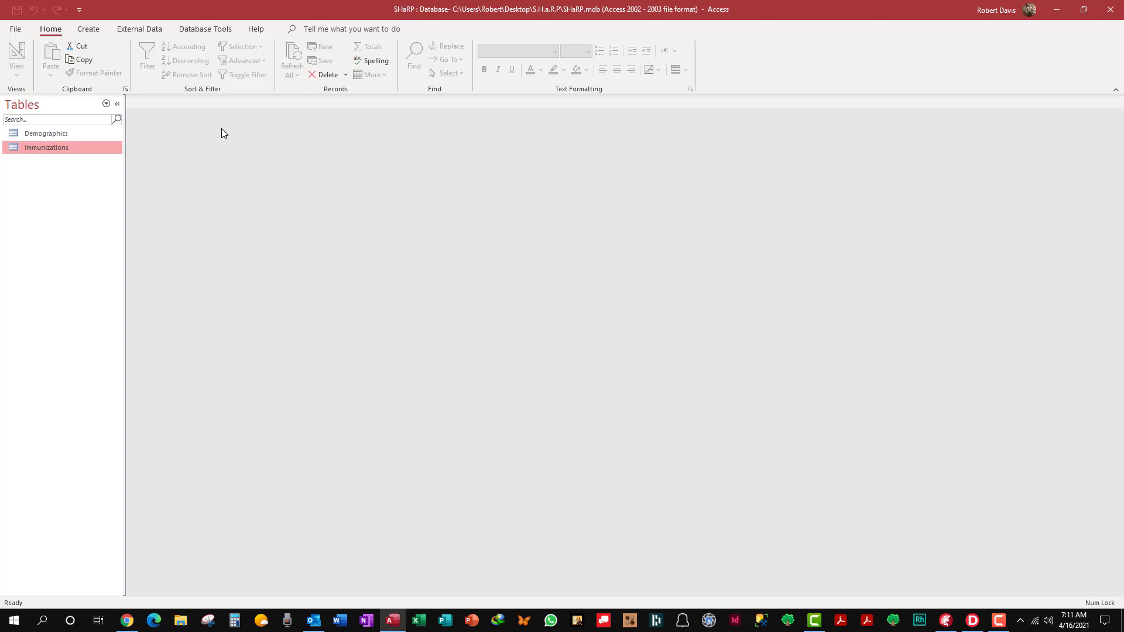
{"action": "mouse_move", "coordinate": [183, 133]}
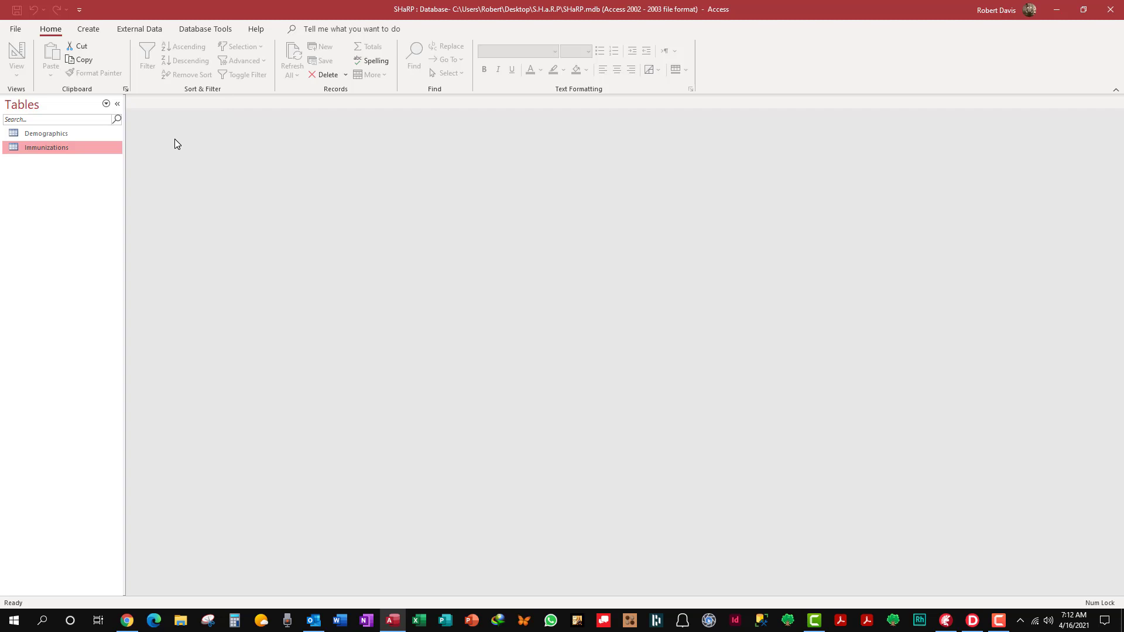
{"action": "mouse_move", "coordinate": [177, 155]}
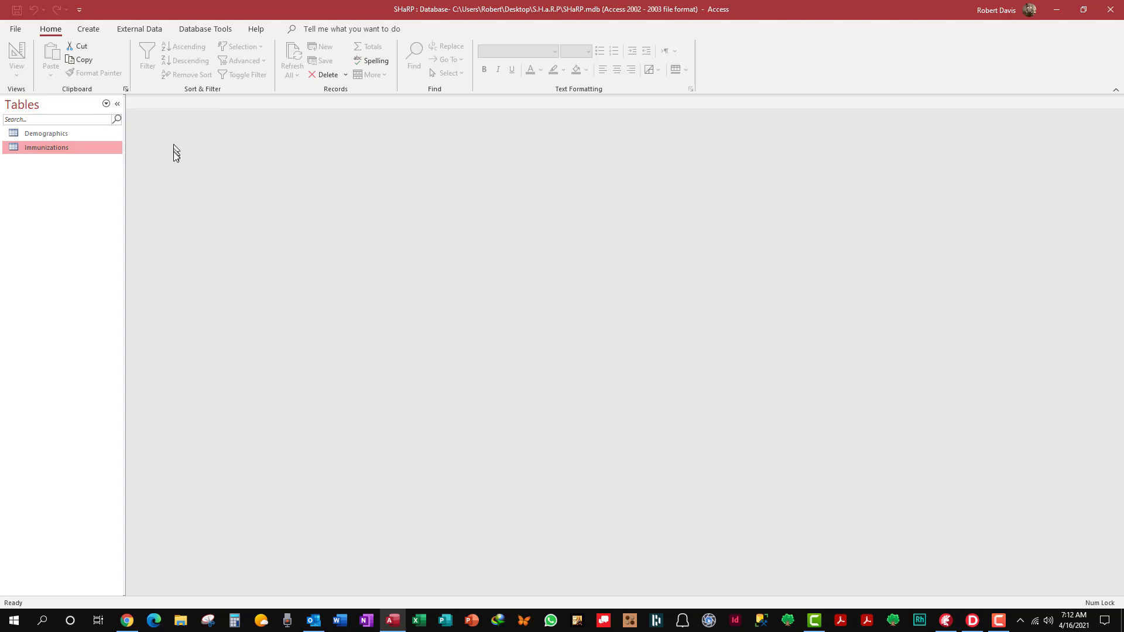
{"action": "mouse_move", "coordinate": [101, 147]}
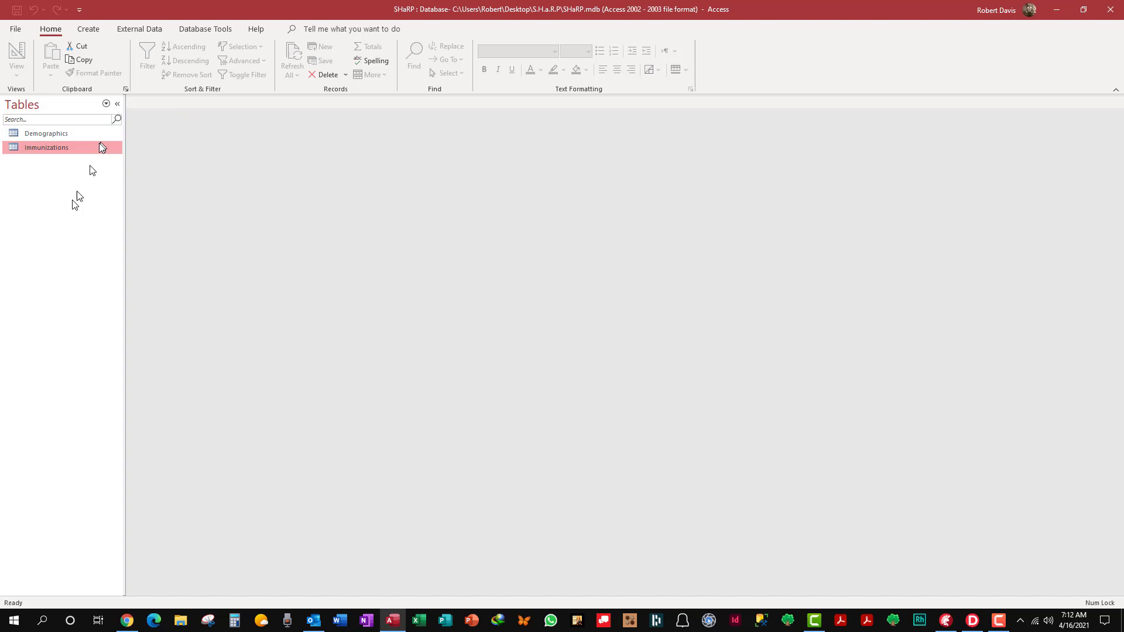
{"action": "mouse_move", "coordinate": [77, 133]}
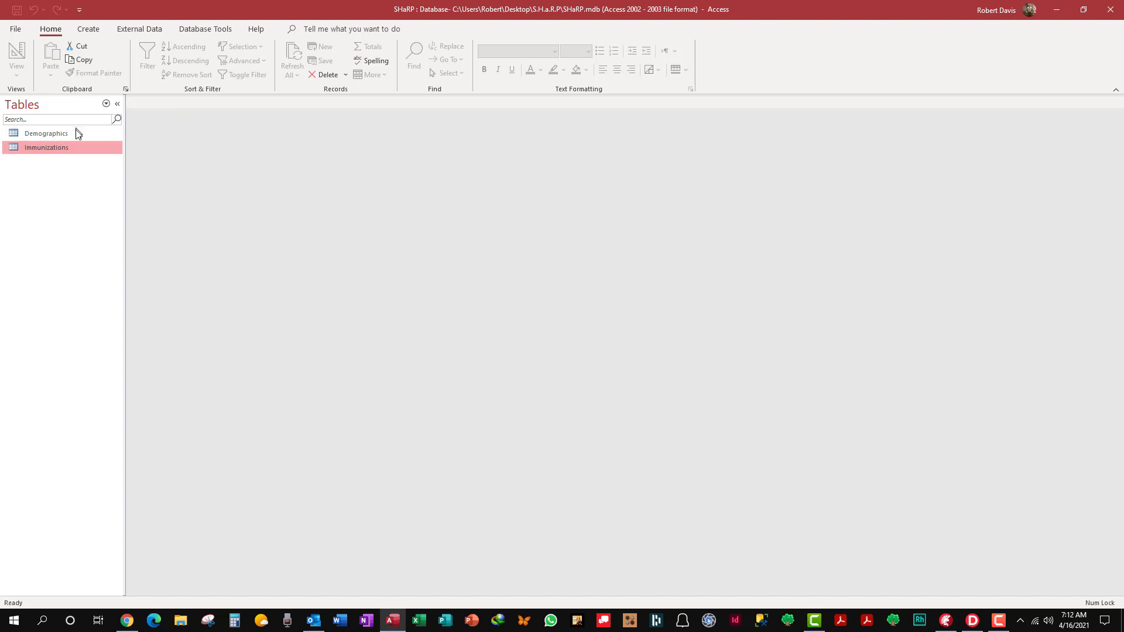
{"action": "mouse_move", "coordinate": [63, 223]}
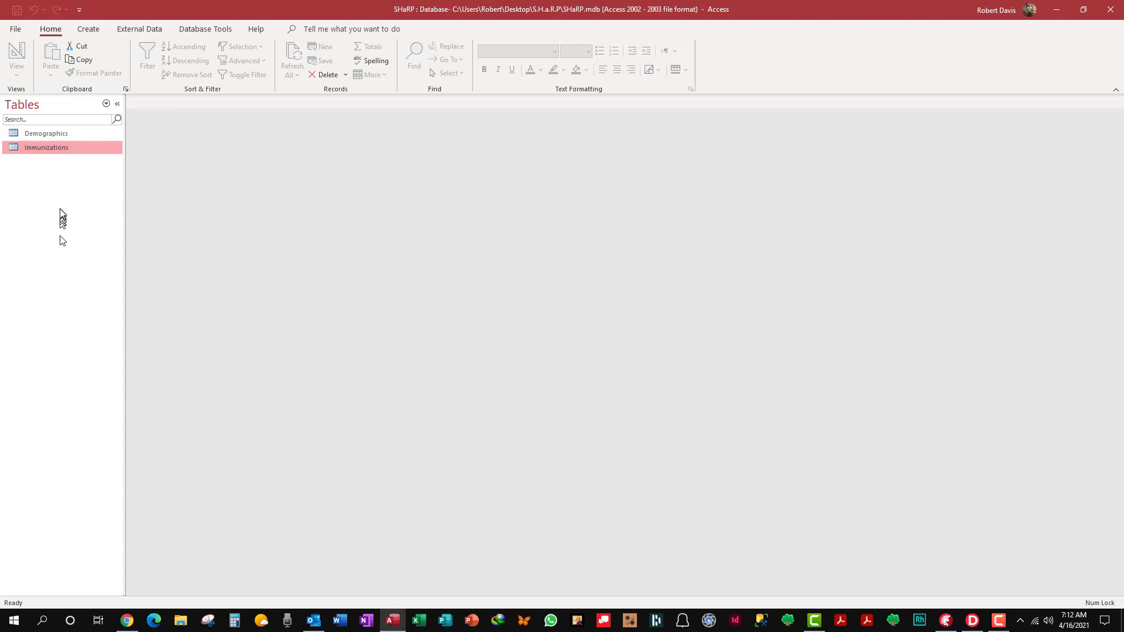
{"action": "mouse_move", "coordinate": [64, 200]}
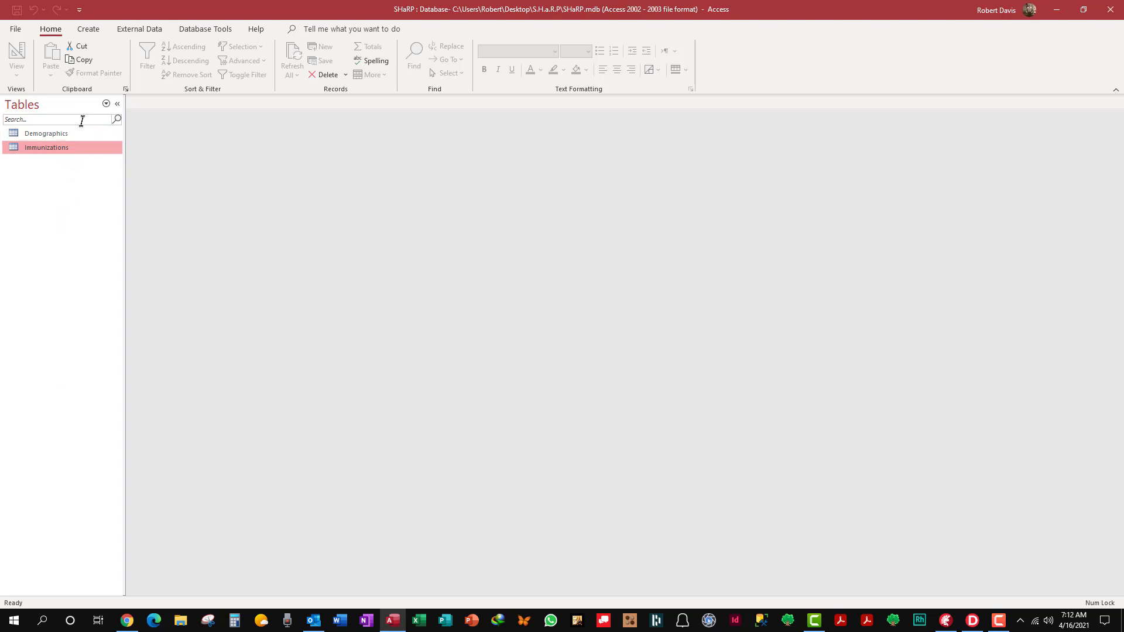
{"action": "mouse_move", "coordinate": [86, 145]}
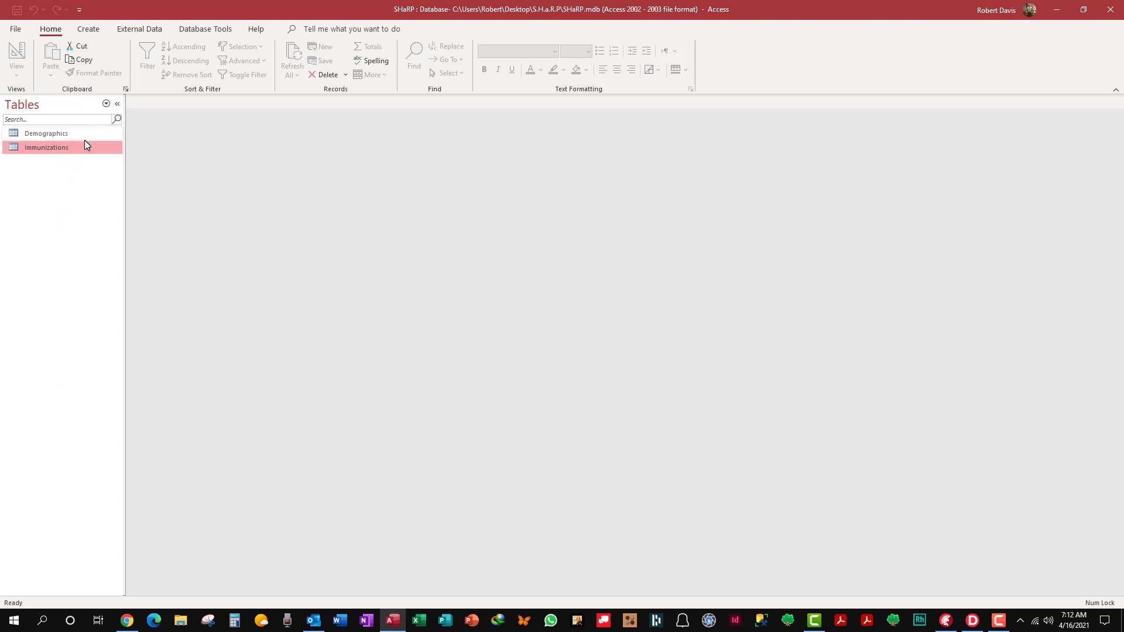
{"action": "mouse_move", "coordinate": [85, 149]}
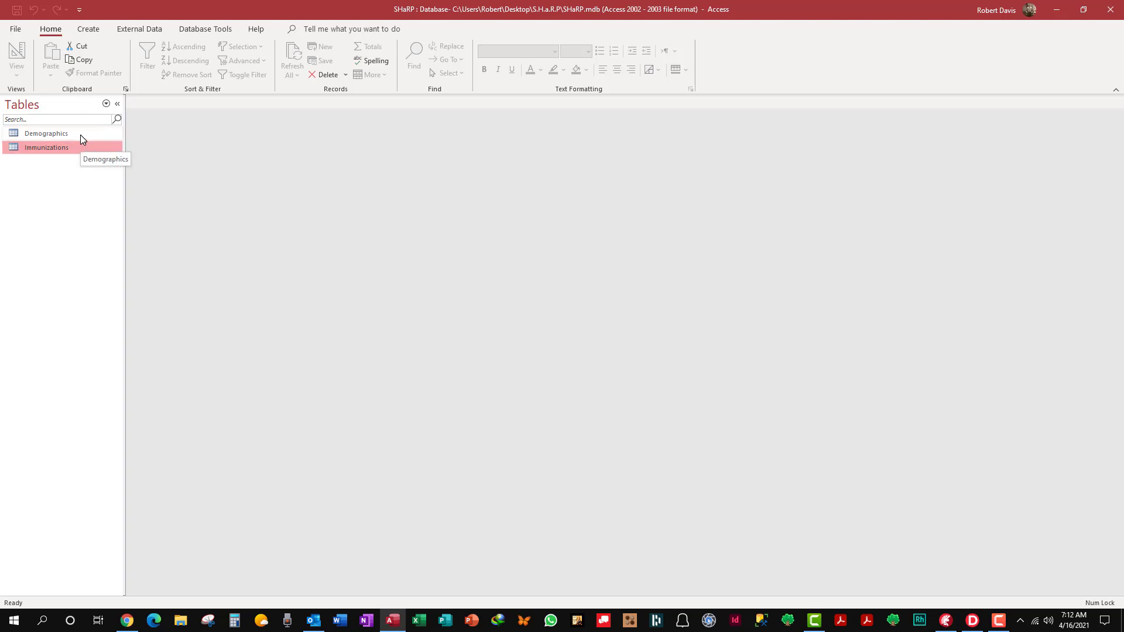
Open the Demographics table as a datasheet showing its five person records.
{"action": "double_click", "coordinate": [46, 134]}
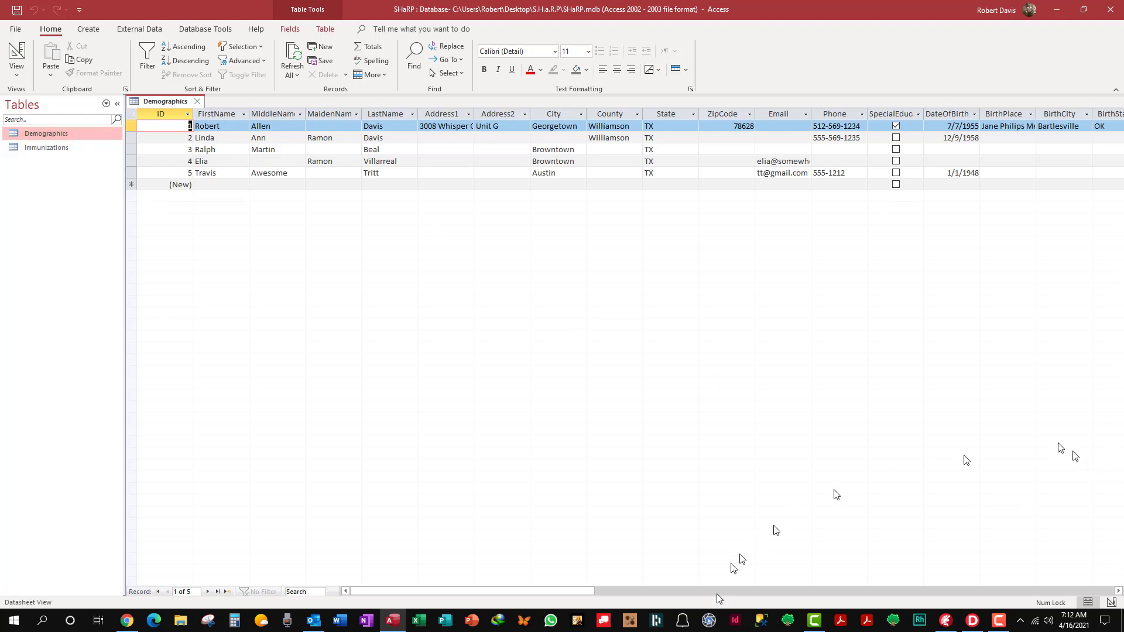
{"action": "mouse_move", "coordinate": [844, 6]}
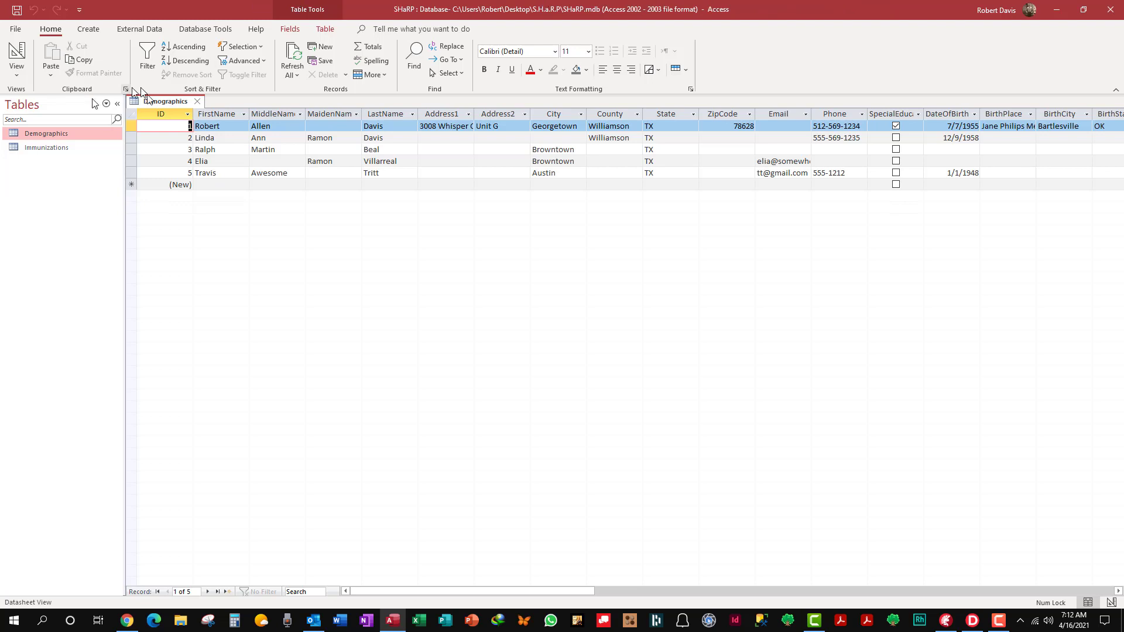
{"action": "mouse_move", "coordinate": [125, 171]}
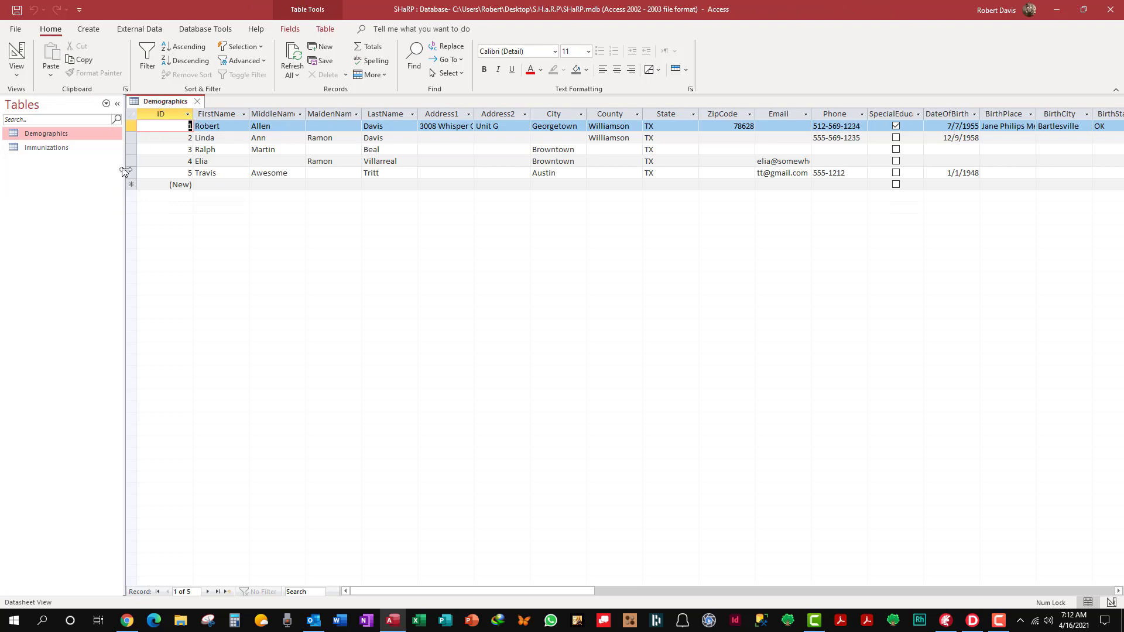
{"action": "mouse_move", "coordinate": [172, 135]}
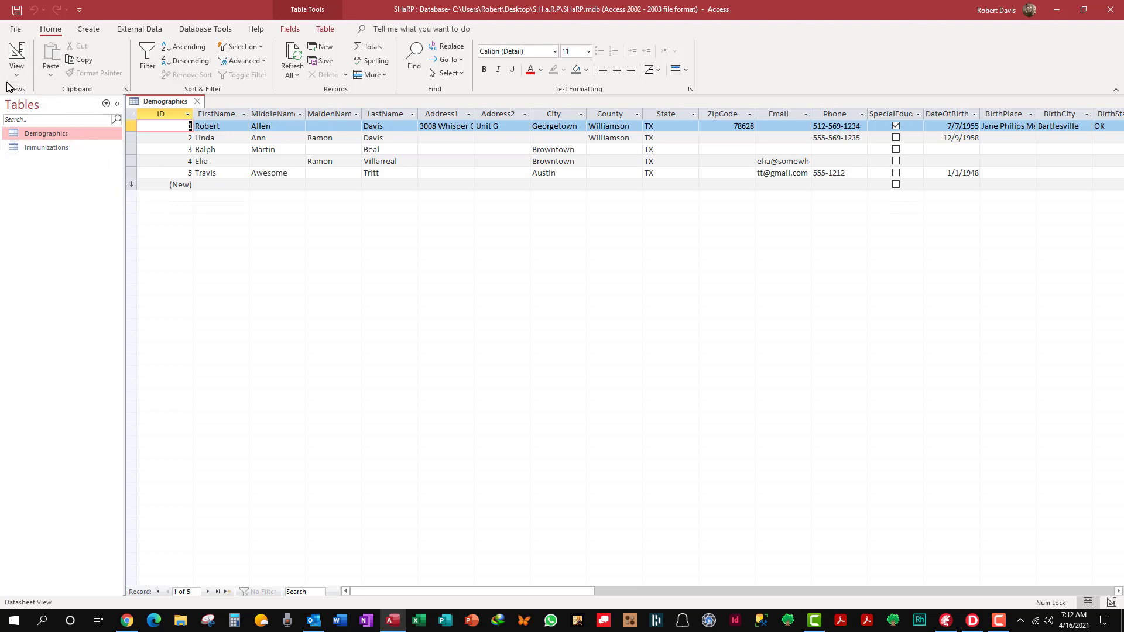
{"action": "left_click", "coordinate": [15, 59]}
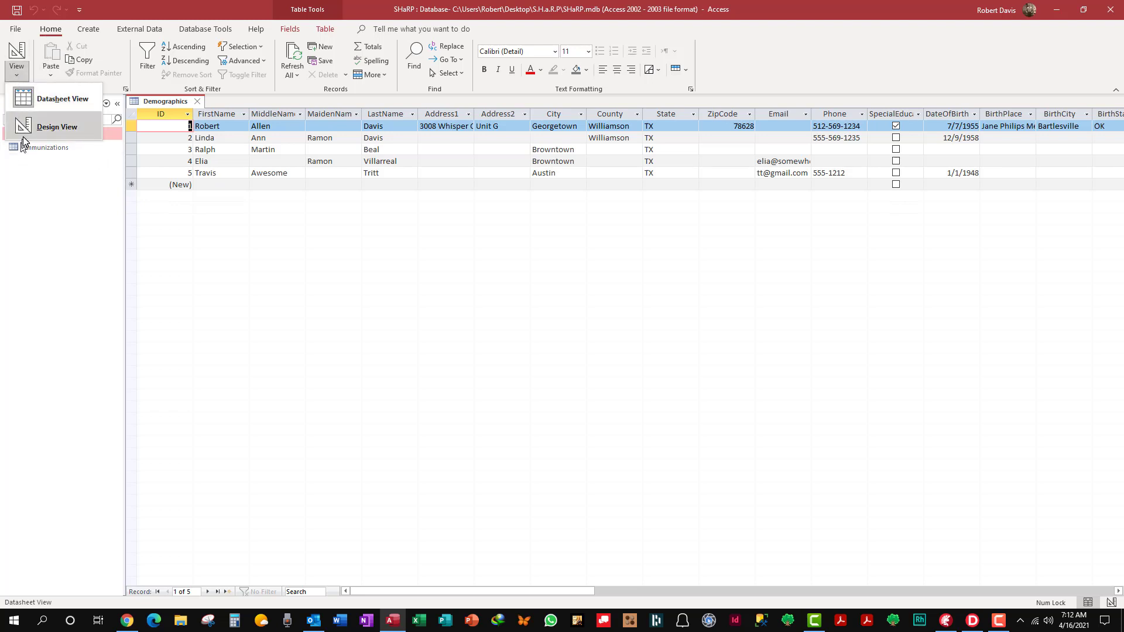
{"action": "left_click", "coordinate": [57, 126]}
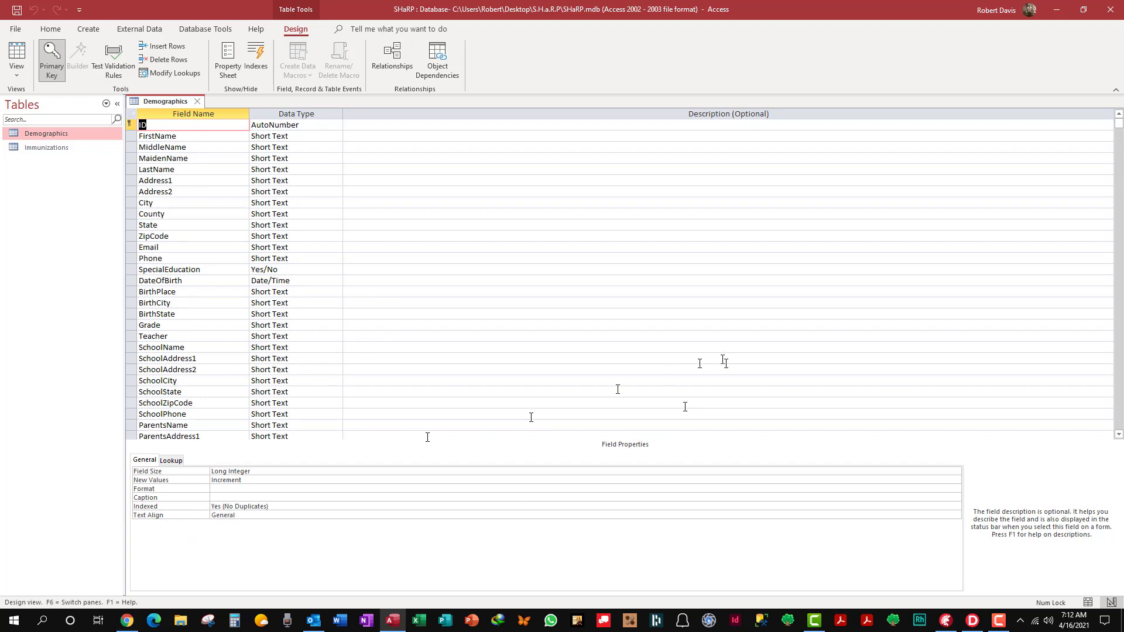
{"action": "mouse_move", "coordinate": [88, 134]}
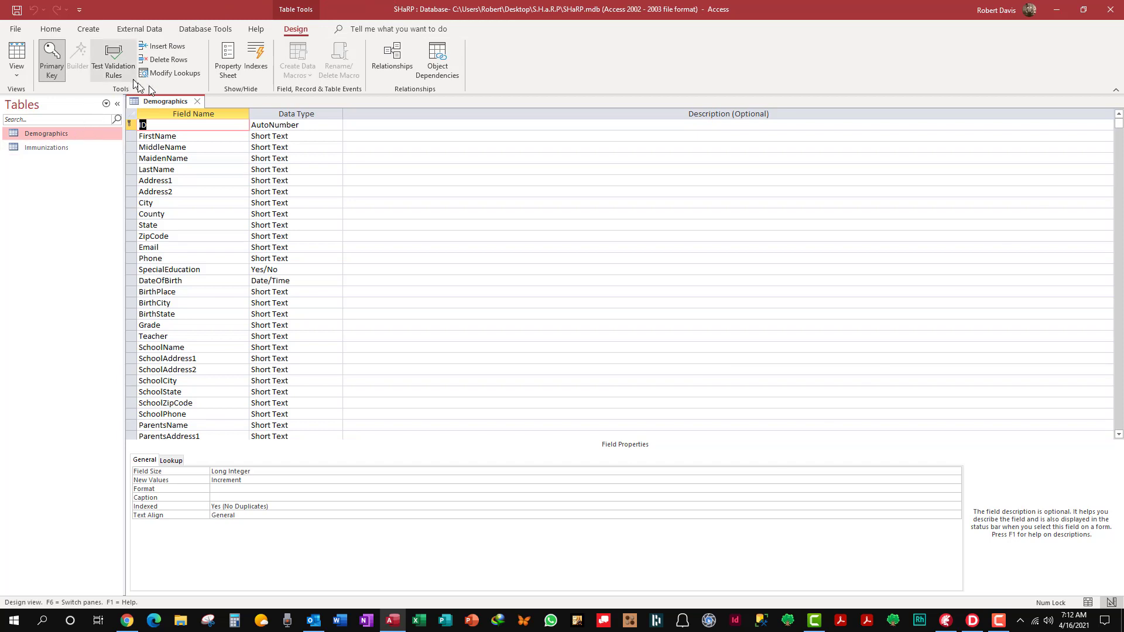
{"action": "left_click", "coordinate": [16, 58]}
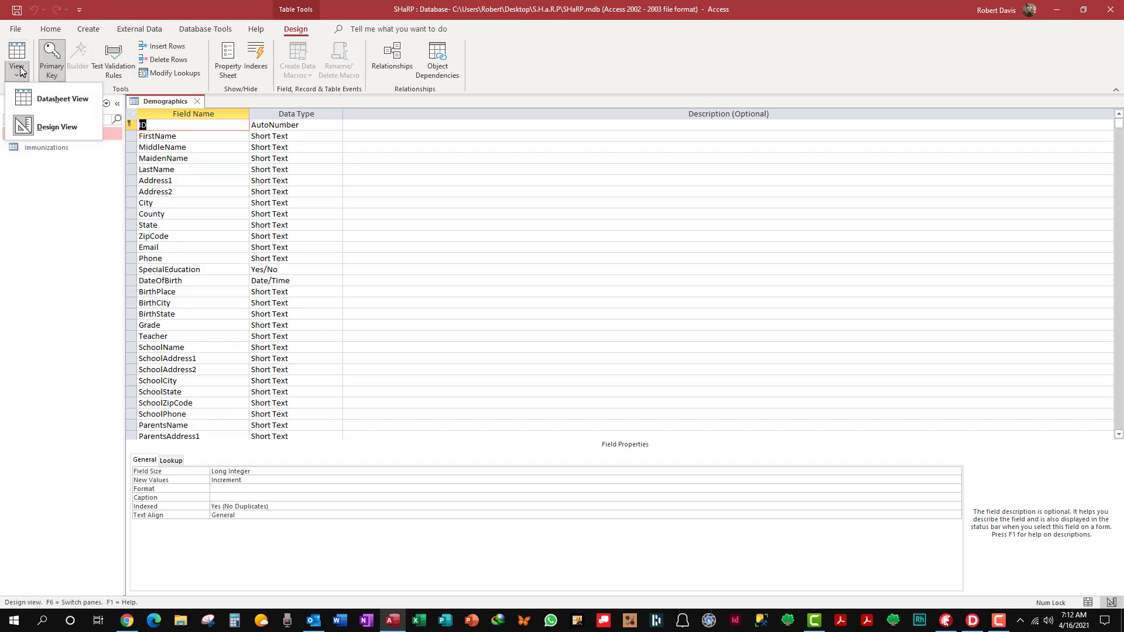
{"action": "left_click", "coordinate": [63, 99]}
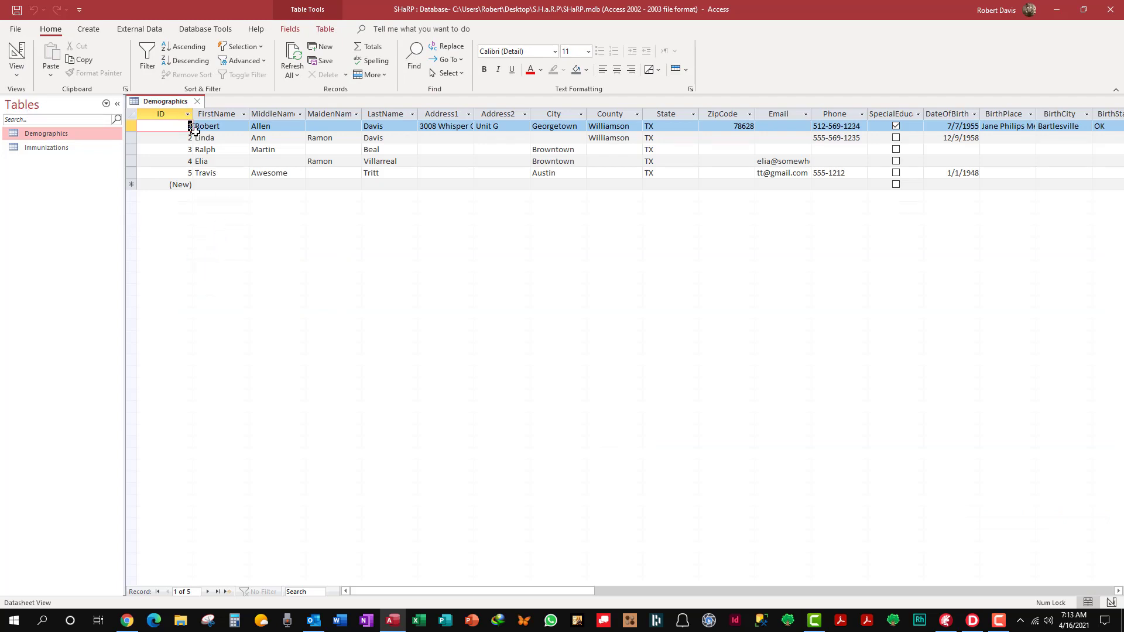
{"action": "mouse_move", "coordinate": [243, 121]}
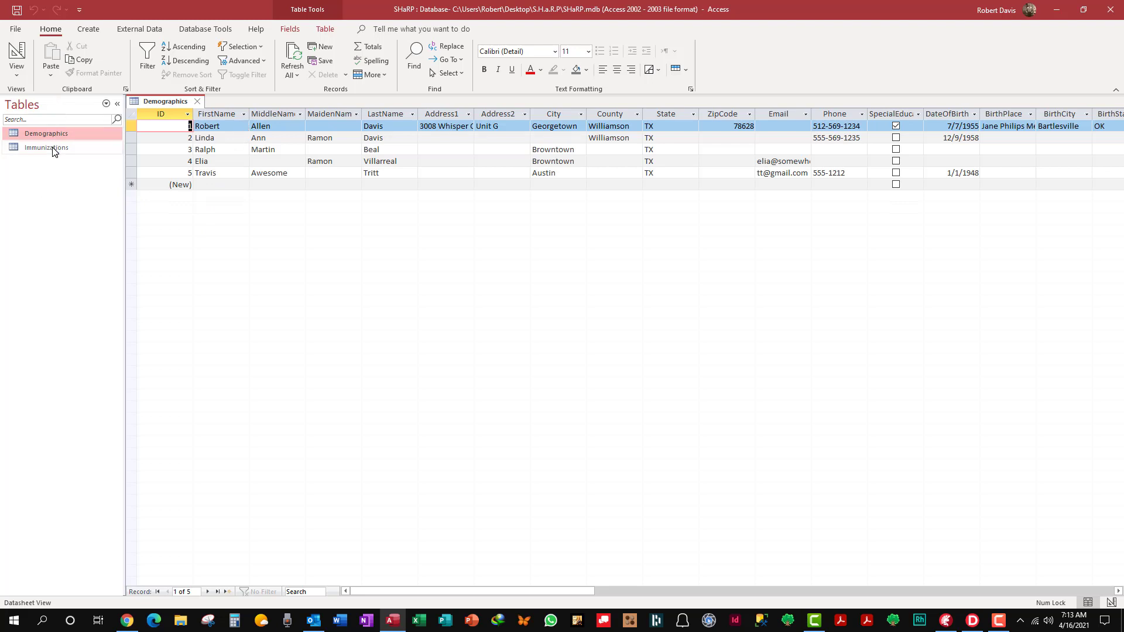
Open the Immunizations table as a datasheet listing its eight vaccine records.
{"action": "double_click", "coordinate": [45, 148]}
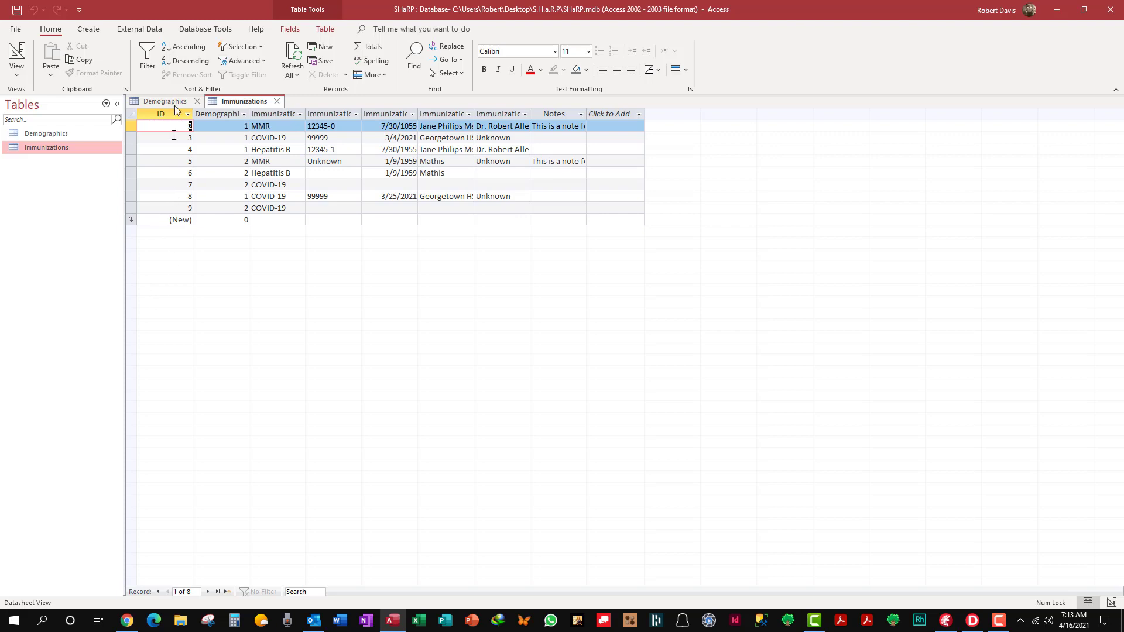
{"action": "mouse_move", "coordinate": [162, 144]}
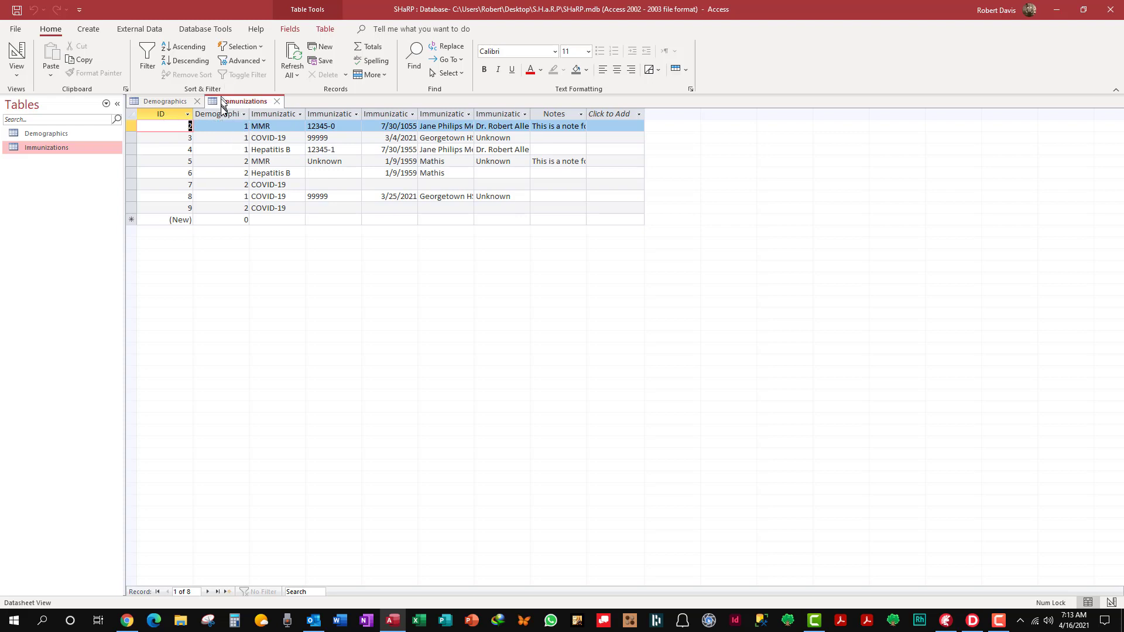
{"action": "mouse_move", "coordinate": [219, 127]}
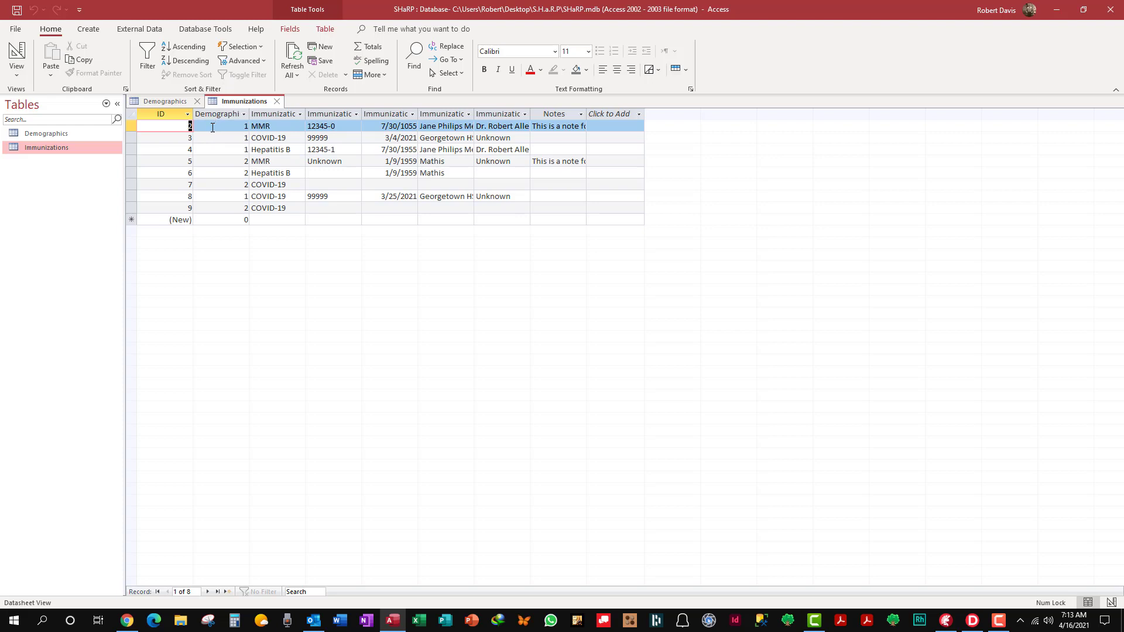
{"action": "mouse_move", "coordinate": [217, 179]}
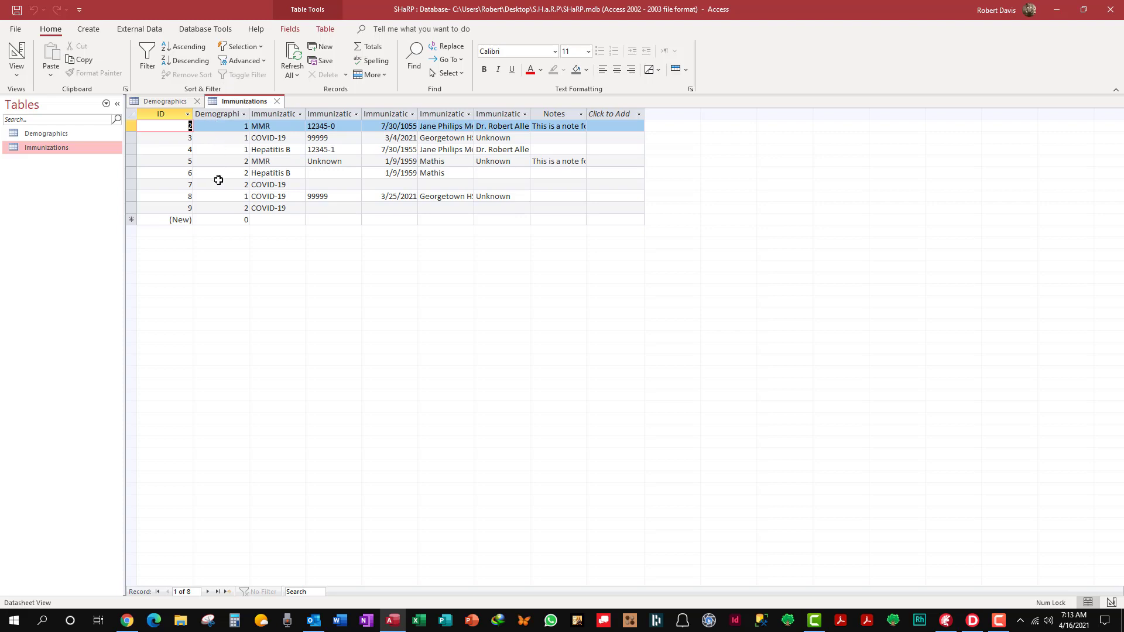
{"action": "mouse_move", "coordinate": [213, 209]}
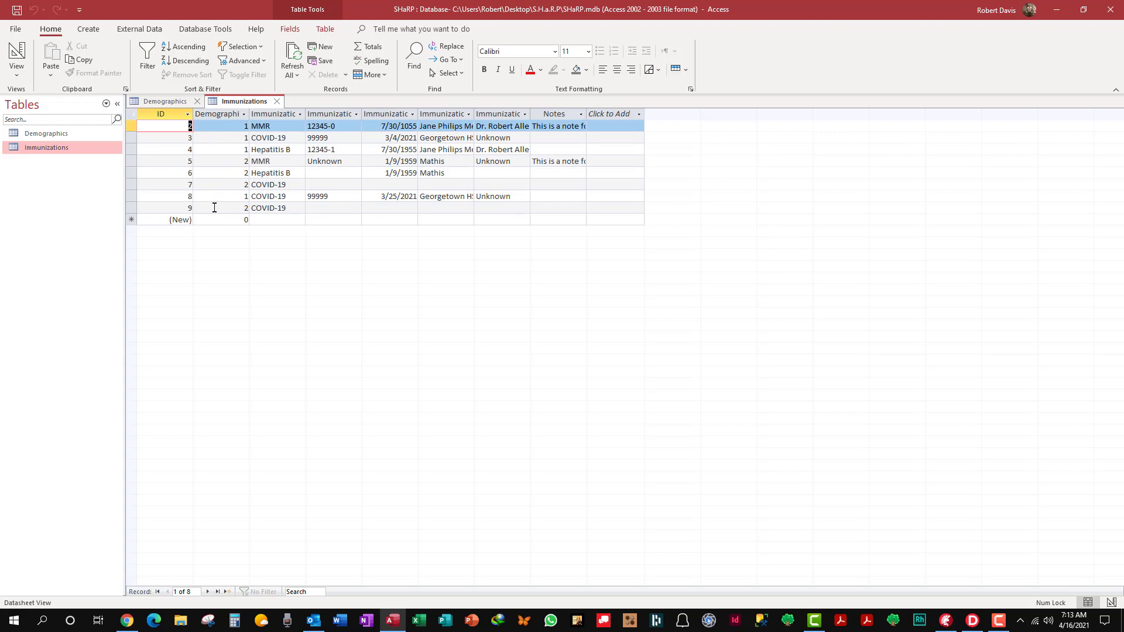
{"action": "mouse_move", "coordinate": [215, 158]}
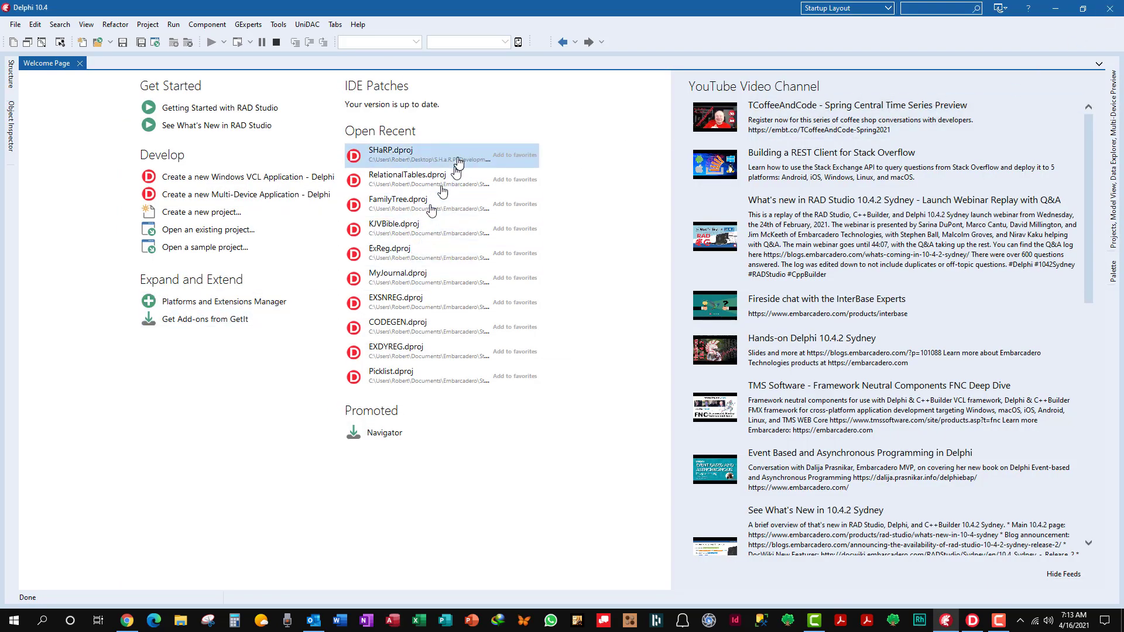
{"action": "mouse_move", "coordinate": [491, 159]}
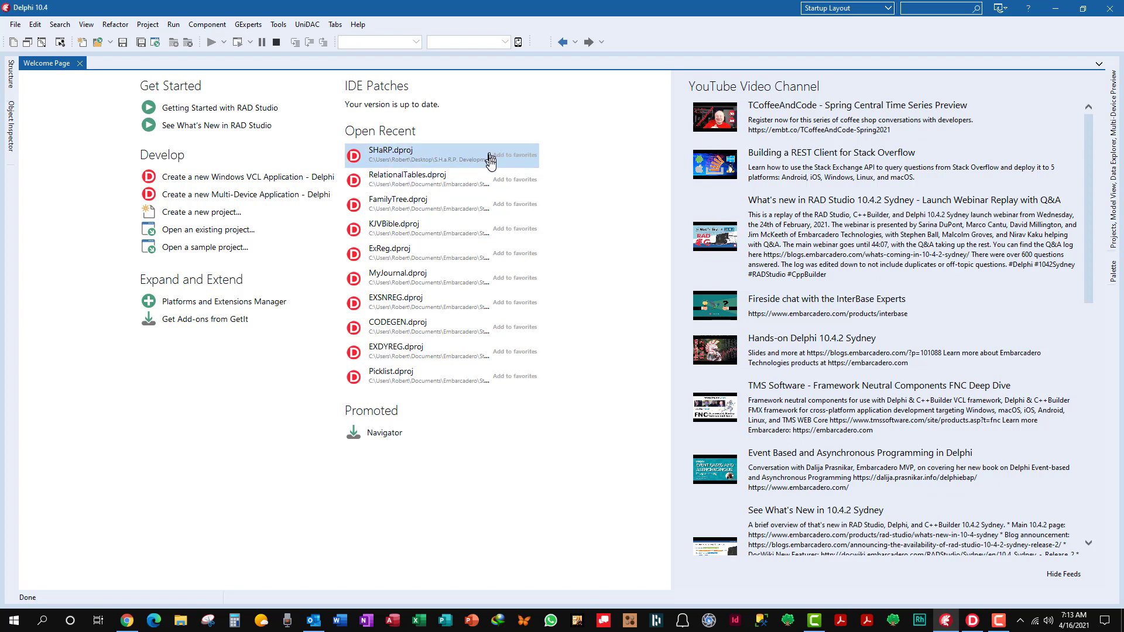
{"action": "mouse_move", "coordinate": [420, 167]}
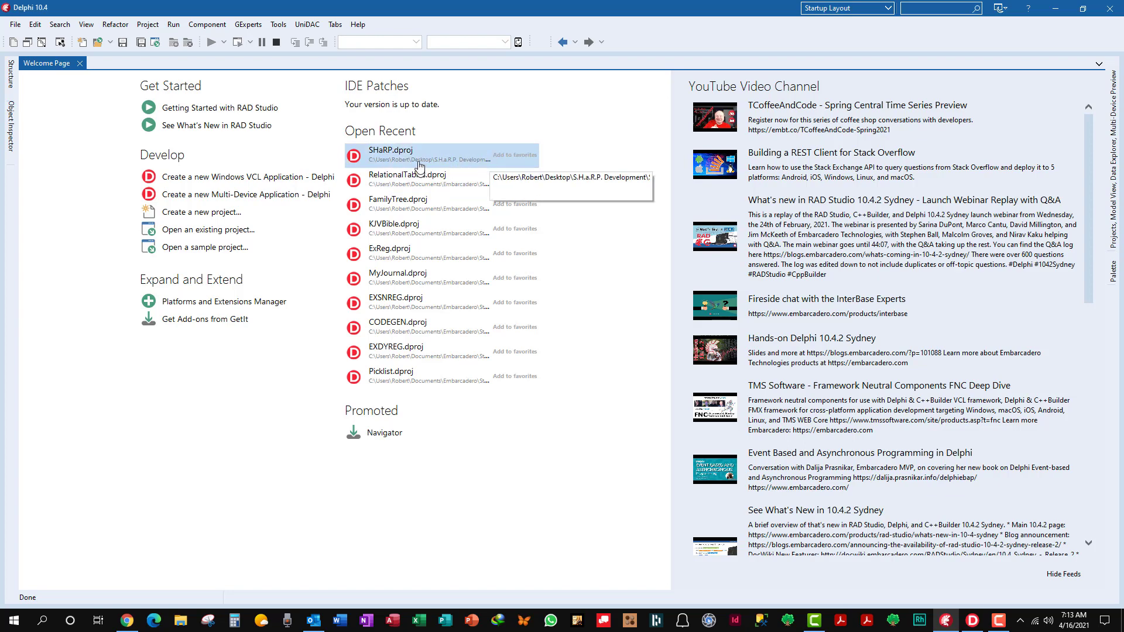
{"action": "mouse_move", "coordinate": [452, 138]}
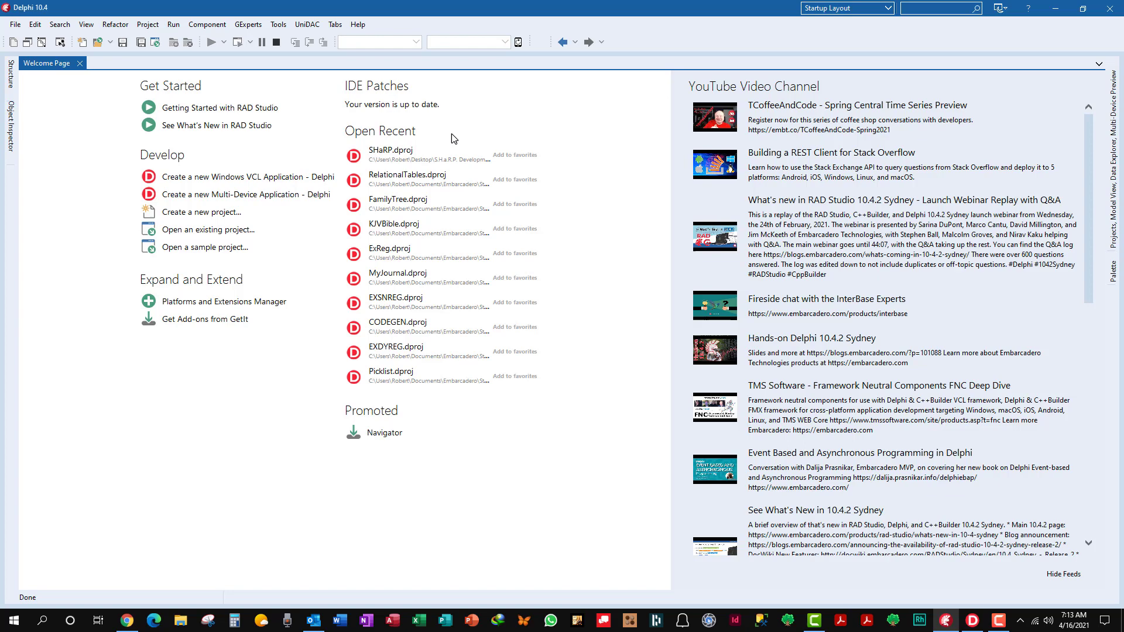
{"action": "mouse_move", "coordinate": [407, 179]}
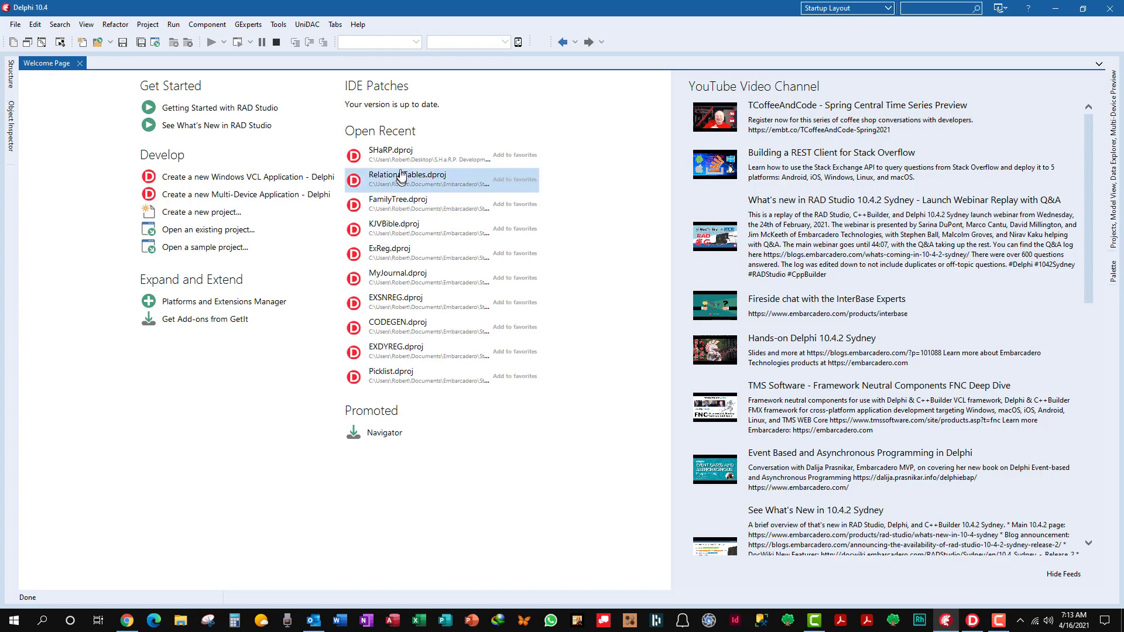
{"action": "double_click", "coordinate": [393, 152]}
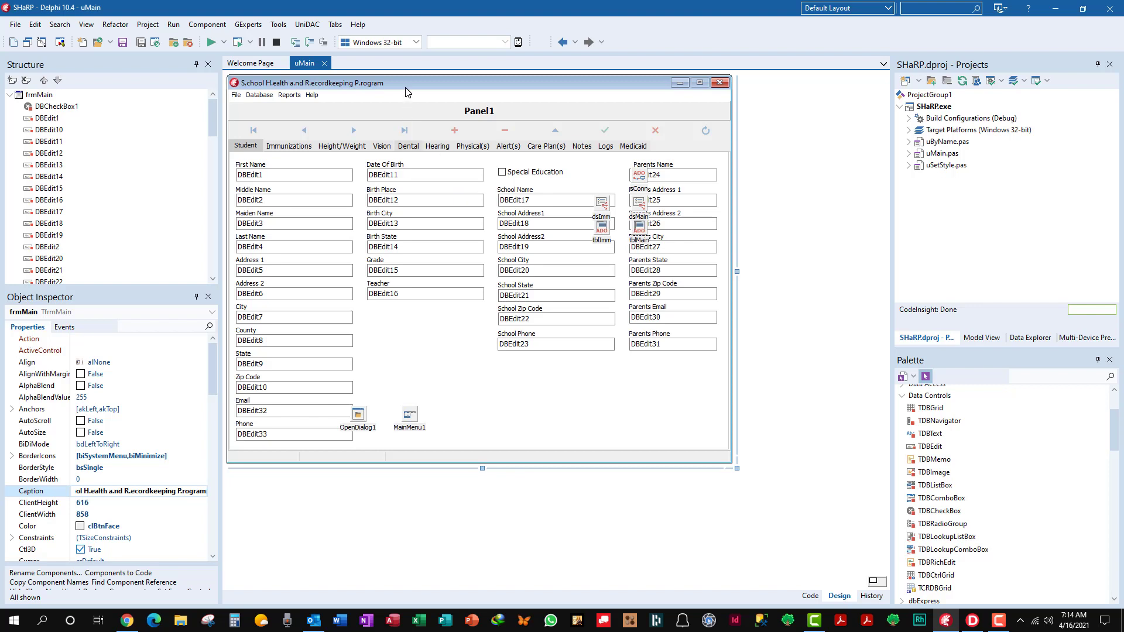
{"action": "mouse_move", "coordinate": [285, 86]}
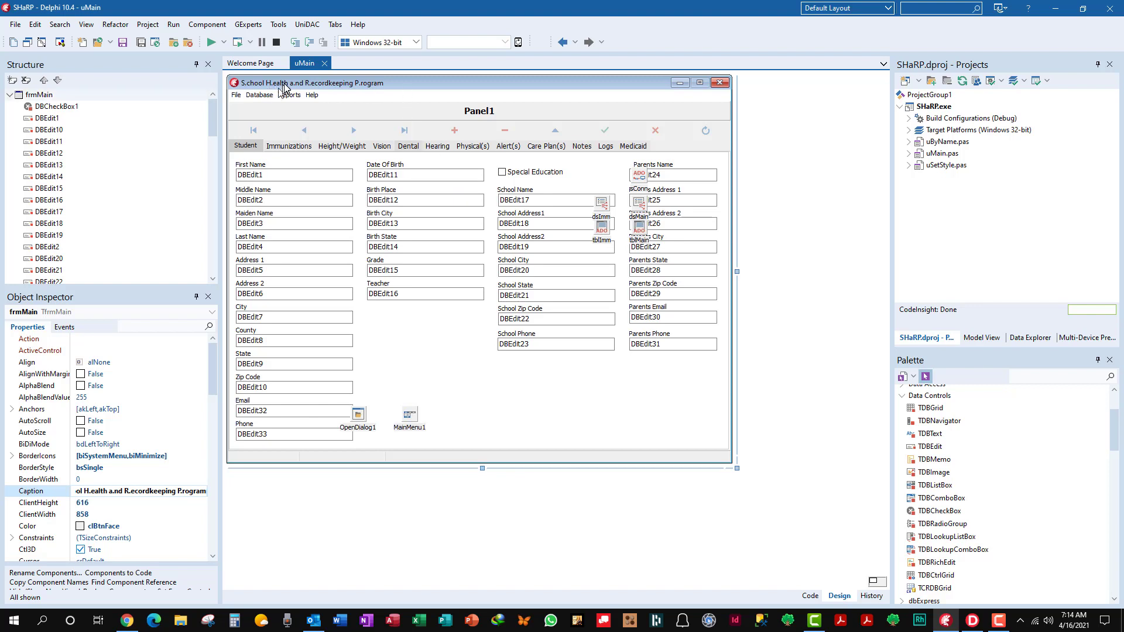
{"action": "mouse_move", "coordinate": [414, 83]}
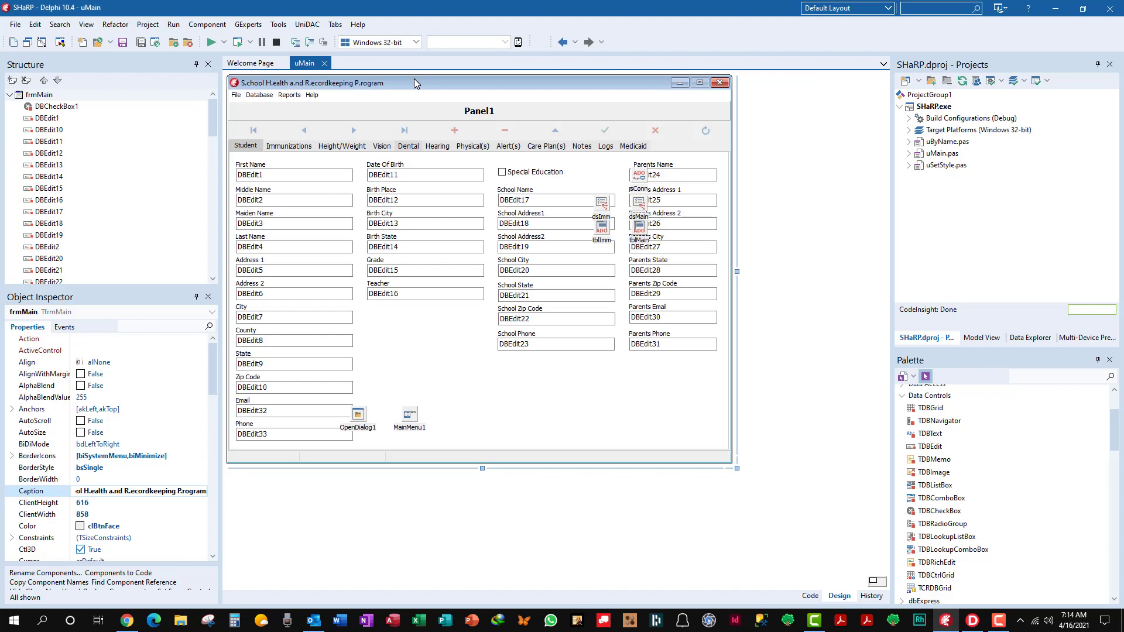
{"action": "mouse_move", "coordinate": [34, 23]}
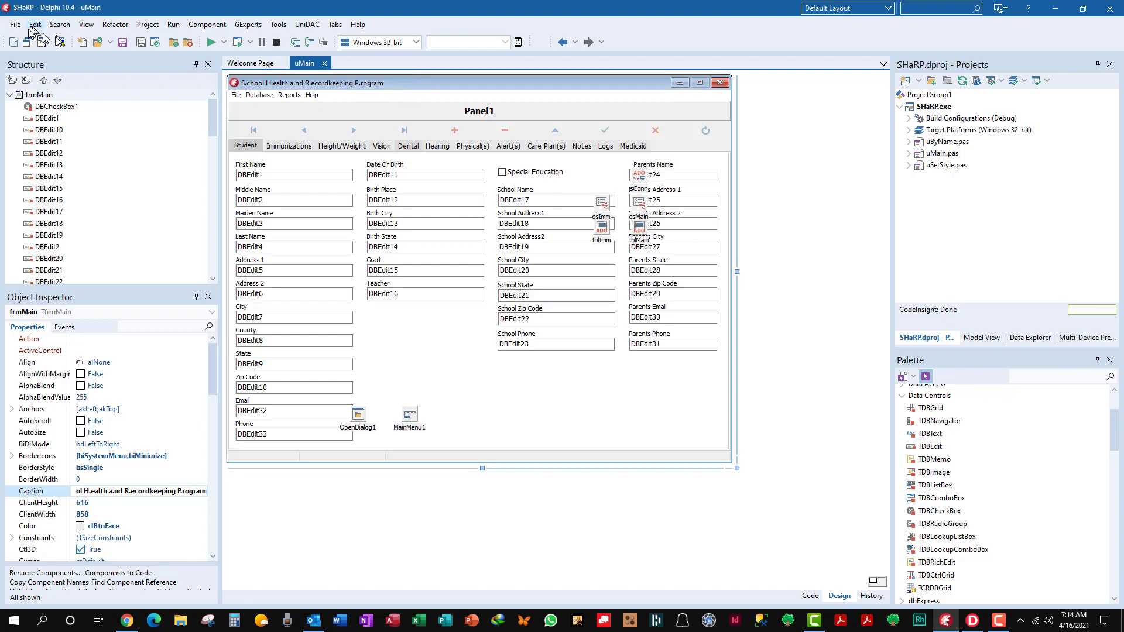
{"action": "left_click", "coordinate": [14, 23]}
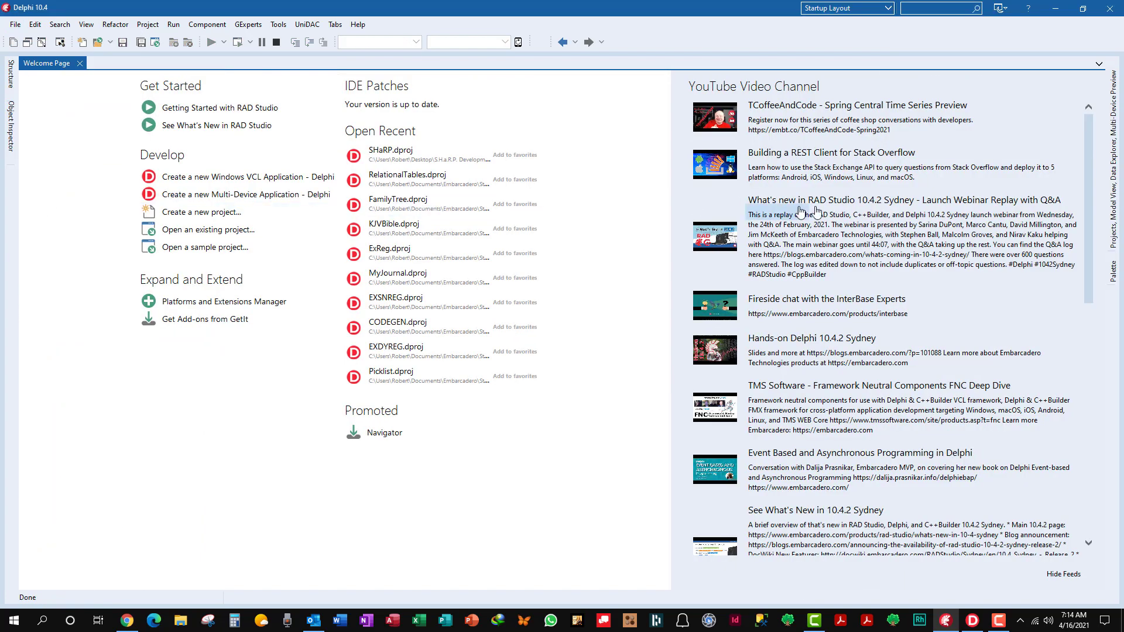
{"action": "mouse_move", "coordinate": [407, 178]}
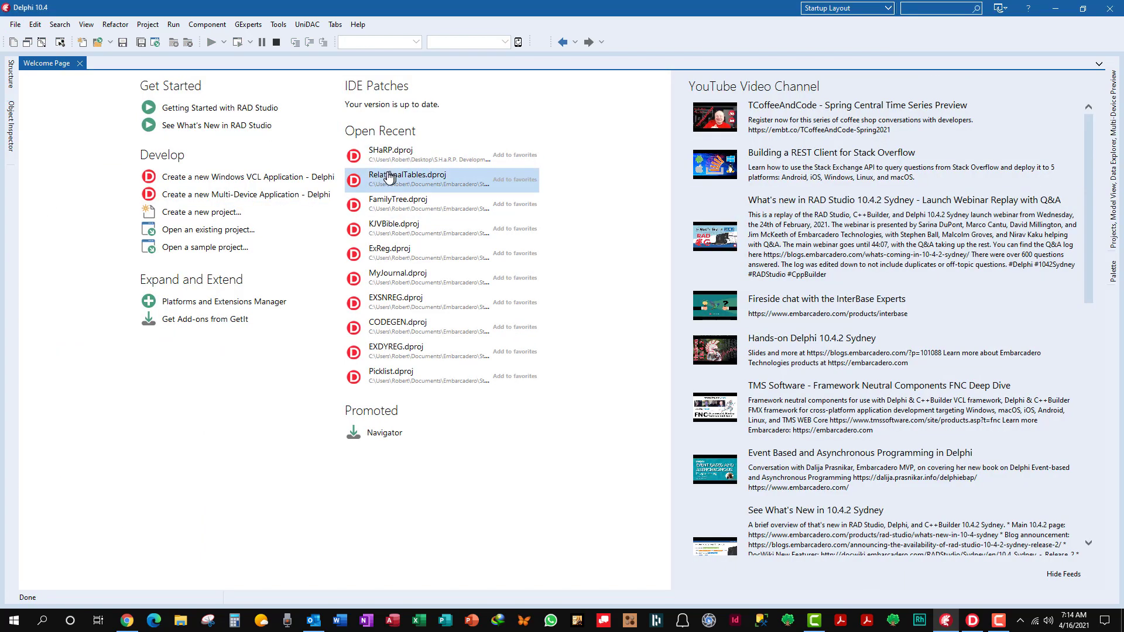
Load the RelationalTables.dproj project and its uMain form from the recent list.
{"action": "double_click", "coordinate": [406, 175]}
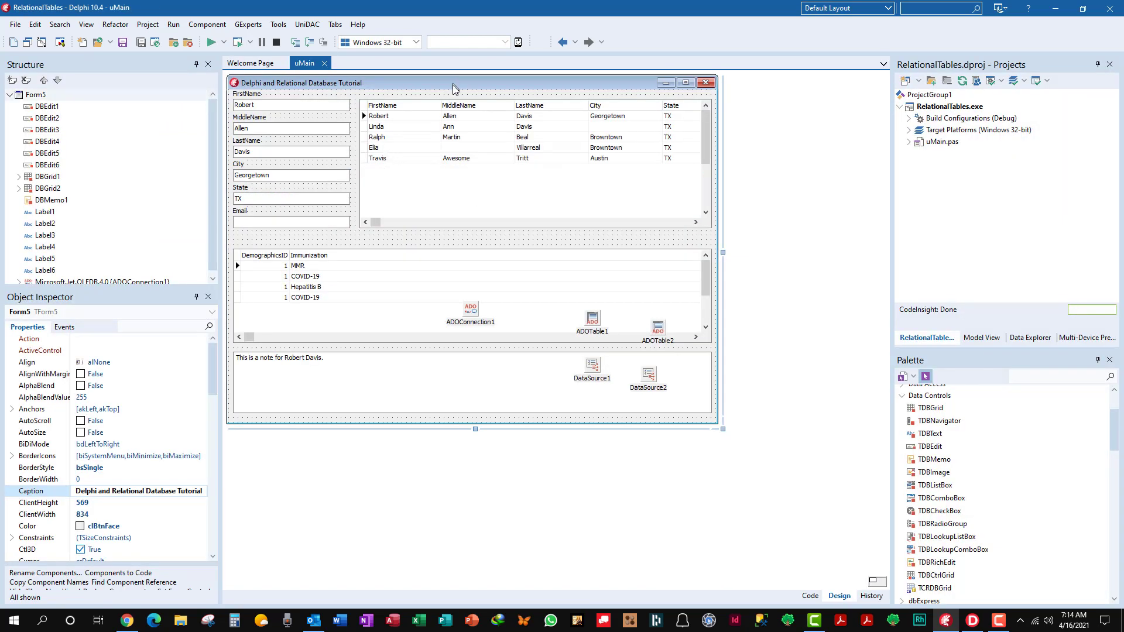
{"action": "mouse_move", "coordinate": [230, 98]}
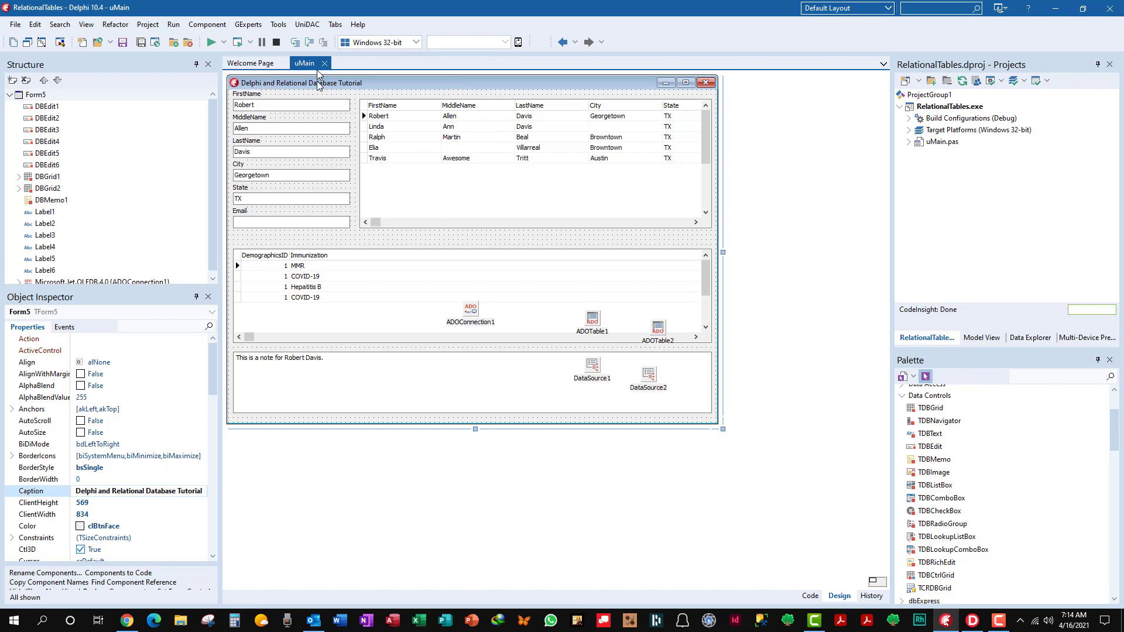
{"action": "mouse_move", "coordinate": [389, 95]}
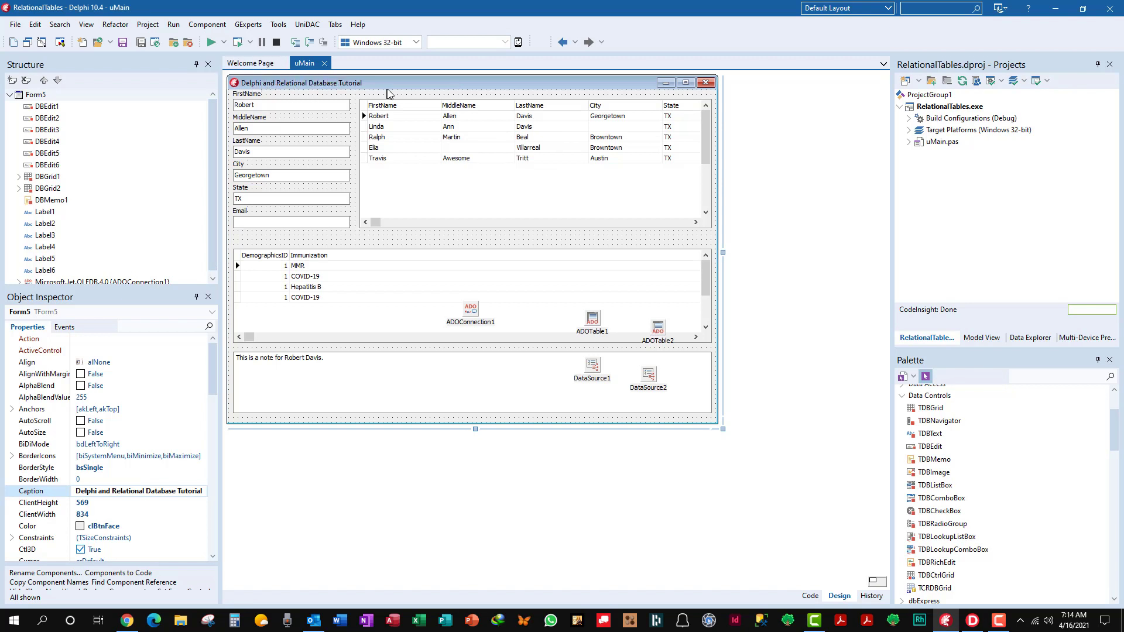
{"action": "mouse_move", "coordinate": [394, 203]}
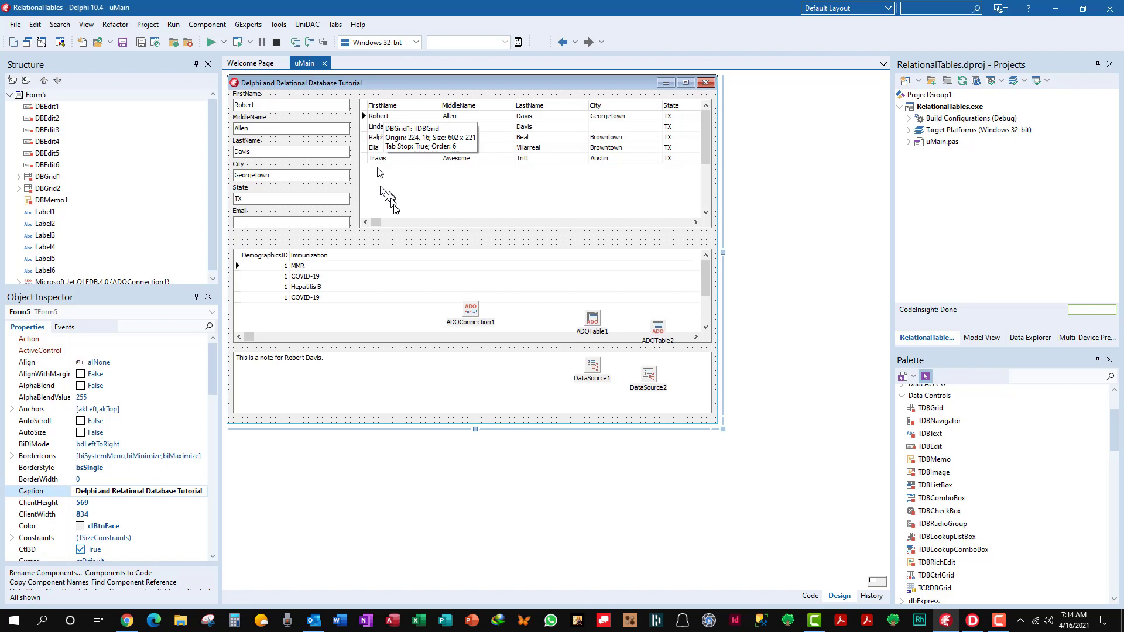
{"action": "mouse_move", "coordinate": [585, 374]}
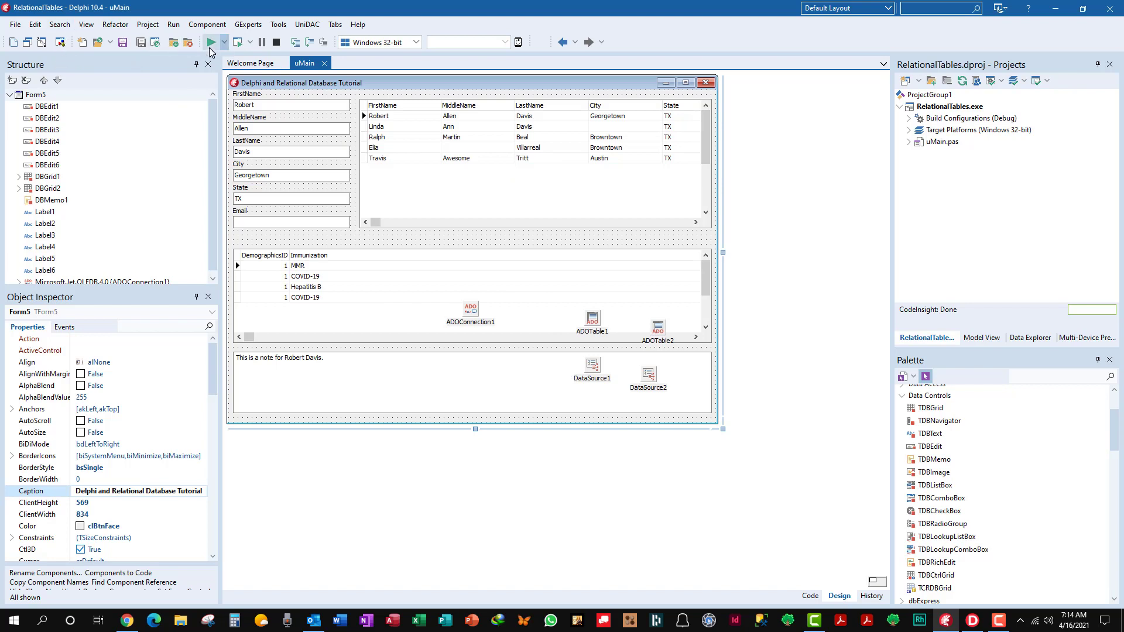
Run the project, exclude RelationalTables.exe from Norton Data Protector and close the Security History windows.
{"action": "left_click", "coordinate": [210, 42]}
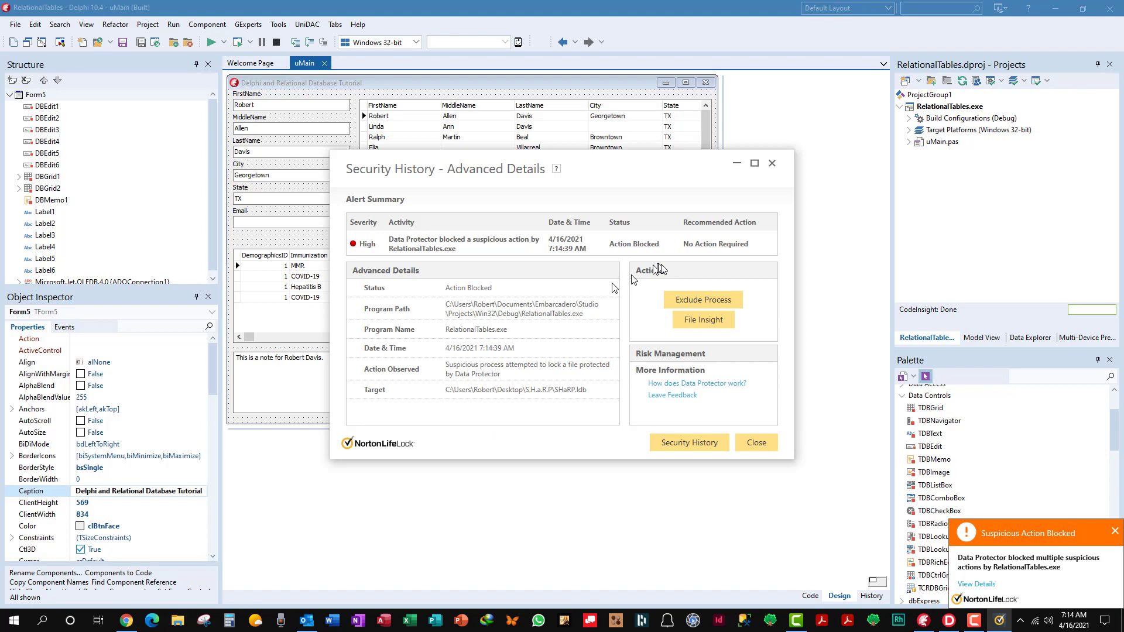
{"action": "left_click", "coordinate": [689, 443]}
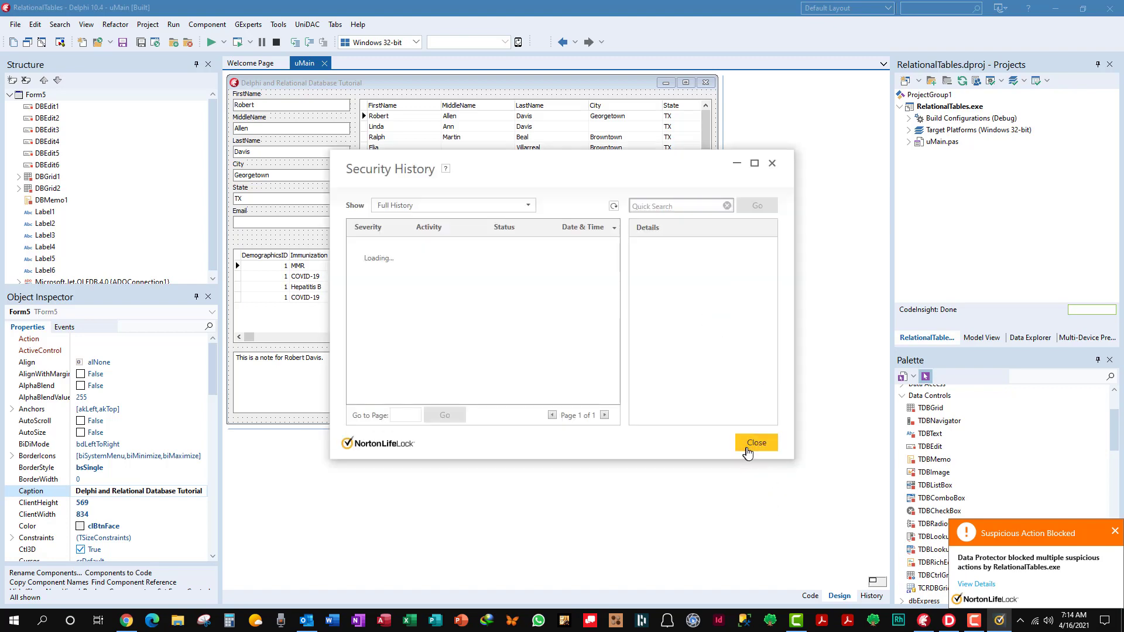
{"action": "left_click", "coordinate": [756, 443]}
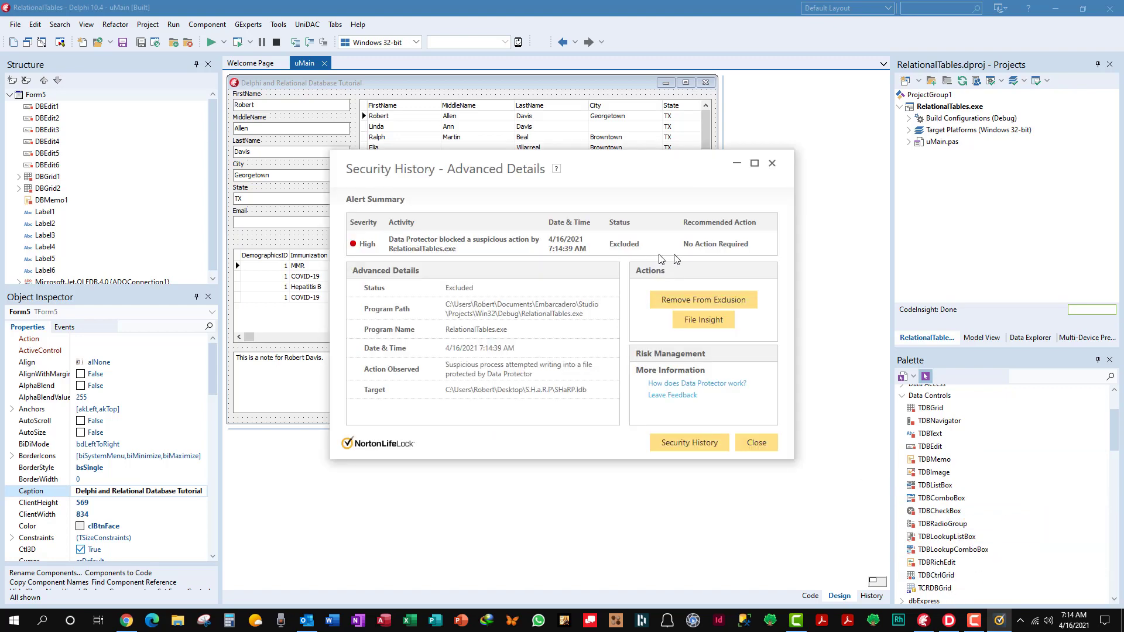
{"action": "left_click", "coordinate": [688, 443]}
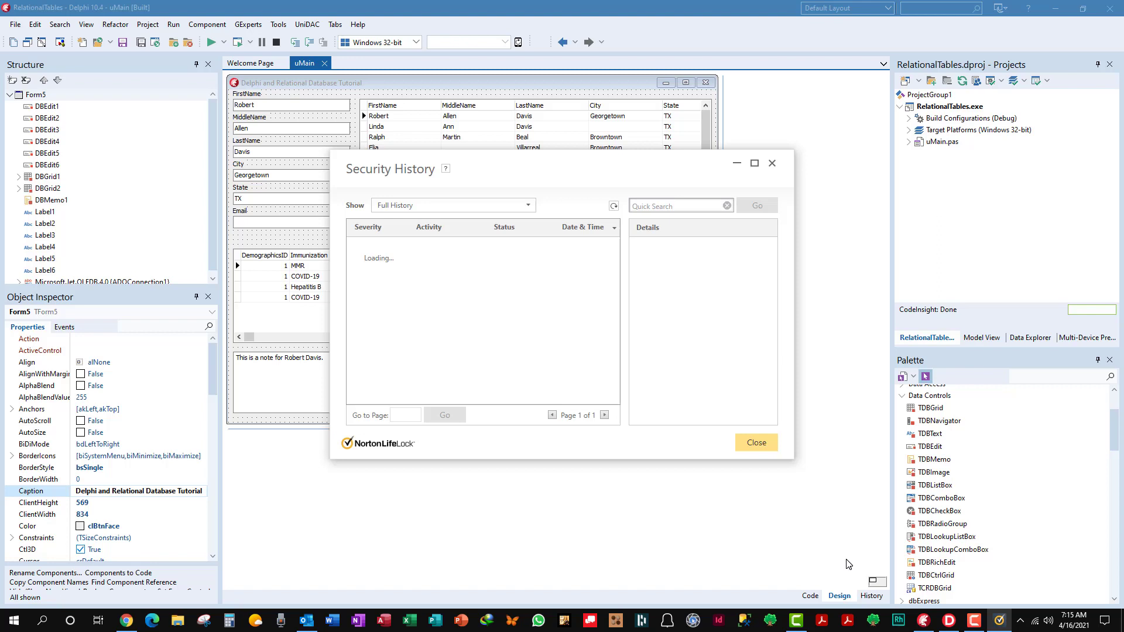
{"action": "mouse_move", "coordinate": [756, 443]}
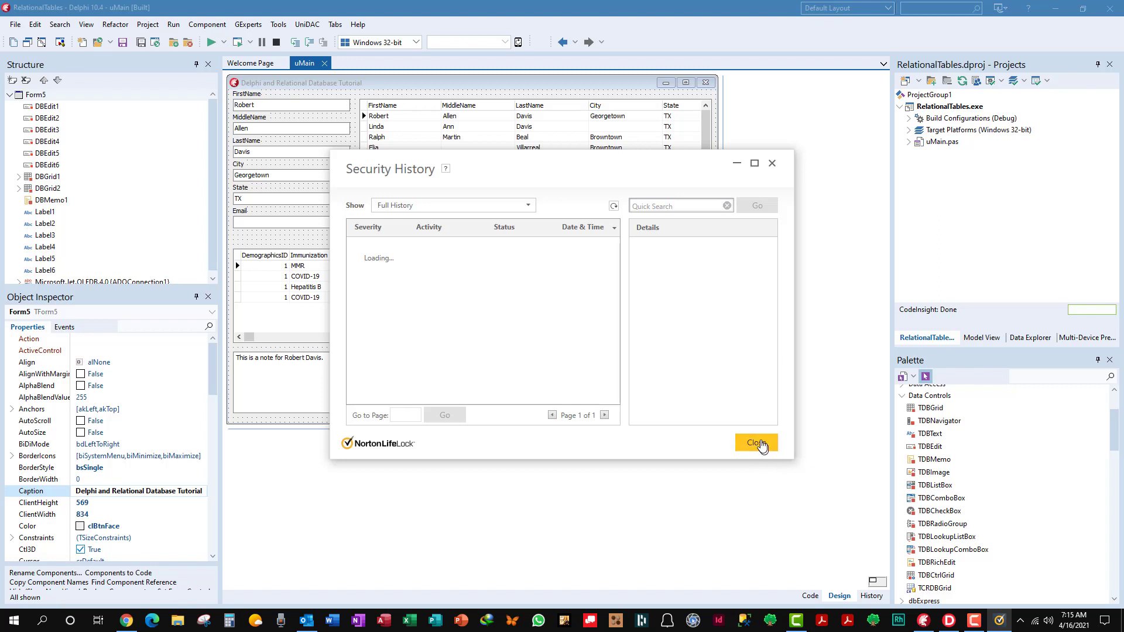
{"action": "left_click", "coordinate": [755, 443]}
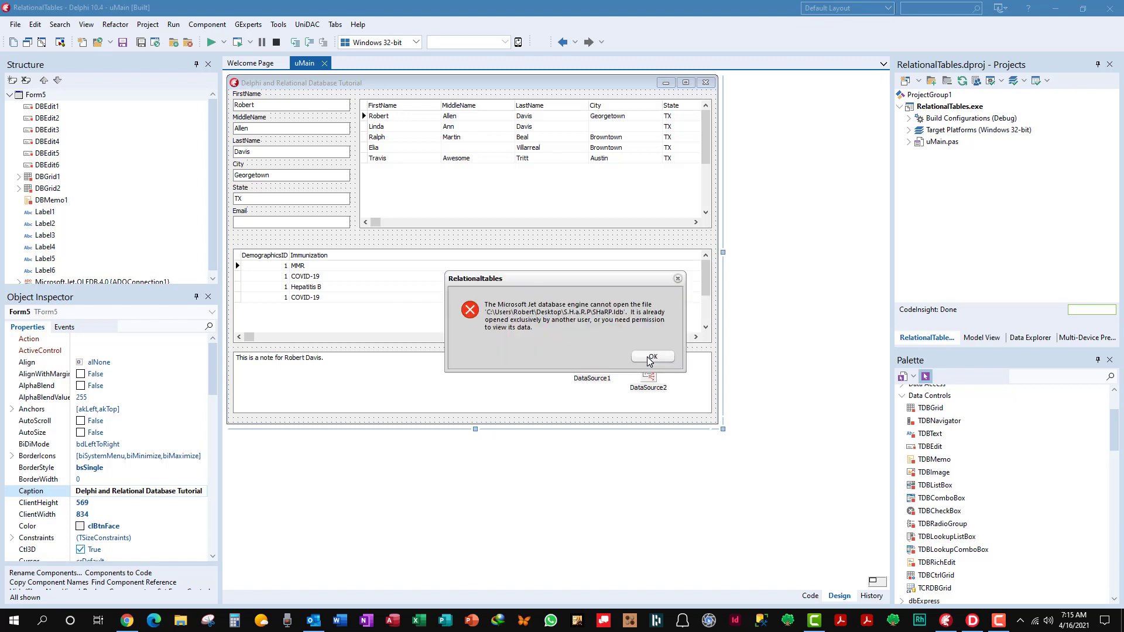
Dismiss the Jet database error, close the empty form, rerun once more and return to the designer.
{"action": "left_click", "coordinate": [653, 357]}
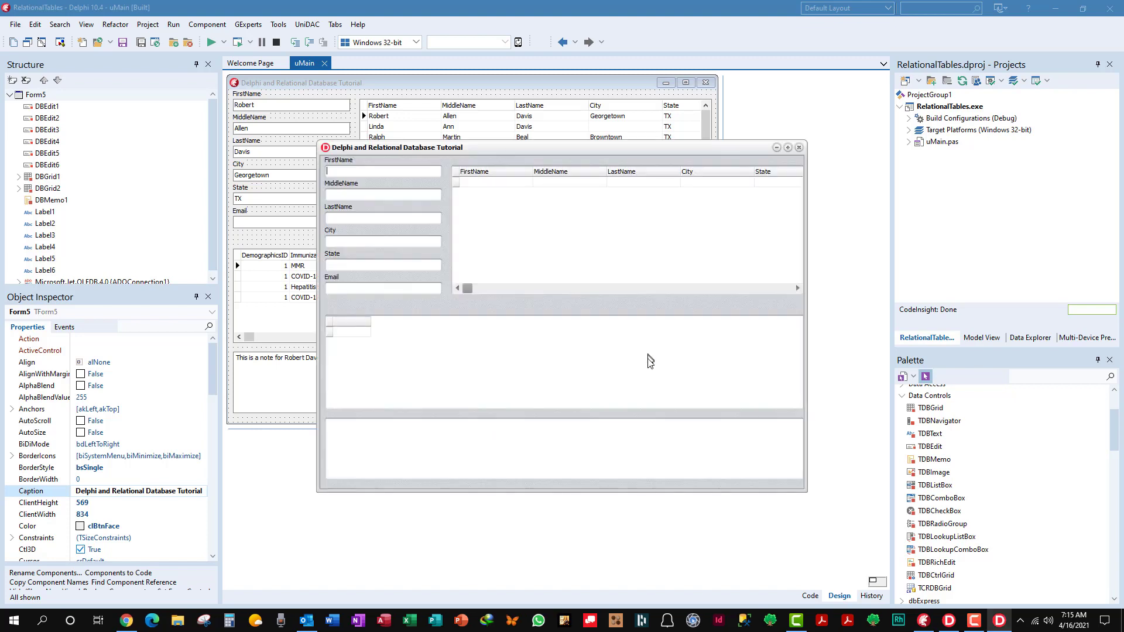
{"action": "mouse_move", "coordinate": [781, 172]}
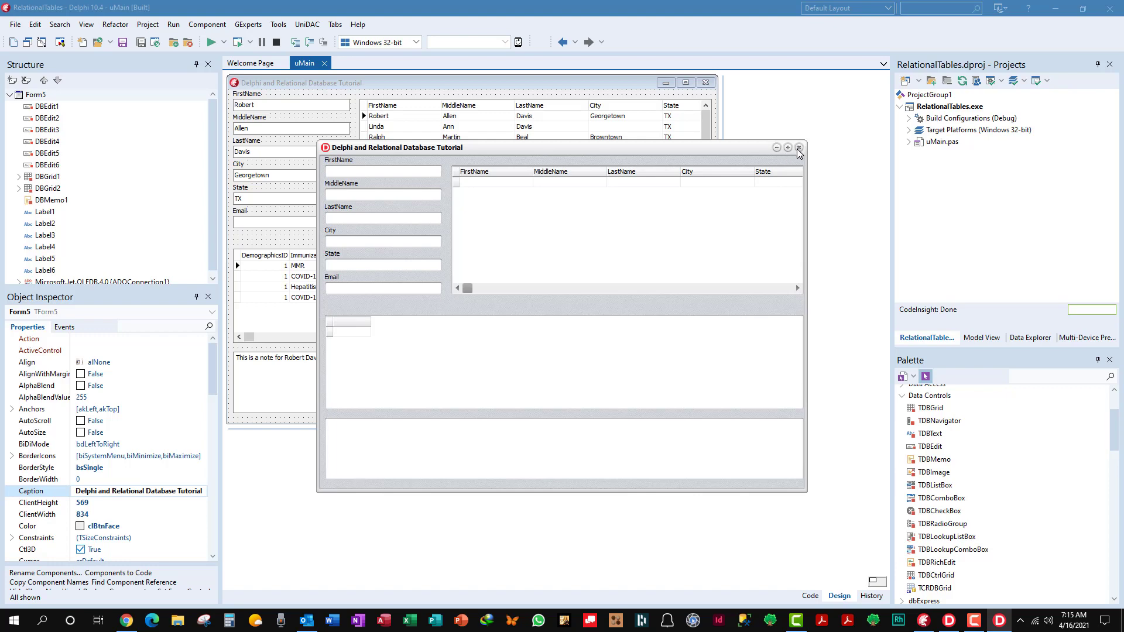
{"action": "left_click", "coordinate": [797, 147]}
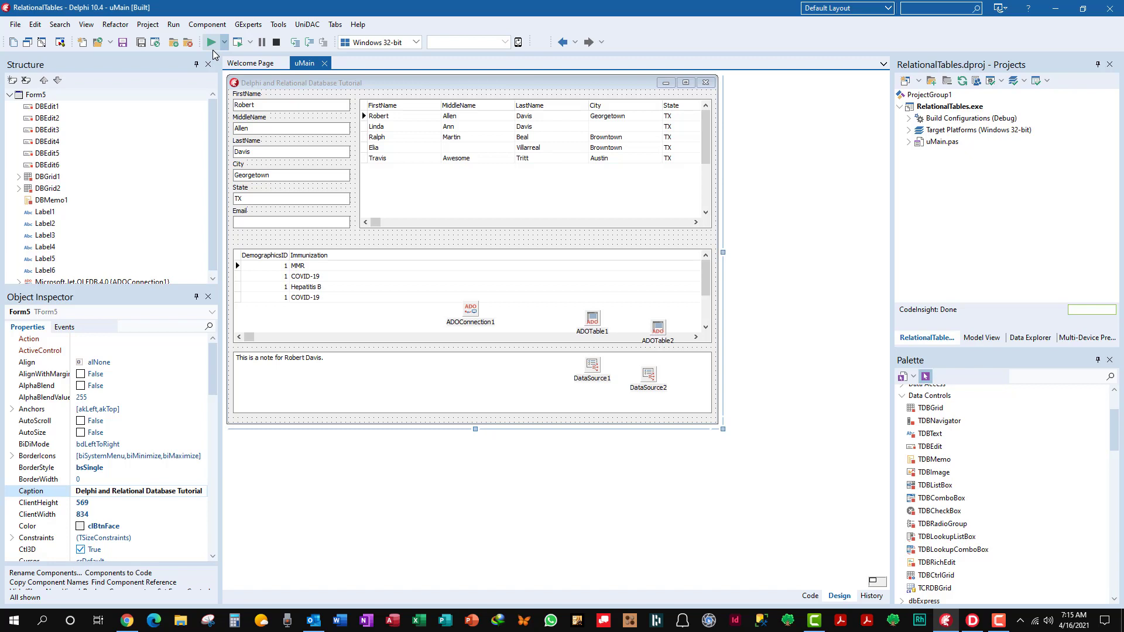
{"action": "left_click", "coordinate": [210, 42]}
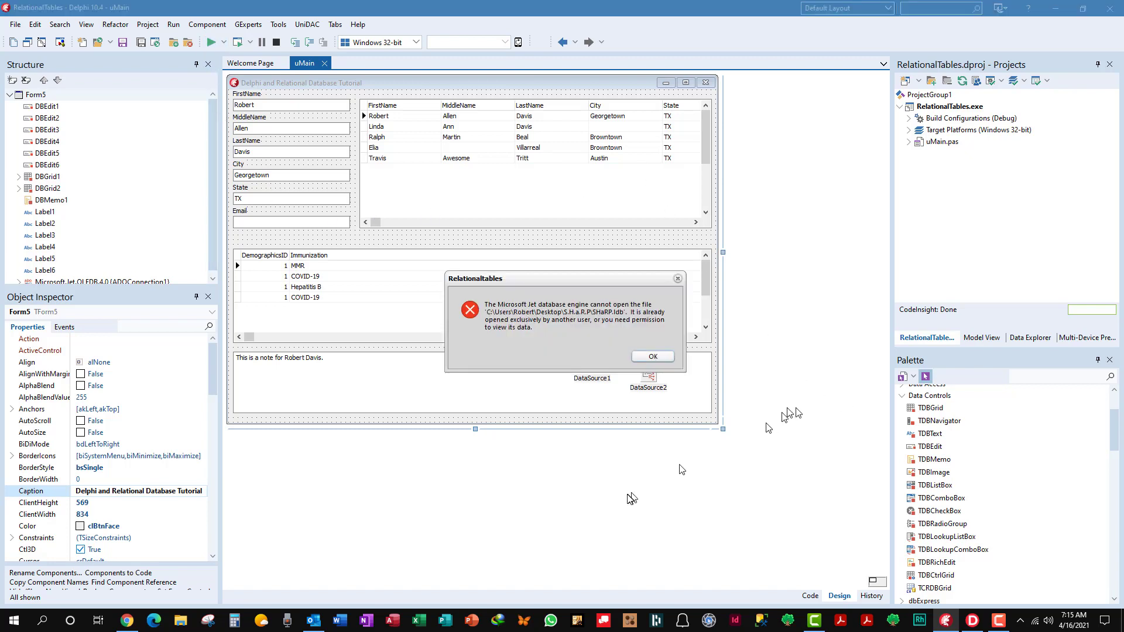
{"action": "left_click", "coordinate": [652, 356]}
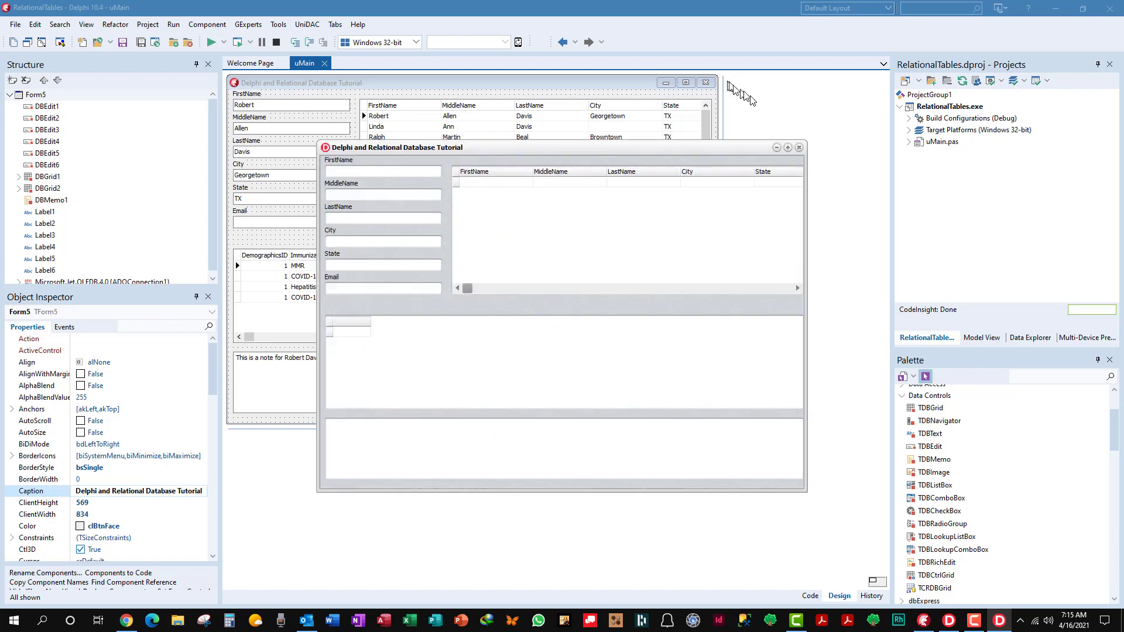
{"action": "left_click", "coordinate": [797, 147]}
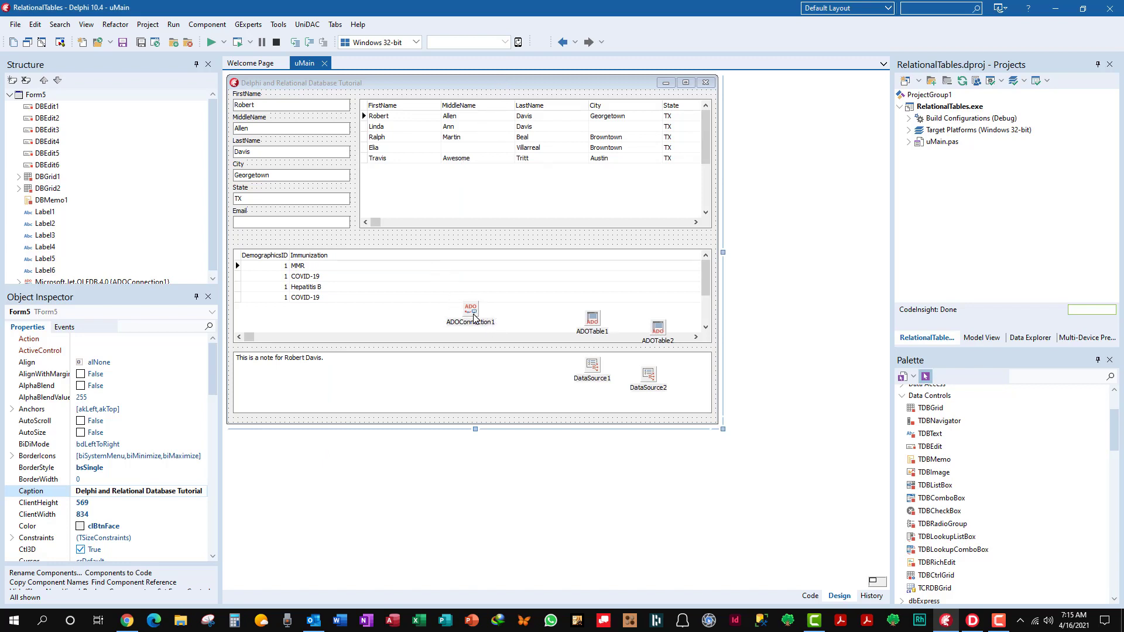
Turn off ADOConnection1 at design time and show the form's Events list in the Object Inspector.
{"action": "left_click", "coordinate": [470, 308]}
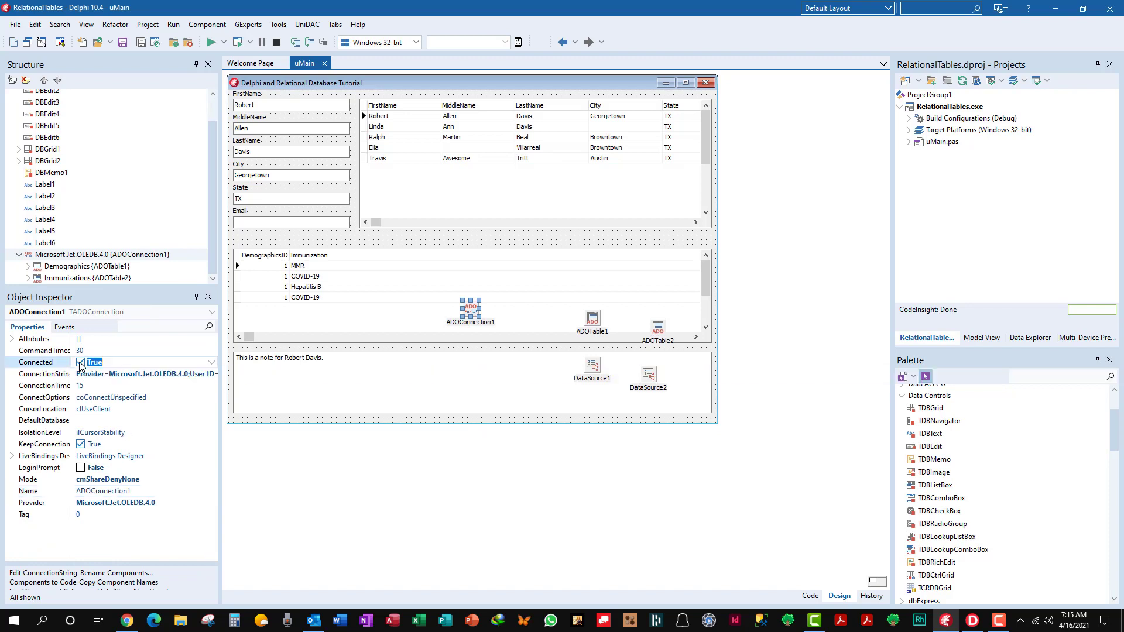
{"action": "left_click", "coordinate": [80, 362]}
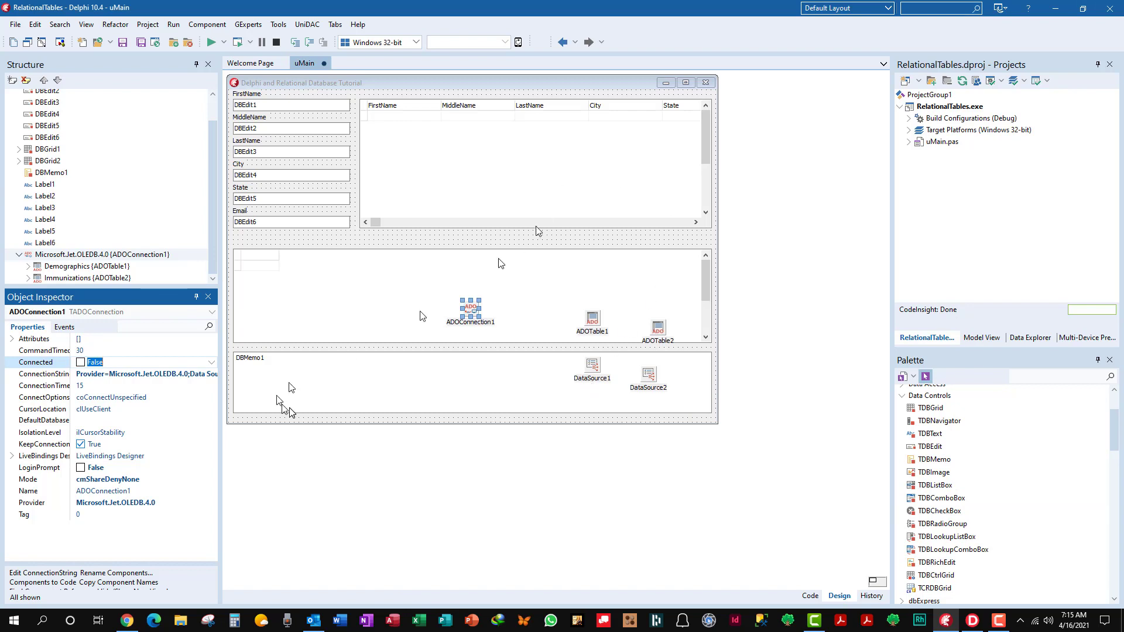
{"action": "mouse_move", "coordinate": [587, 14]}
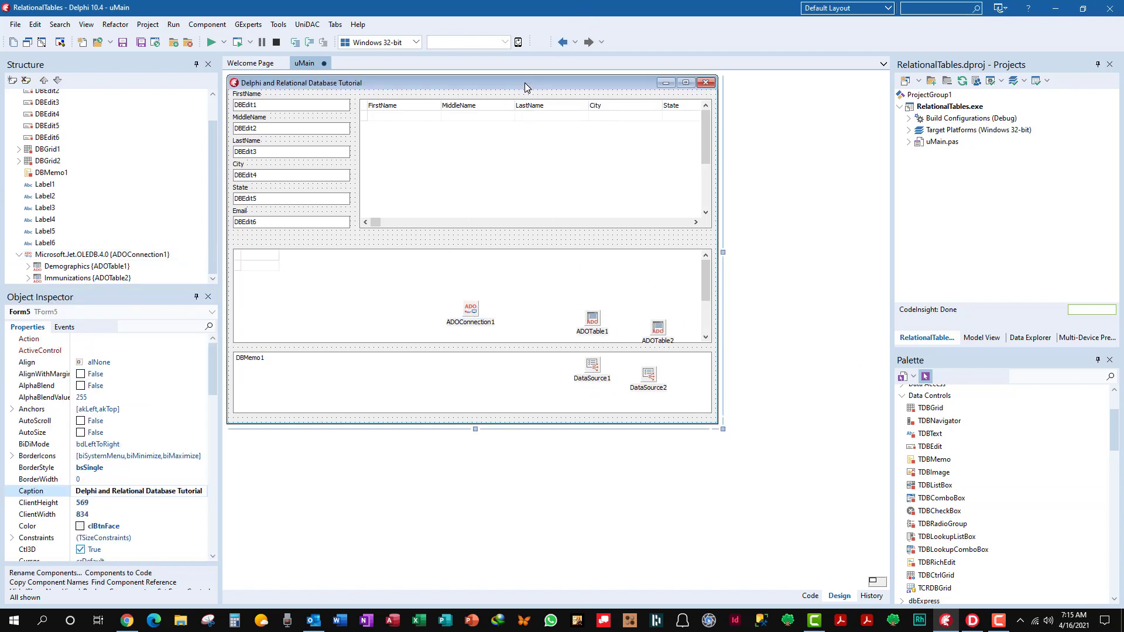
{"action": "mouse_move", "coordinate": [368, 294]}
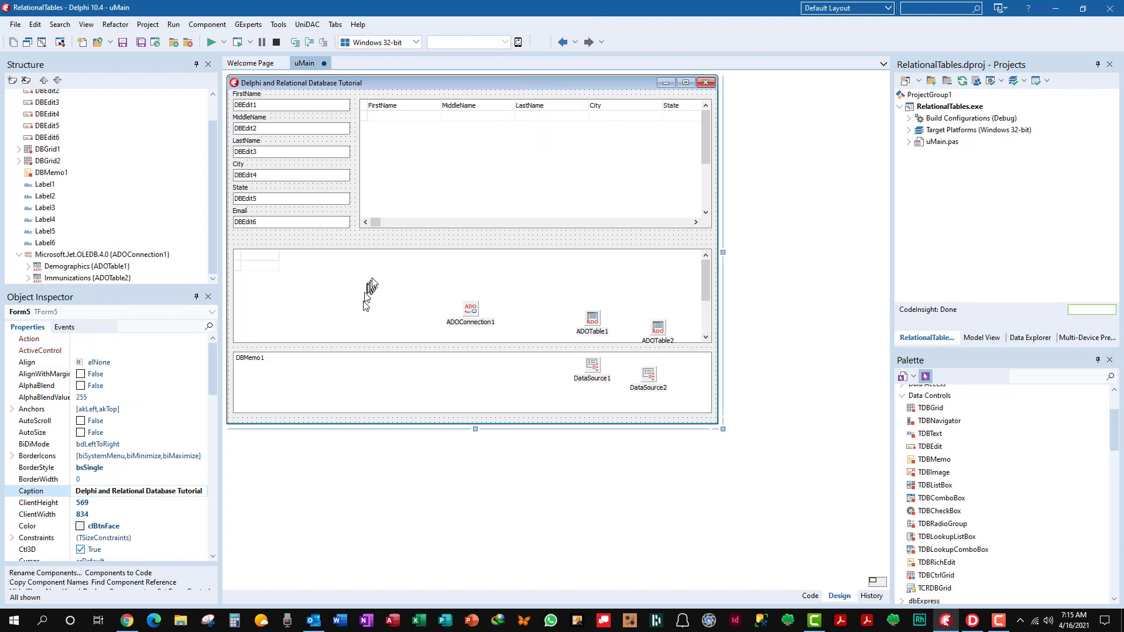
{"action": "mouse_move", "coordinate": [57, 352]}
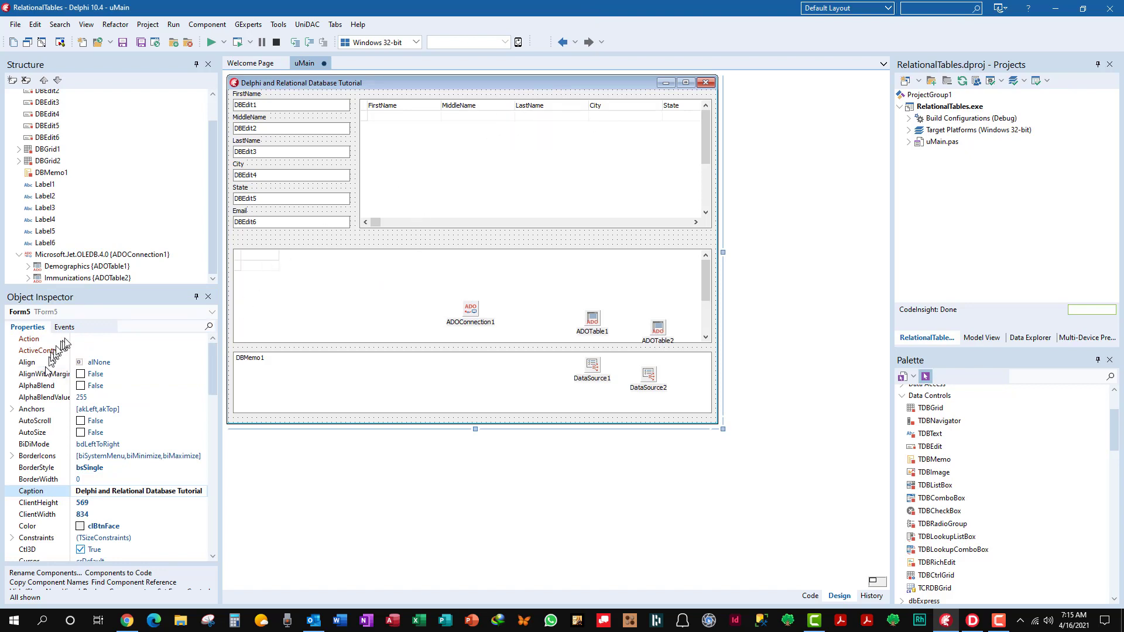
{"action": "mouse_move", "coordinate": [70, 331]}
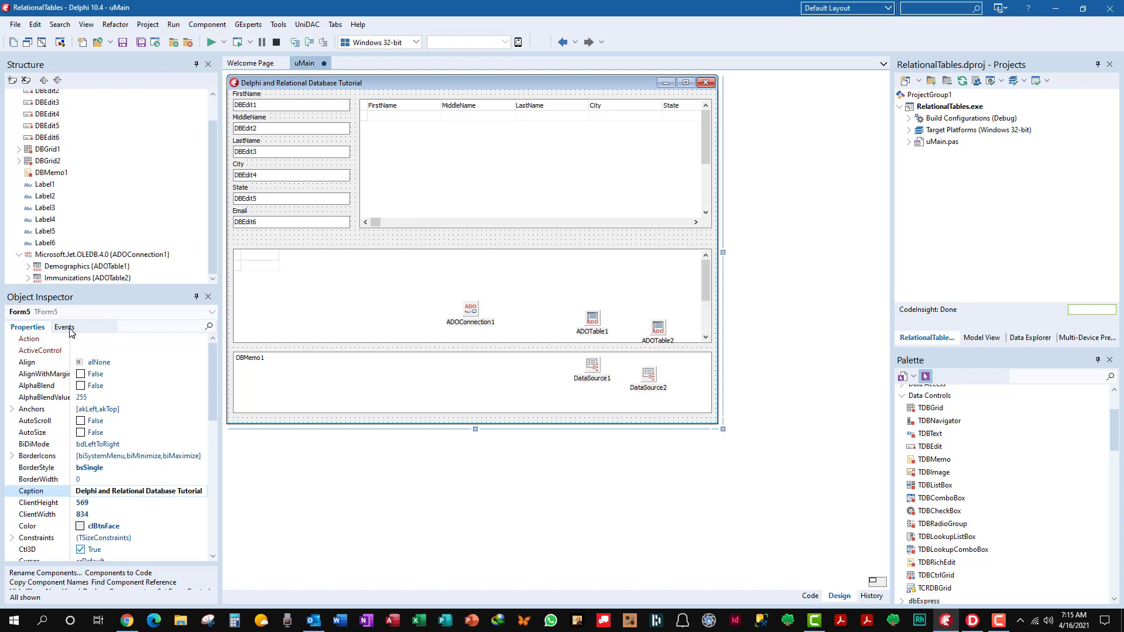
{"action": "left_click", "coordinate": [62, 327]}
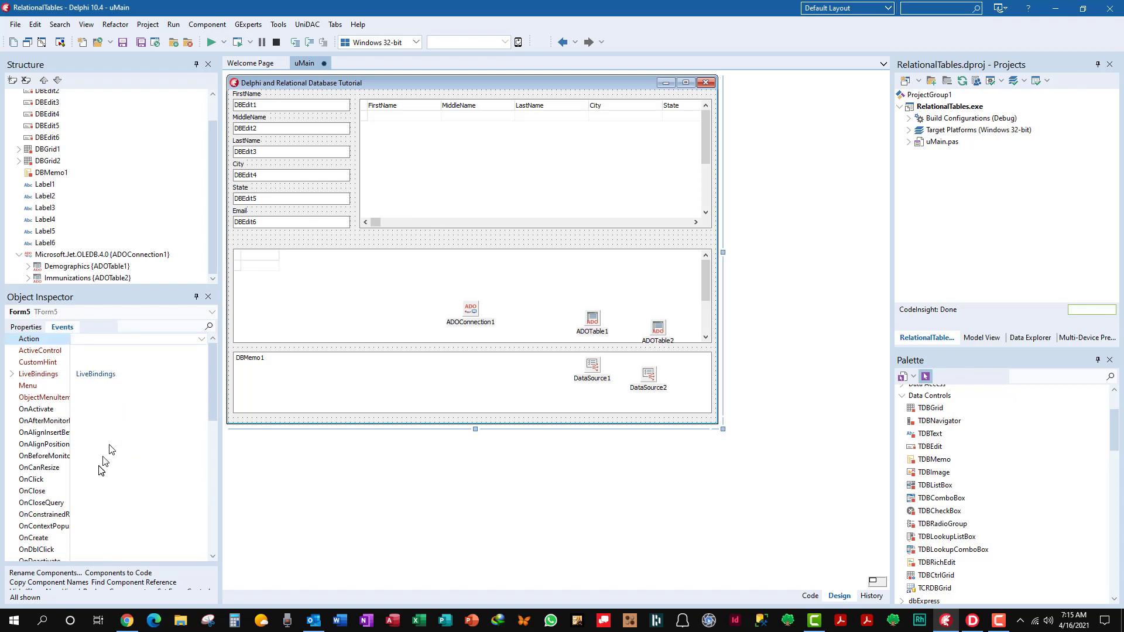
{"action": "mouse_move", "coordinate": [97, 501]}
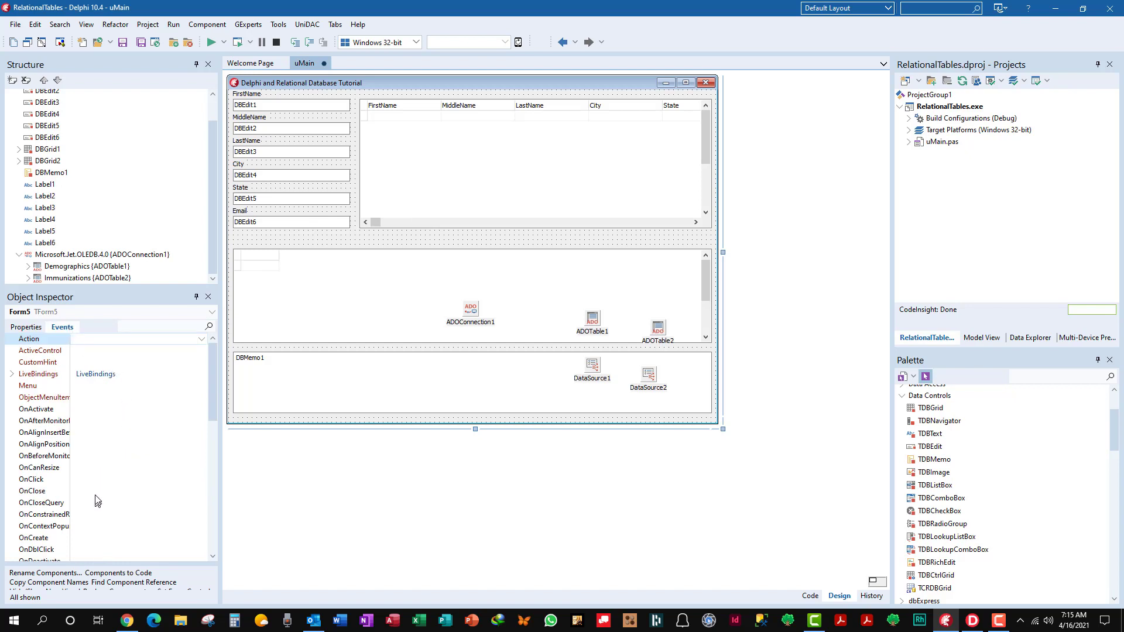
{"action": "mouse_move", "coordinate": [92, 551]}
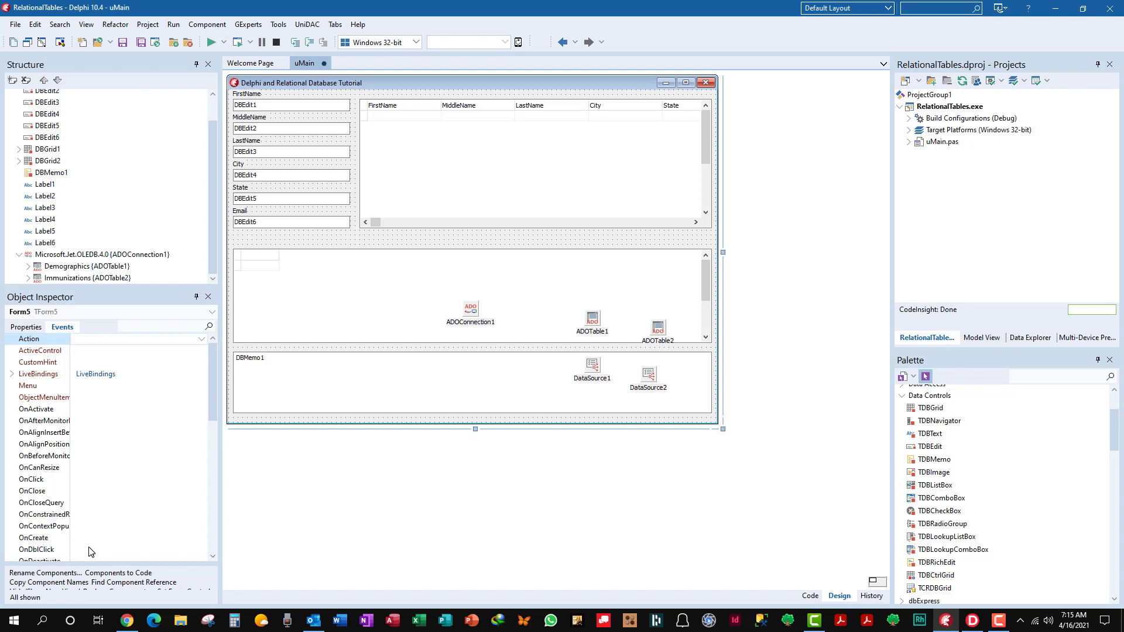
Generate a FormCreate handler that opens ADOConnection1, ADOTable1 and ADOTable2.
{"action": "left_click", "coordinate": [33, 538]}
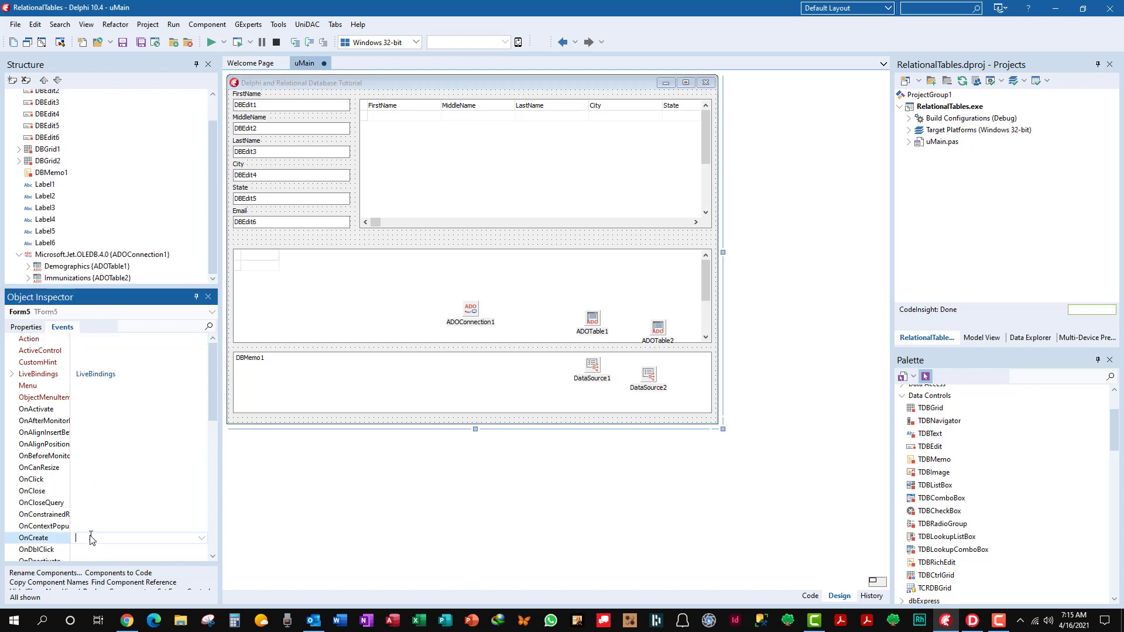
{"action": "double_click", "coordinate": [136, 538]}
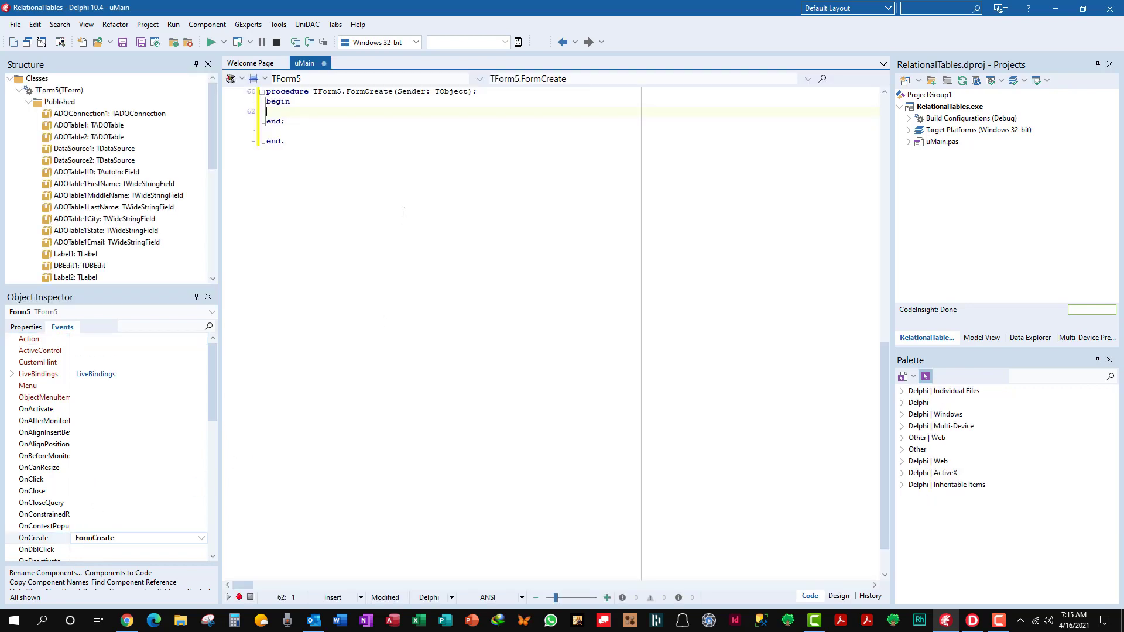
{"action": "type", "text": "s"}
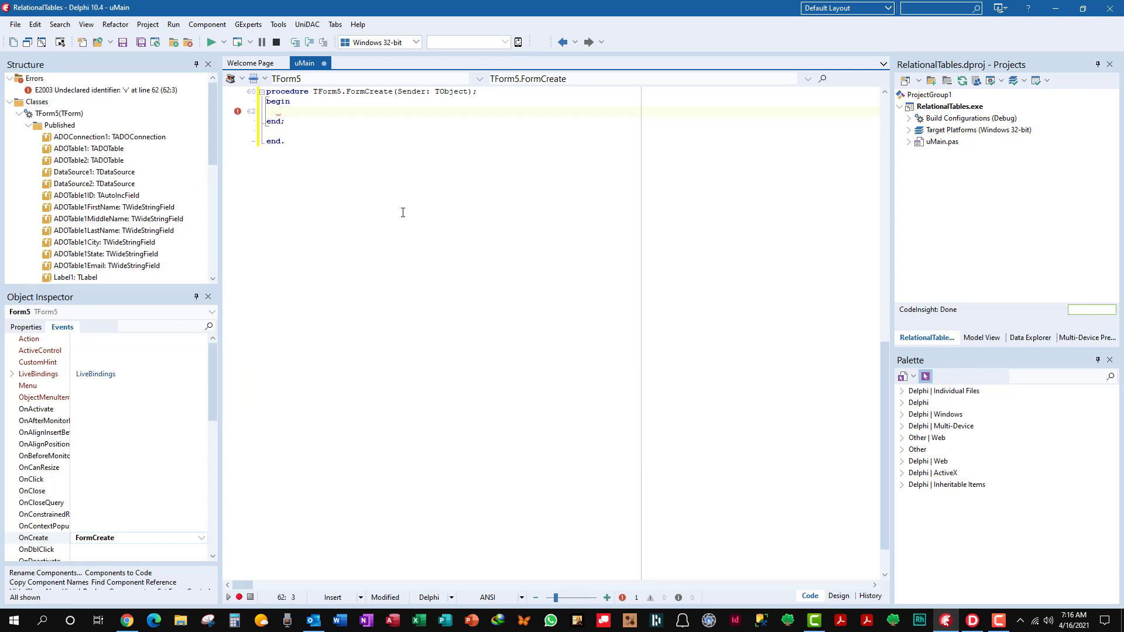
{"action": "type", "text": "ADOConn"}
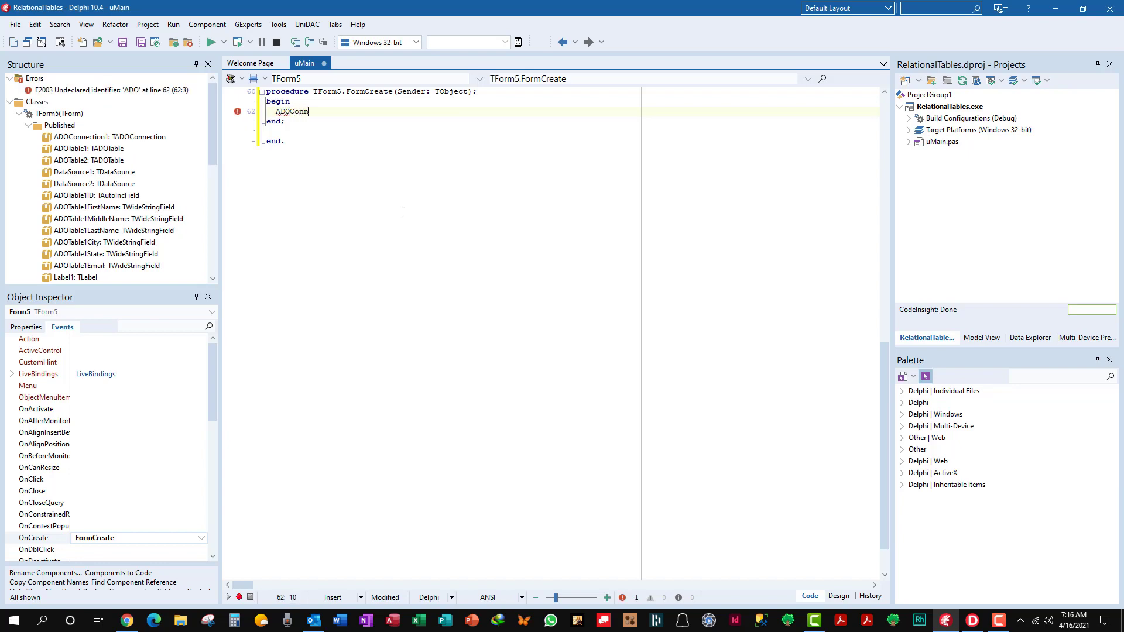
{"action": "type", "text": "ection1"}
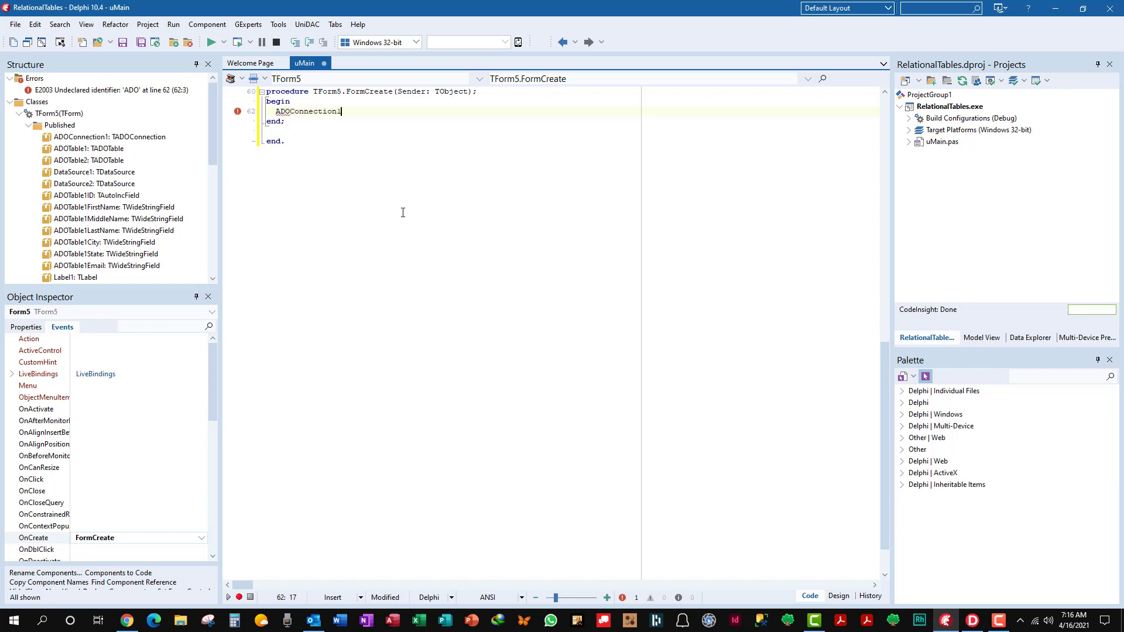
{"action": "type", "text": ".open;"}
{"action": "type", "text": "a"}
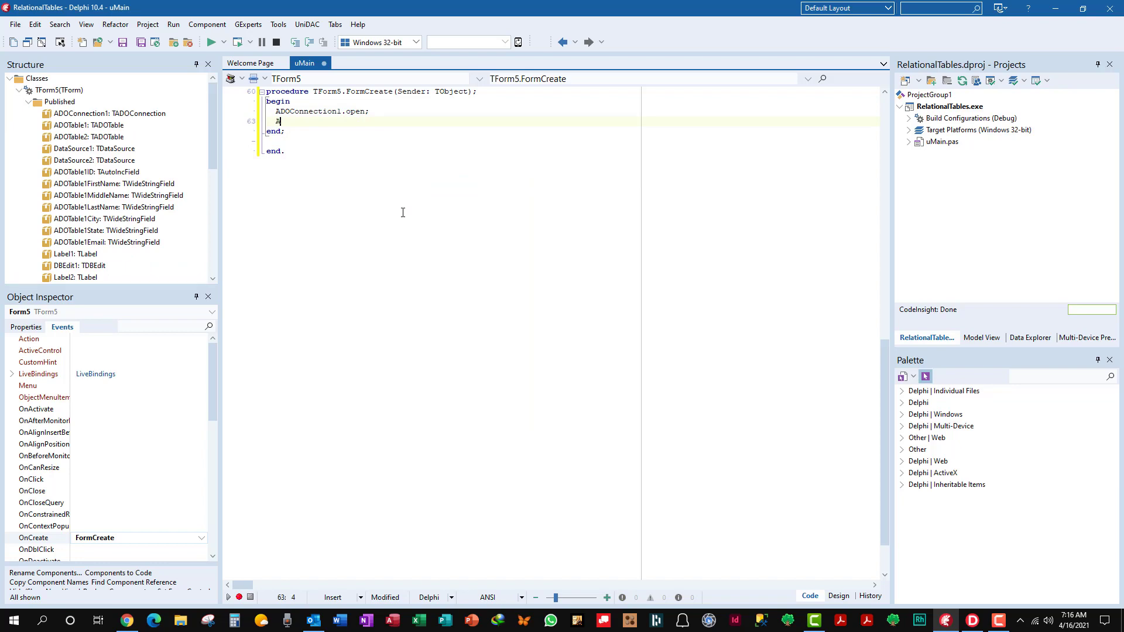
{"action": "type", "text": "DOTable1.Open;"}
{"action": "type", "text": "ADOTable2."}
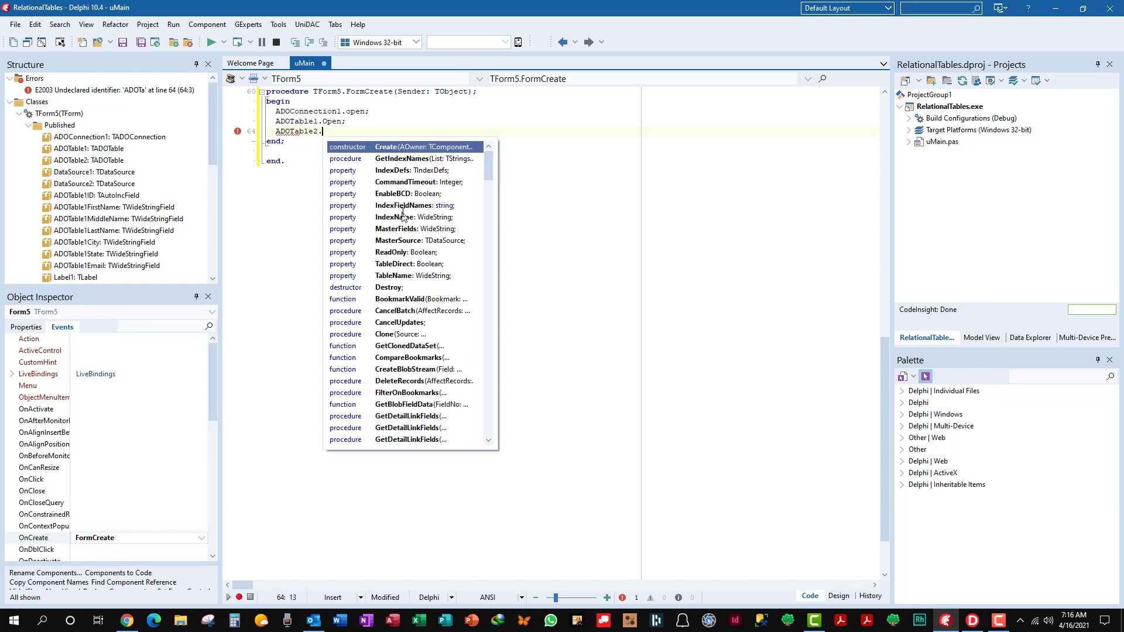
{"action": "type", "text": "open;"}
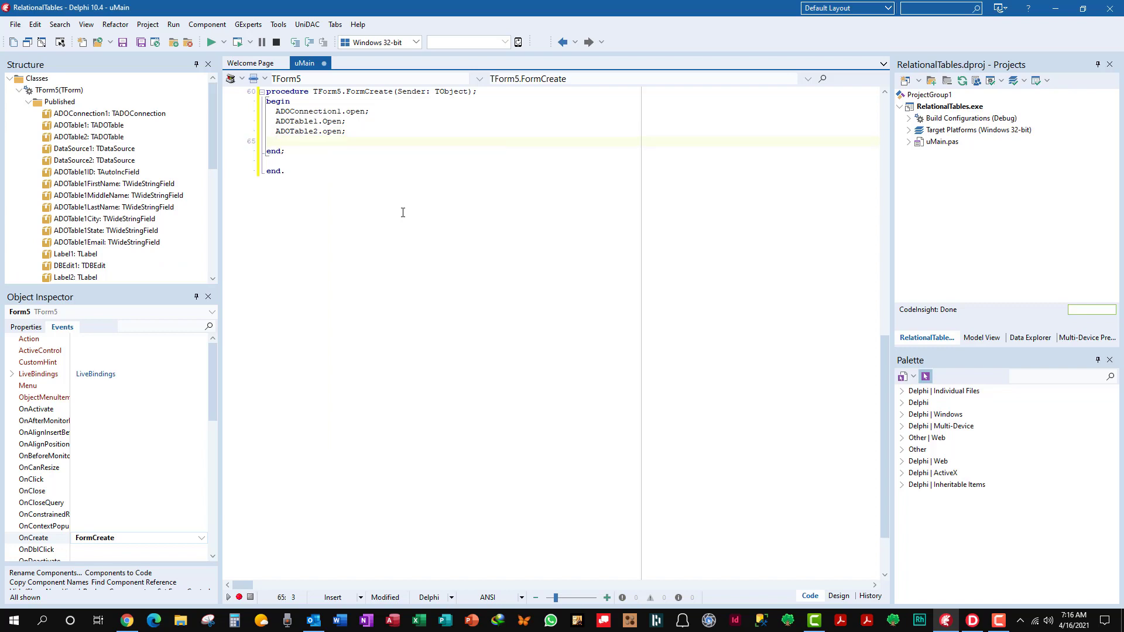
{"action": "key", "text": "Backspace"}
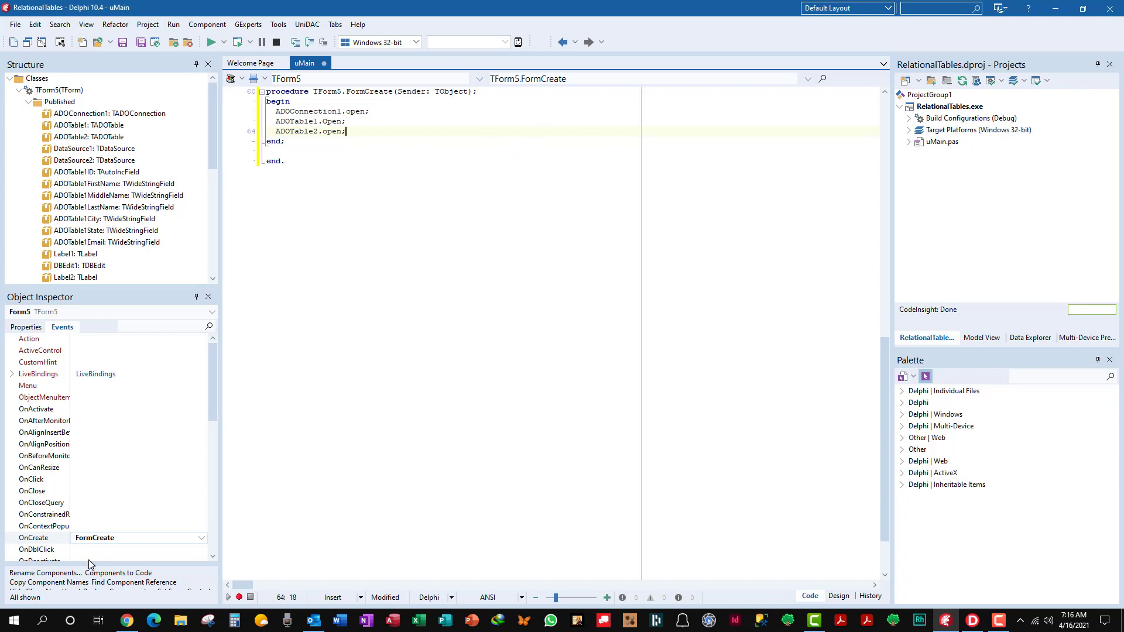
{"action": "mouse_move", "coordinate": [89, 500]}
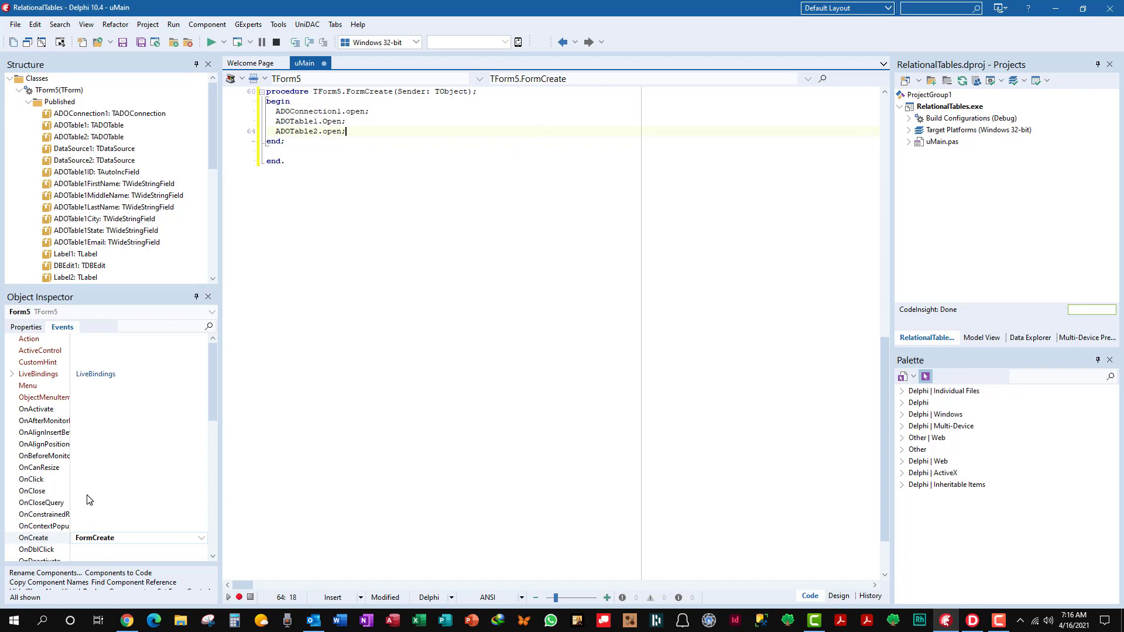
Generate a FormClose handler with ADOConnection1.Close; and Application.Terminate;.
{"action": "double_click", "coordinate": [136, 491]}
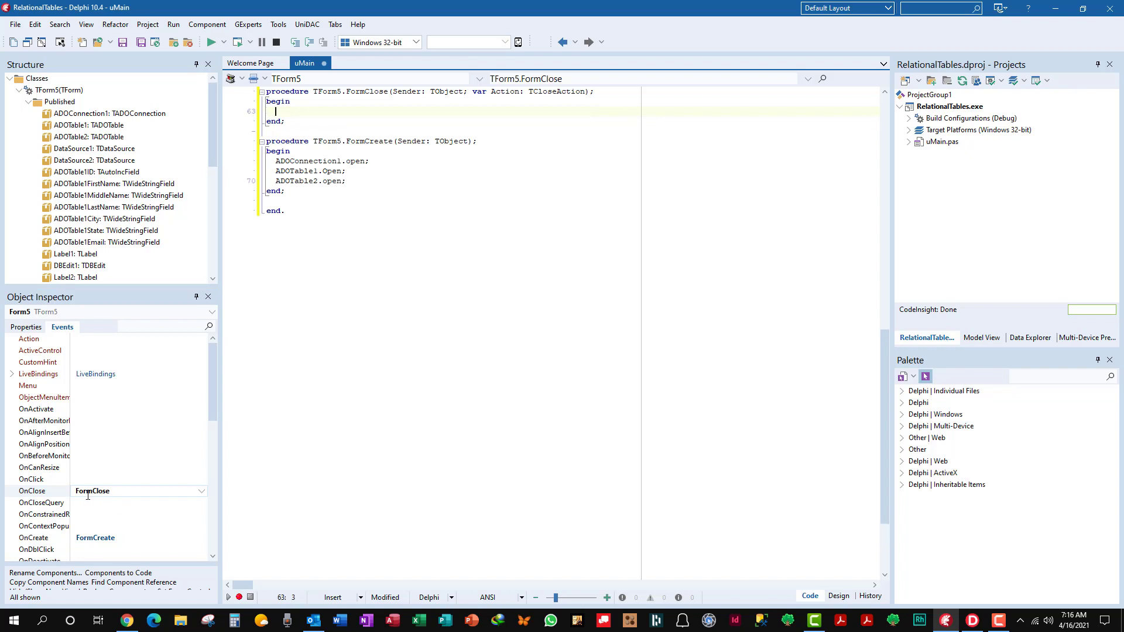
{"action": "type", "text": "s"}
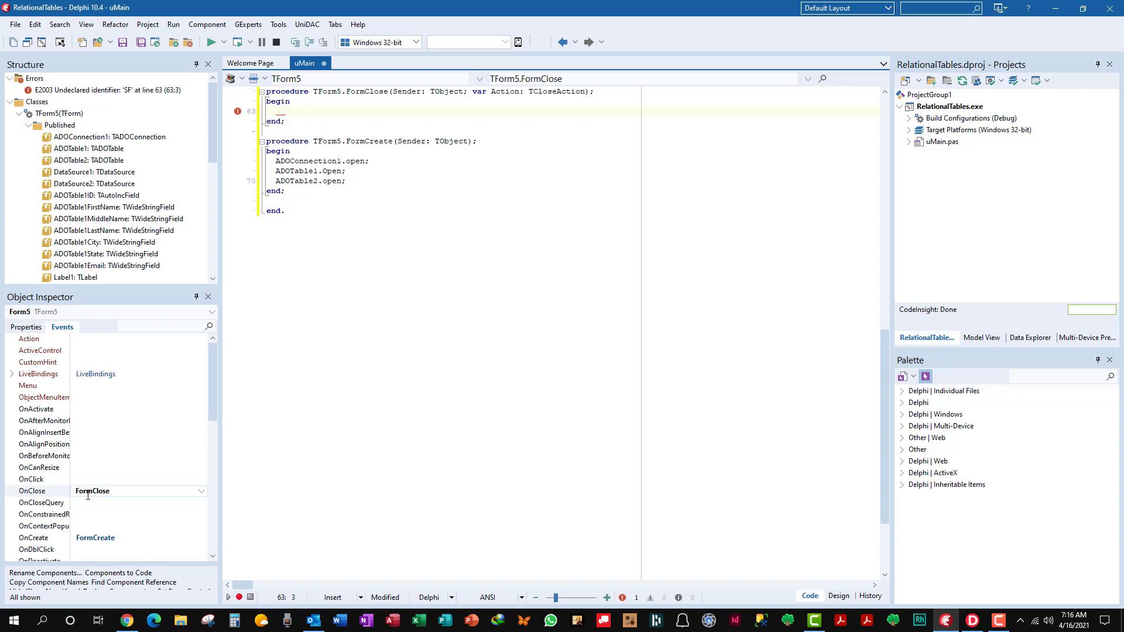
{"action": "type", "text": "ADOConnecti"}
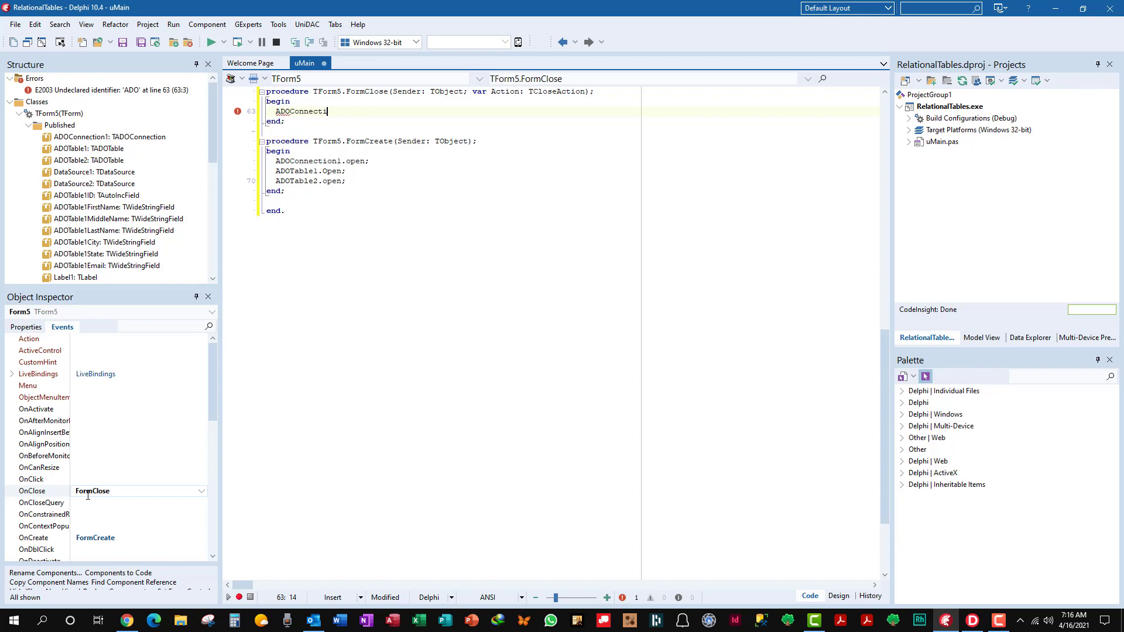
{"action": "type", "text": "on1"}
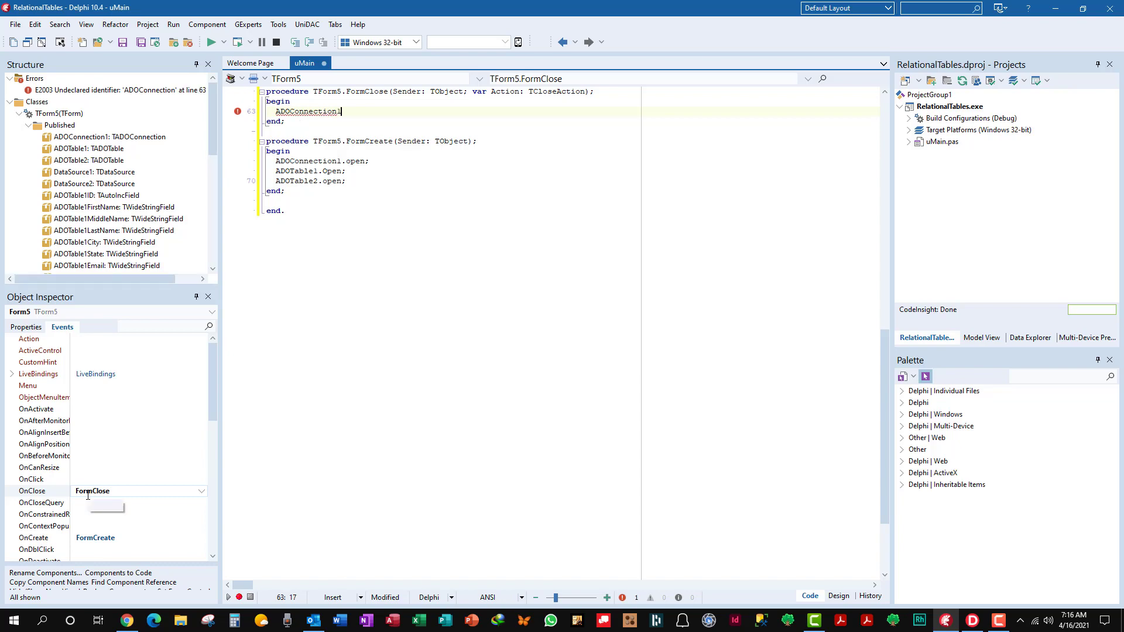
{"action": "type", "text": ".cl"}
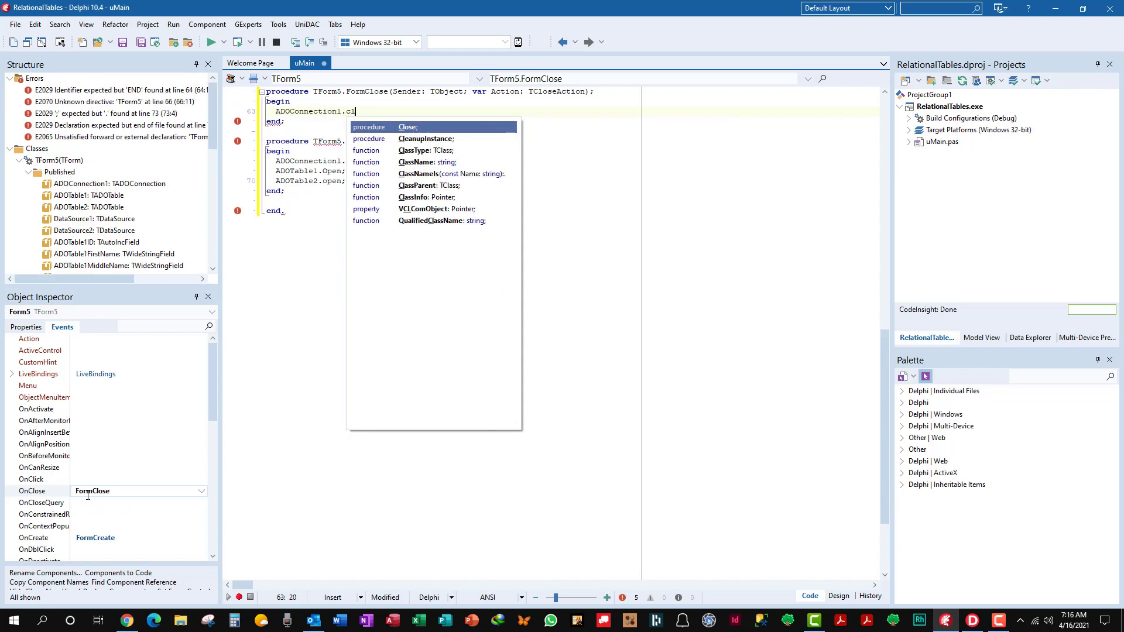
{"action": "type", "text": "ose;"}
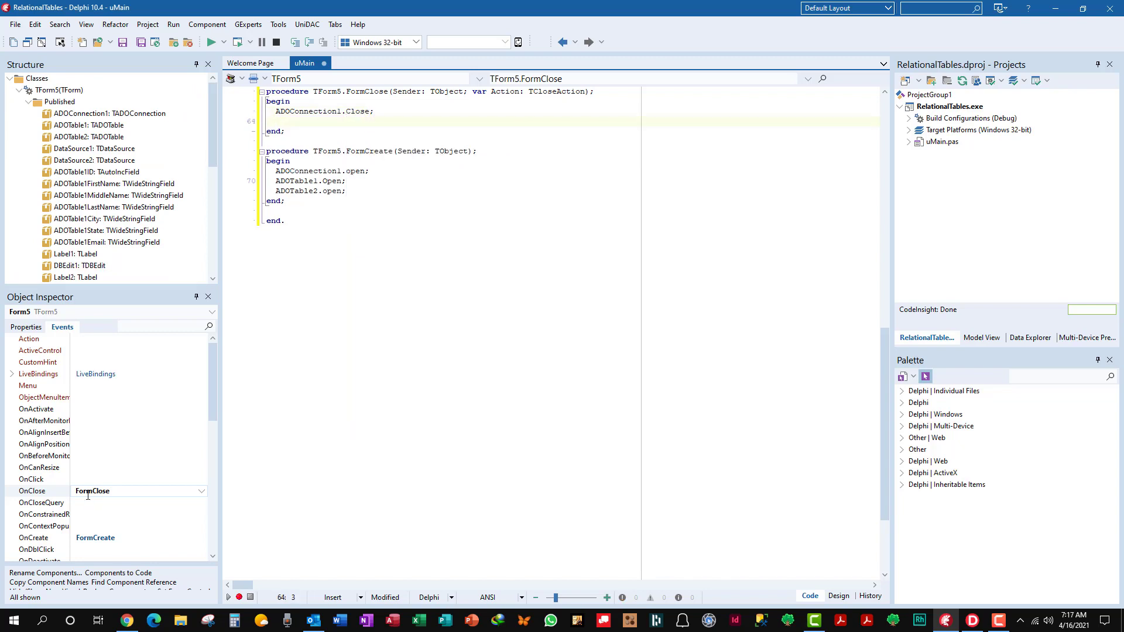
{"action": "type", "text": "Application.Terminate;"}
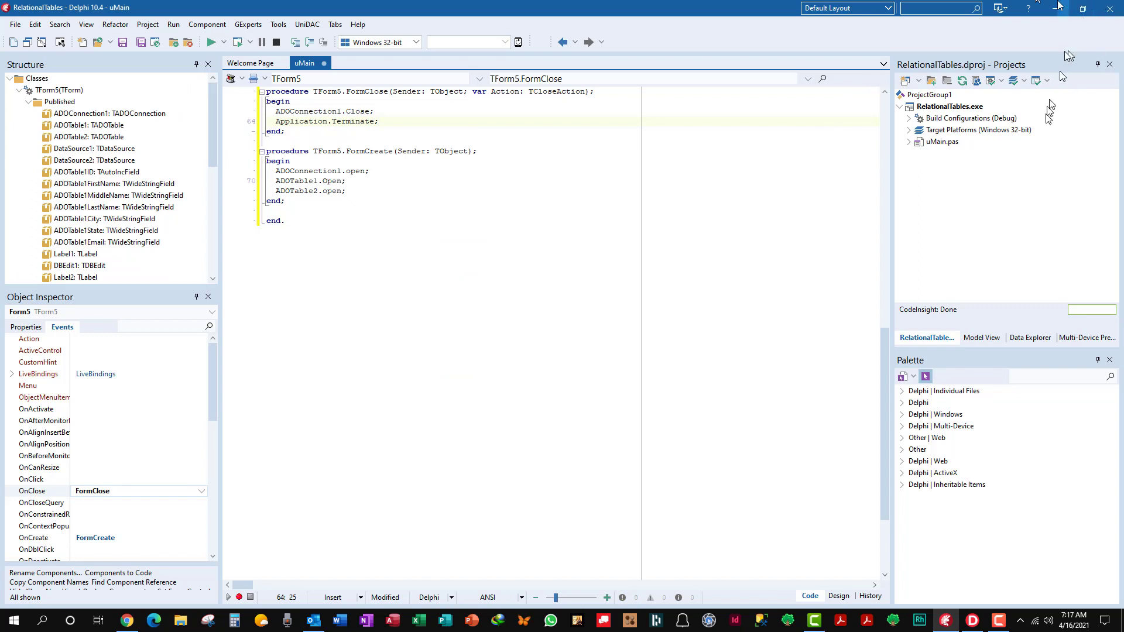
{"action": "mouse_move", "coordinate": [296, 256]}
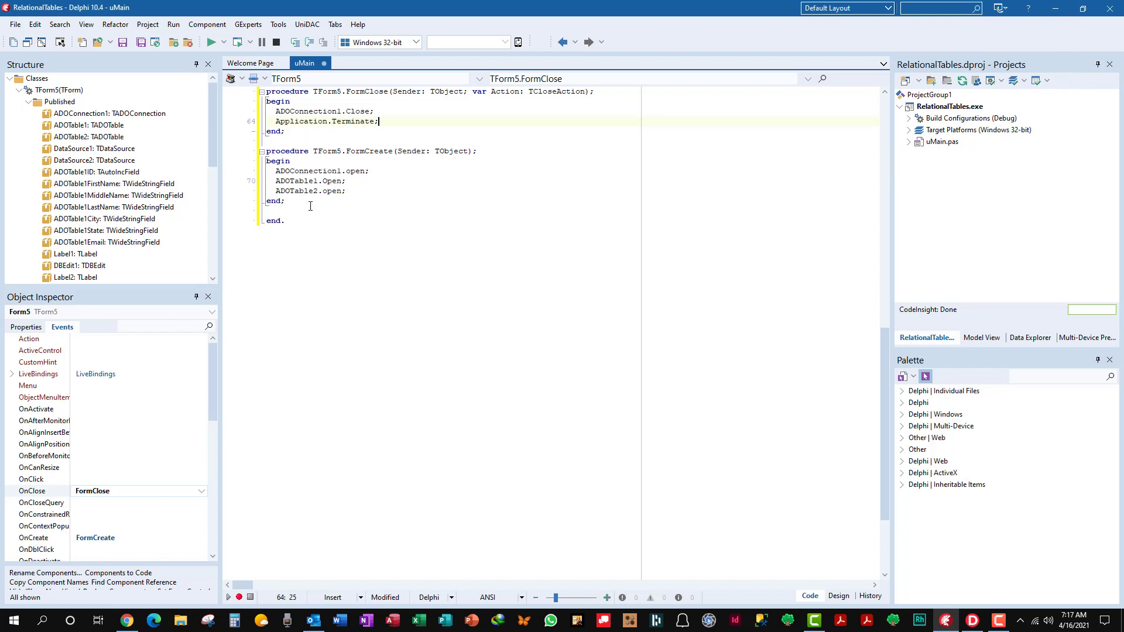
{"action": "mouse_move", "coordinate": [342, 268]}
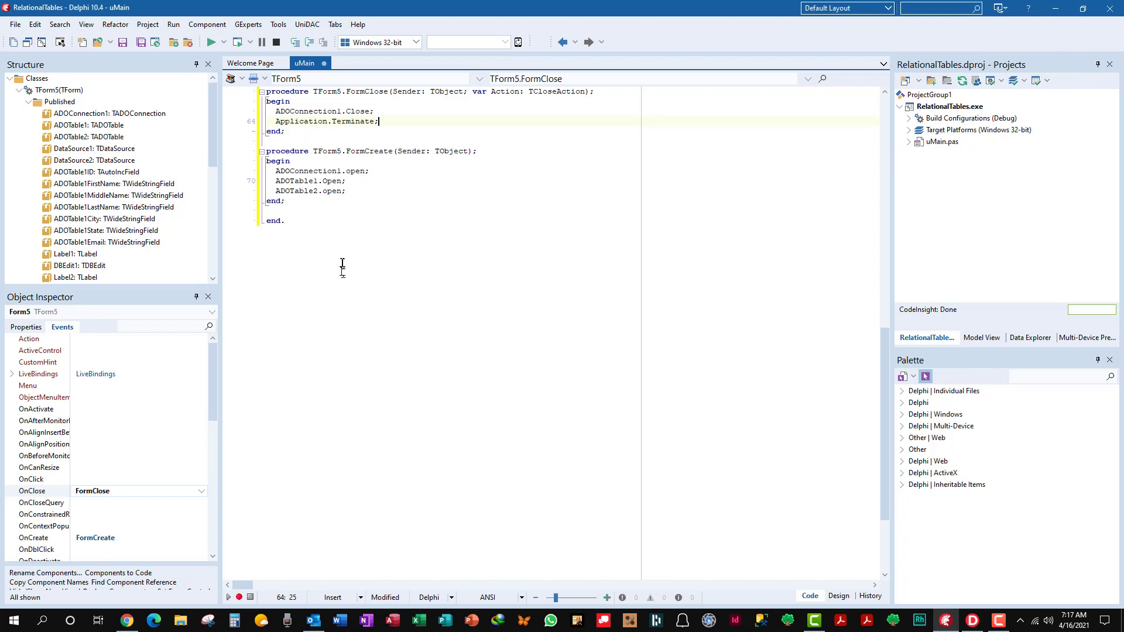
{"action": "mouse_move", "coordinate": [332, 134]}
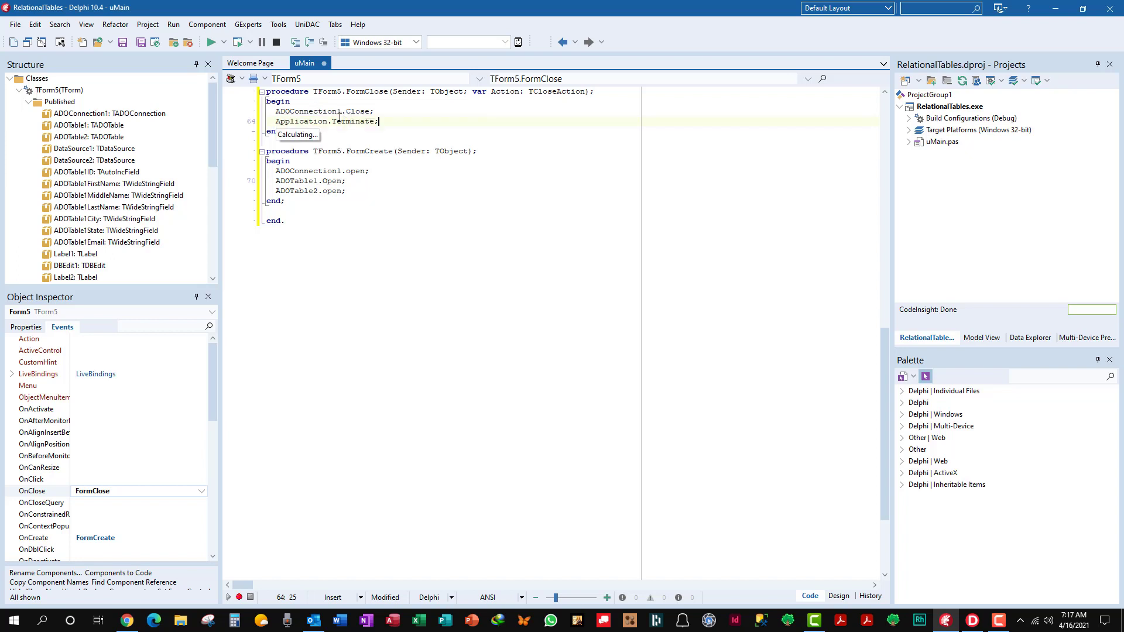
{"action": "mouse_move", "coordinate": [341, 111]}
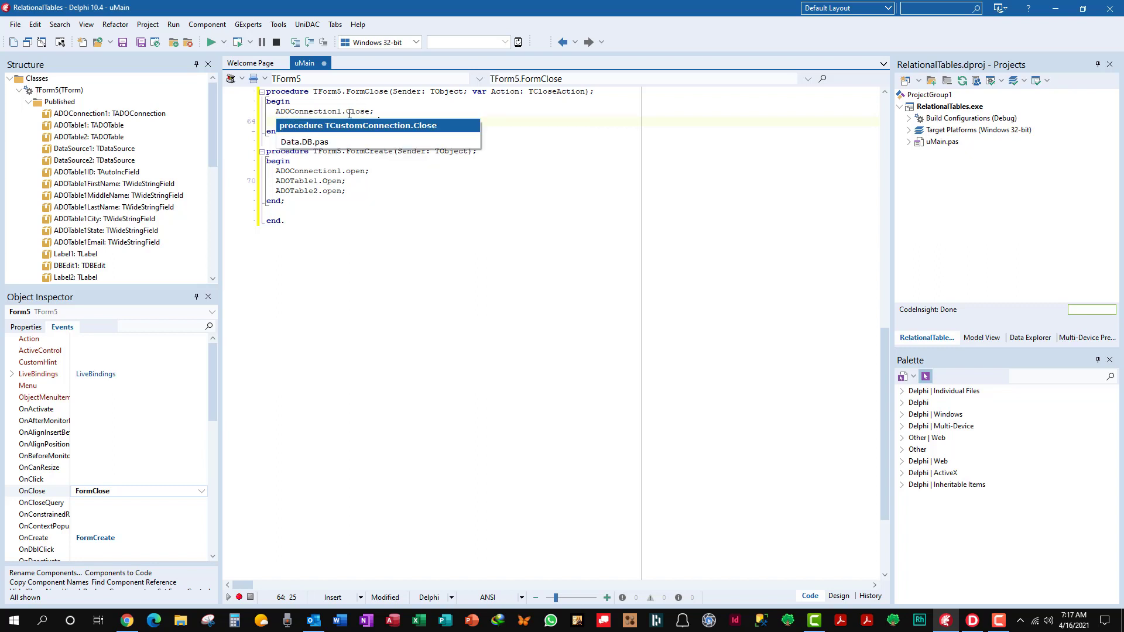
{"action": "type", "text": "Application.Terminate;"}
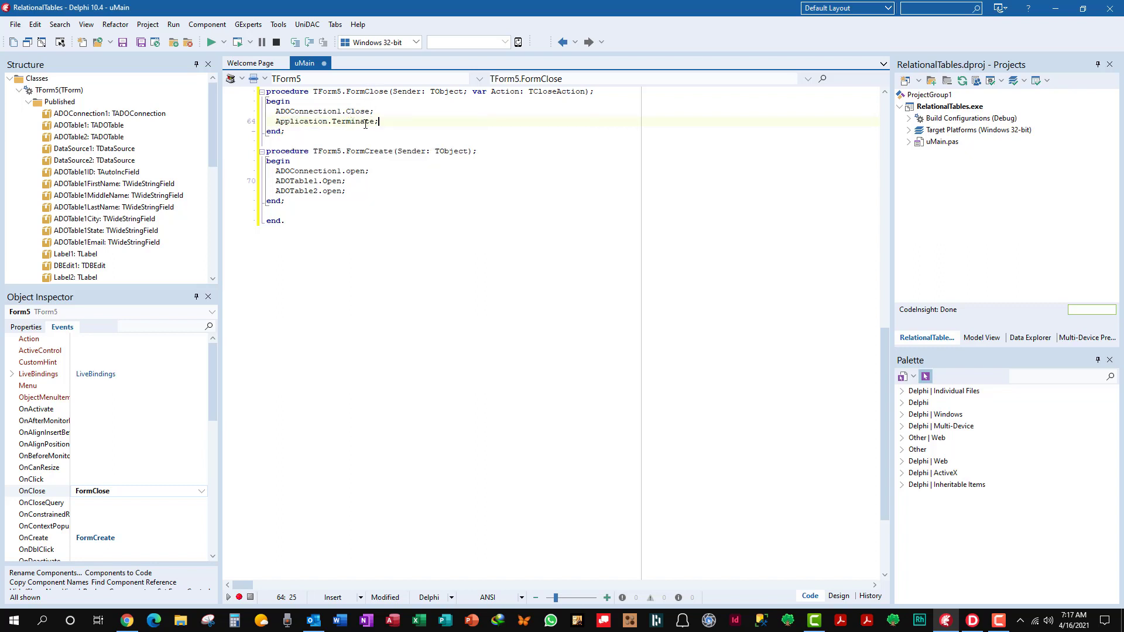
{"action": "mouse_move", "coordinate": [446, 319]}
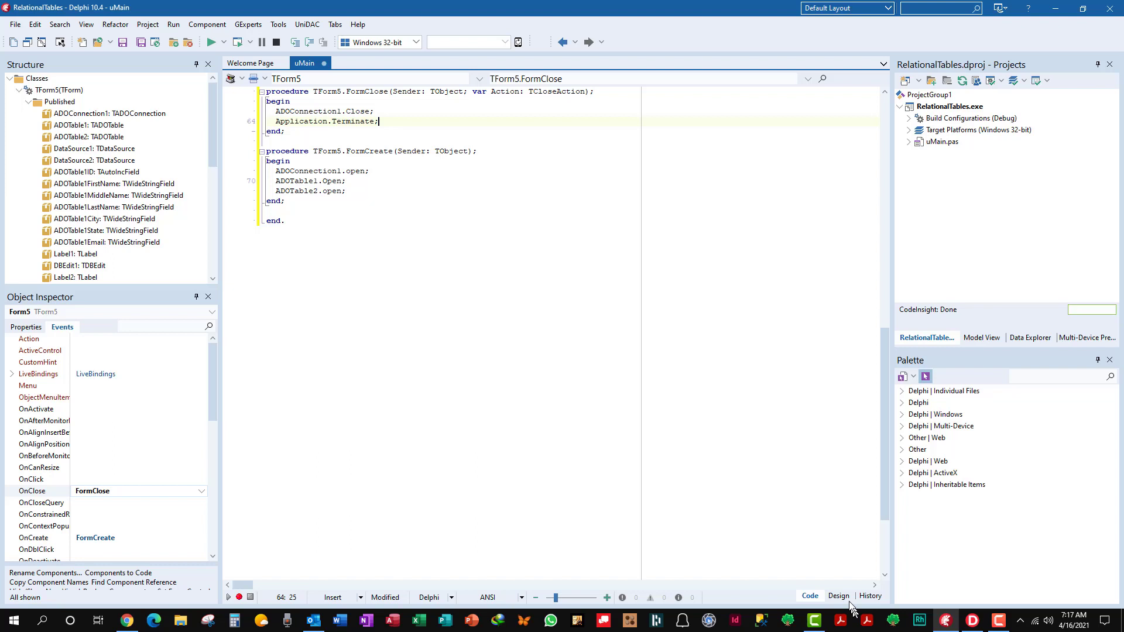
Return to the form designer and select ADOTable1 then ADOTable2 to inspect them.
{"action": "left_click", "coordinate": [838, 596]}
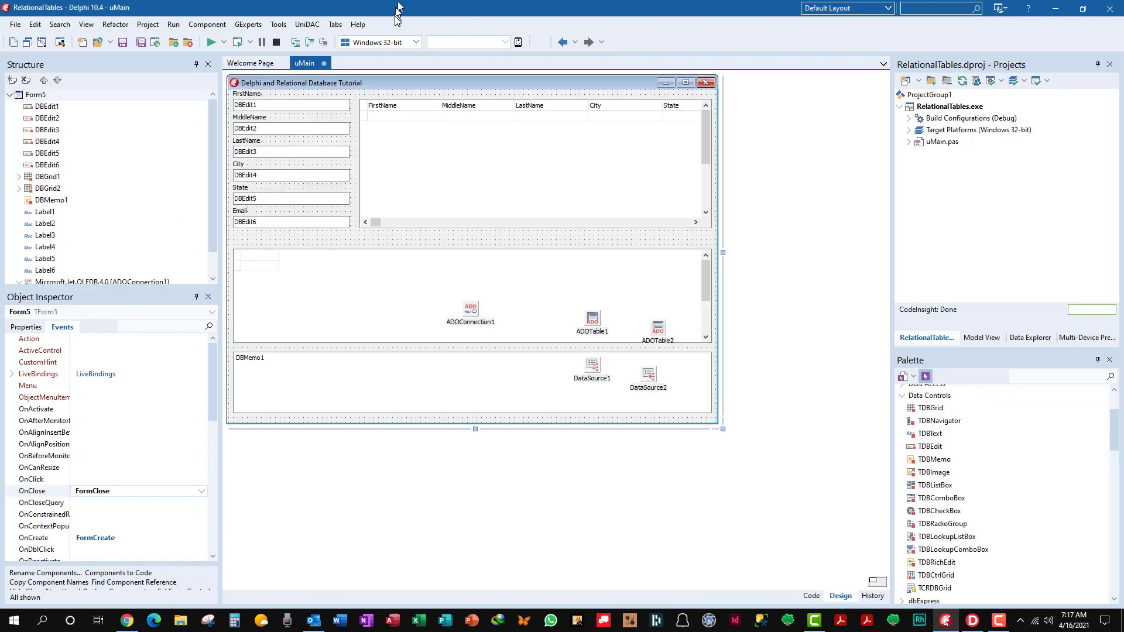
{"action": "mouse_move", "coordinate": [274, 120]}
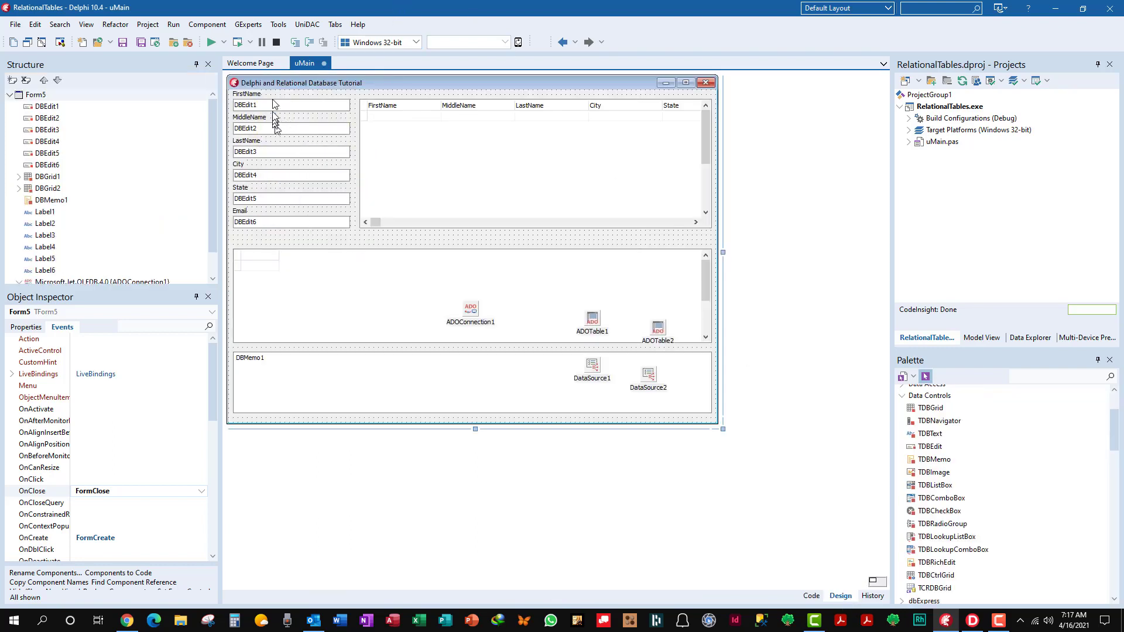
{"action": "mouse_move", "coordinate": [594, 247]}
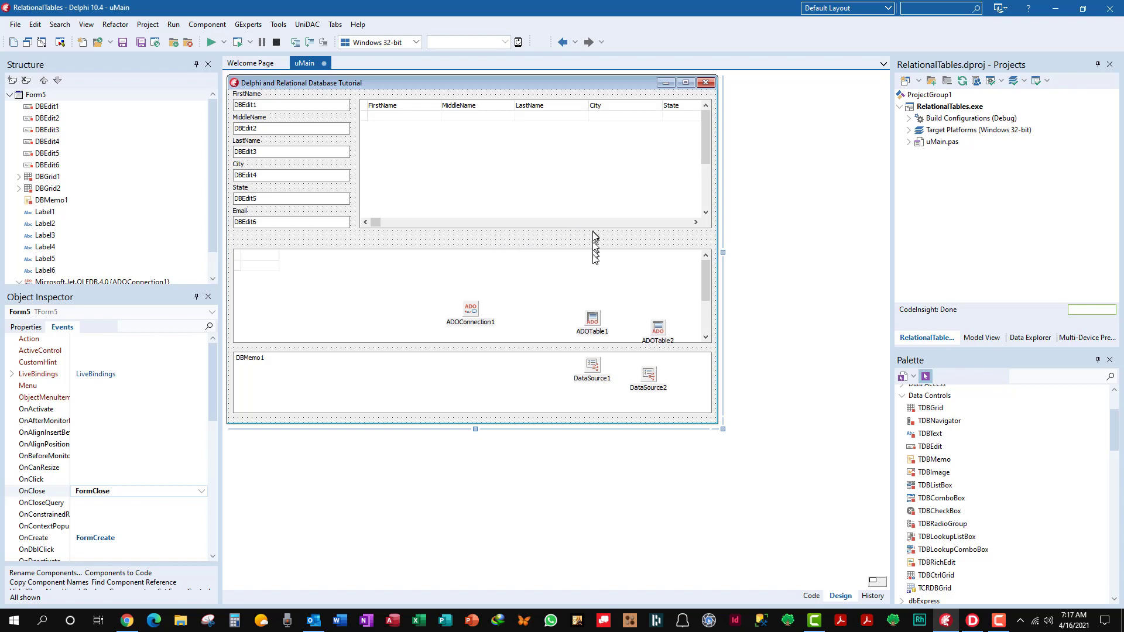
{"action": "left_click", "coordinate": [591, 317]}
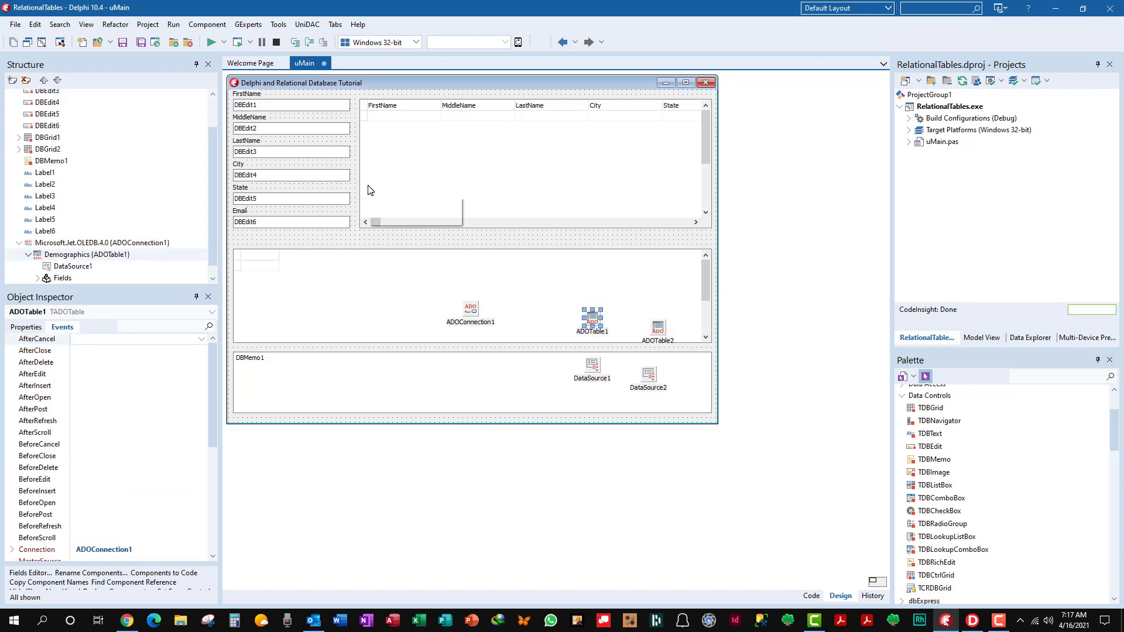
{"action": "mouse_move", "coordinate": [340, 114]}
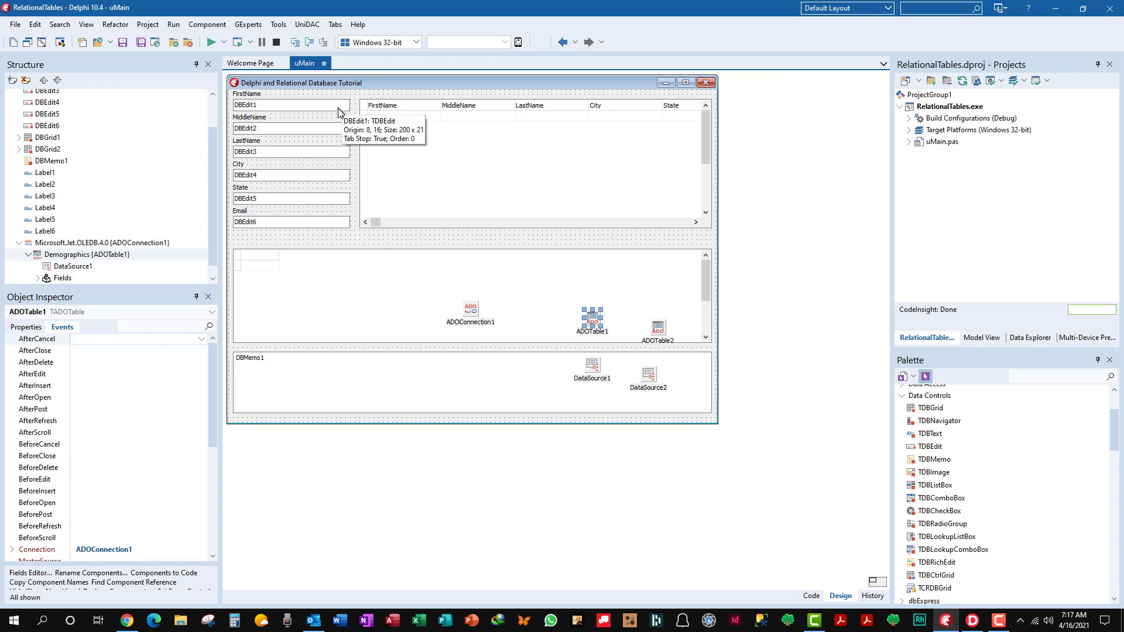
{"action": "mouse_move", "coordinate": [587, 235]}
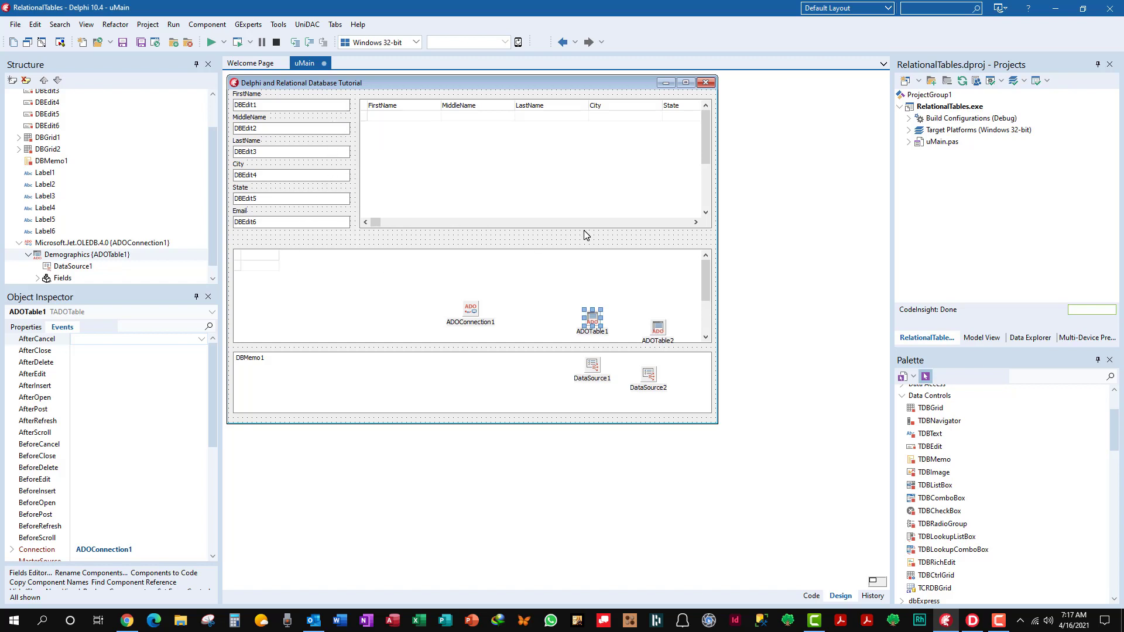
{"action": "mouse_move", "coordinate": [592, 222]}
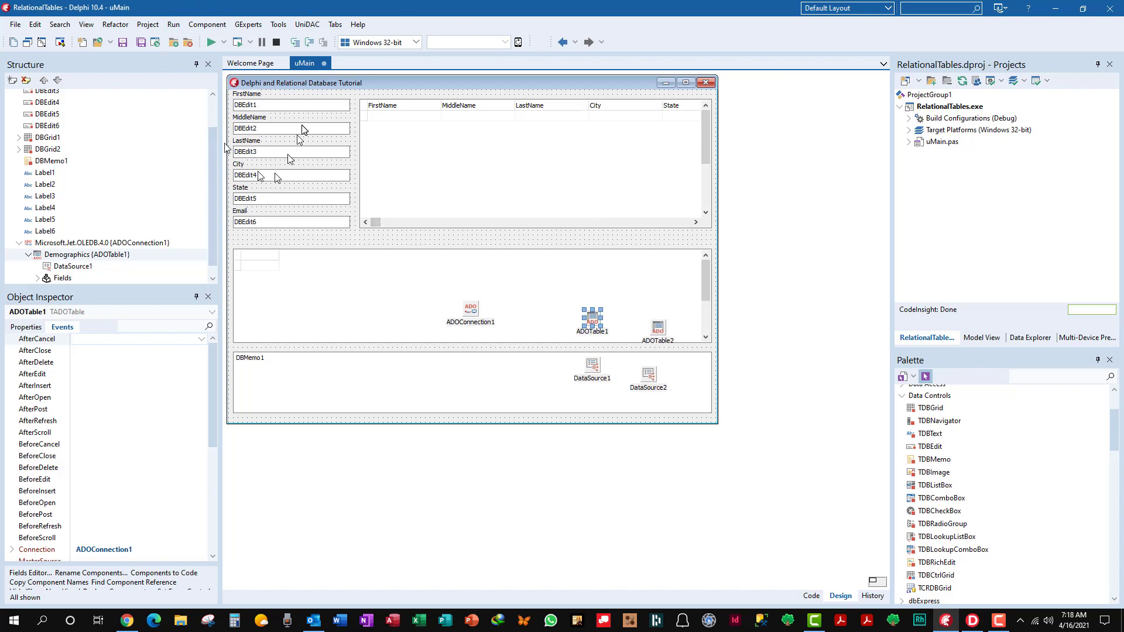
{"action": "mouse_move", "coordinate": [593, 257]}
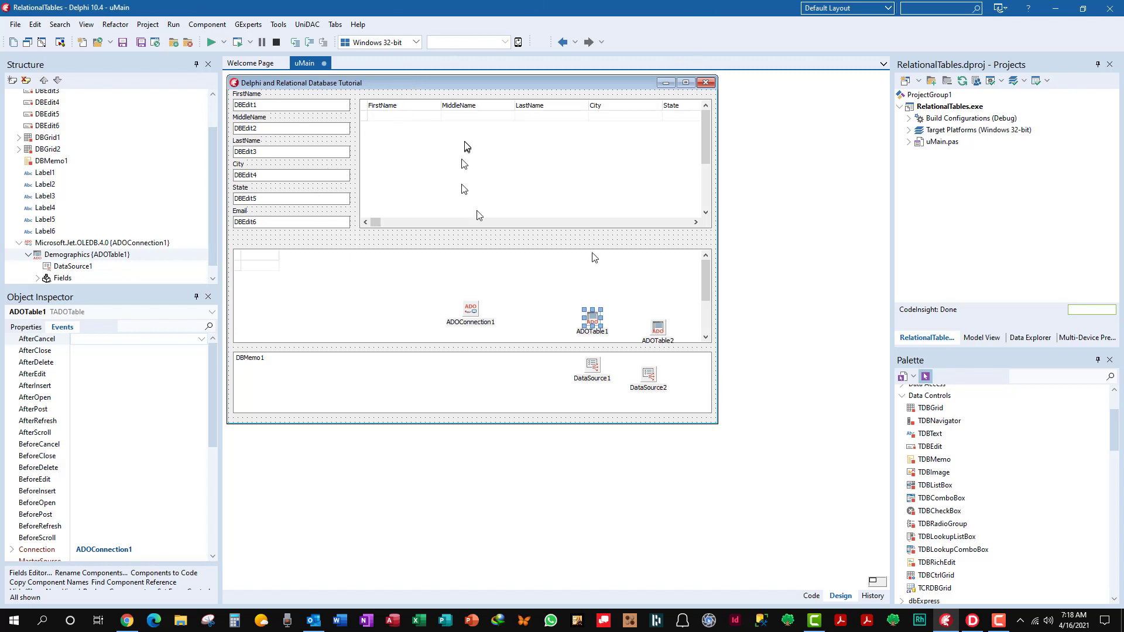
{"action": "mouse_move", "coordinate": [436, 218]}
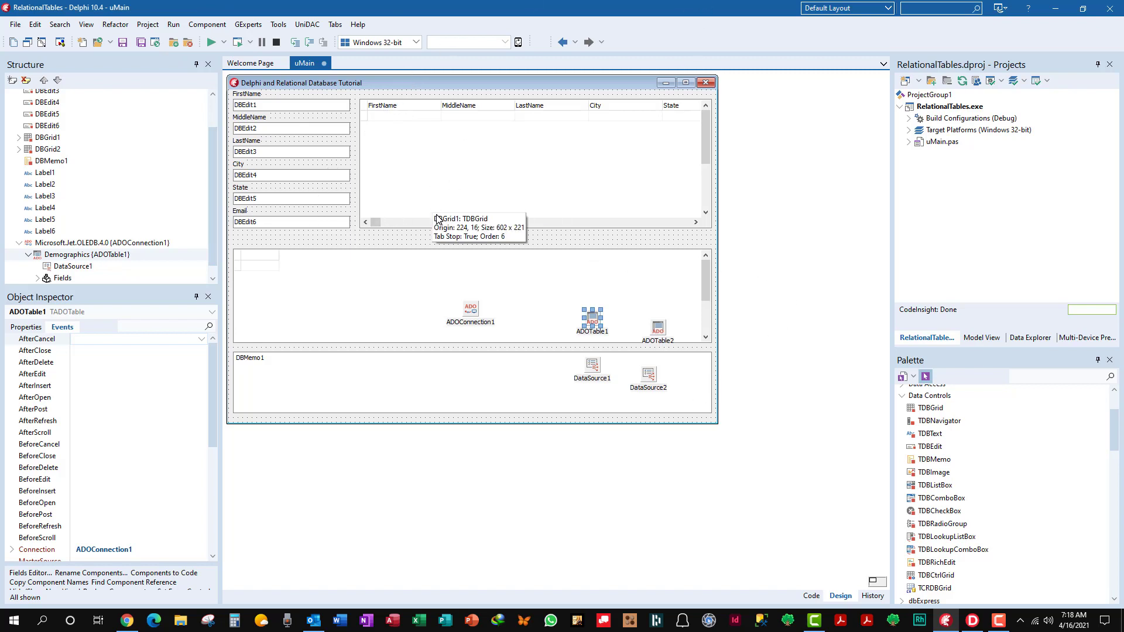
{"action": "mouse_move", "coordinate": [452, 226]}
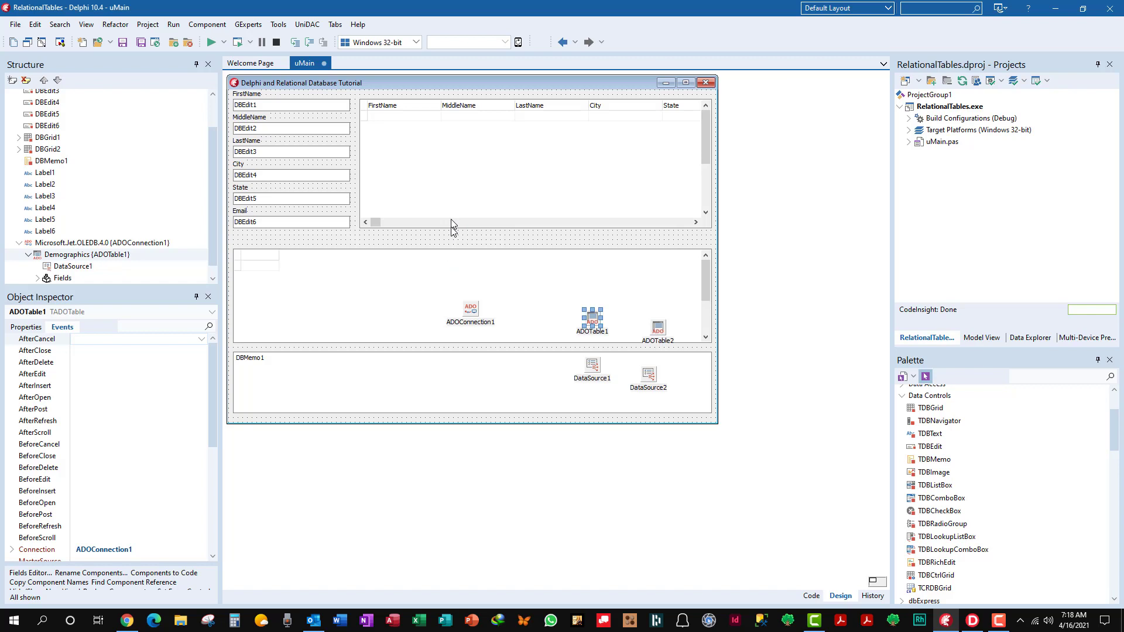
{"action": "mouse_move", "coordinate": [678, 321]}
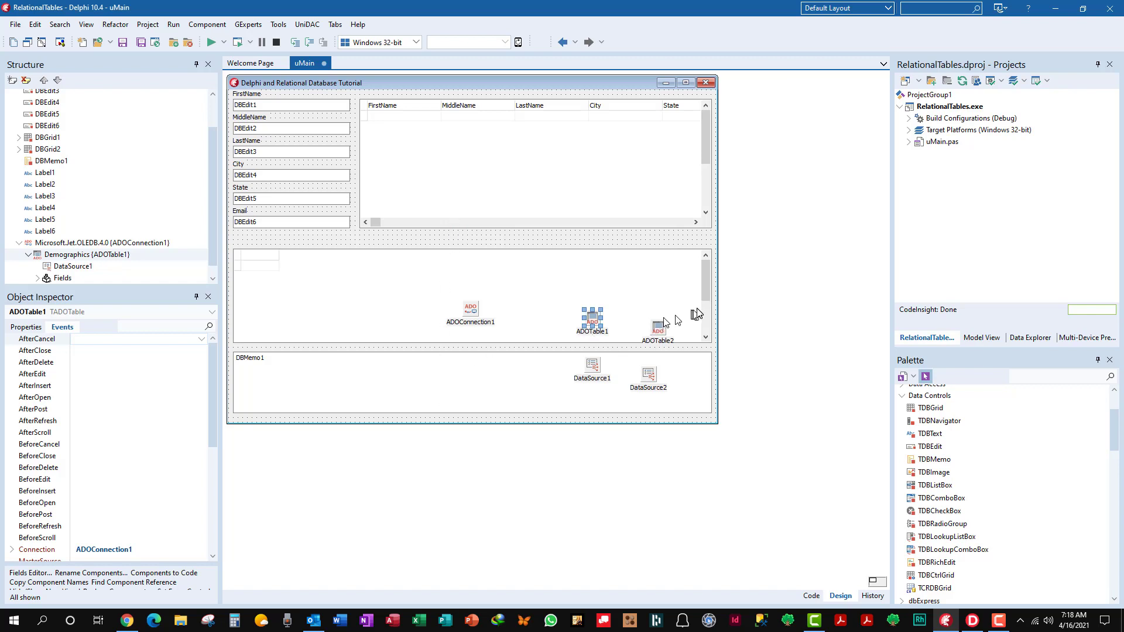
{"action": "left_click", "coordinate": [657, 328]}
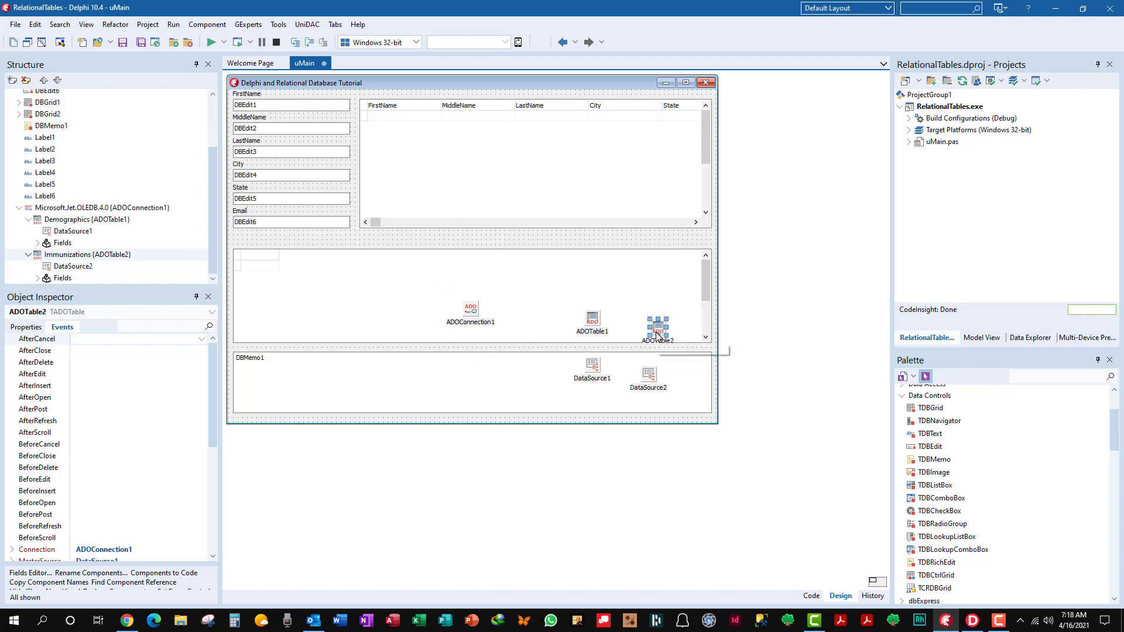
{"action": "mouse_move", "coordinate": [365, 278]}
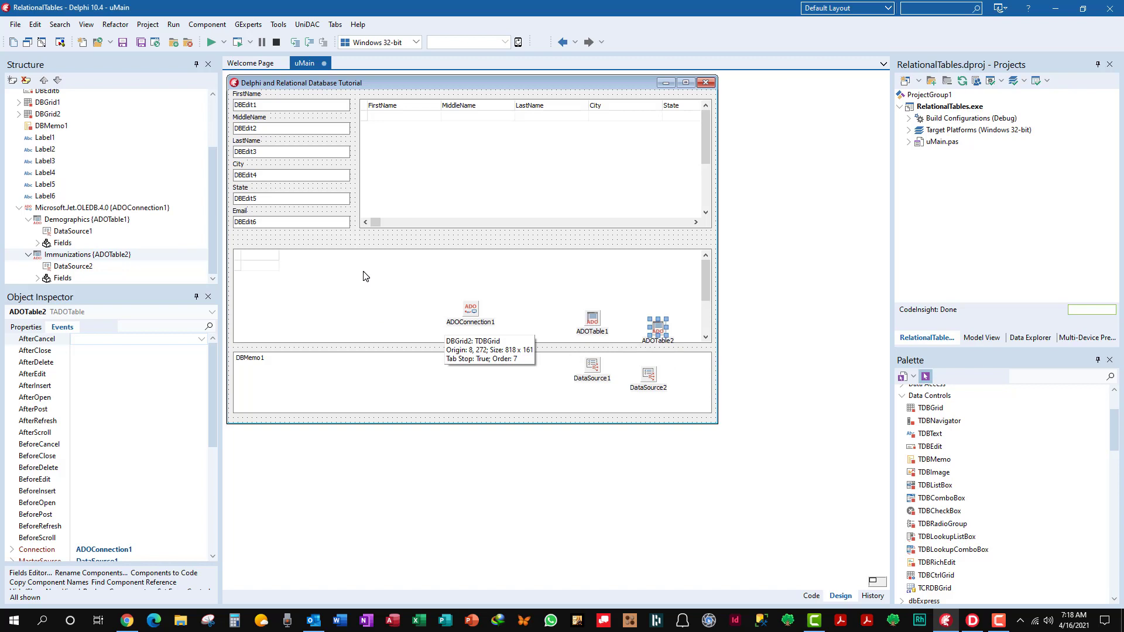
{"action": "mouse_move", "coordinate": [363, 276]}
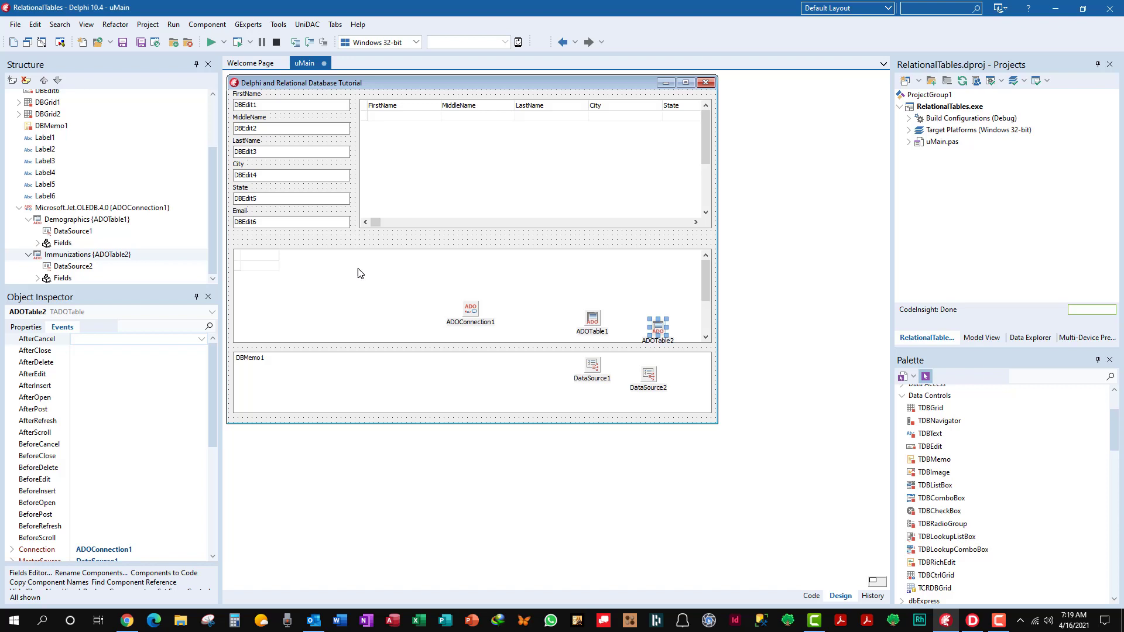
{"action": "mouse_move", "coordinate": [625, 233]}
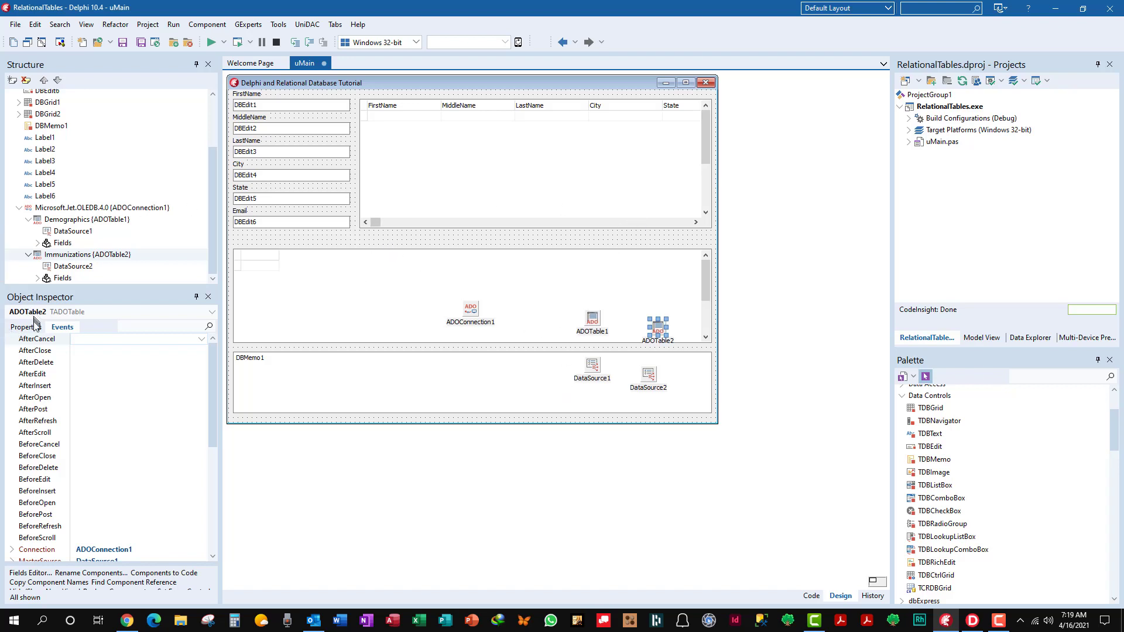
{"action": "left_click", "coordinate": [25, 327]}
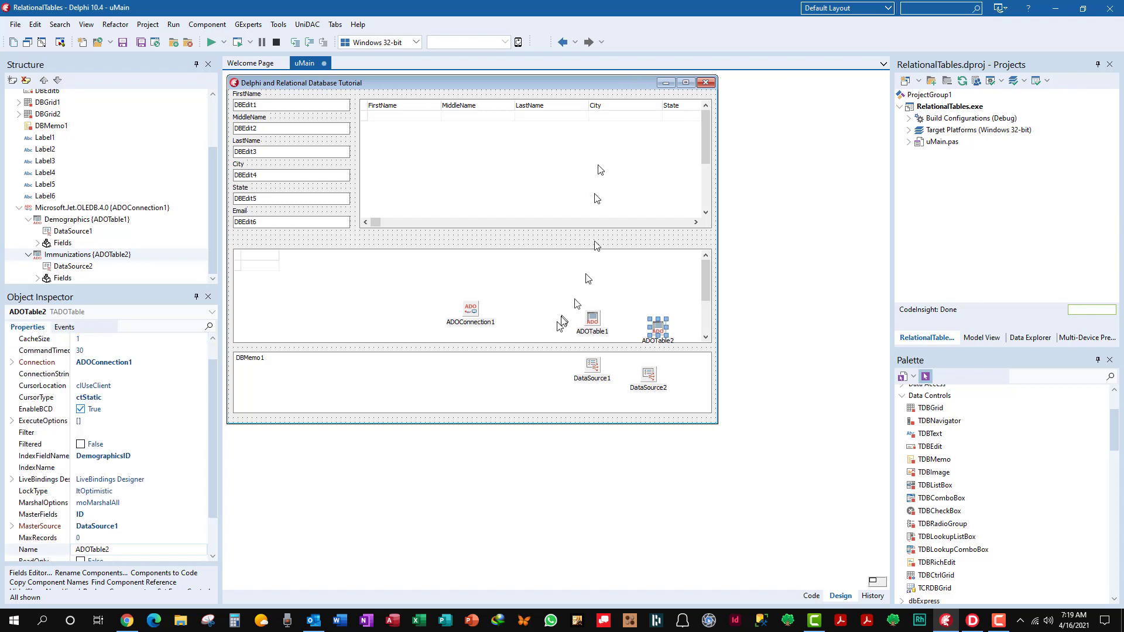
{"action": "scroll", "scroll_direction": "down", "scroll_amount": 3}
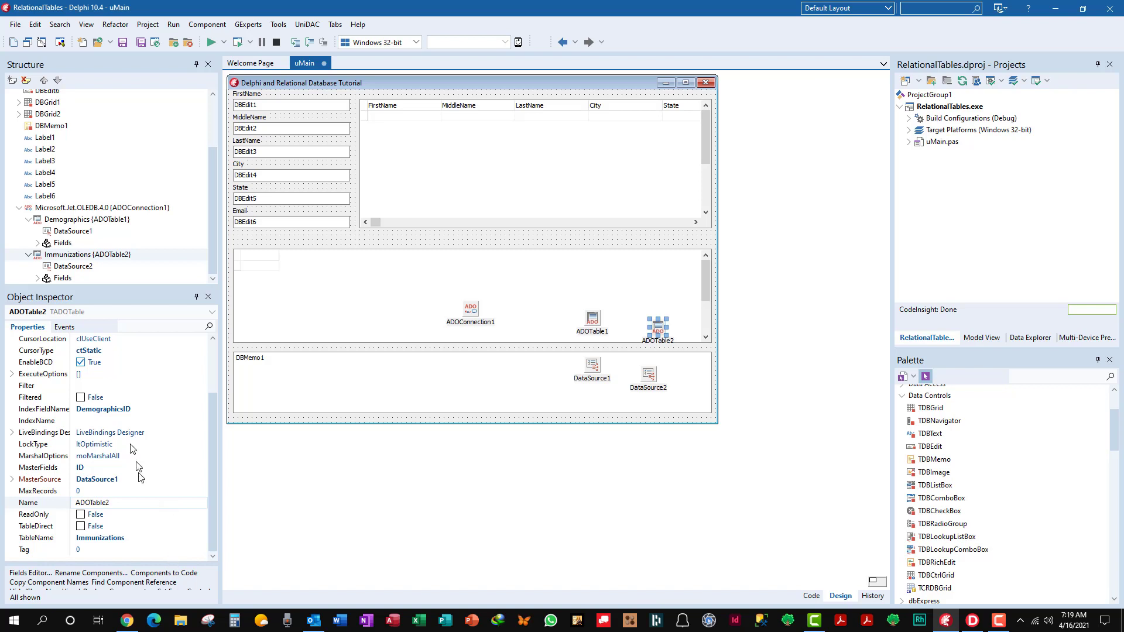
{"action": "left_click", "coordinate": [97, 479]}
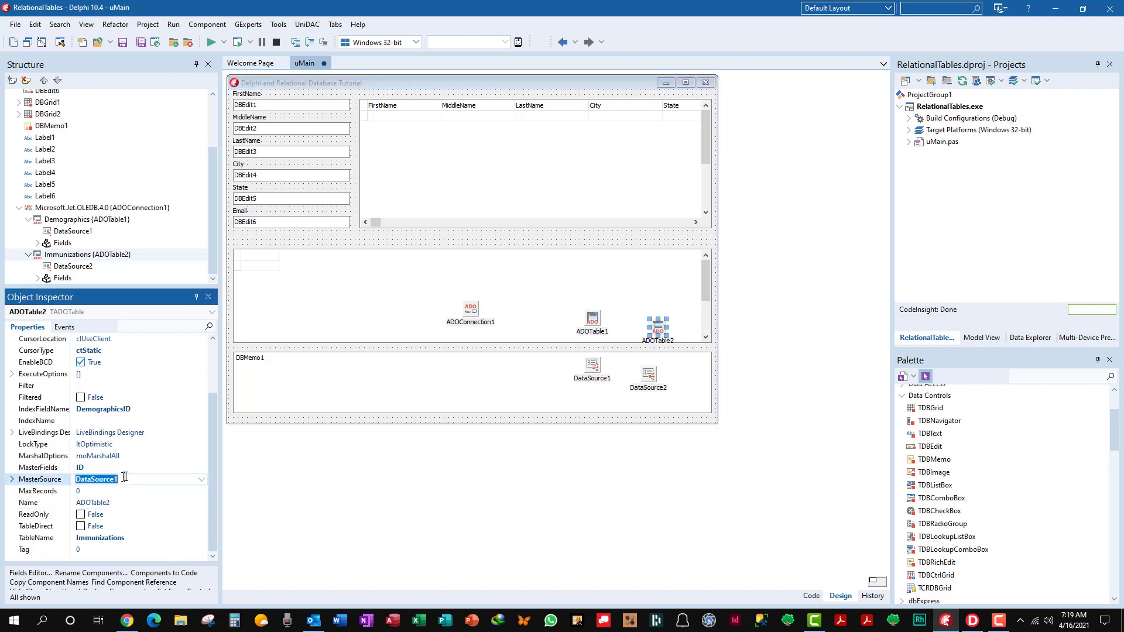
{"action": "mouse_move", "coordinate": [225, 486]}
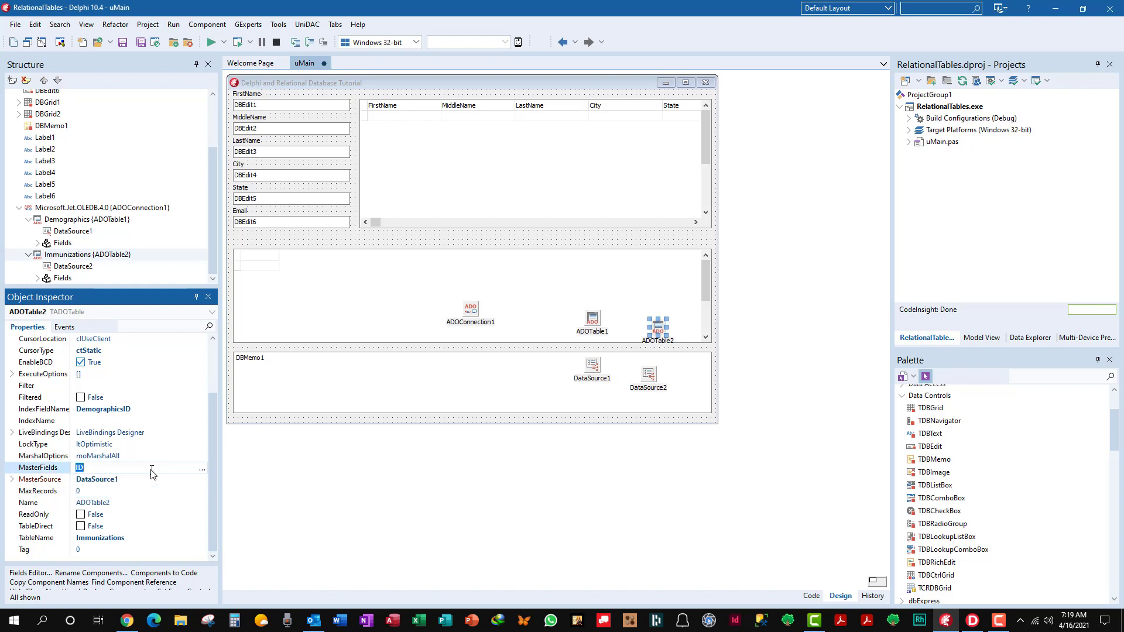
{"action": "mouse_move", "coordinate": [199, 472]}
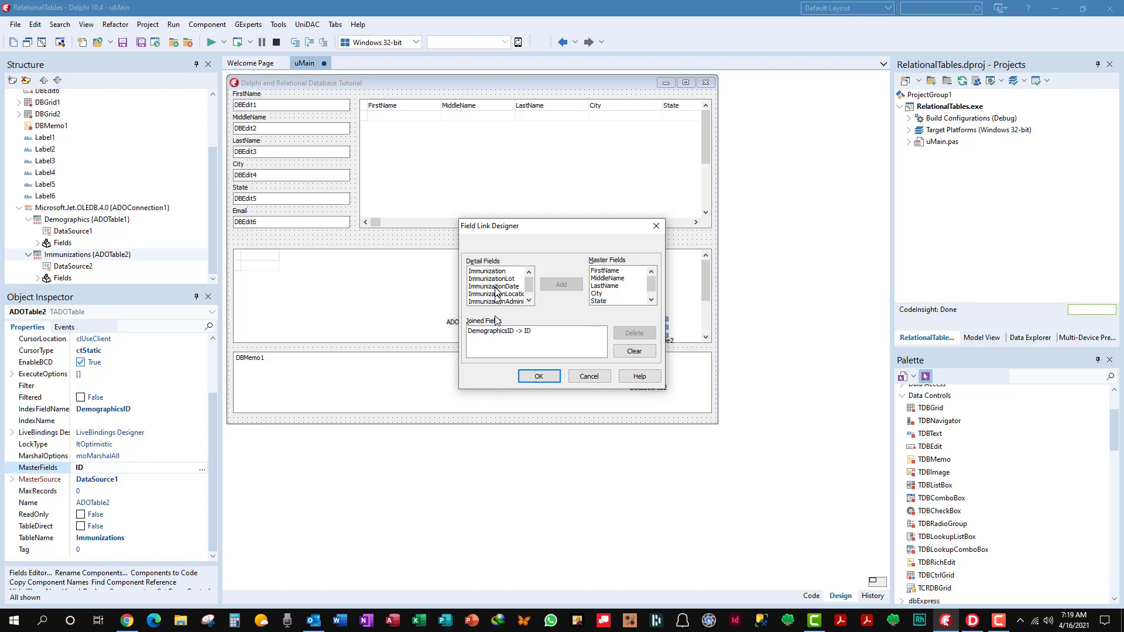
{"action": "mouse_move", "coordinate": [500, 339]}
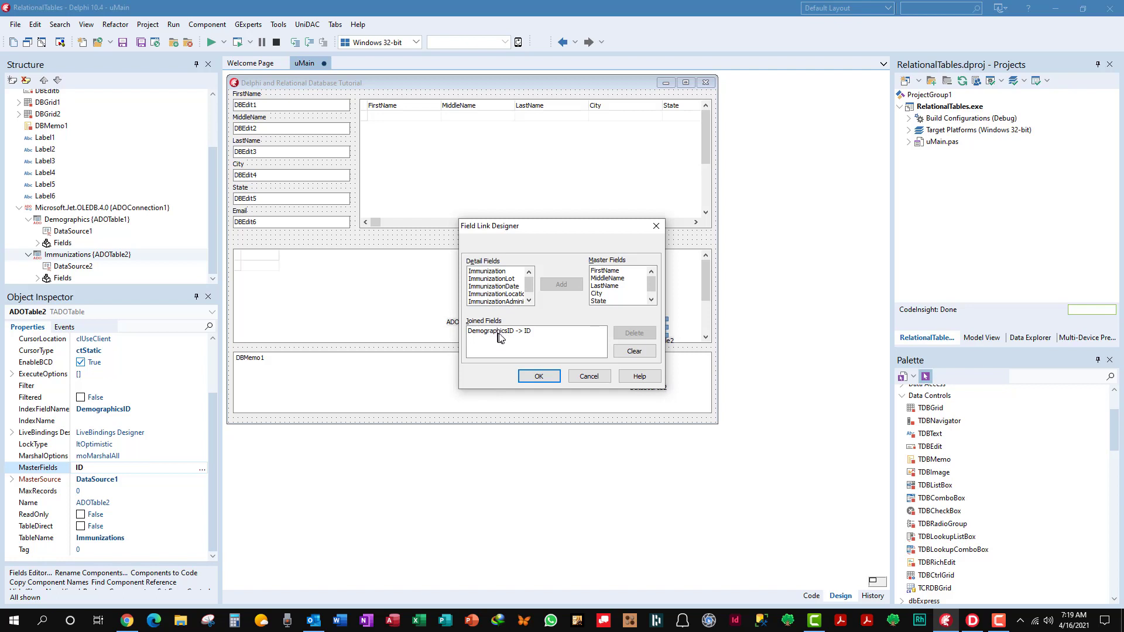
{"action": "mouse_move", "coordinate": [531, 336]}
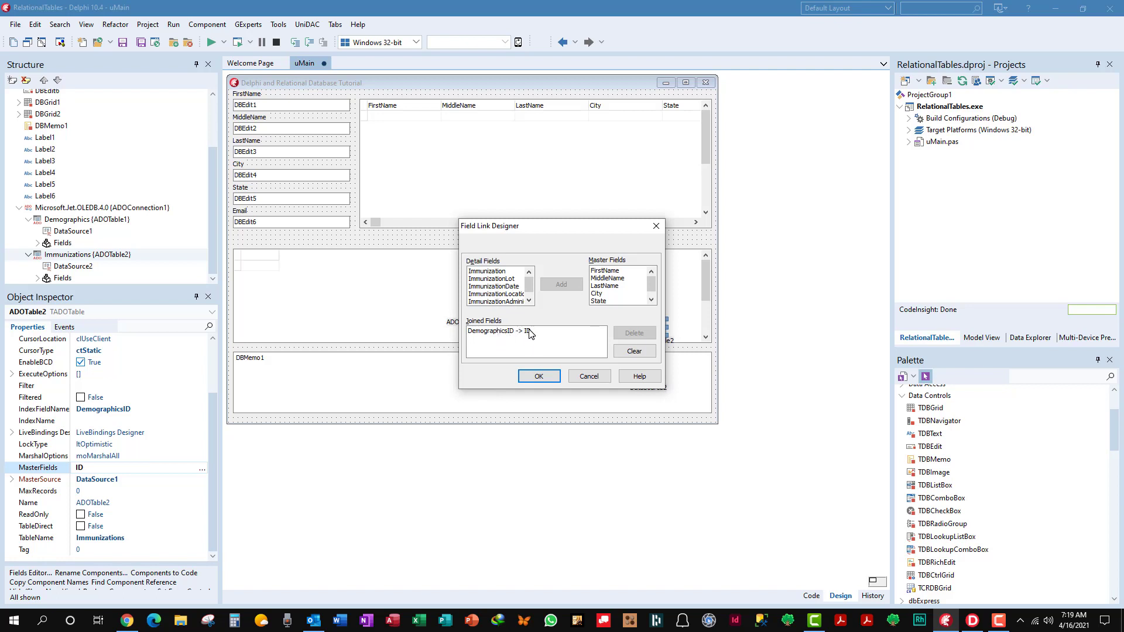
{"action": "mouse_move", "coordinate": [593, 335]}
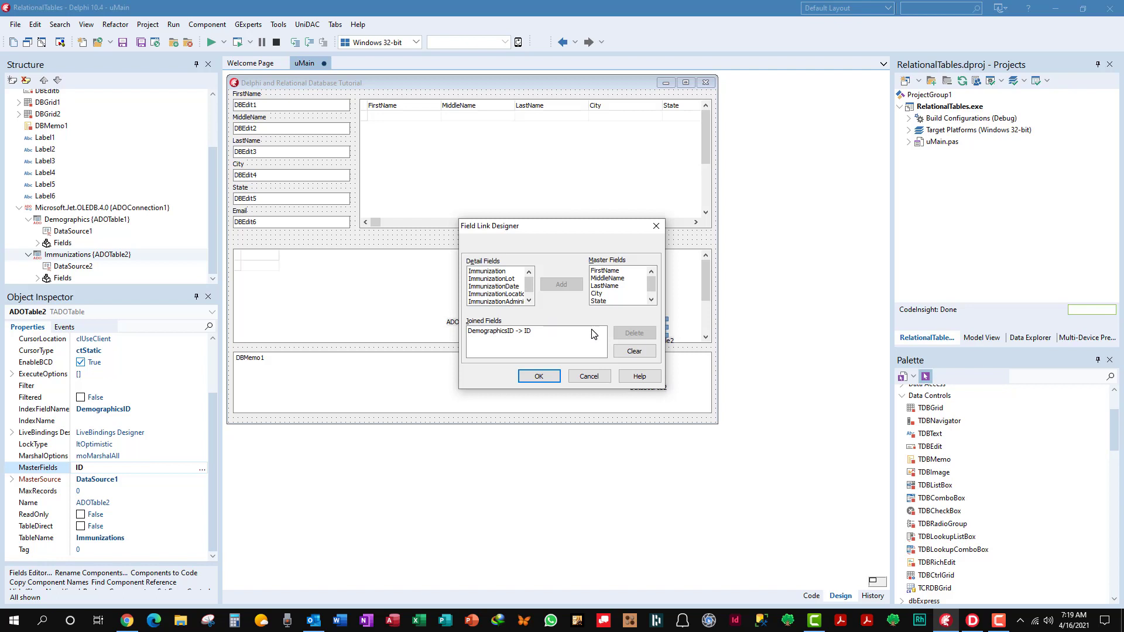
{"action": "mouse_move", "coordinate": [541, 376]}
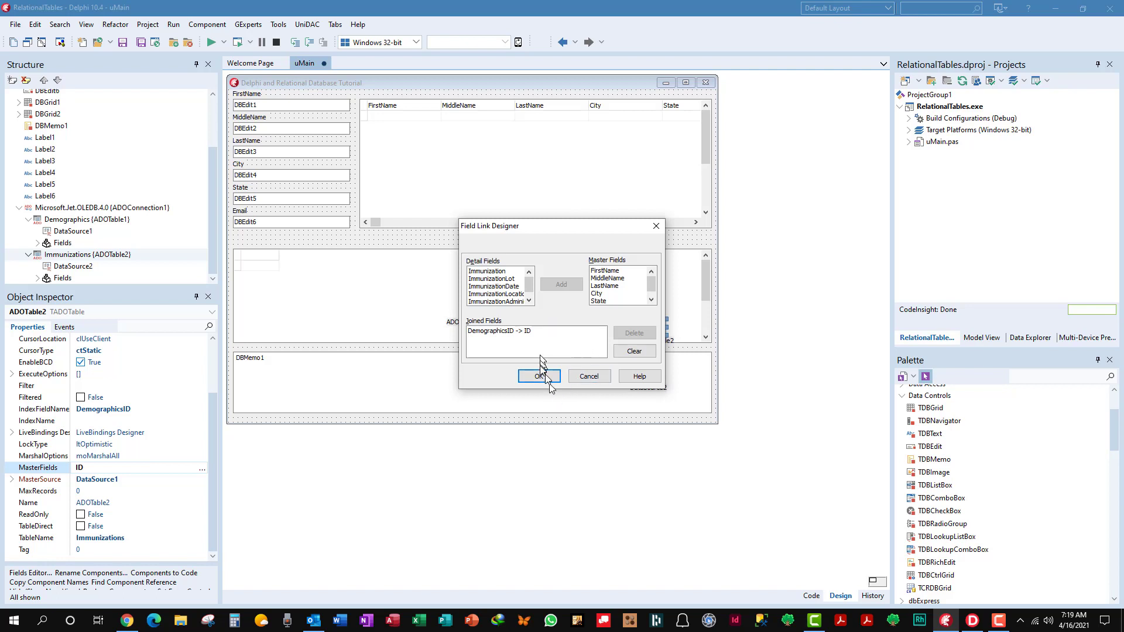
{"action": "mouse_move", "coordinate": [548, 369]}
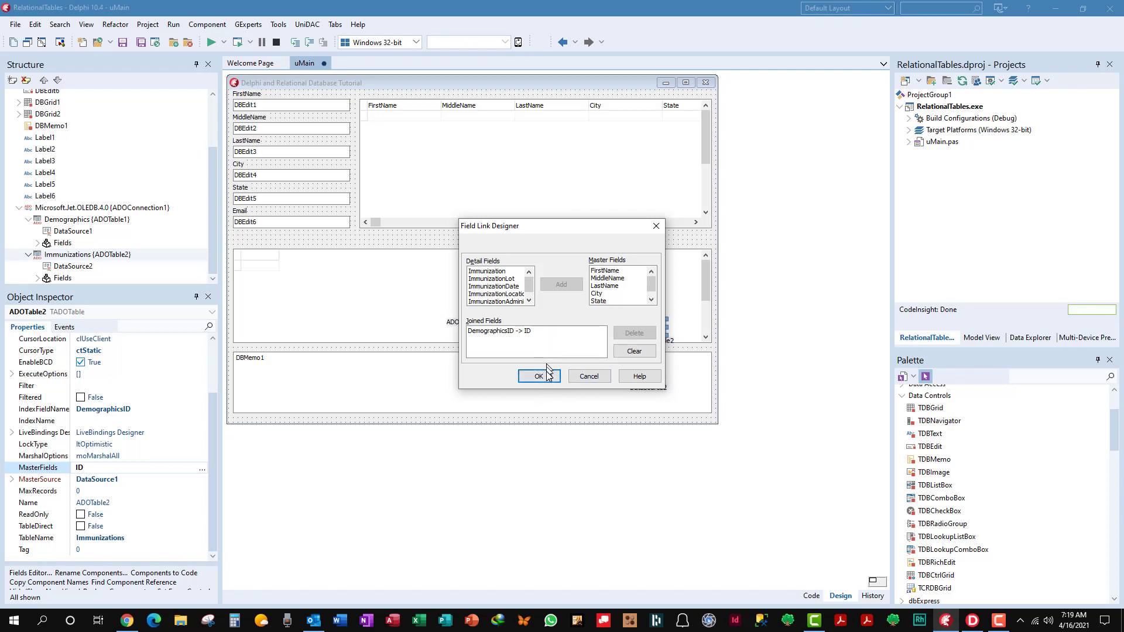
{"action": "left_click", "coordinate": [539, 376]}
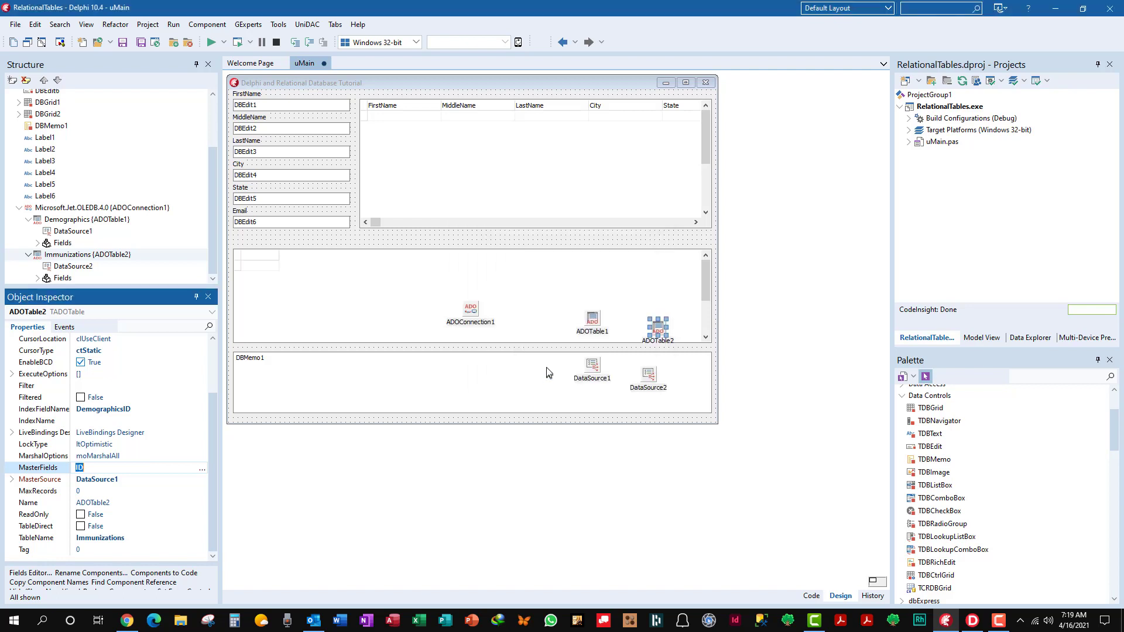
{"action": "mouse_move", "coordinate": [324, 269]}
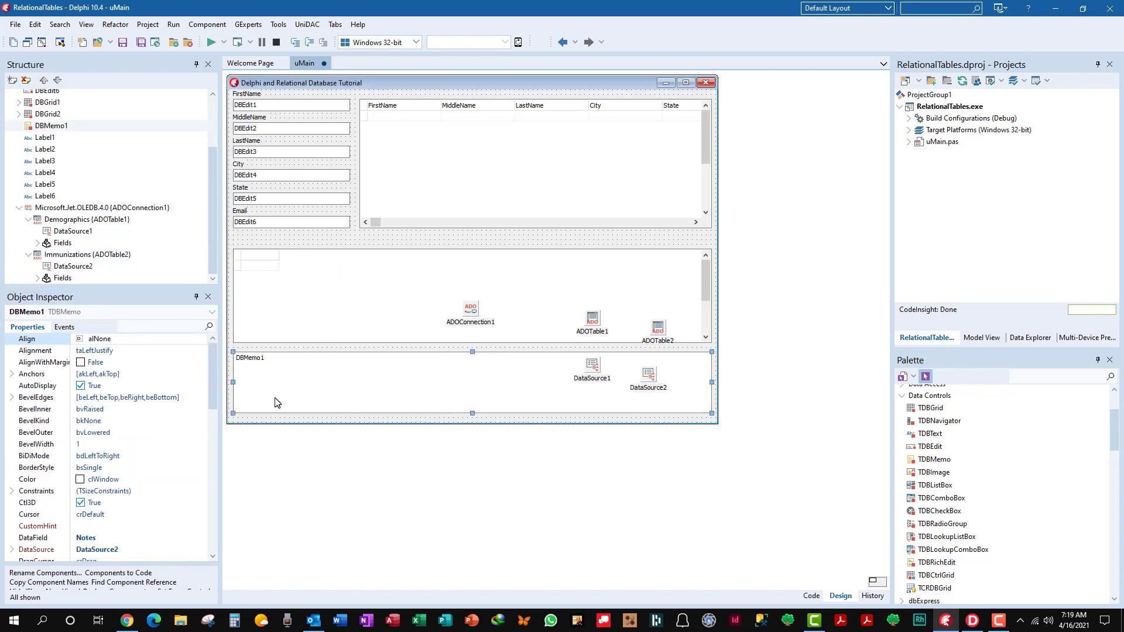
{"action": "mouse_move", "coordinate": [345, 392]}
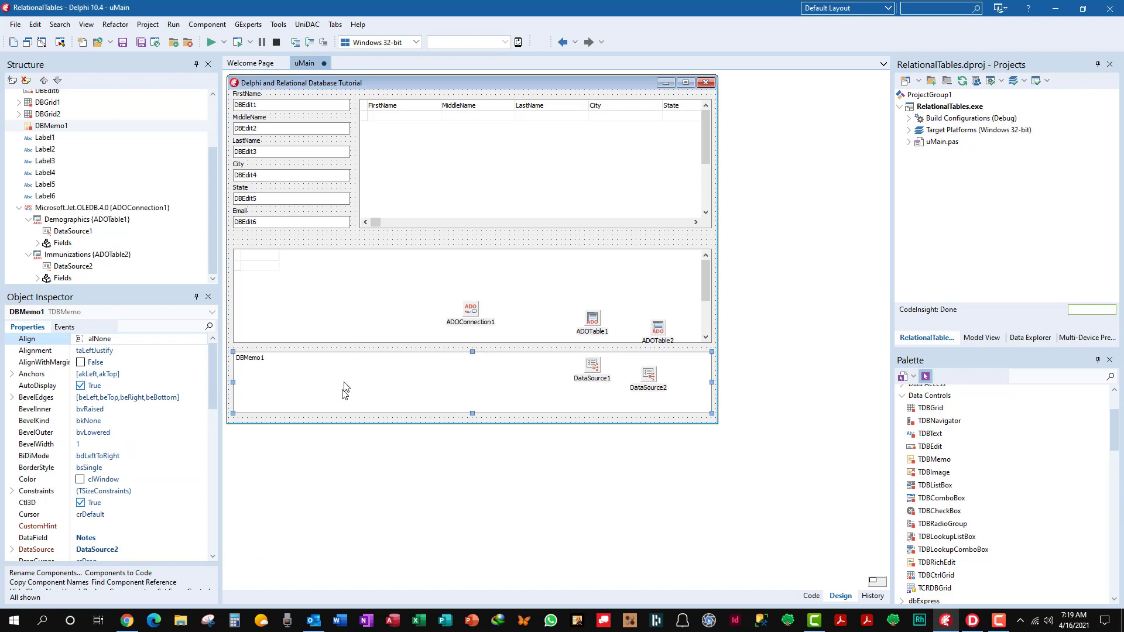
{"action": "mouse_move", "coordinate": [351, 373]}
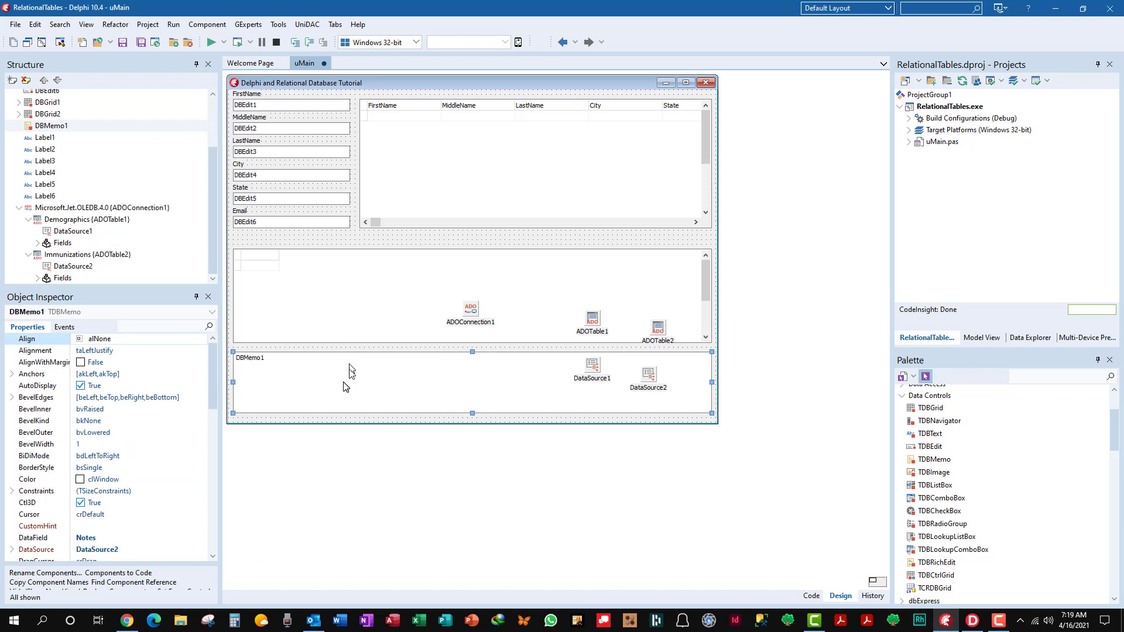
{"action": "mouse_move", "coordinate": [349, 376]}
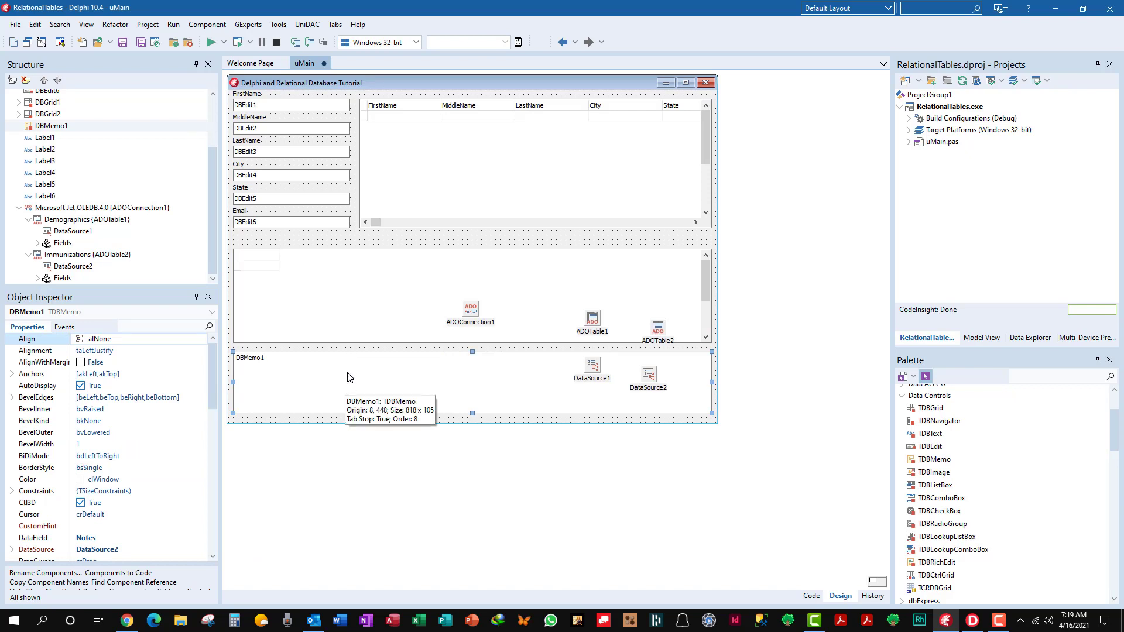
{"action": "mouse_move", "coordinate": [226, 78]}
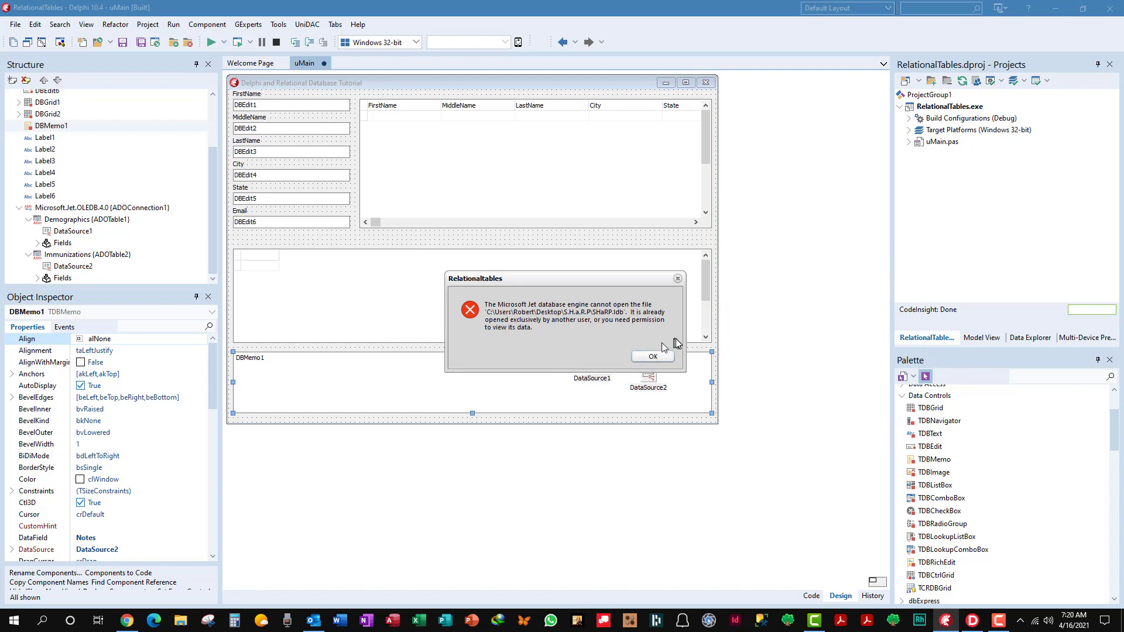
{"action": "left_click", "coordinate": [652, 357]}
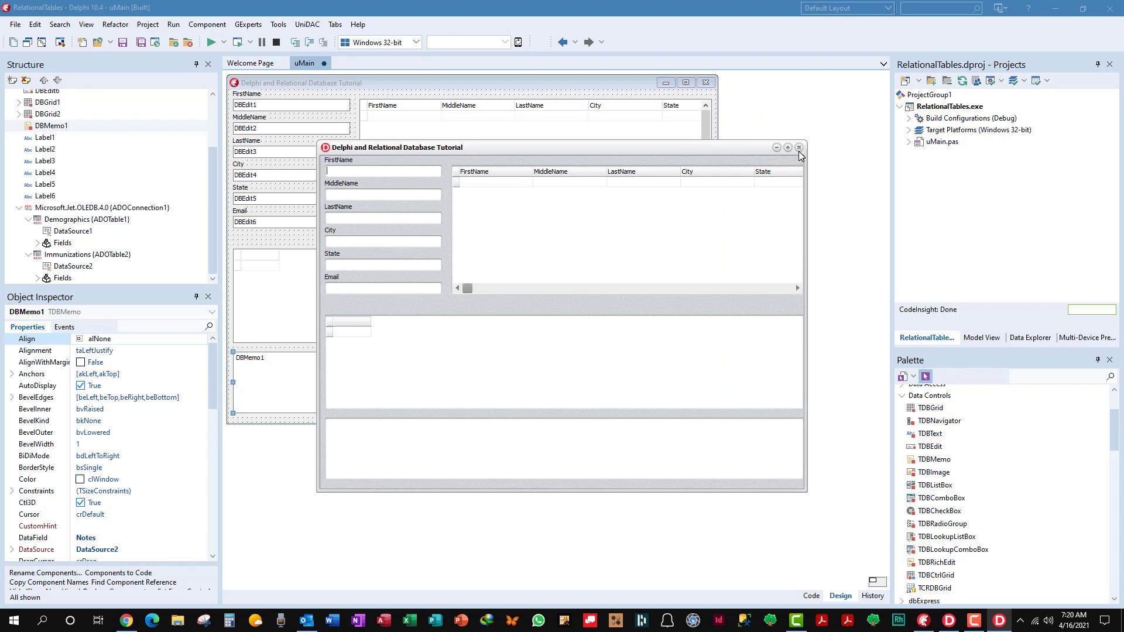
{"action": "left_click", "coordinate": [798, 147]}
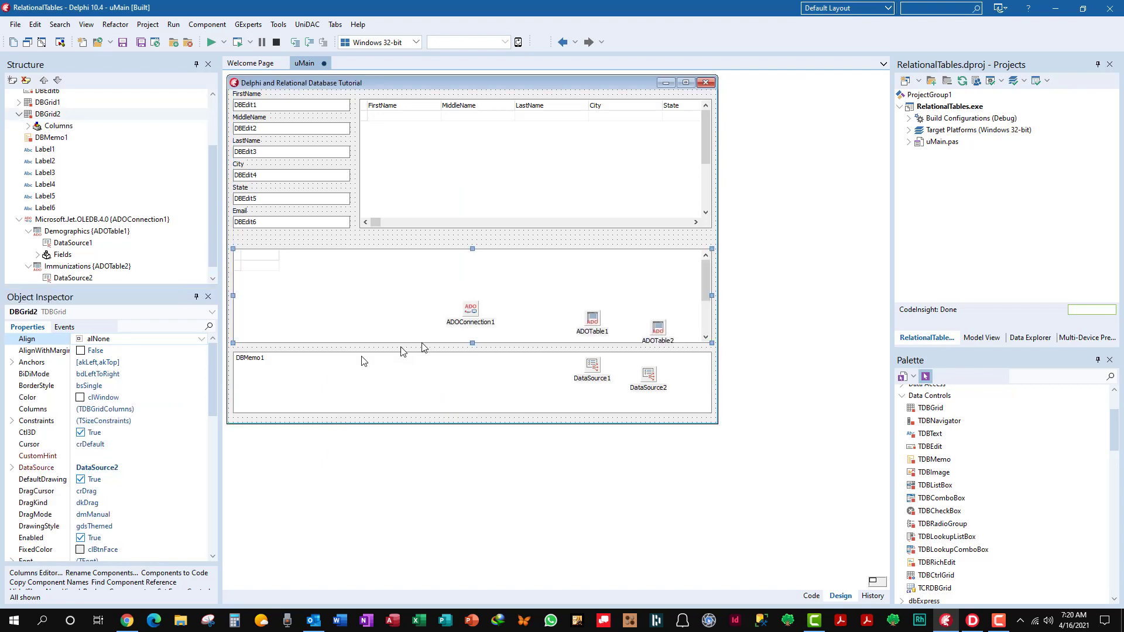
{"action": "left_click", "coordinate": [471, 310]}
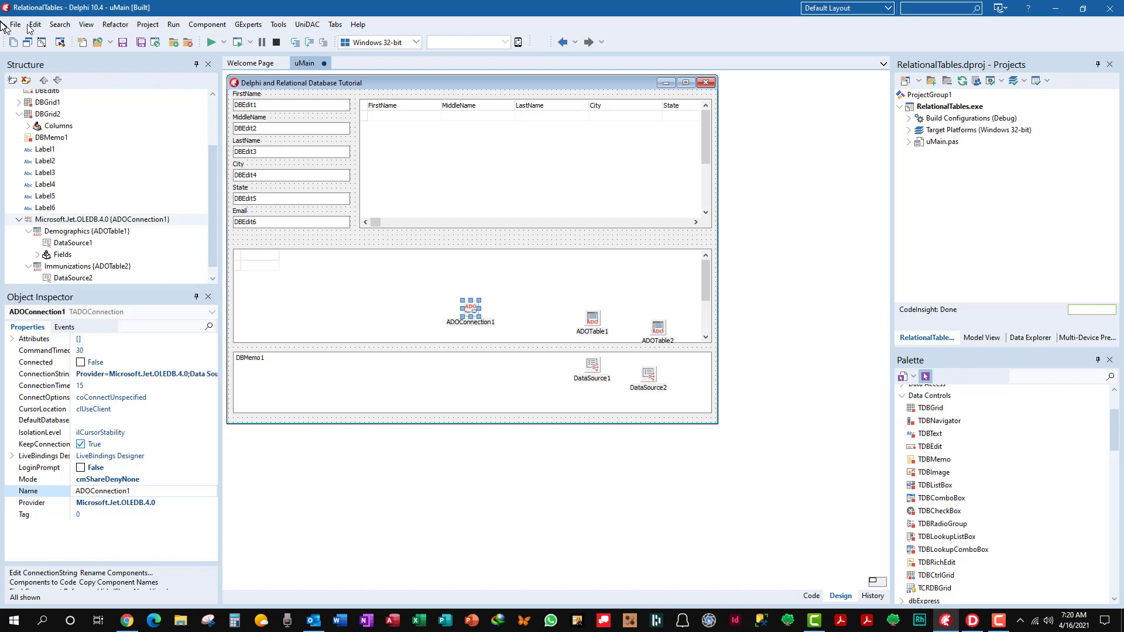
{"action": "left_click", "coordinate": [14, 24]}
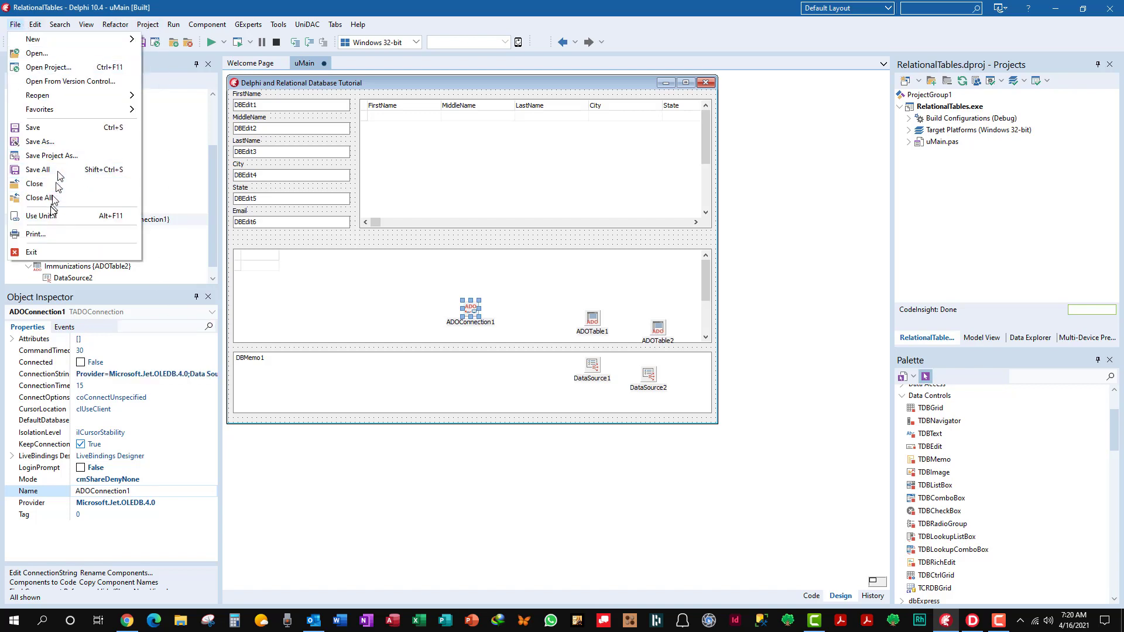
{"action": "left_click", "coordinate": [40, 197]}
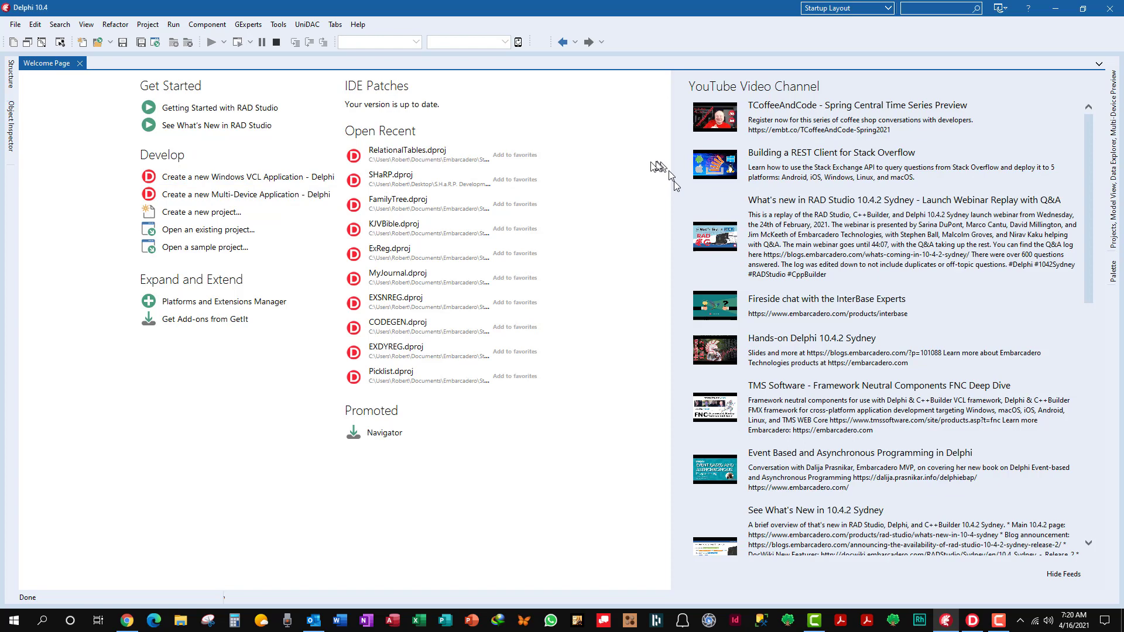
{"action": "left_click", "coordinate": [407, 149]}
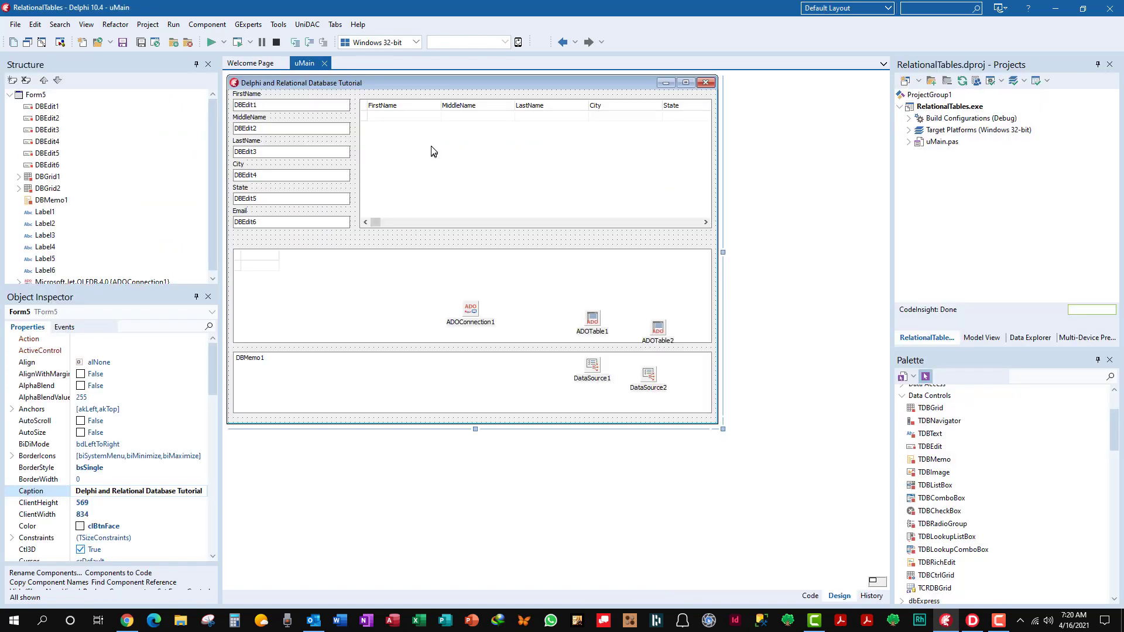
{"action": "mouse_move", "coordinate": [207, 23]}
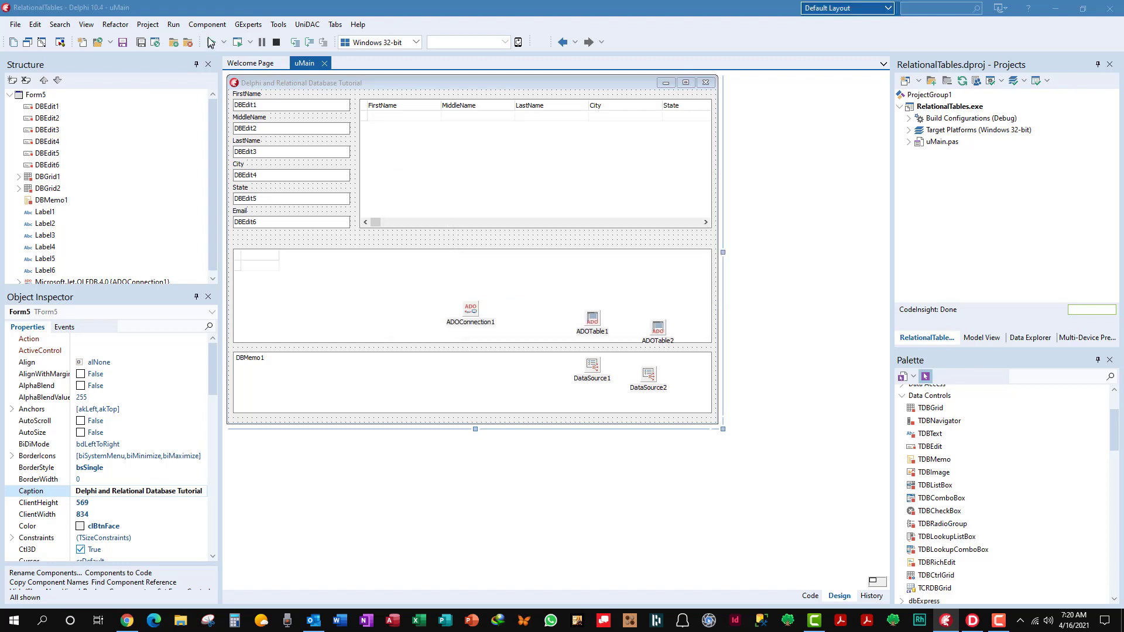
{"action": "left_click", "coordinate": [209, 41]}
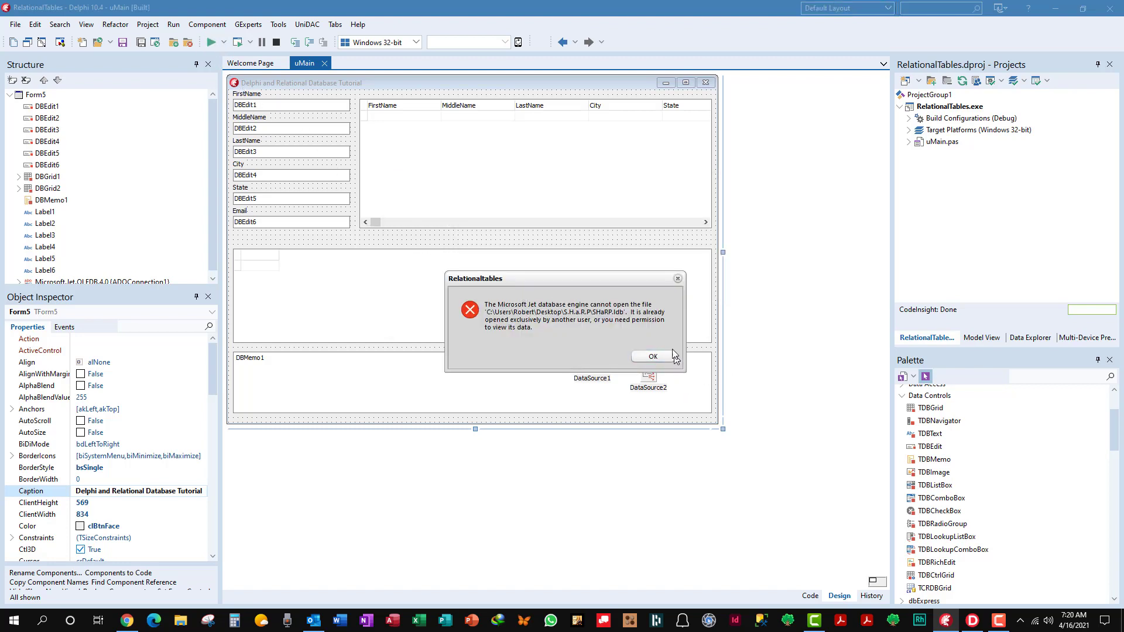
{"action": "mouse_move", "coordinate": [657, 359]}
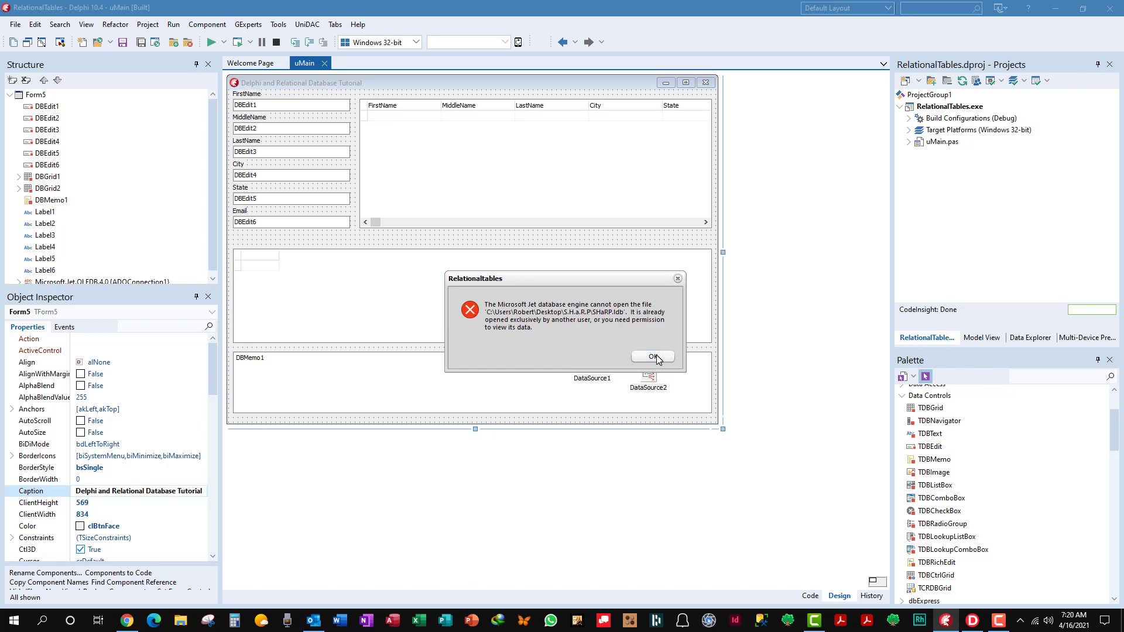
{"action": "left_click", "coordinate": [651, 358]}
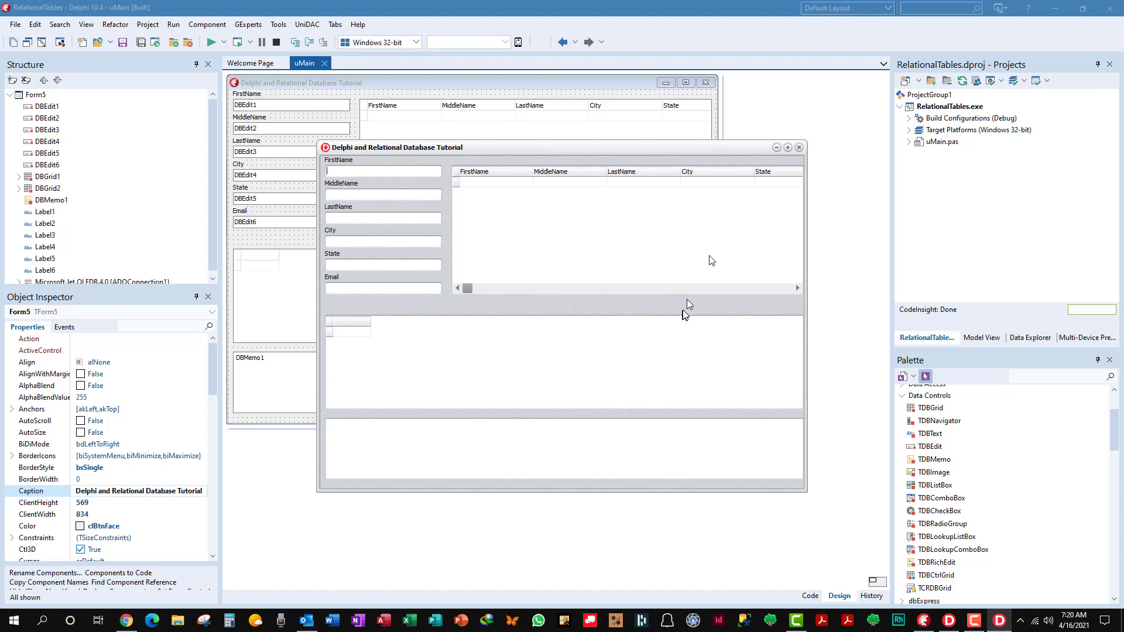
{"action": "mouse_move", "coordinate": [797, 149]}
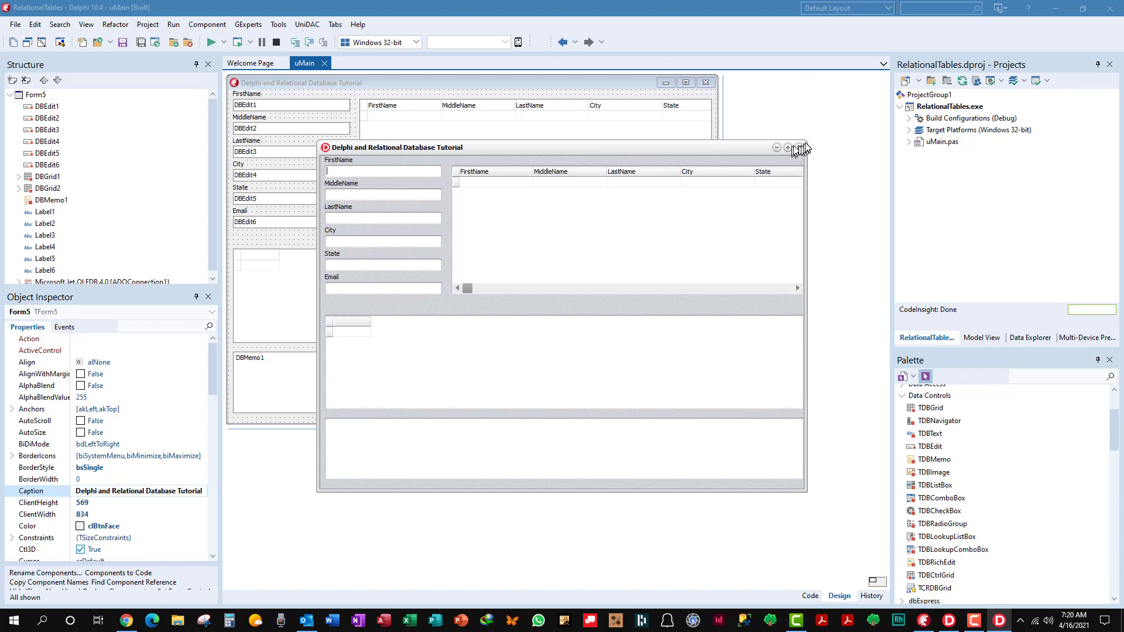
{"action": "left_click", "coordinate": [797, 148]}
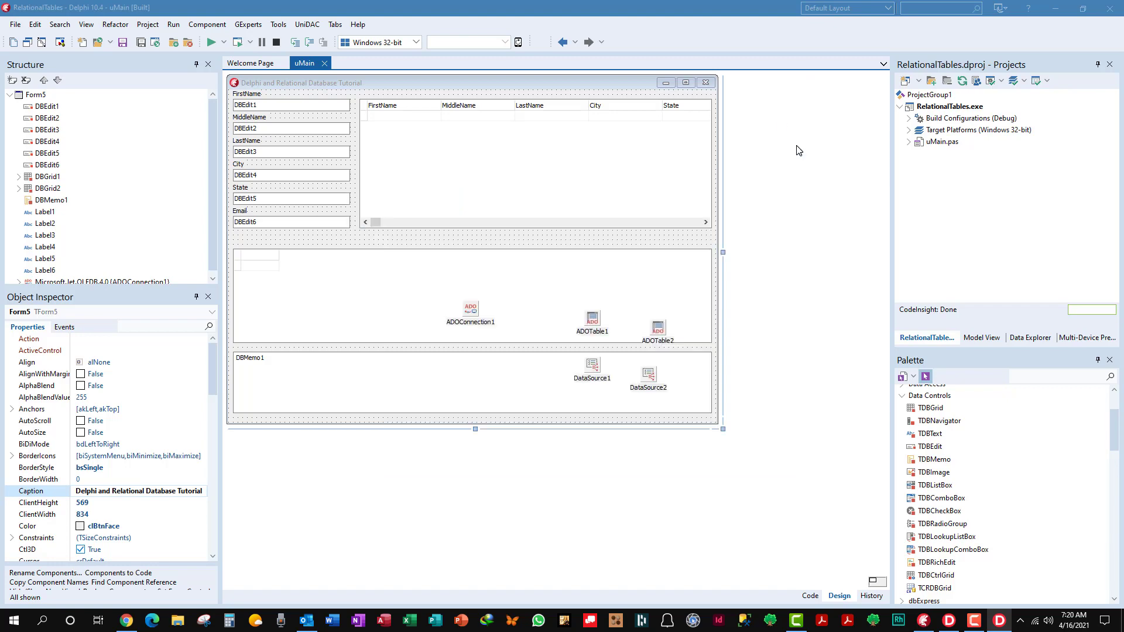
{"action": "mouse_move", "coordinate": [996, 621]}
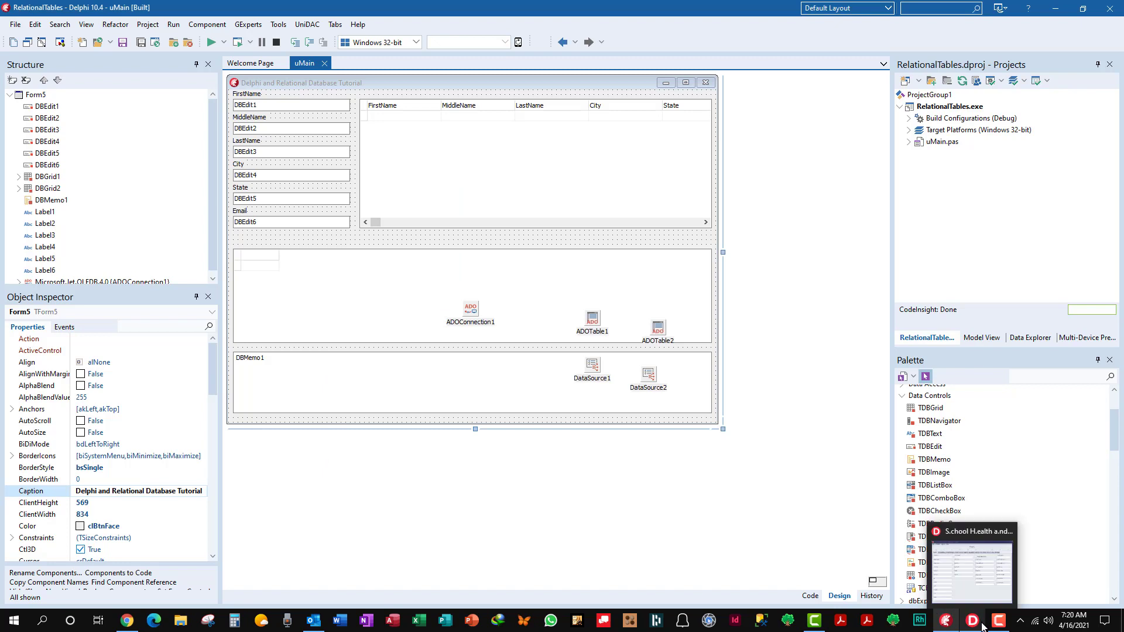
Close the other record-keeping program to free the Access database and run the form again.
{"action": "left_click", "coordinate": [972, 574]}
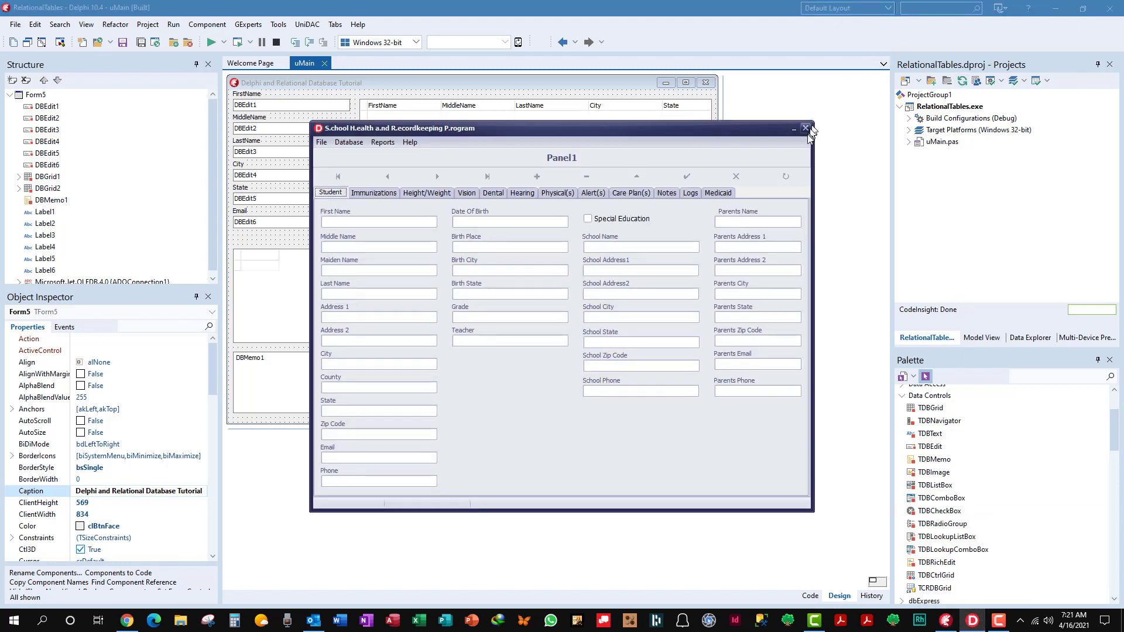
{"action": "left_click", "coordinate": [806, 129]}
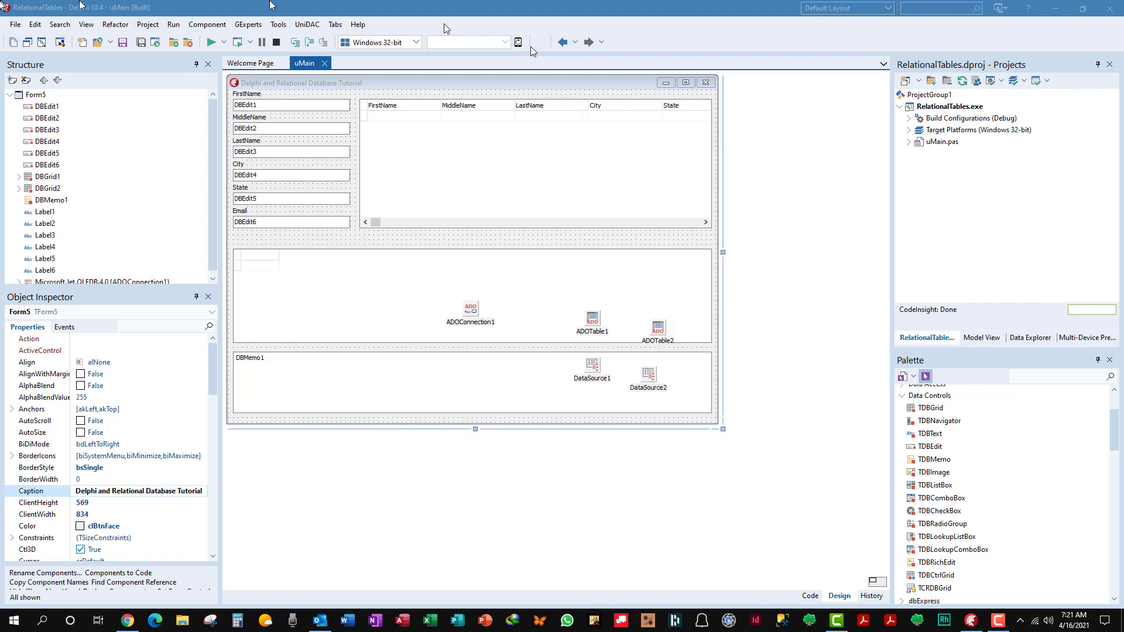
{"action": "mouse_move", "coordinate": [210, 42]}
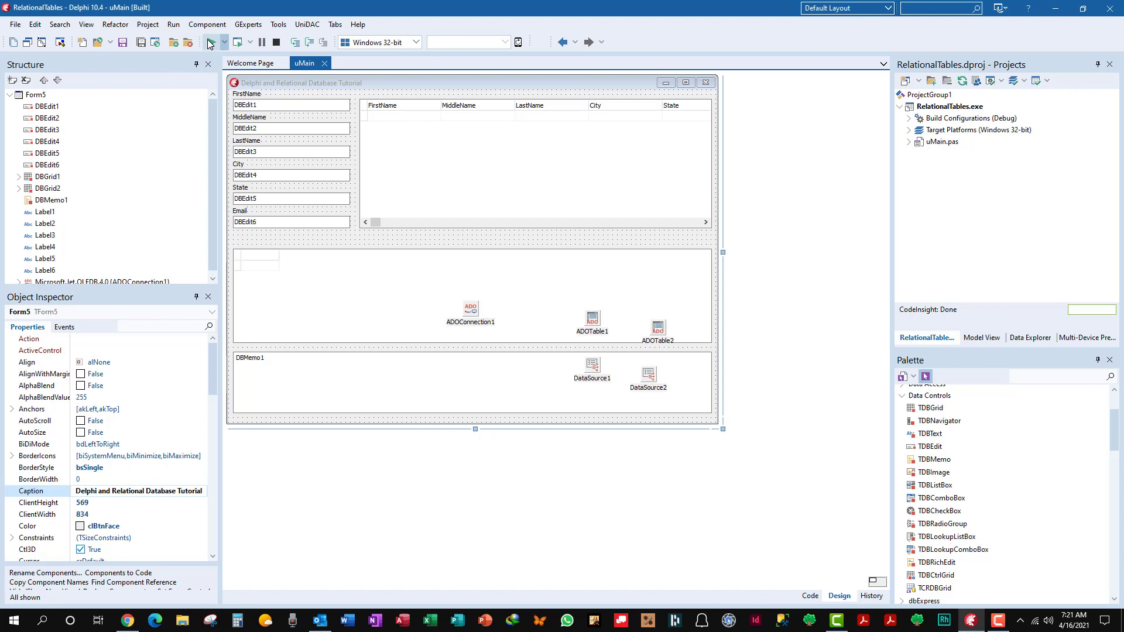
{"action": "left_click", "coordinate": [210, 42]}
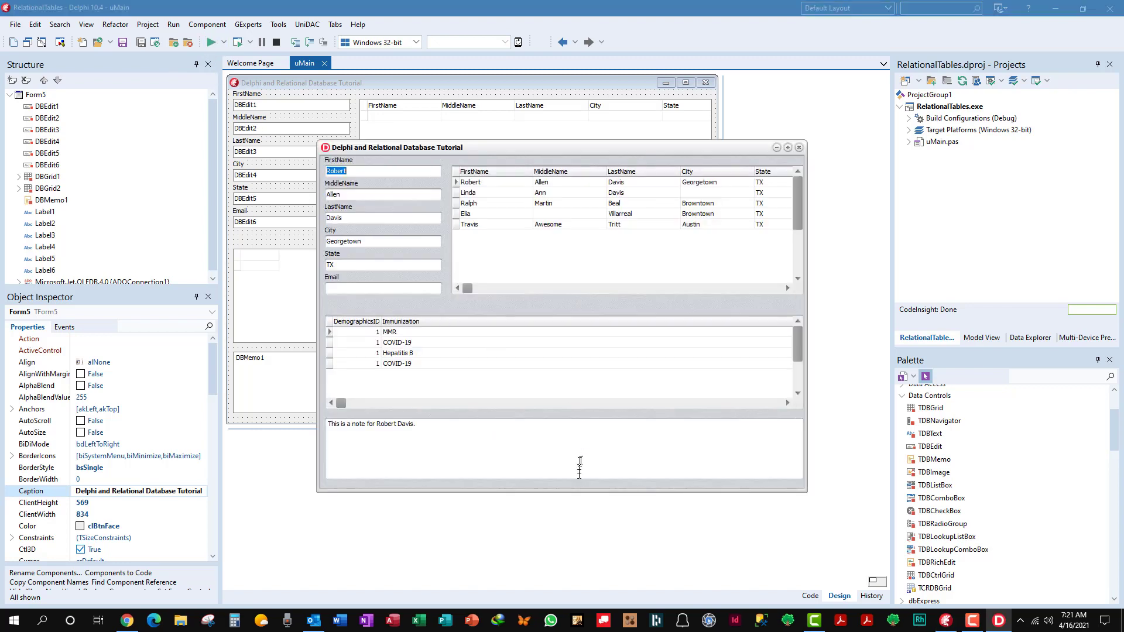
{"action": "mouse_move", "coordinate": [21, 78]}
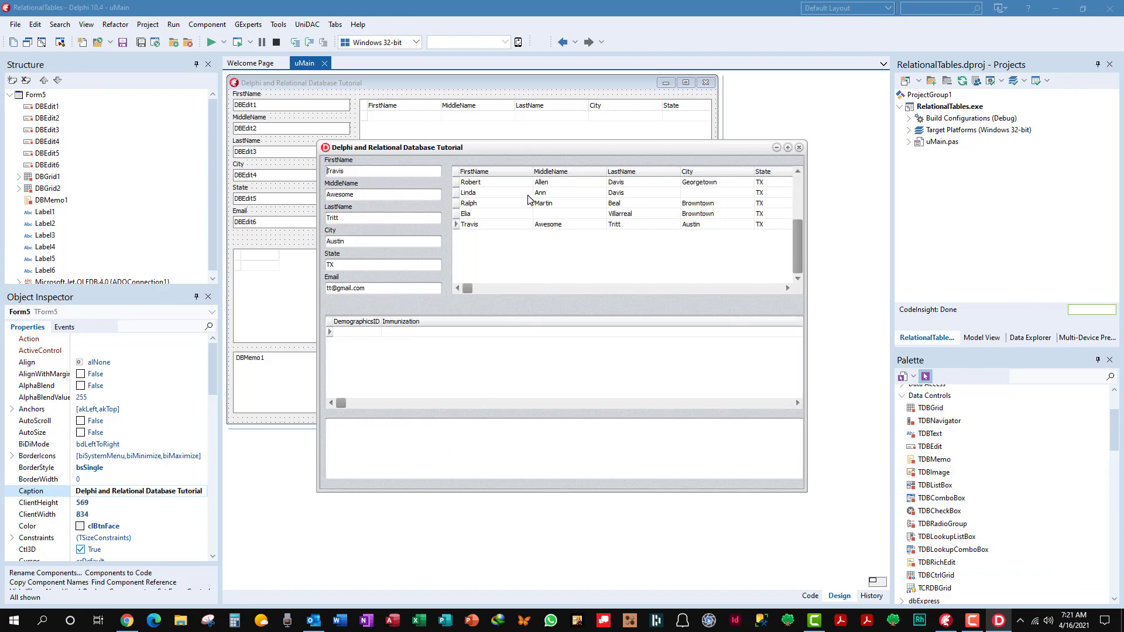
Select Robert, then Linda, then Robert in the Demographics grid so the detail grid and memo follow.
{"action": "left_click", "coordinate": [471, 182]}
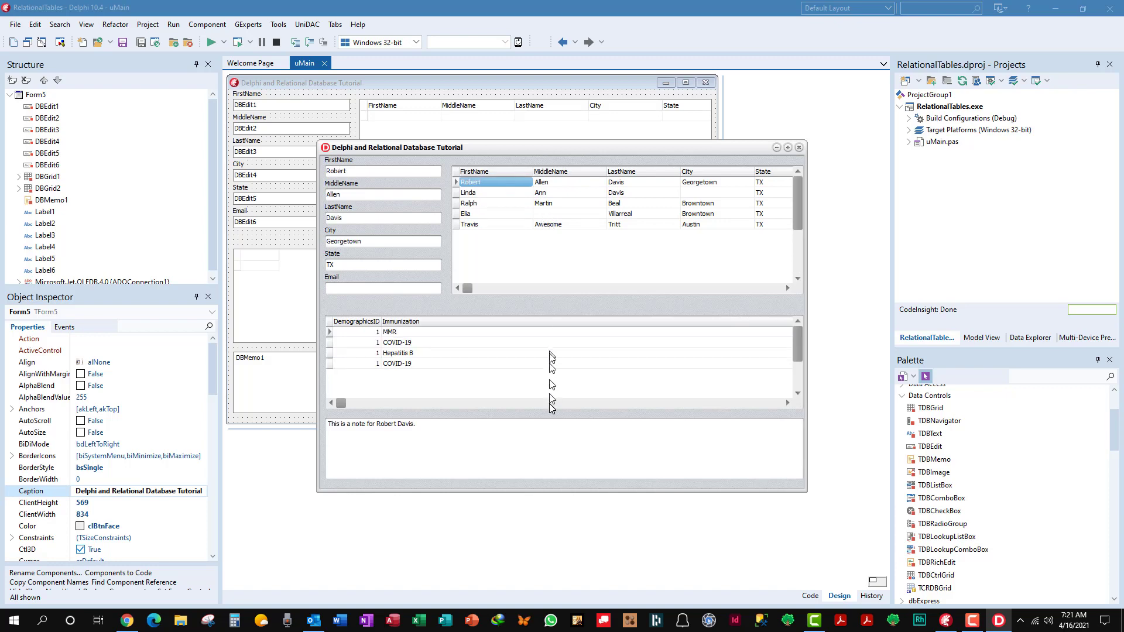
{"action": "mouse_move", "coordinate": [538, 337]}
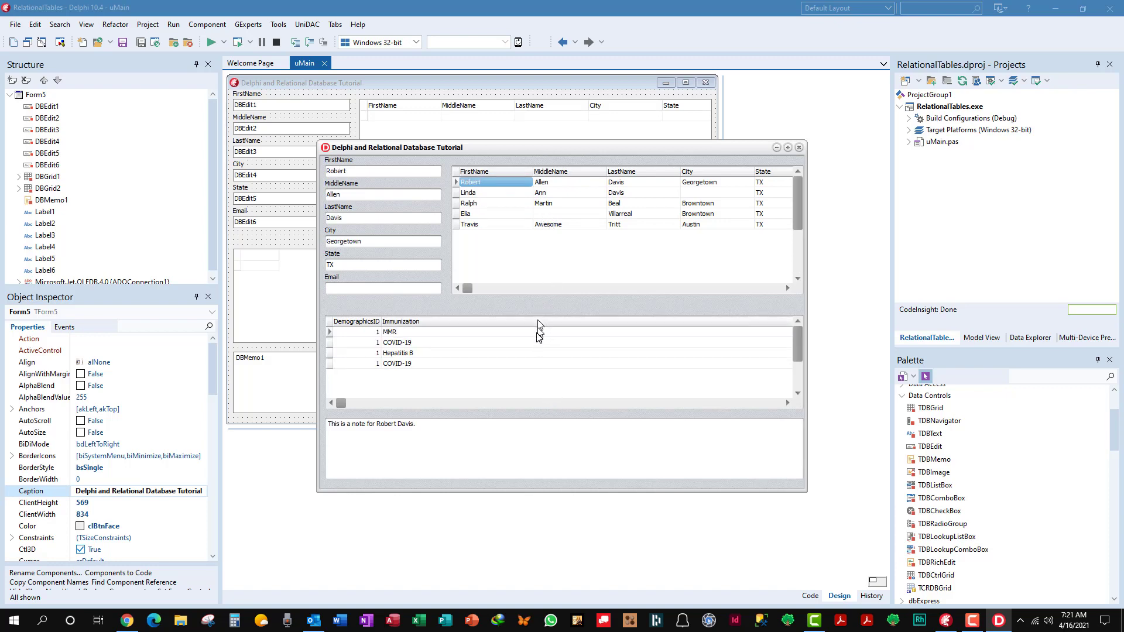
{"action": "mouse_move", "coordinate": [574, 149]}
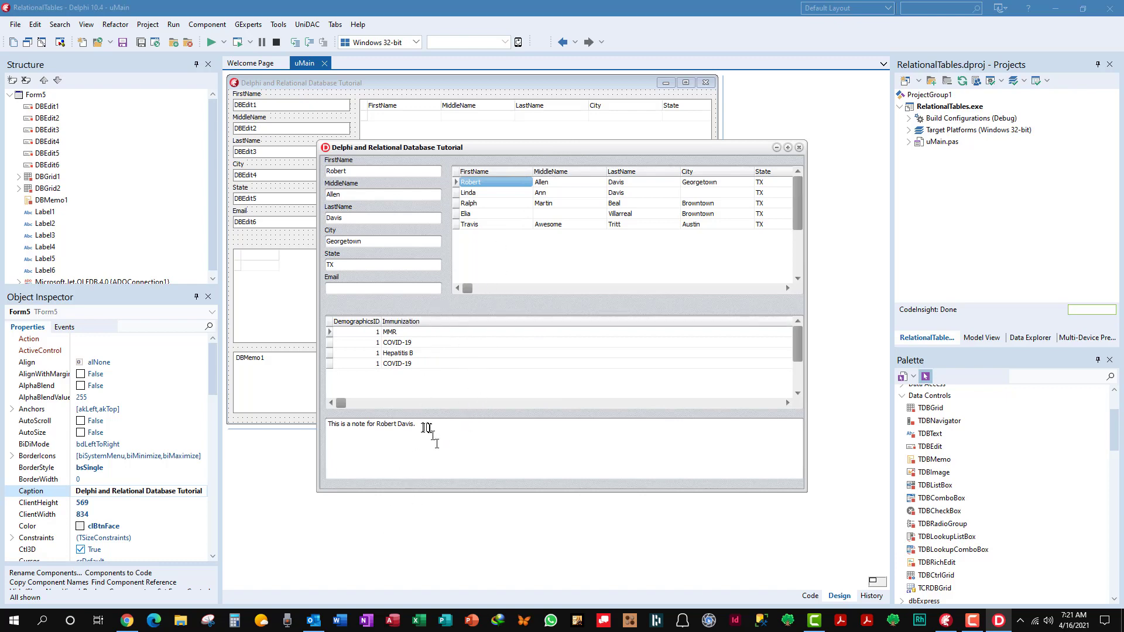
{"action": "mouse_move", "coordinate": [503, 226]}
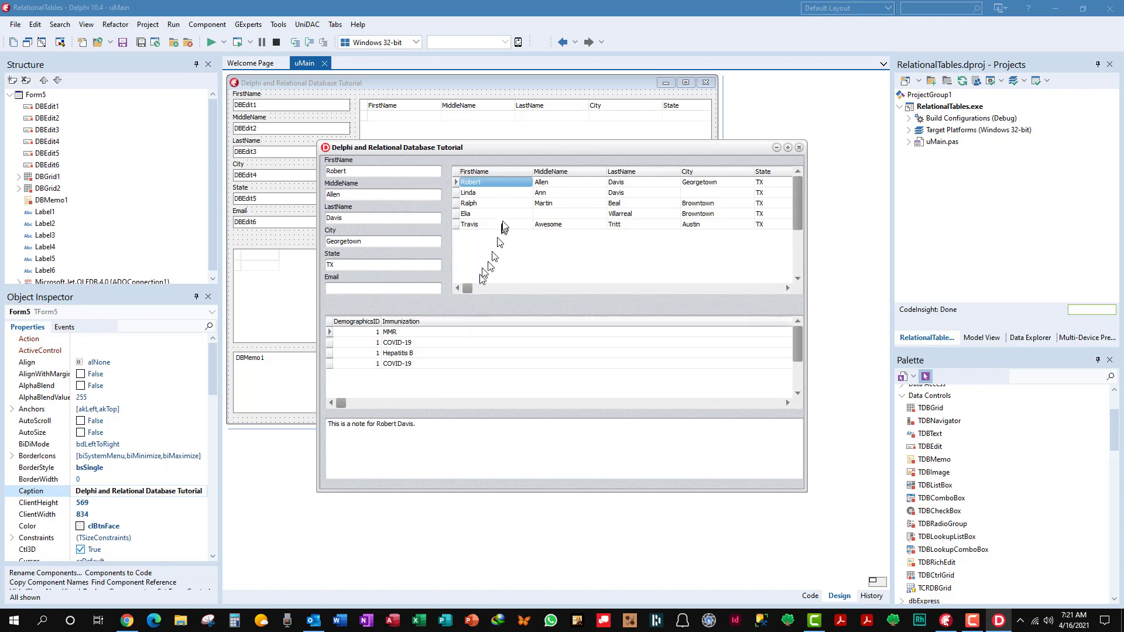
{"action": "mouse_move", "coordinate": [506, 186]}
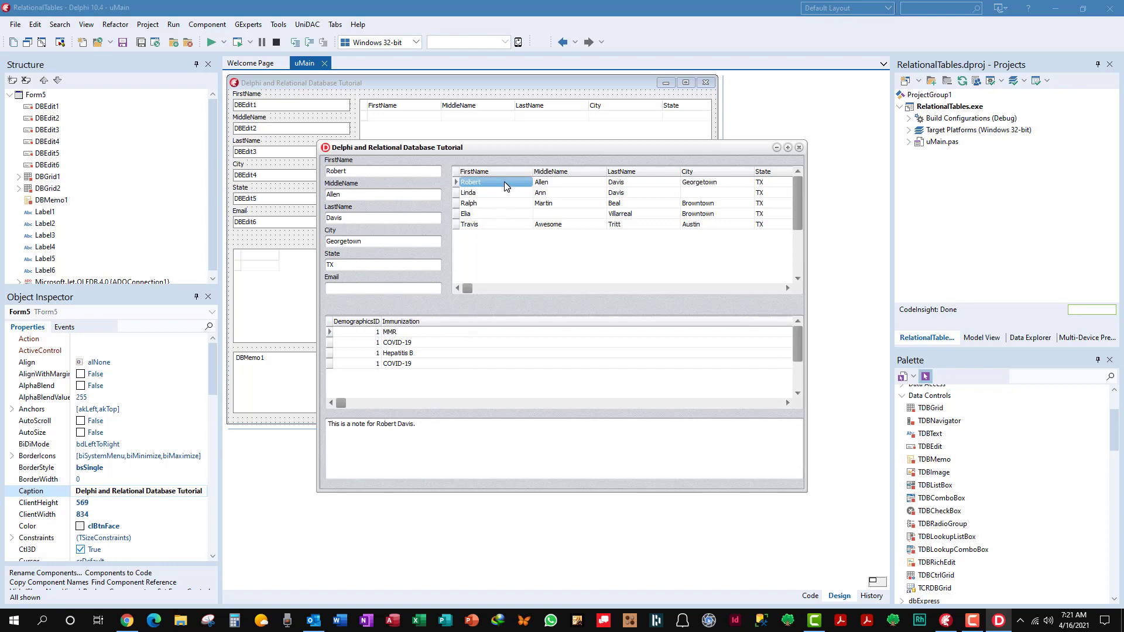
{"action": "left_click", "coordinate": [470, 192]}
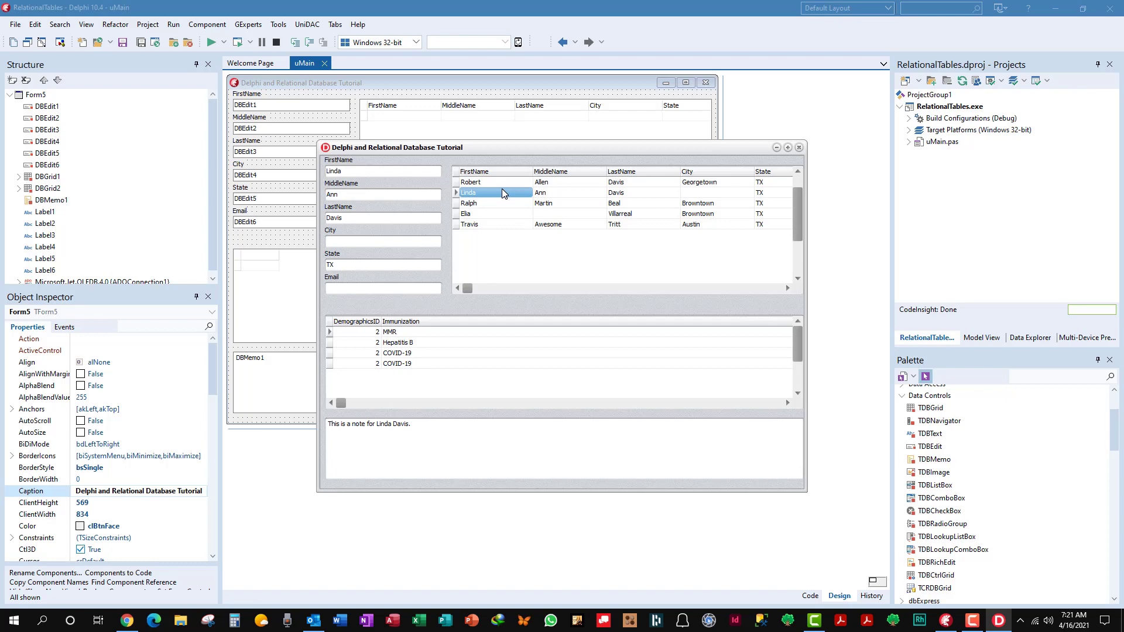
{"action": "mouse_move", "coordinate": [442, 400]}
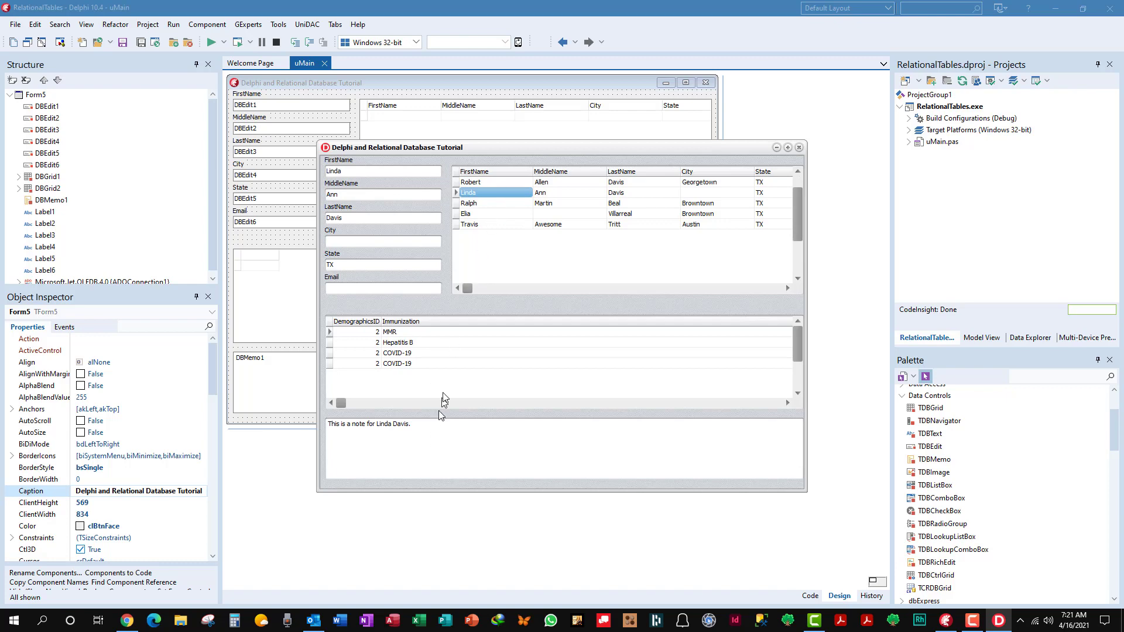
{"action": "mouse_move", "coordinate": [471, 362]}
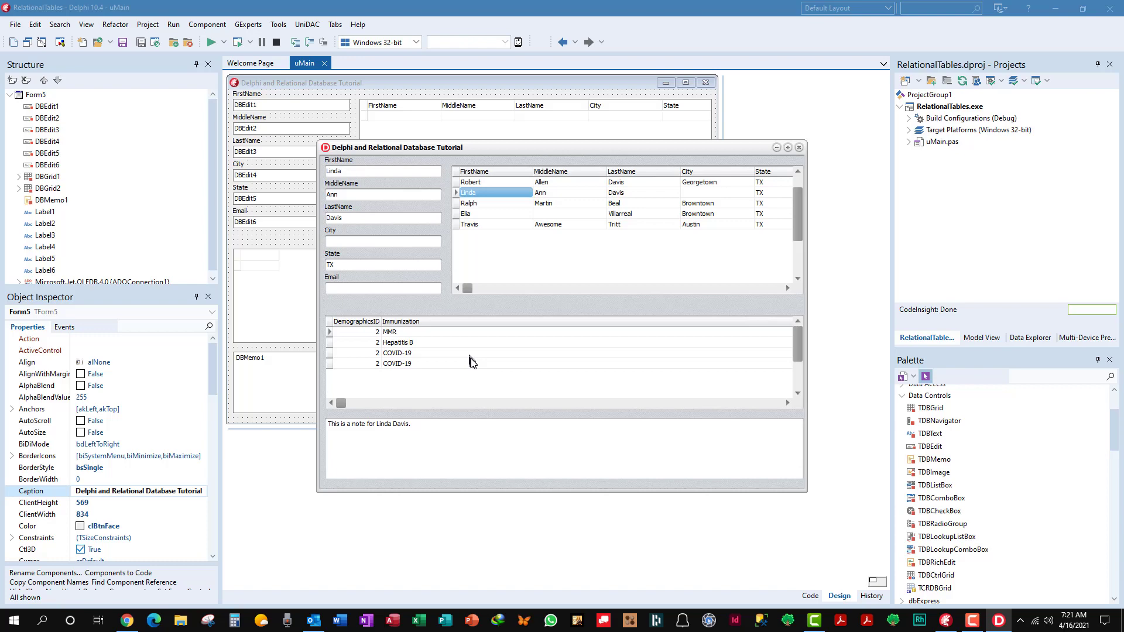
{"action": "mouse_move", "coordinate": [477, 387]}
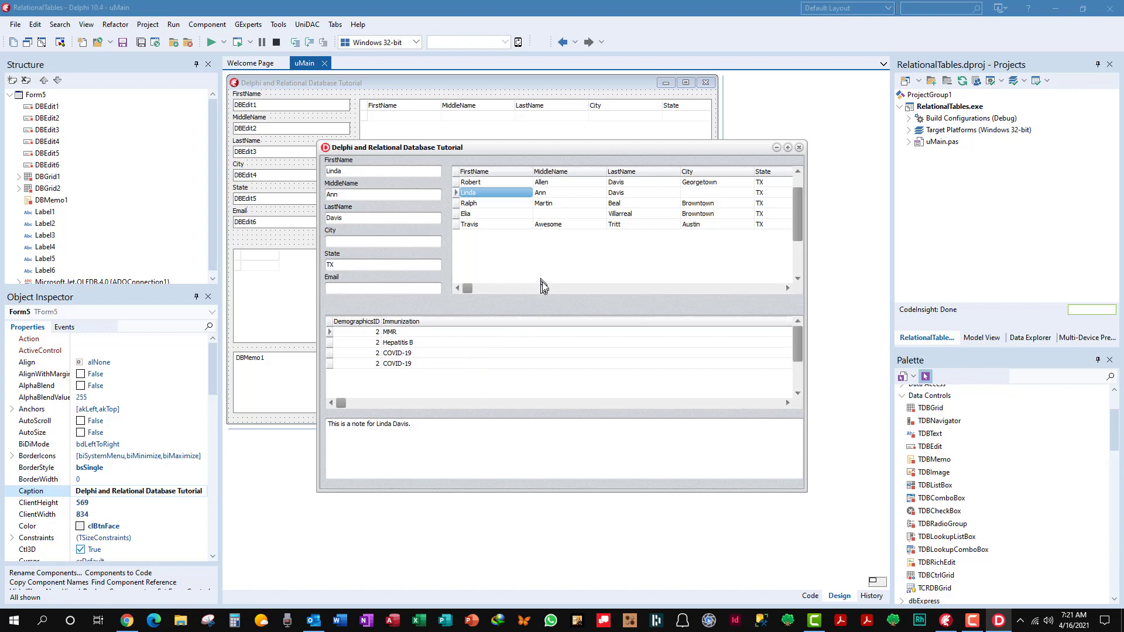
{"action": "left_click", "coordinate": [494, 183]}
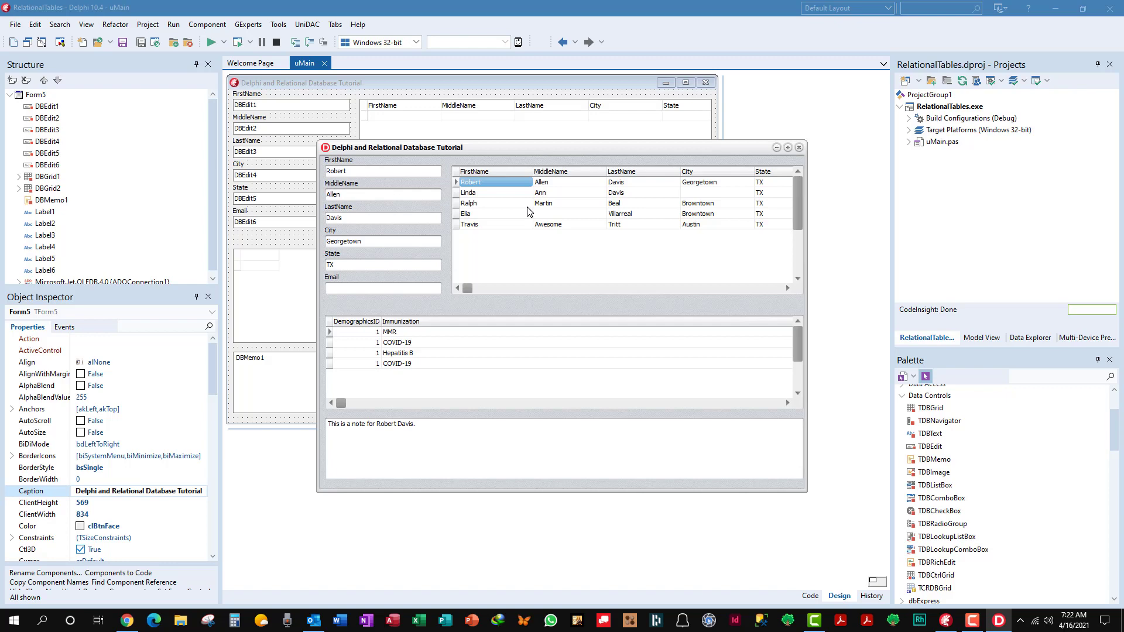
{"action": "mouse_move", "coordinate": [503, 244]}
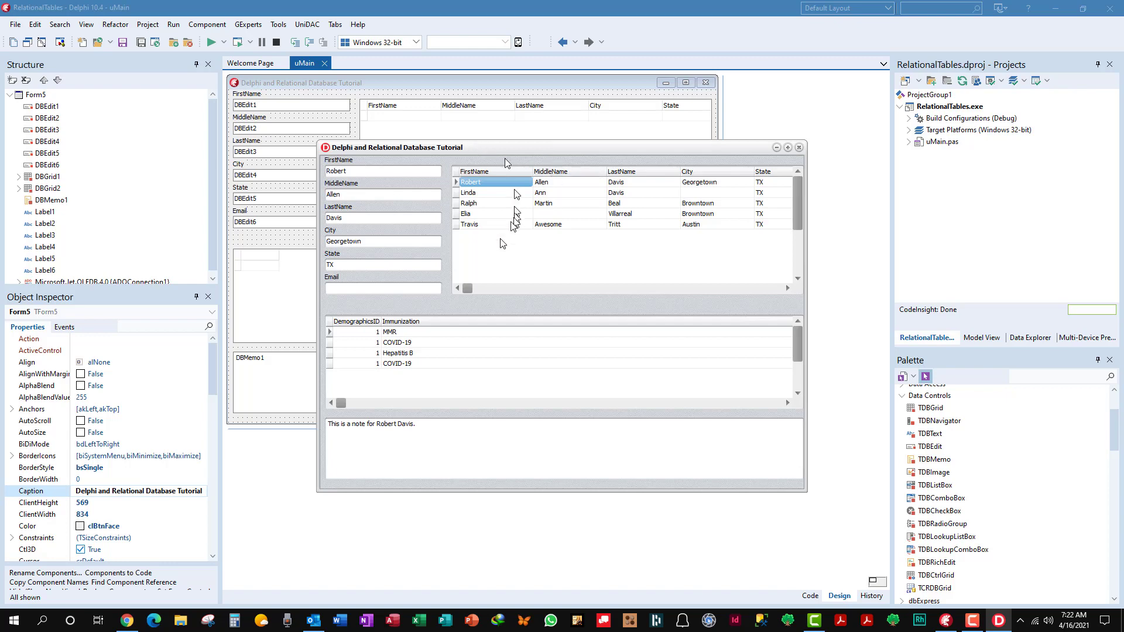
{"action": "mouse_move", "coordinate": [473, 338]}
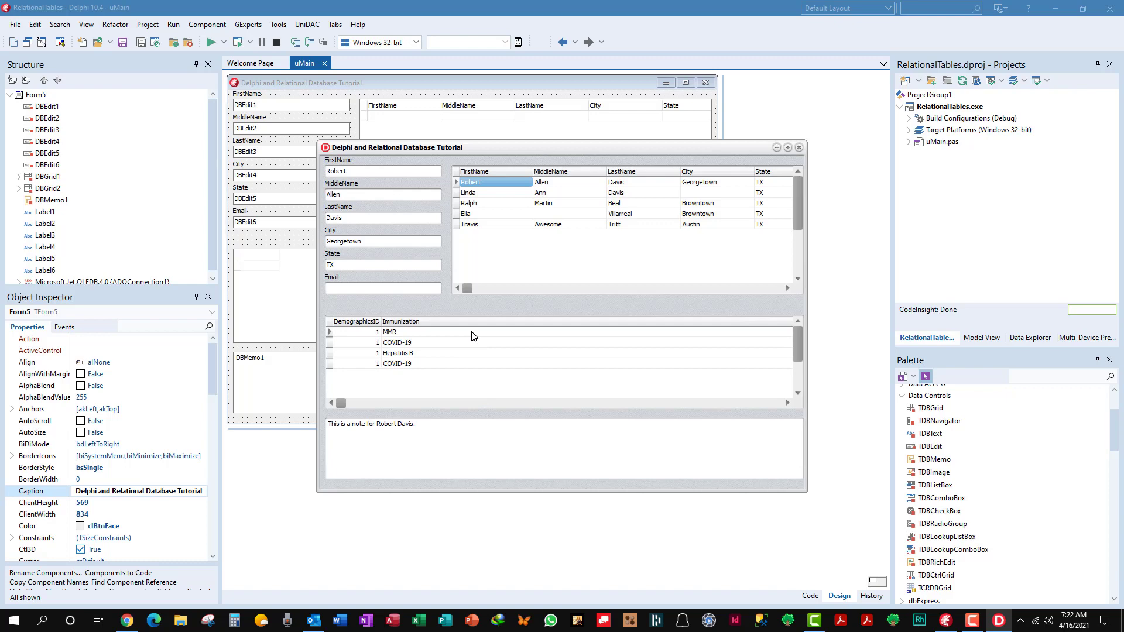
{"action": "mouse_move", "coordinate": [481, 307]}
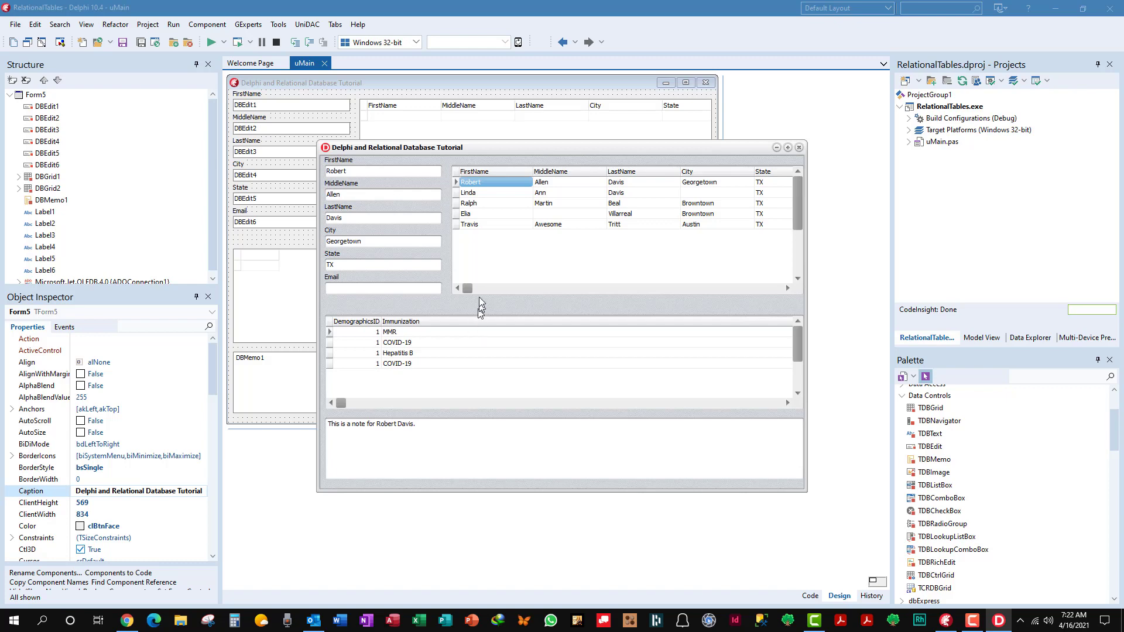
Browse Ralph's, Linda's and Robert's rows to show each person's immunizations and note.
{"action": "left_click", "coordinate": [494, 202]}
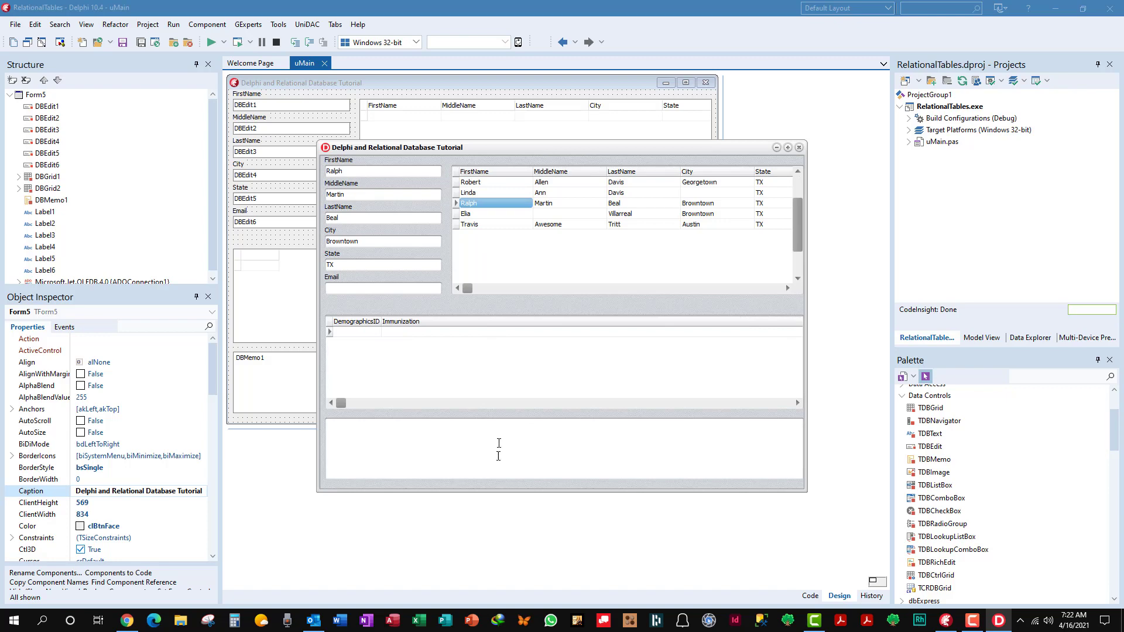
{"action": "left_click", "coordinate": [494, 192]}
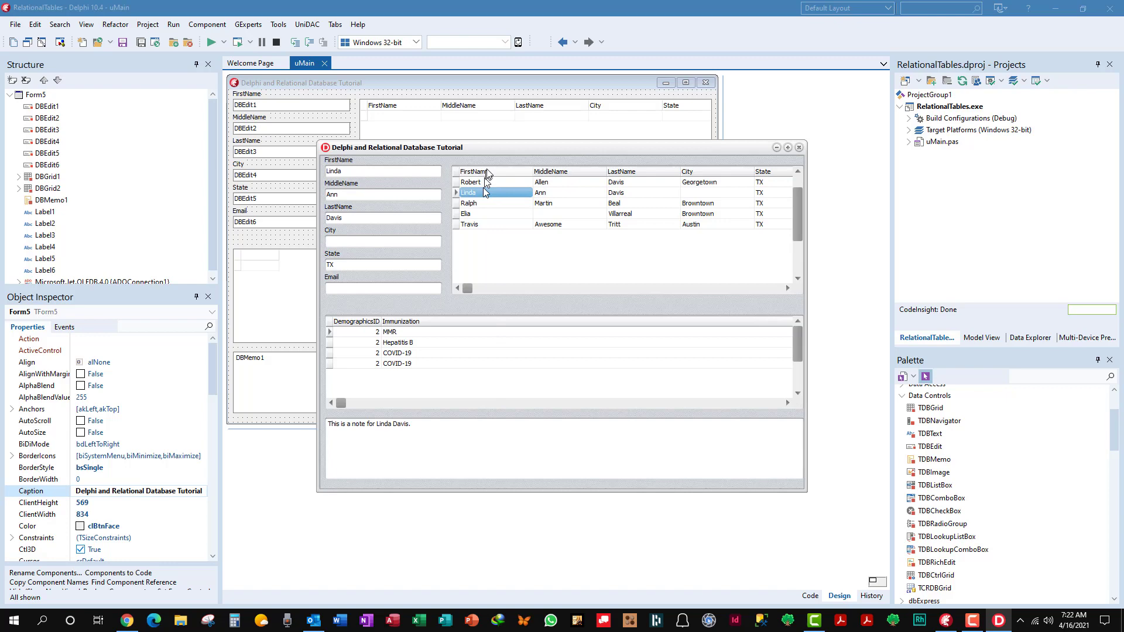
{"action": "left_click", "coordinate": [471, 181]}
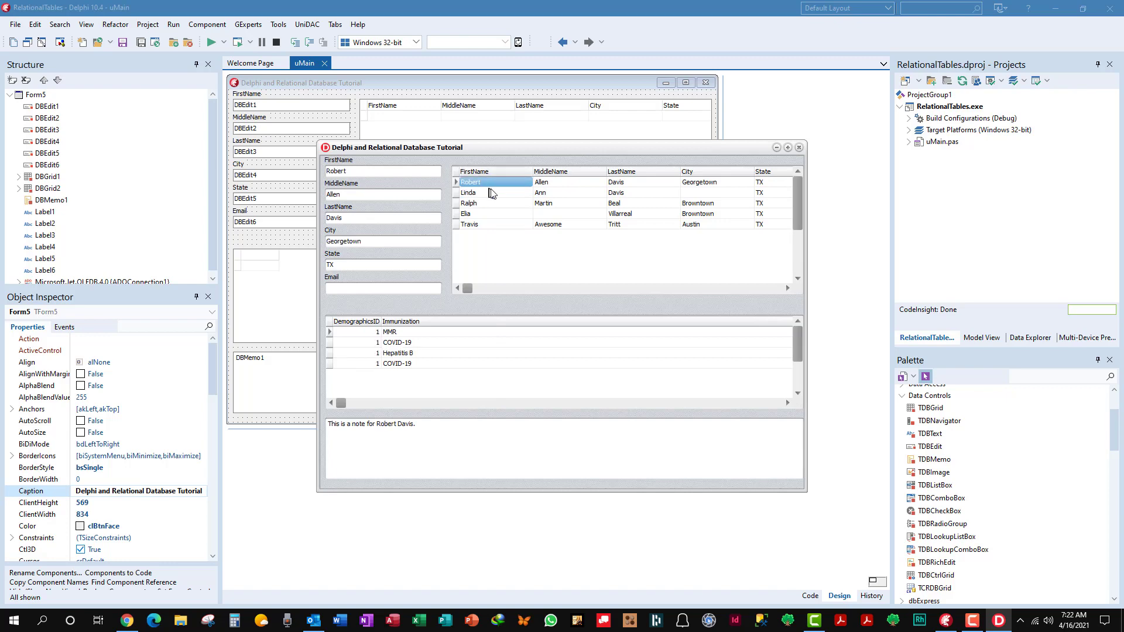
{"action": "mouse_move", "coordinate": [528, 319]}
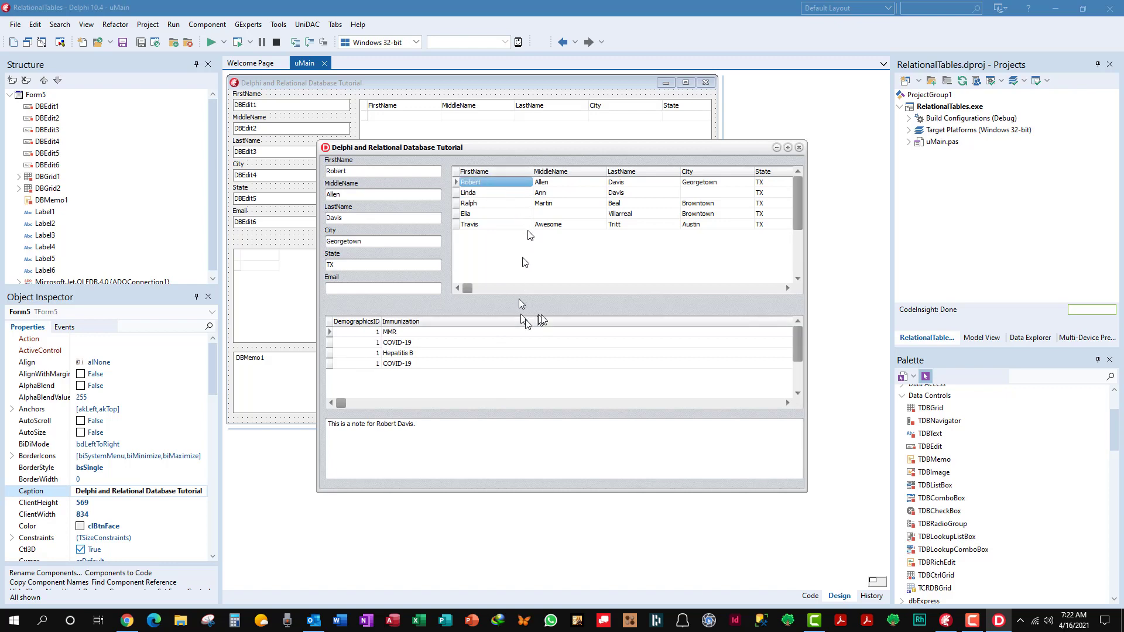
{"action": "mouse_move", "coordinate": [580, 156]}
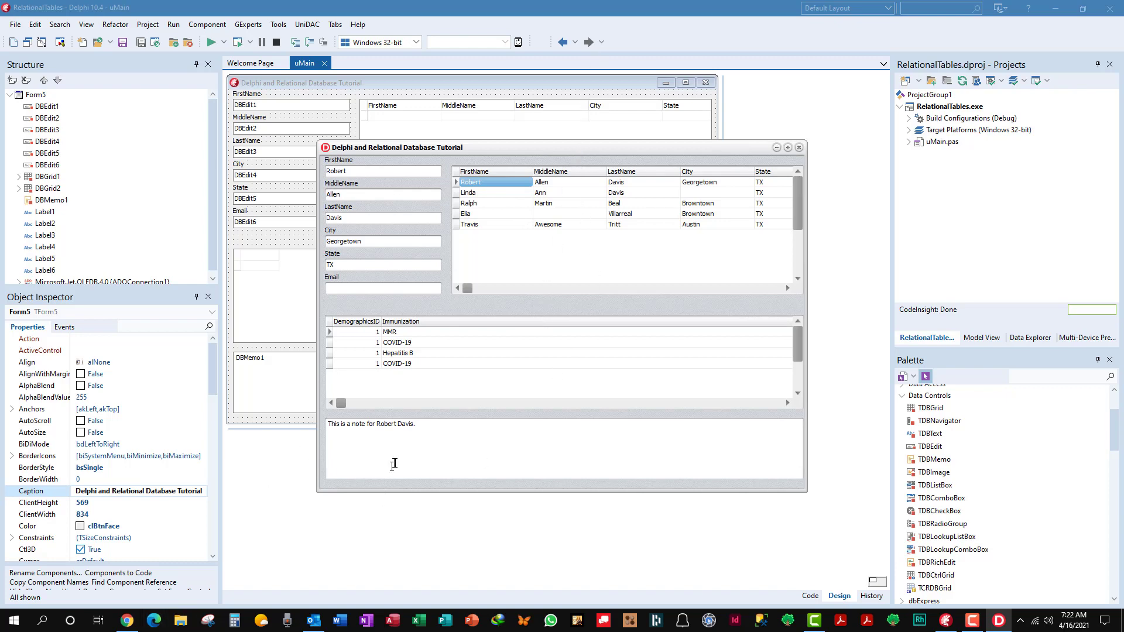
{"action": "mouse_move", "coordinate": [418, 321]}
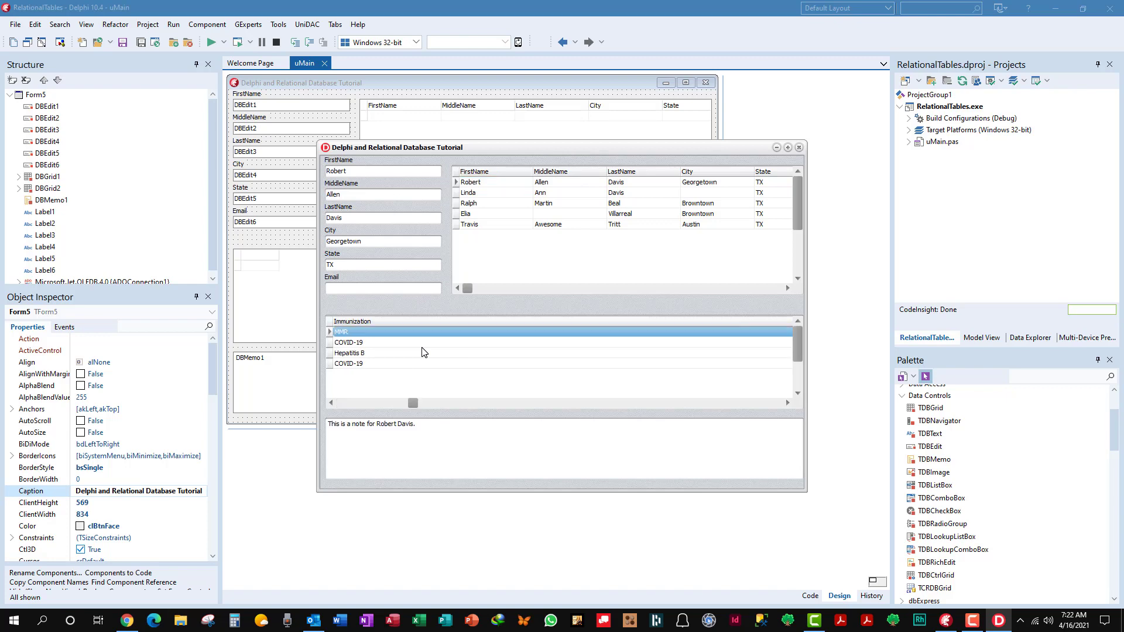
Give Robert's last COVID-19 immunization the memo note "Second COVID-19 vaccine.".
{"action": "left_click", "coordinate": [349, 363]}
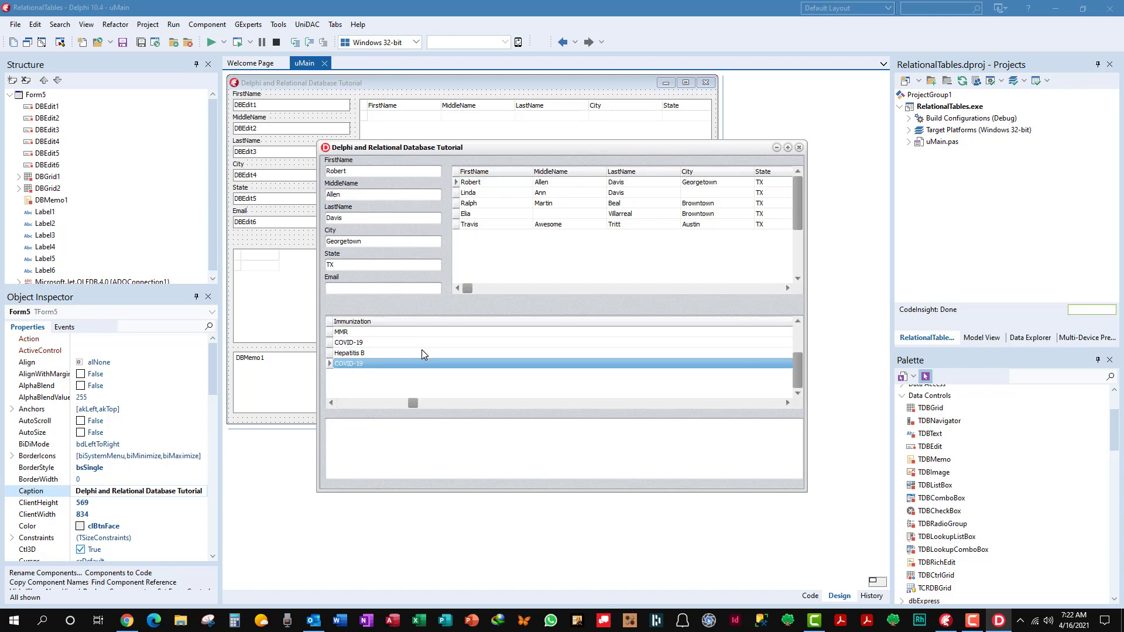
{"action": "left_click", "coordinate": [349, 342]}
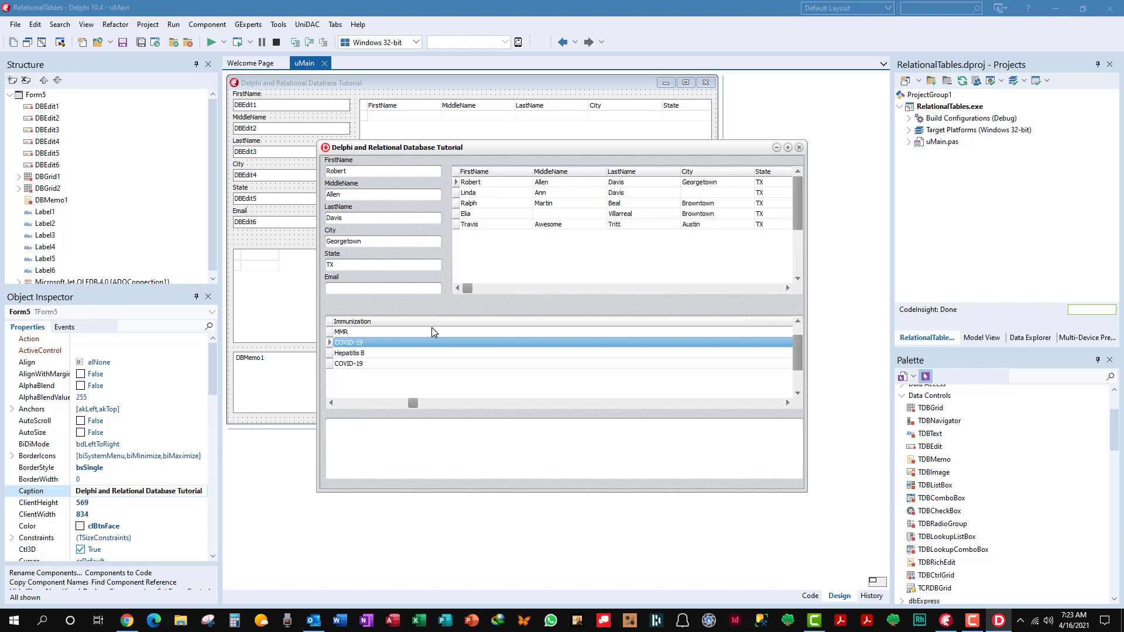
{"action": "left_click", "coordinate": [349, 332]}
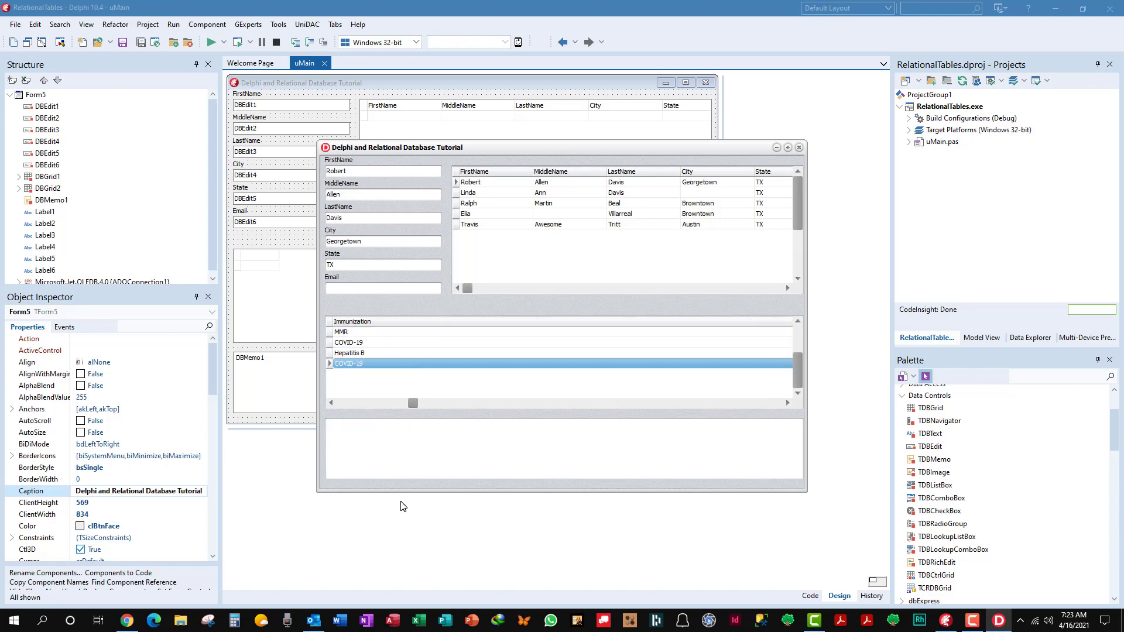
{"action": "left_click", "coordinate": [382, 442]}
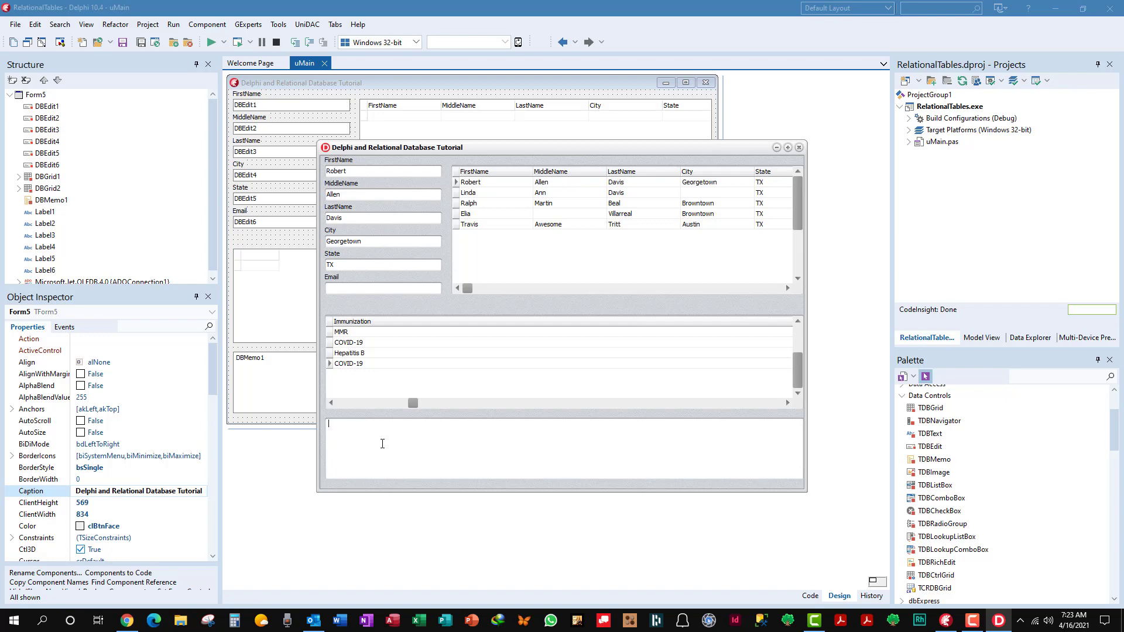
{"action": "type", "text": "Sec"}
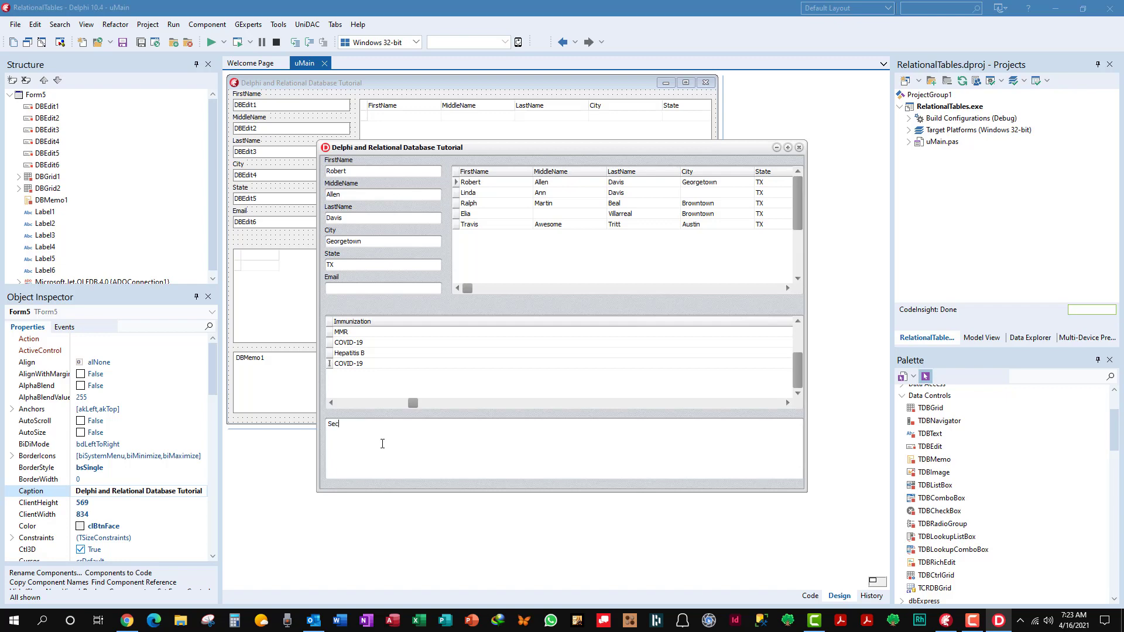
{"action": "type", "text": "ond COVID01"}
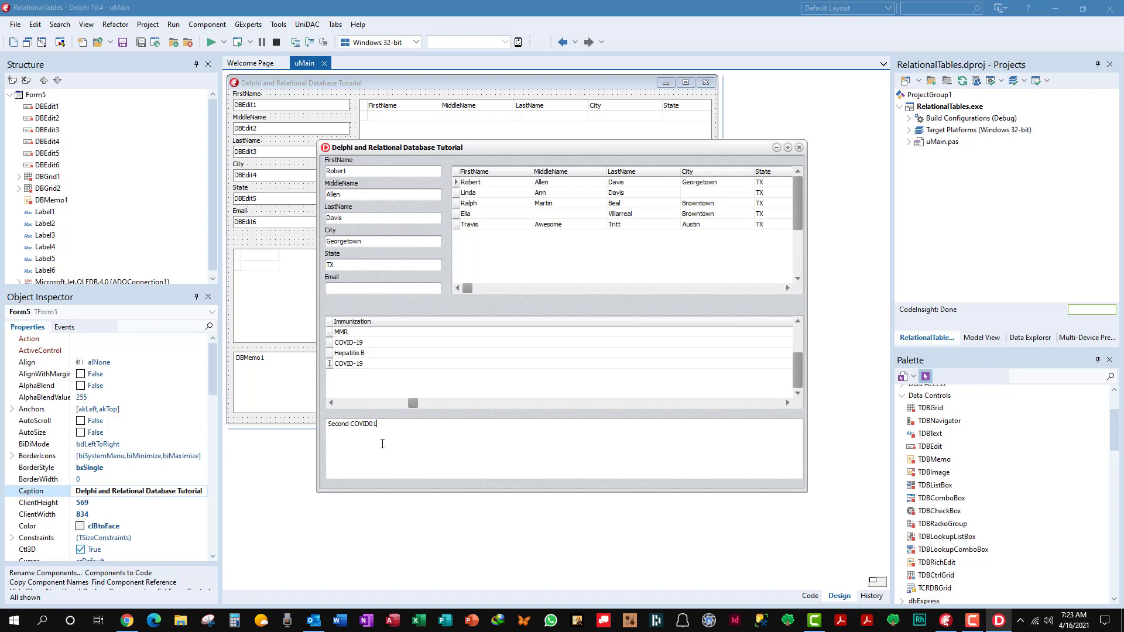
{"action": "key", "text": "BackSpace"}
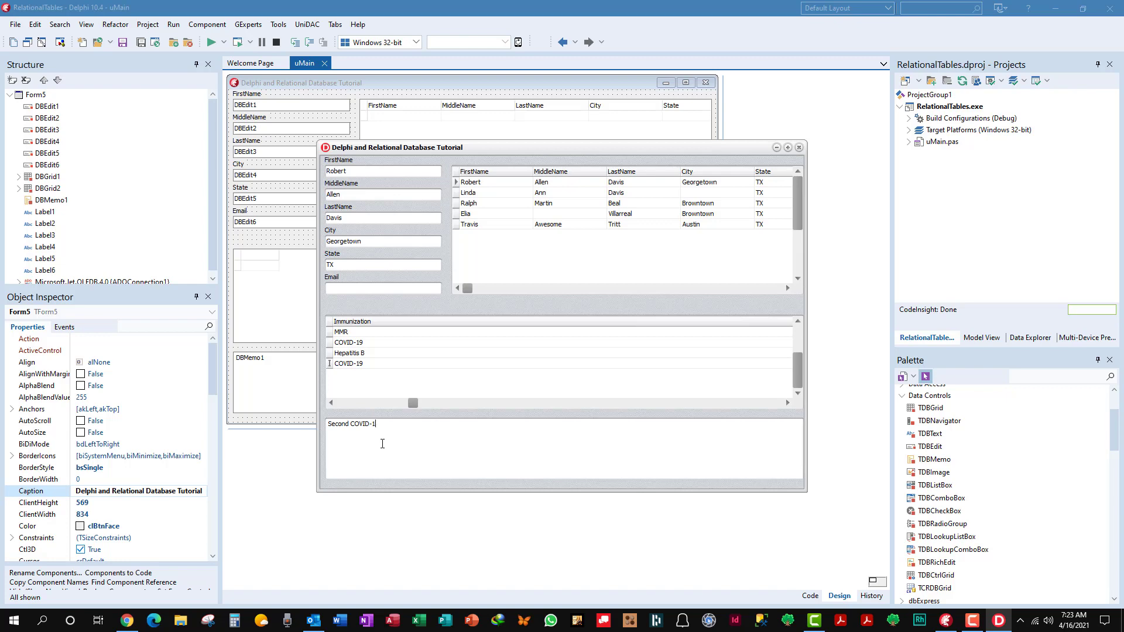
{"action": "type", "text": "9"}
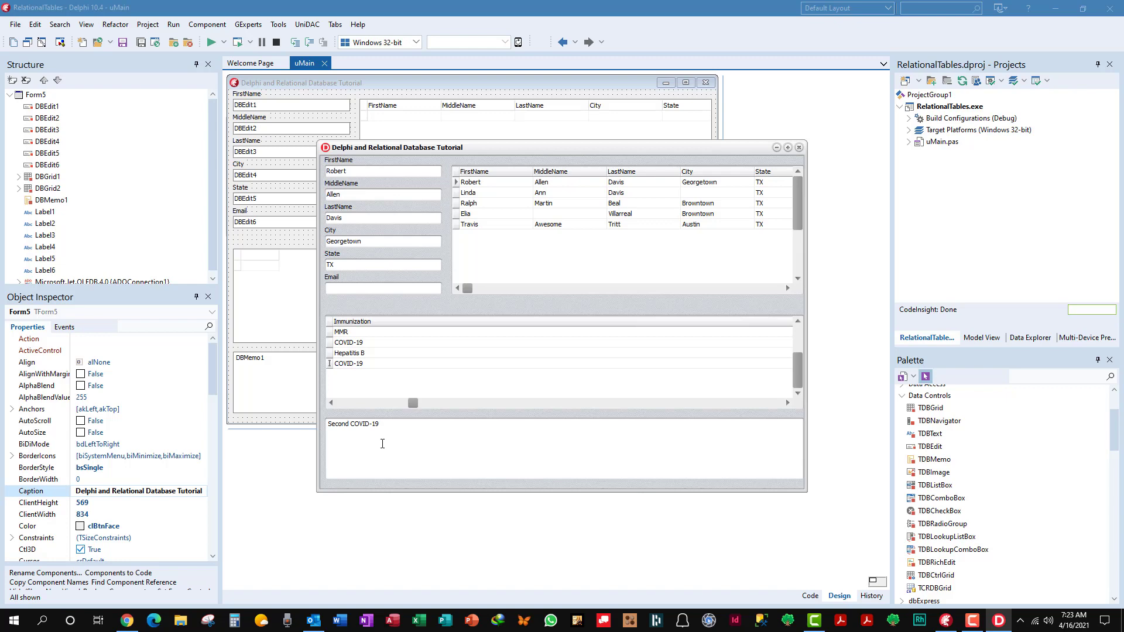
{"action": "type", "text": "vacc"}
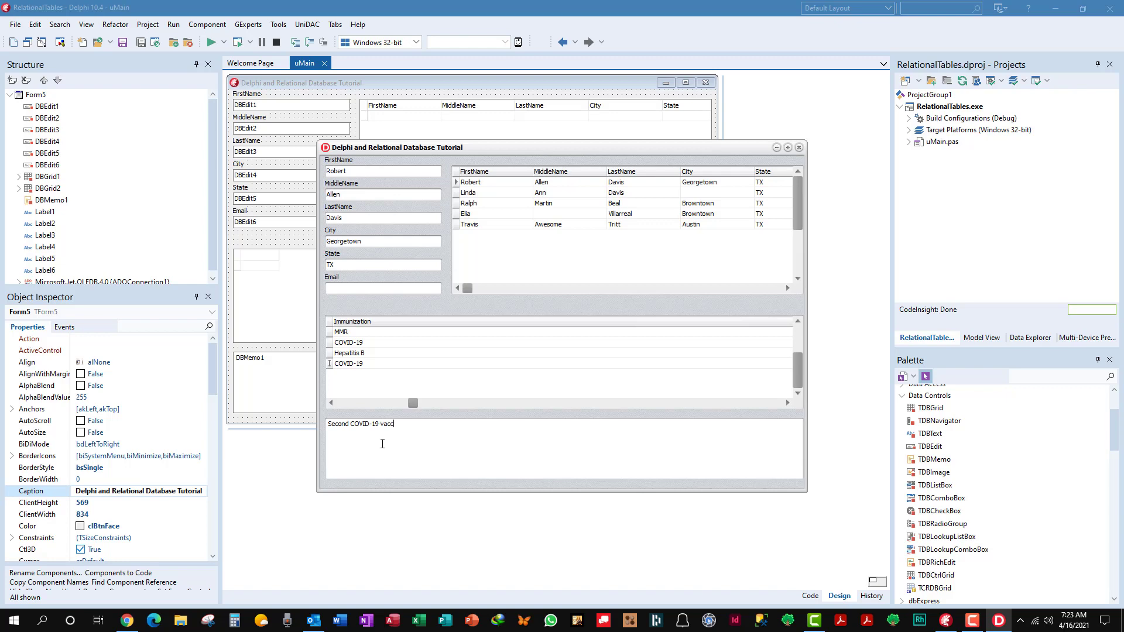
{"action": "type", "text": "ine."}
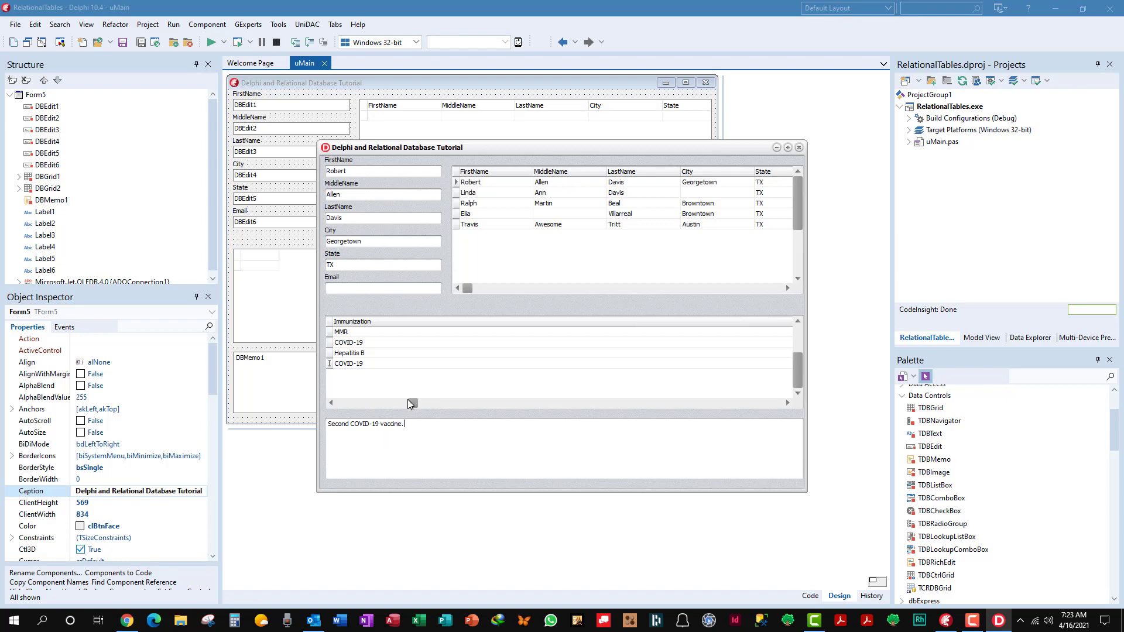
{"action": "mouse_move", "coordinate": [388, 382]}
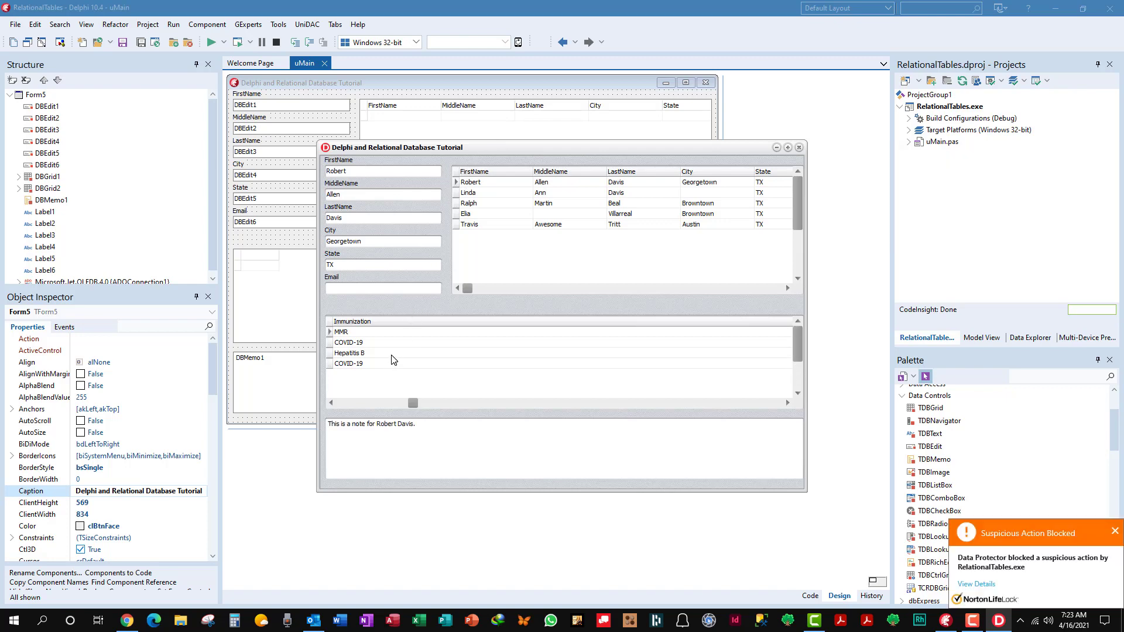
{"action": "mouse_move", "coordinate": [1007, 582]}
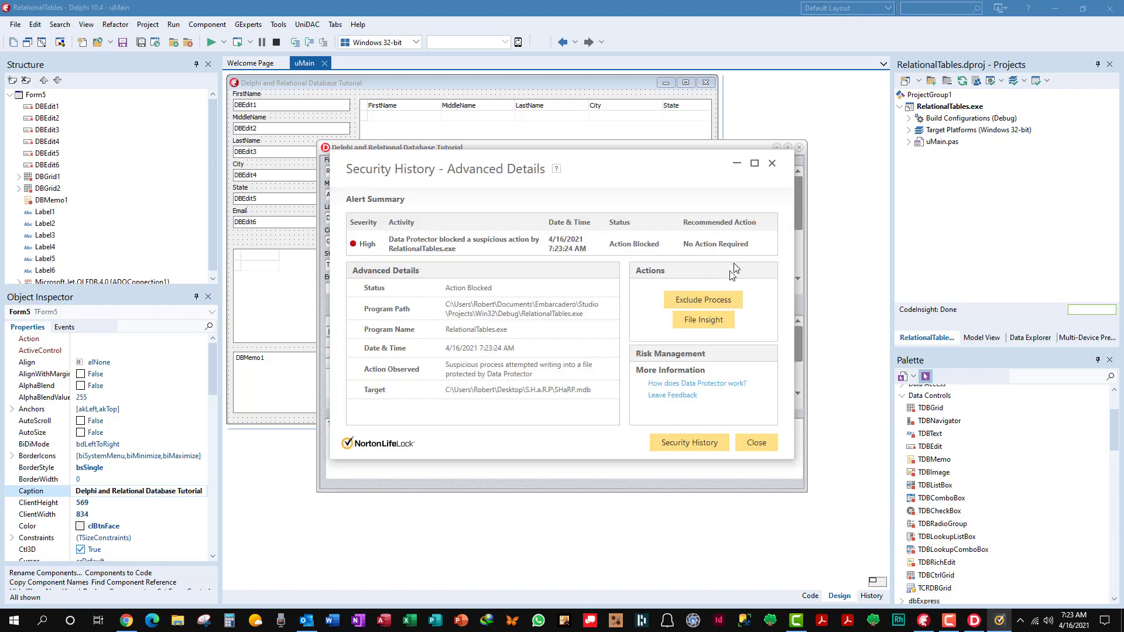
Review the Norton blocked-action security history and close it to return to the running form.
{"action": "left_click", "coordinate": [687, 442]}
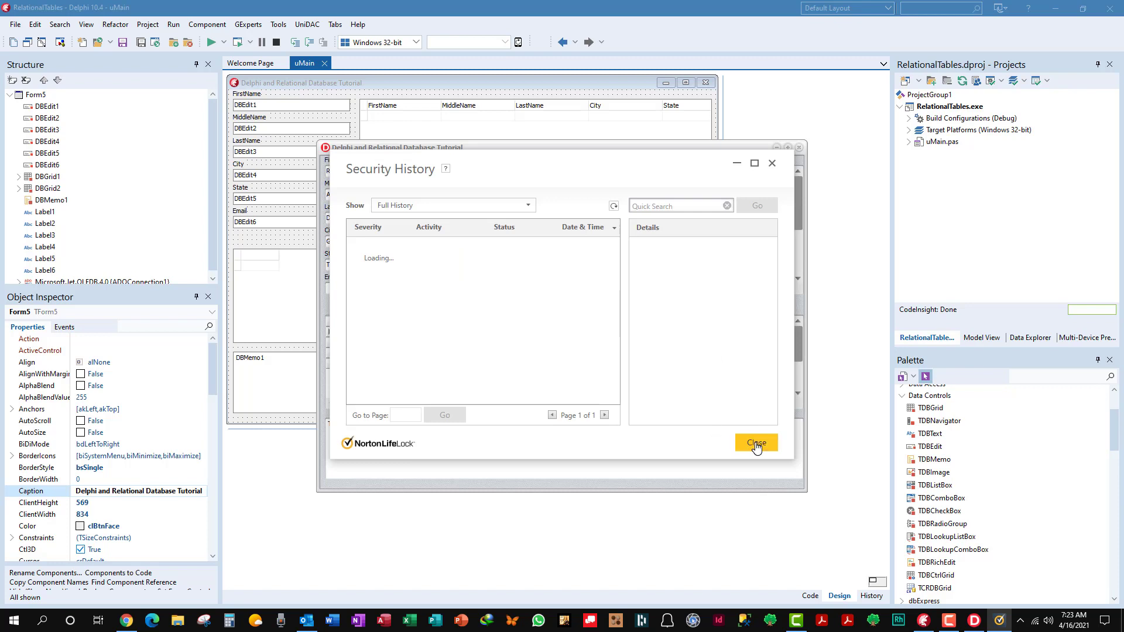
{"action": "left_click", "coordinate": [756, 443]}
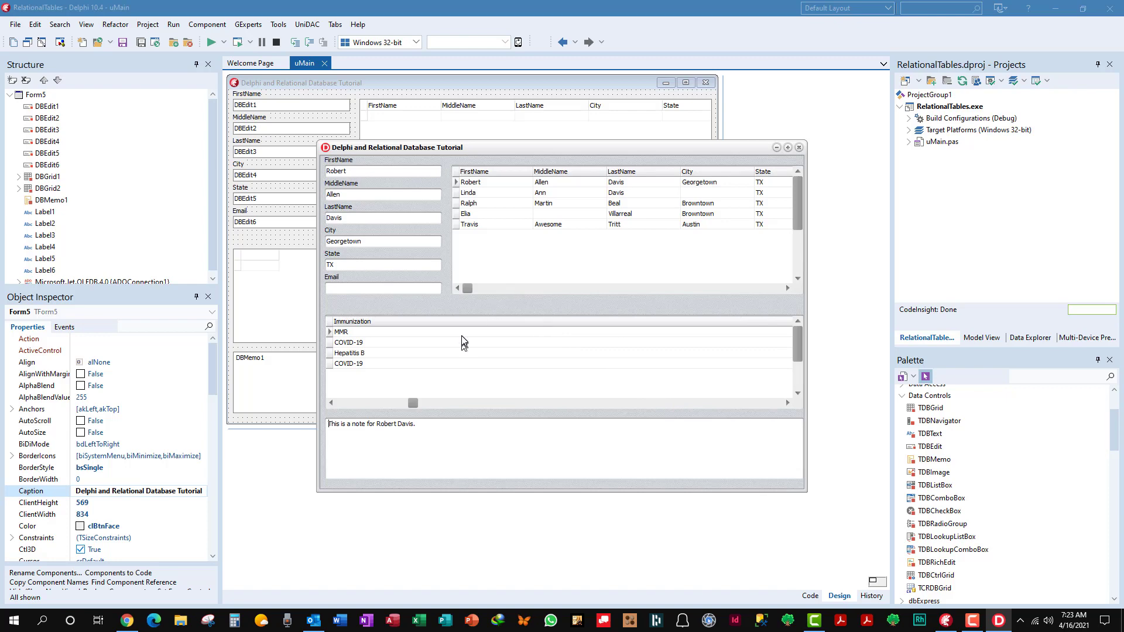
{"action": "mouse_move", "coordinate": [367, 521]}
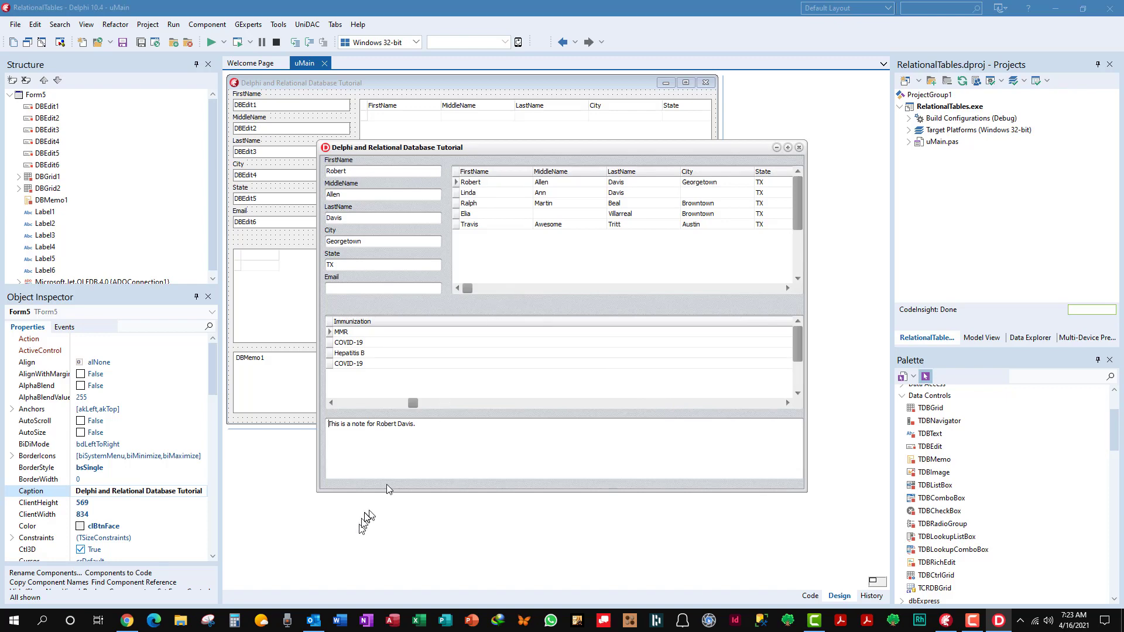
{"action": "mouse_move", "coordinate": [423, 341]}
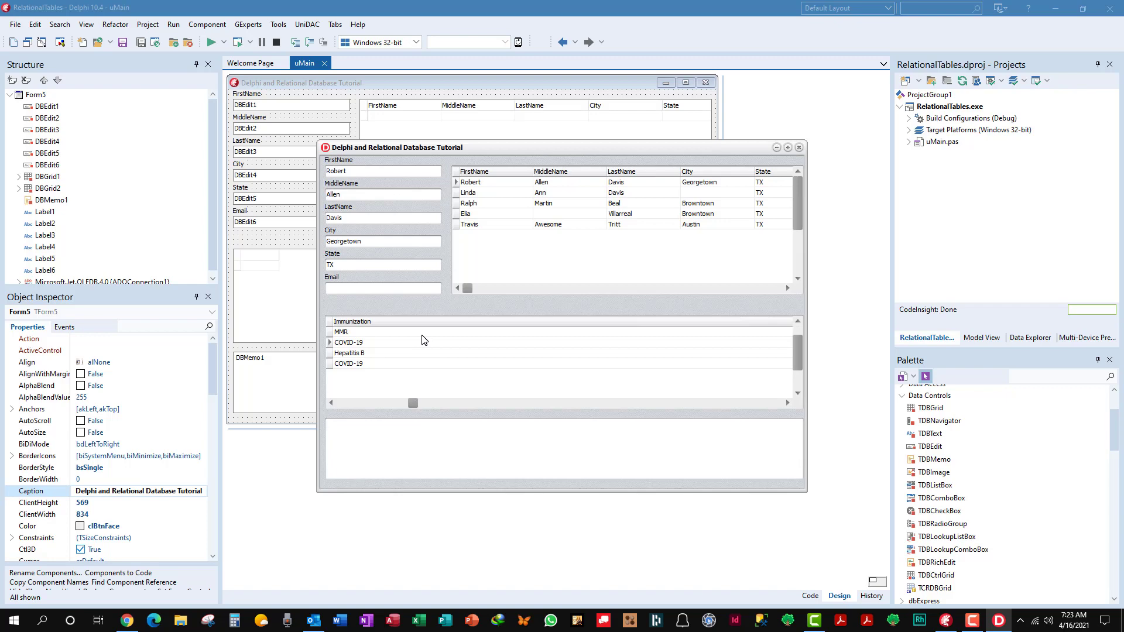
Check the note on Robert's last COVID-19 entry, then close the running tutorial form.
{"action": "left_click", "coordinate": [349, 363]}
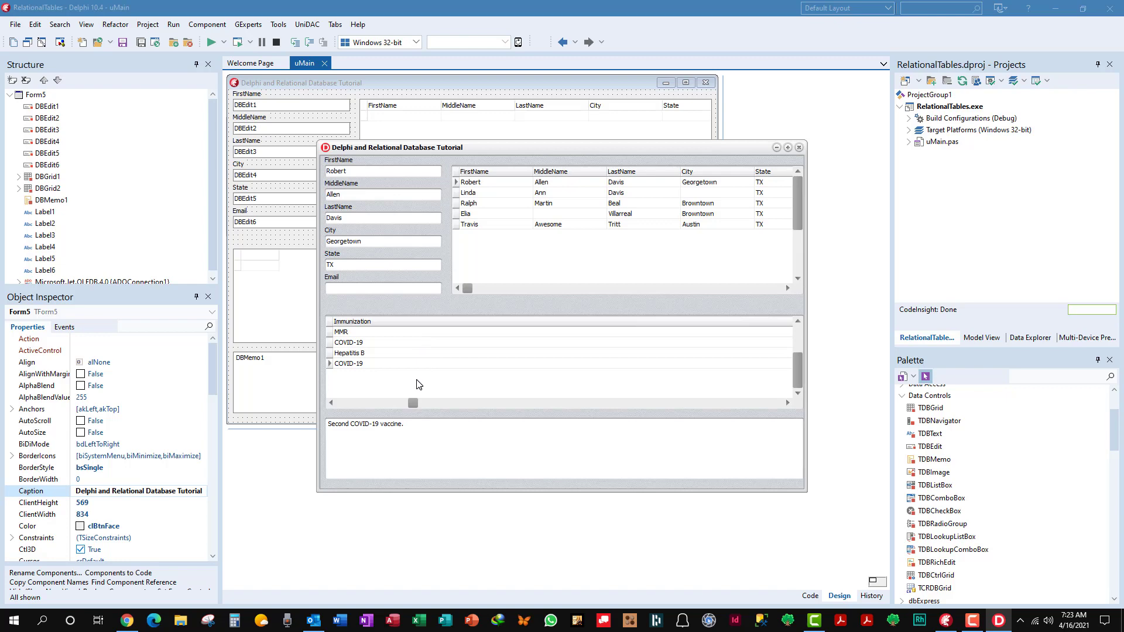
{"action": "mouse_move", "coordinate": [419, 380]}
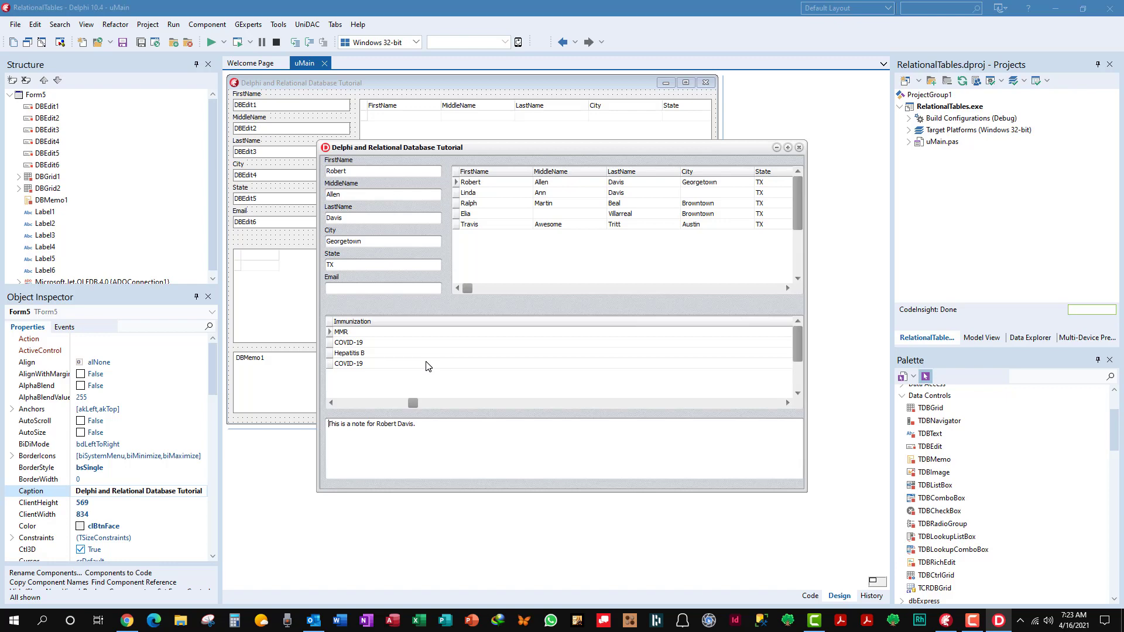
{"action": "mouse_move", "coordinate": [426, 362]}
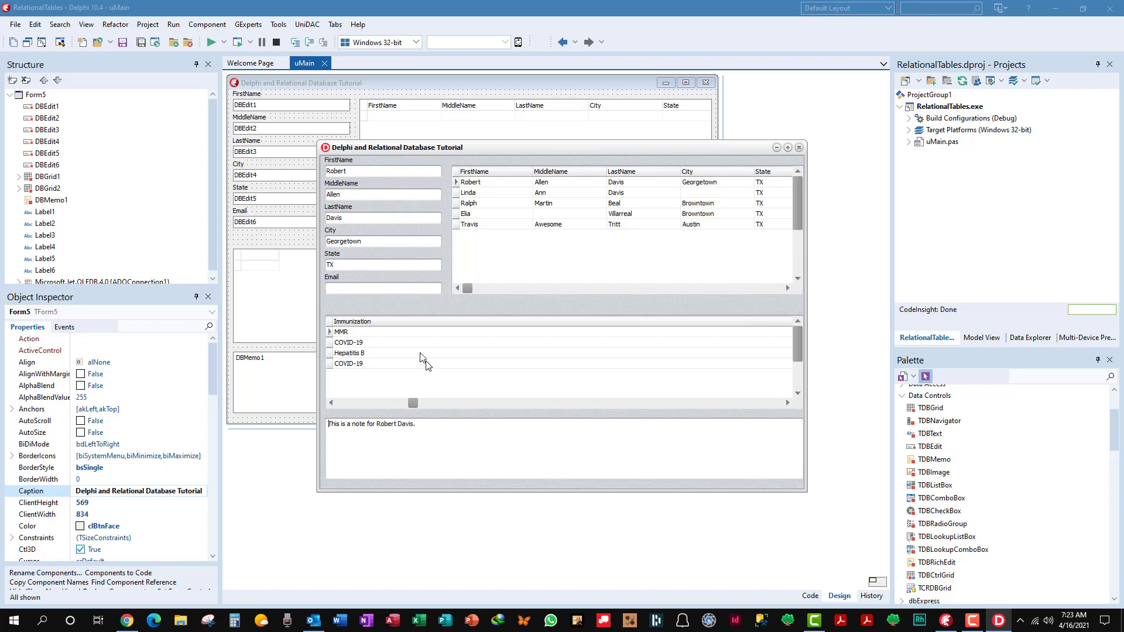
{"action": "mouse_move", "coordinate": [524, 300]}
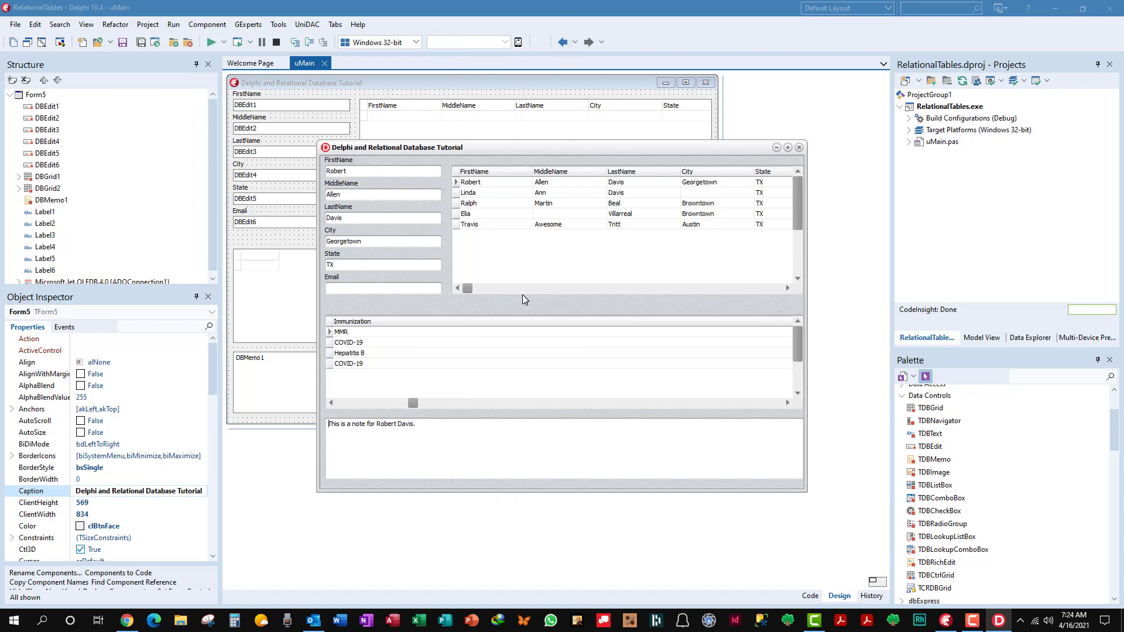
{"action": "mouse_move", "coordinate": [443, 366]}
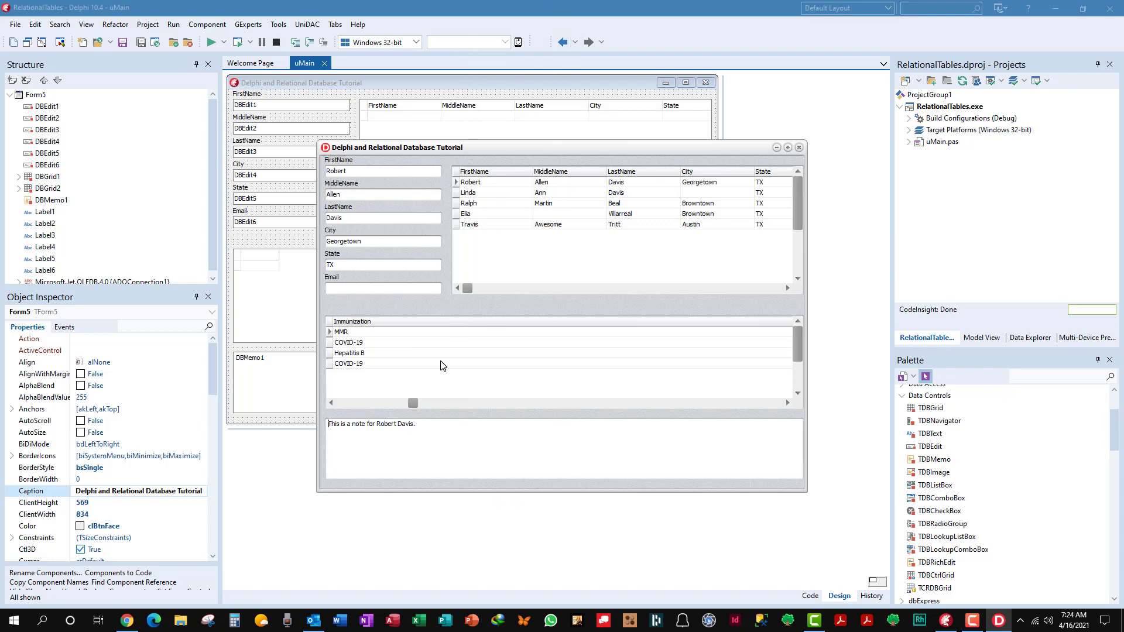
{"action": "mouse_move", "coordinate": [784, 147]}
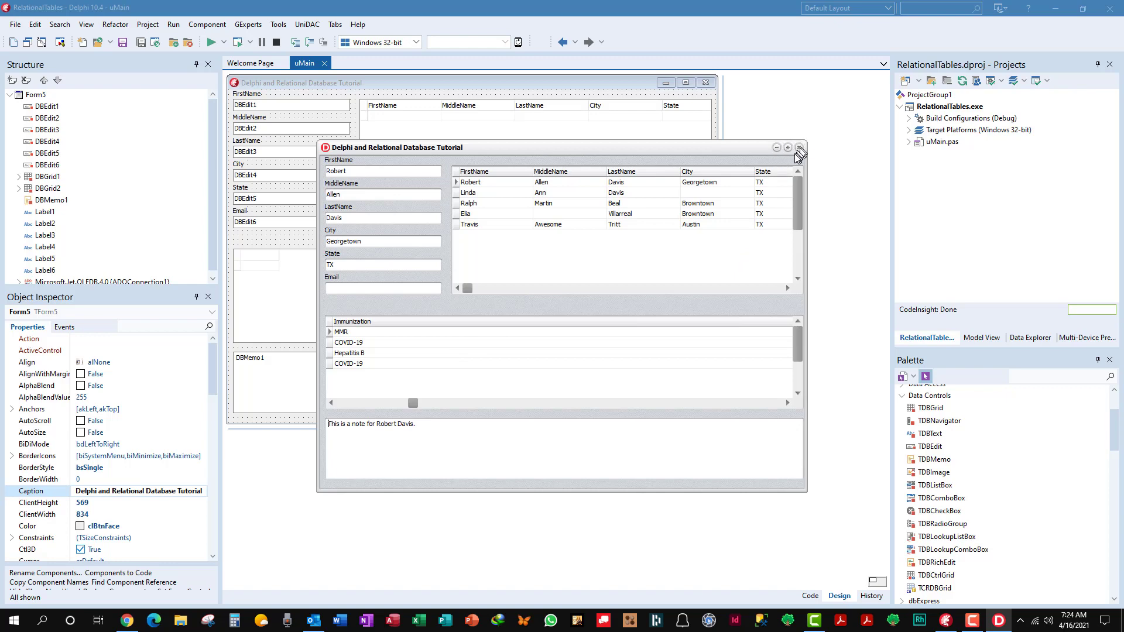
{"action": "left_click", "coordinate": [798, 149]}
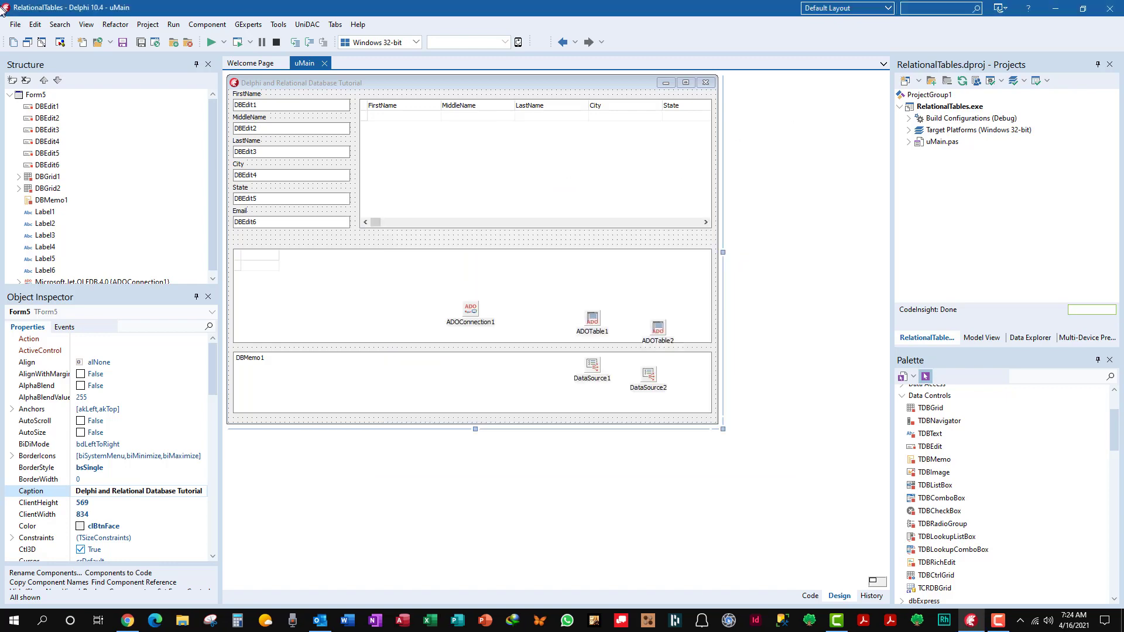
Close all via File > Close All and open SHaRP.dproj from the recent projects list.
{"action": "left_click", "coordinate": [14, 23]}
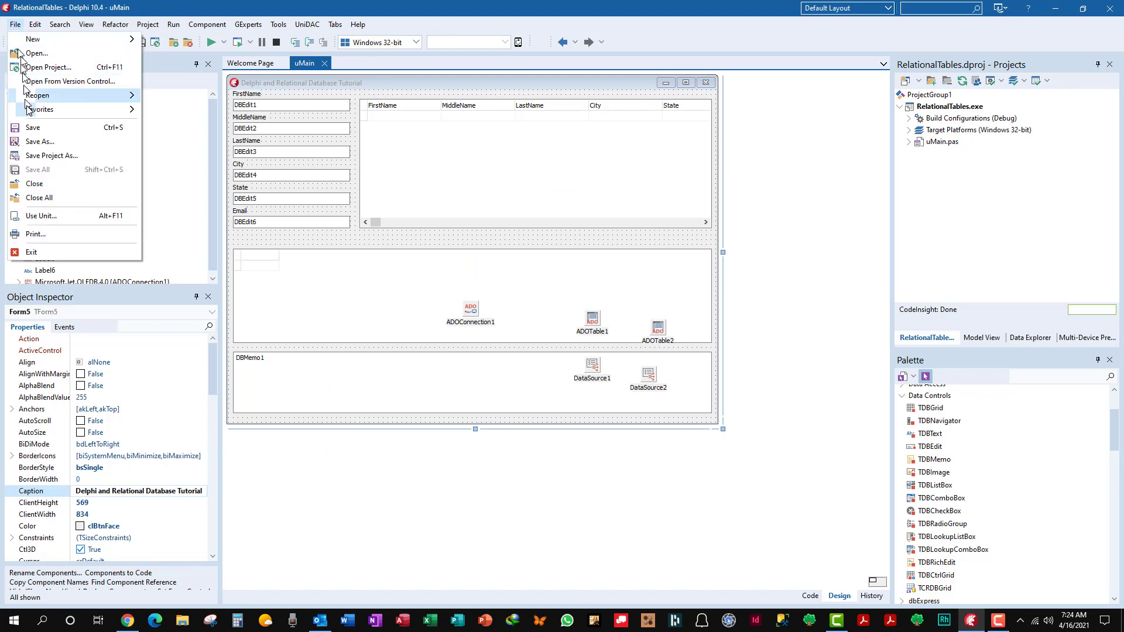
{"action": "mouse_move", "coordinate": [50, 198]}
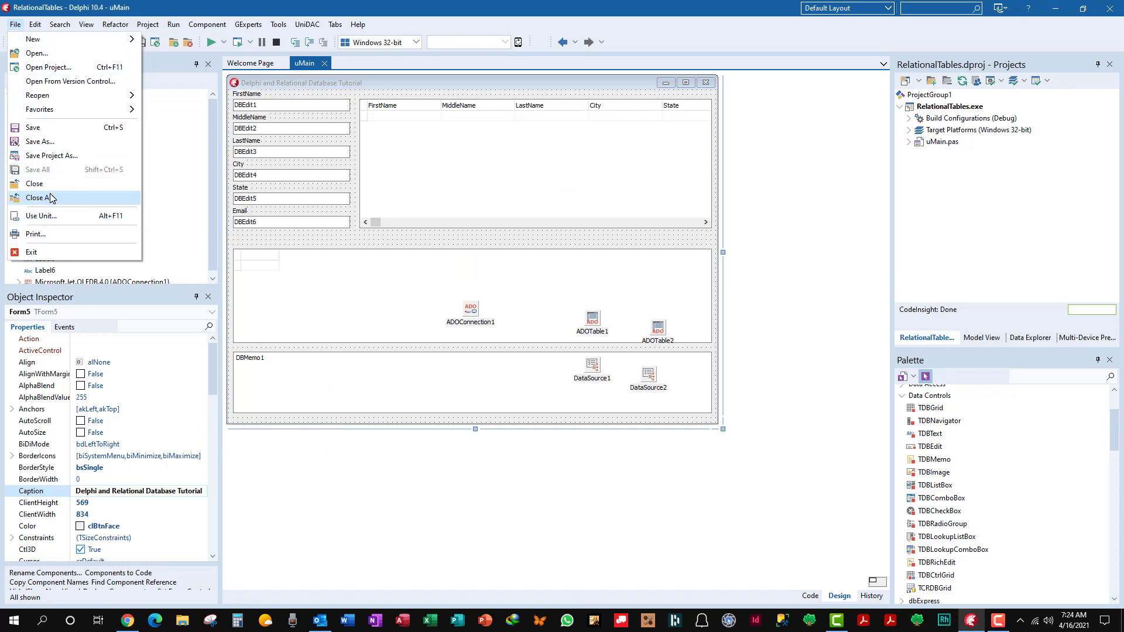
{"action": "left_click", "coordinate": [41, 198]}
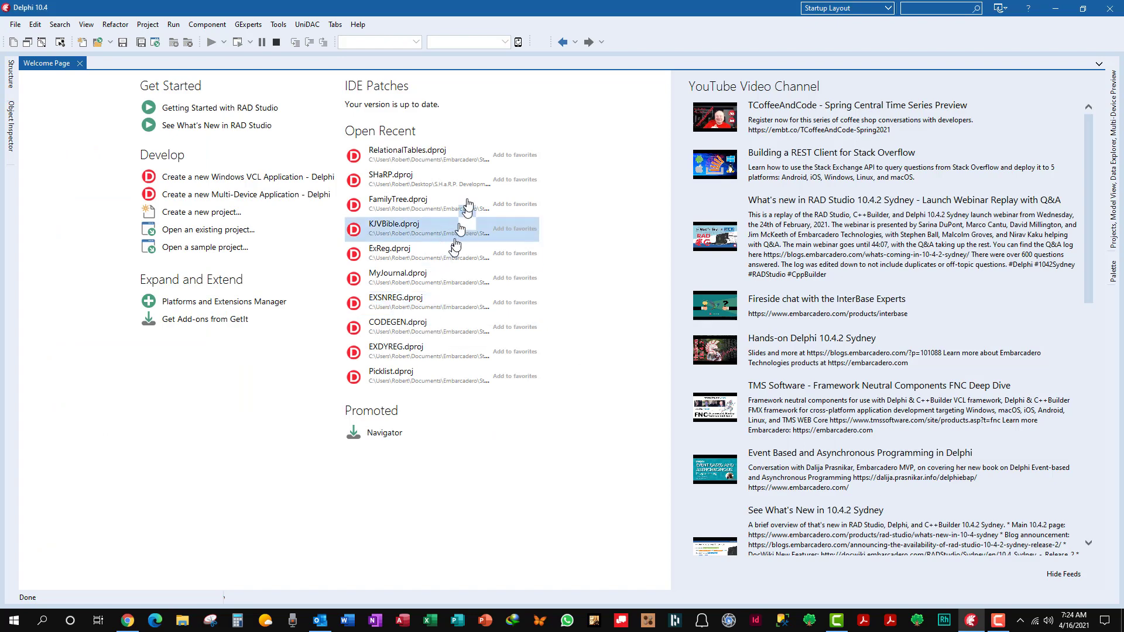
{"action": "mouse_move", "coordinate": [408, 175]}
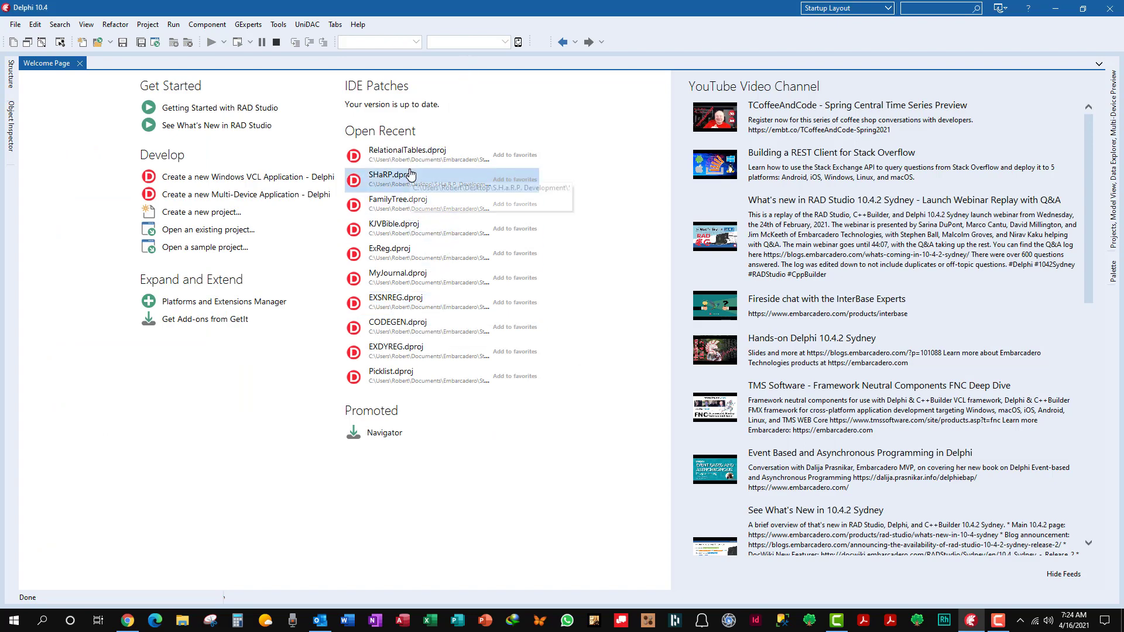
{"action": "left_click", "coordinate": [391, 174]}
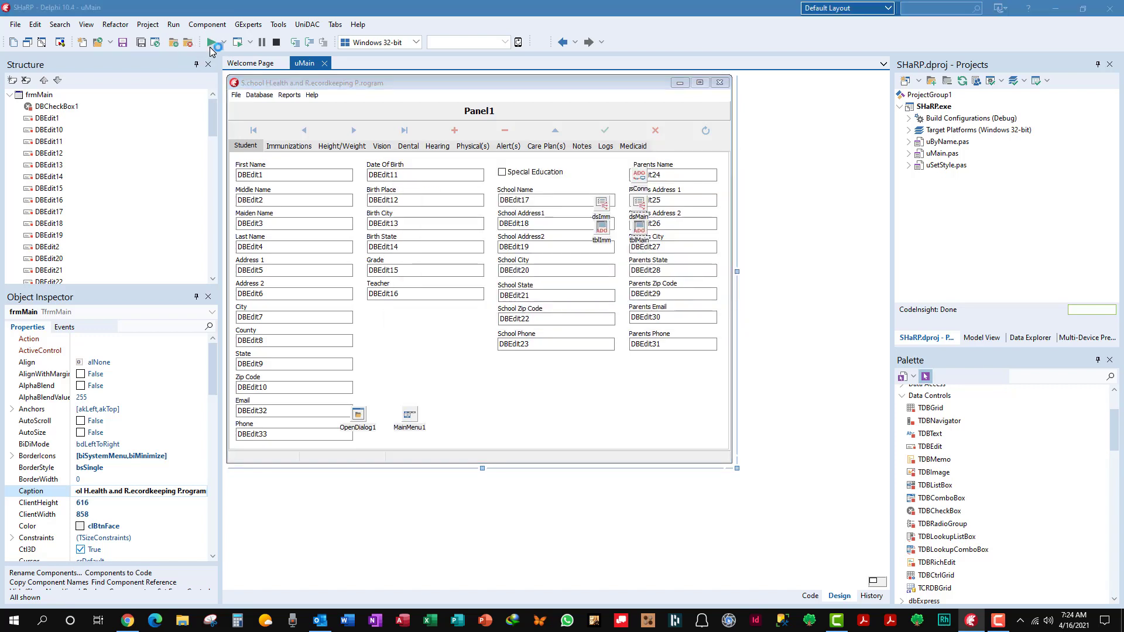
Run SHaRP, dismiss its splash, and view the first student's Immunizations and Notes pages.
{"action": "left_click", "coordinate": [210, 42]}
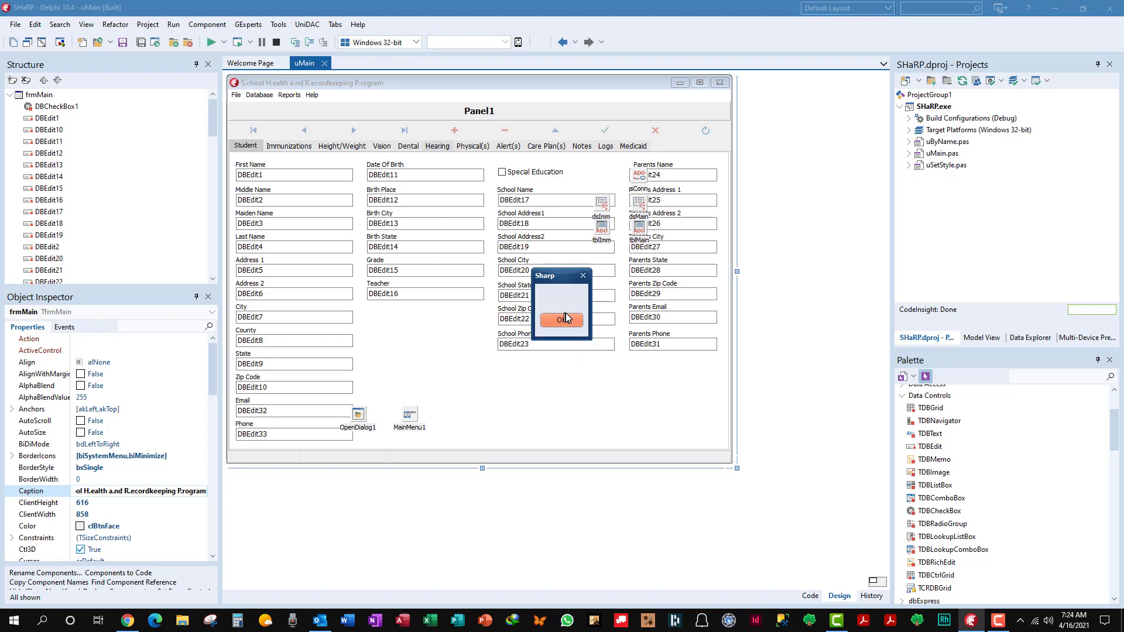
{"action": "left_click", "coordinate": [562, 320]}
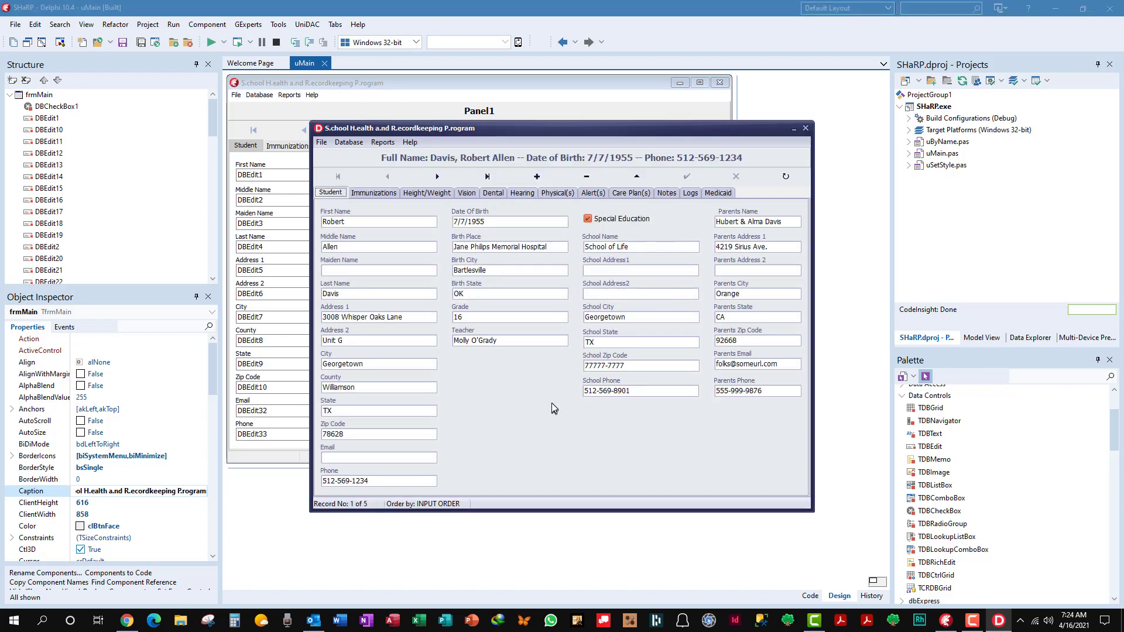
{"action": "mouse_move", "coordinate": [543, 431]}
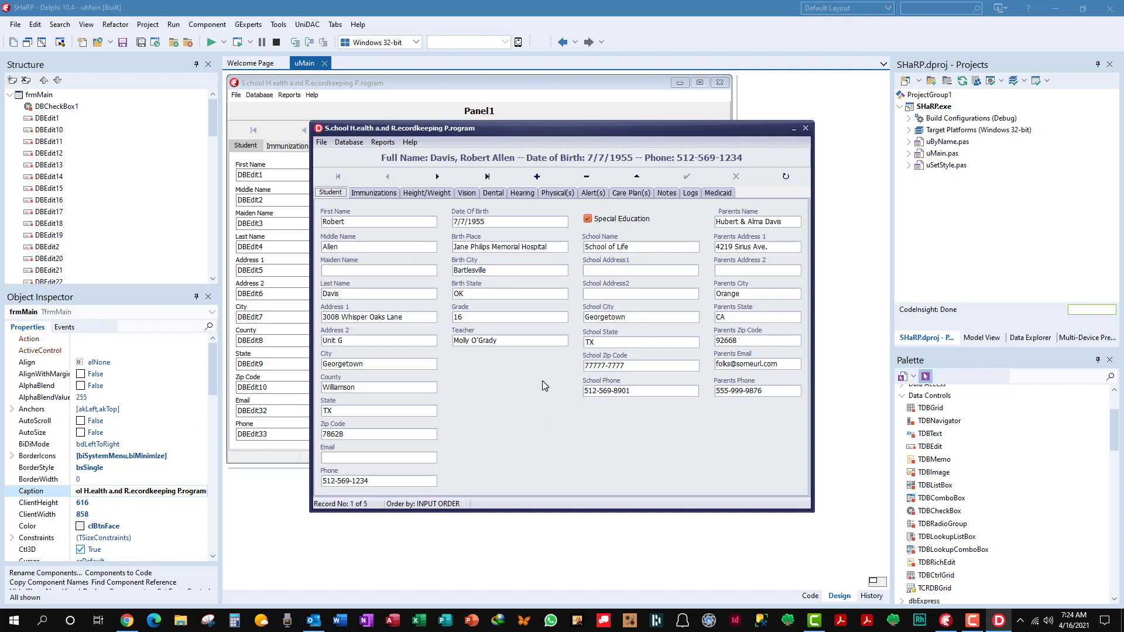
{"action": "mouse_move", "coordinate": [506, 404]}
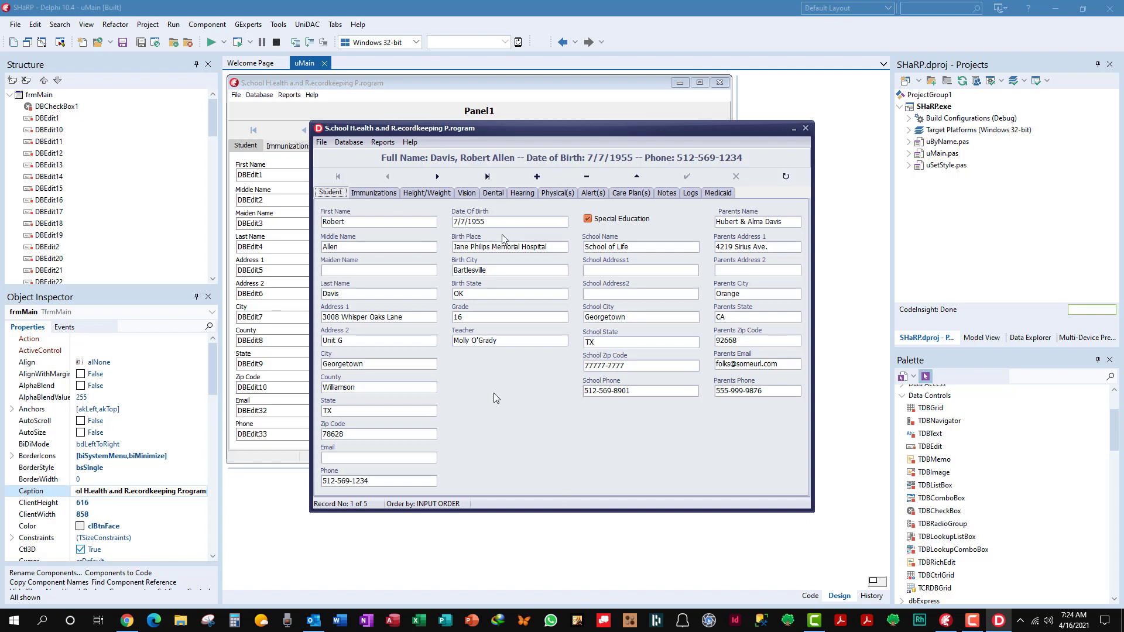
{"action": "mouse_move", "coordinate": [524, 312]}
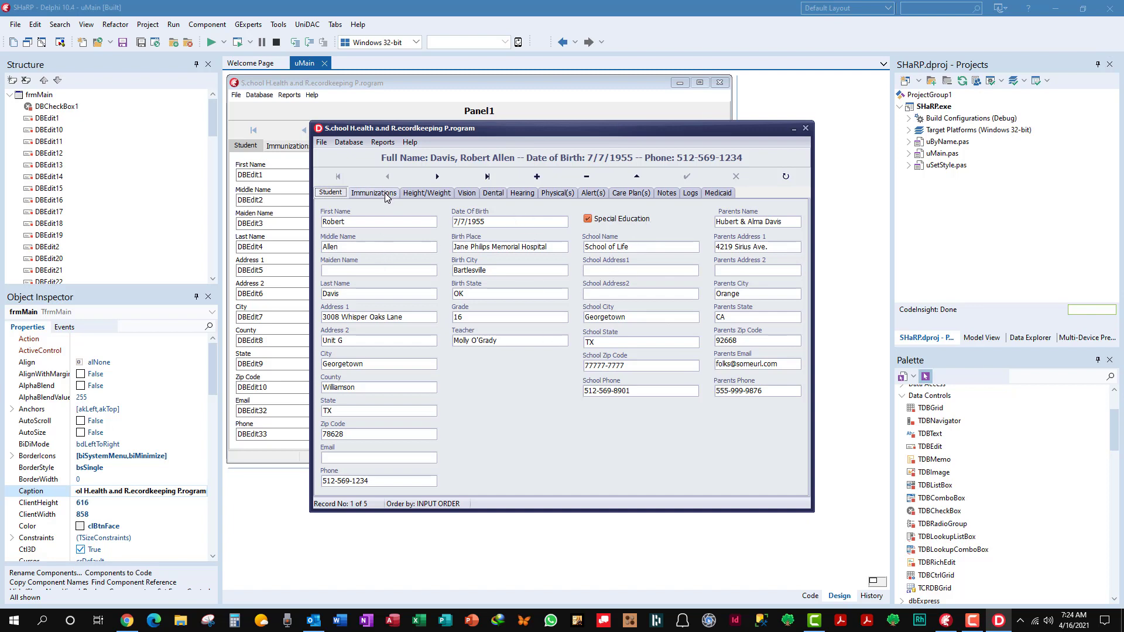
{"action": "left_click", "coordinate": [372, 192]}
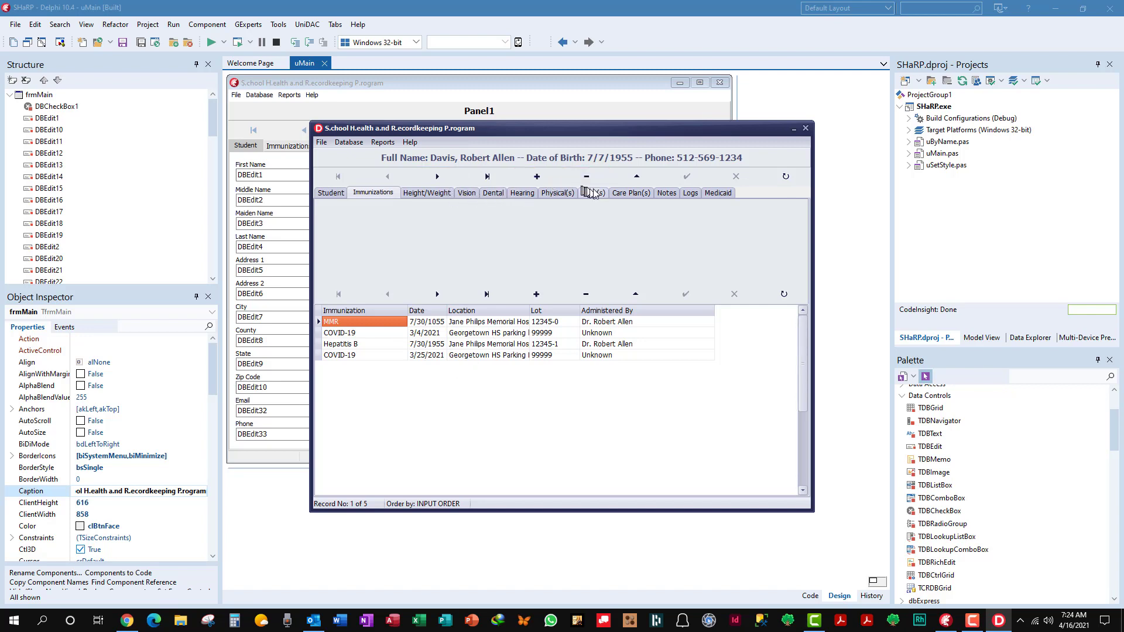
{"action": "mouse_move", "coordinate": [697, 196]}
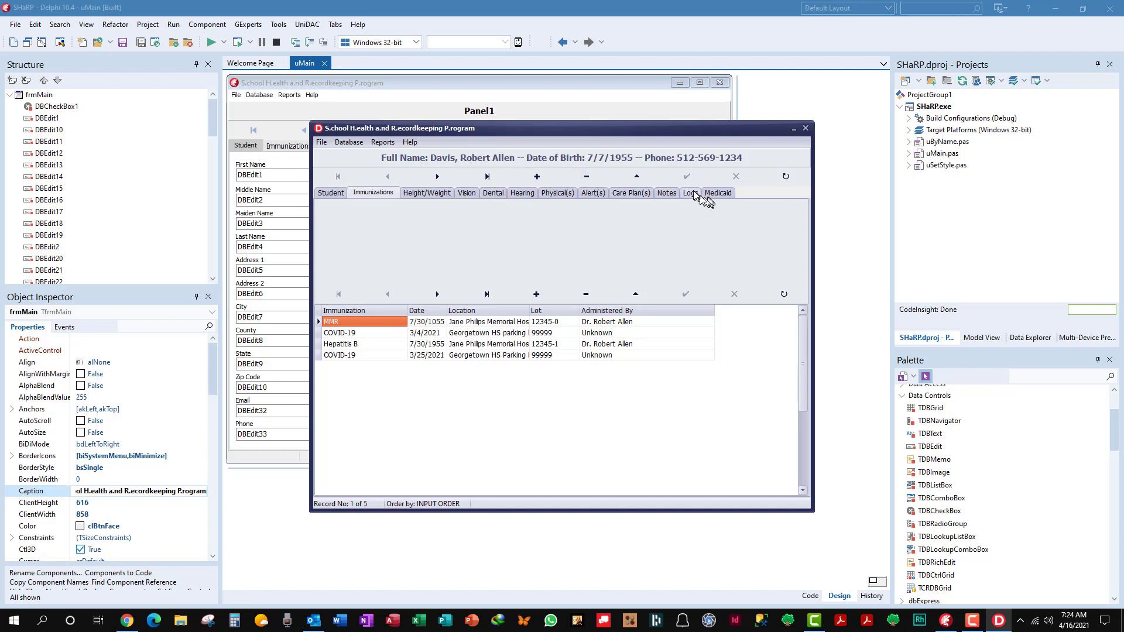
{"action": "left_click", "coordinate": [667, 194]}
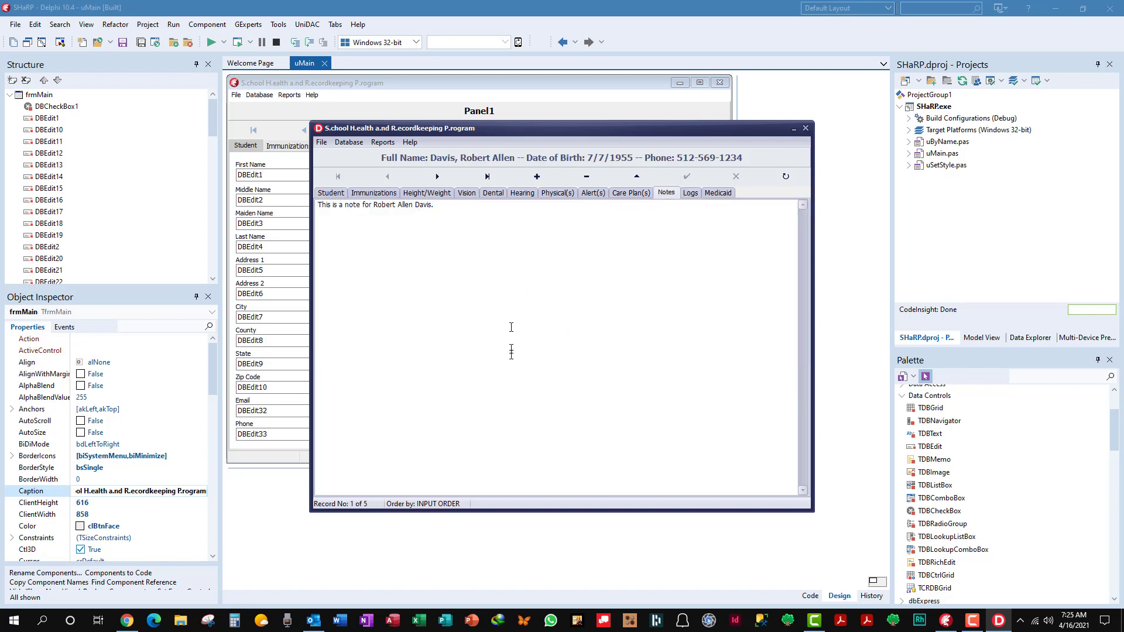
Step to the next student and back, then return to the Student details page.
{"action": "left_click", "coordinate": [436, 176]}
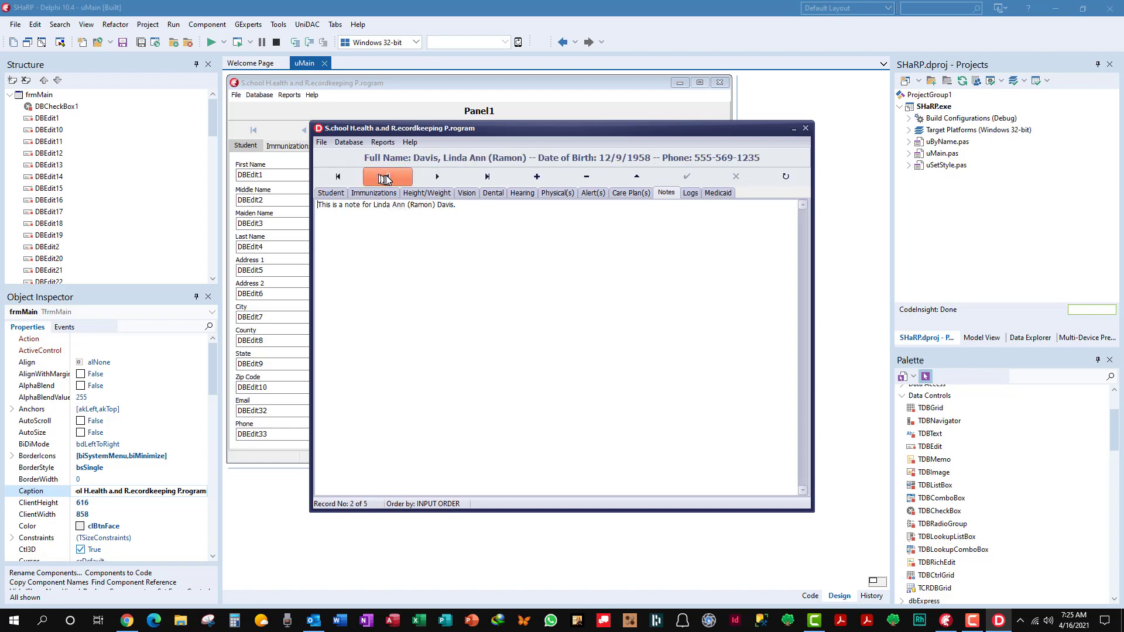
{"action": "left_click", "coordinate": [387, 177]}
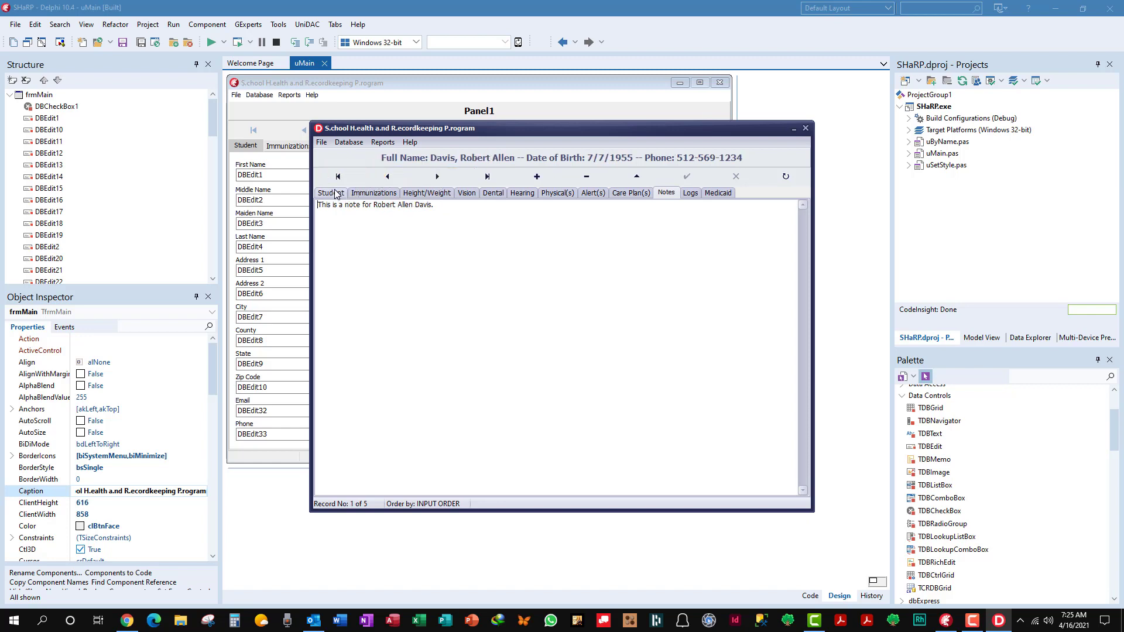
{"action": "left_click", "coordinate": [330, 194]}
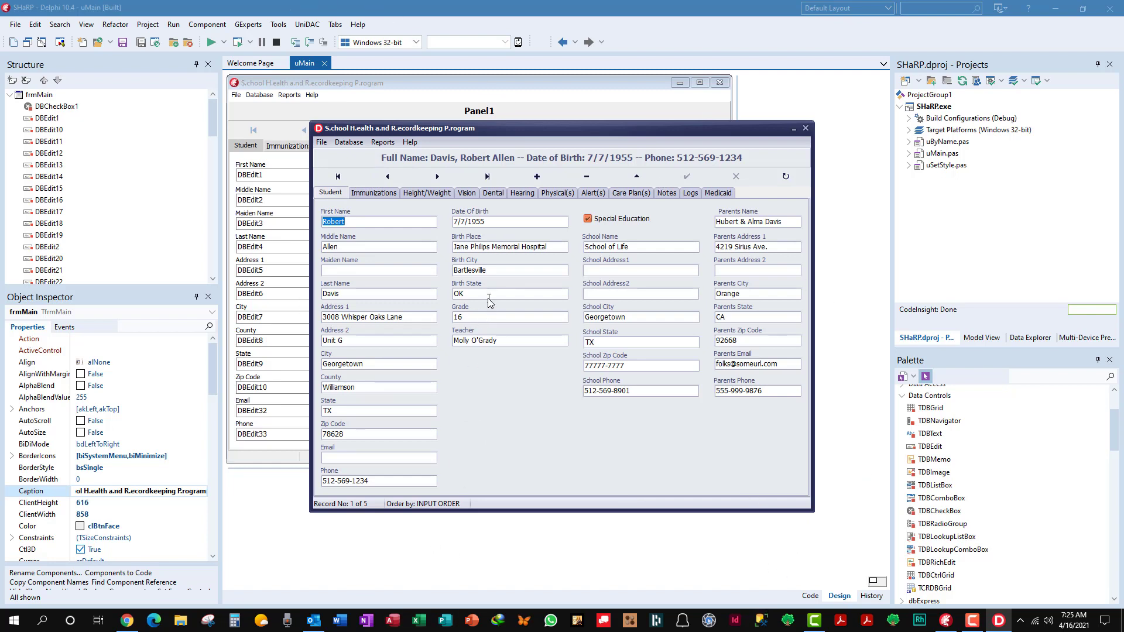
{"action": "mouse_move", "coordinate": [542, 269]}
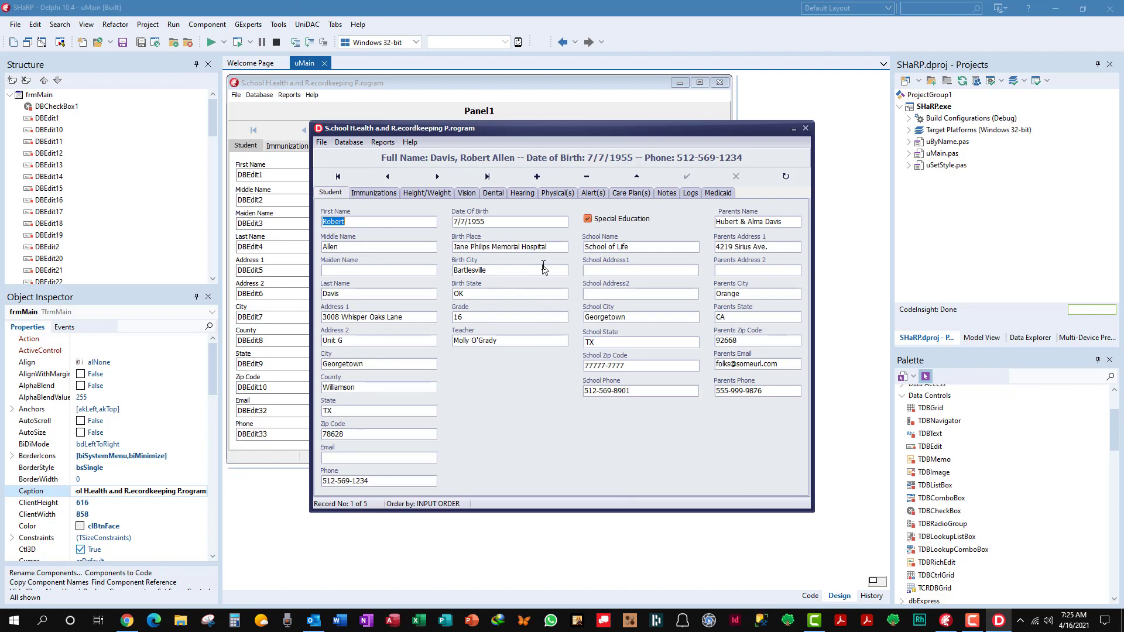
{"action": "mouse_move", "coordinate": [554, 260]}
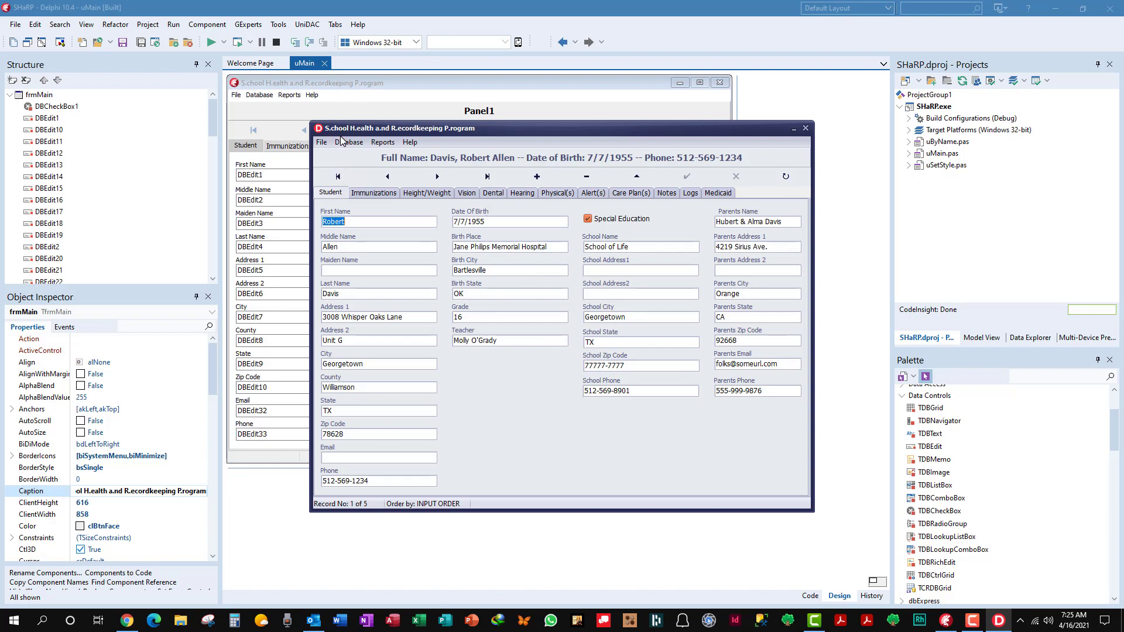
{"action": "left_click", "coordinate": [349, 141]}
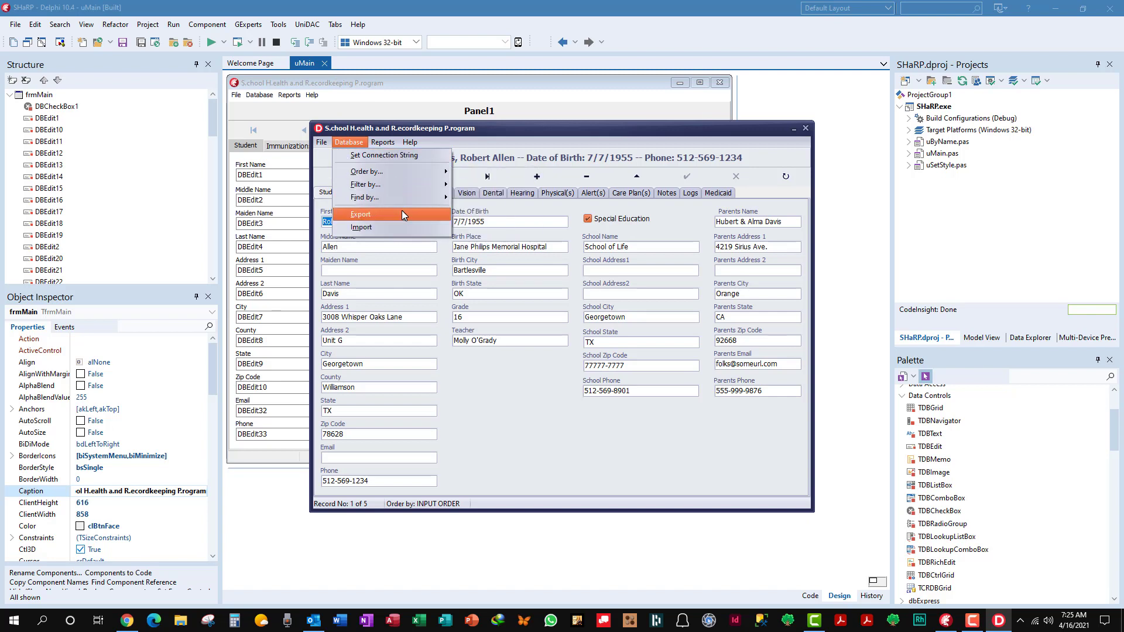
{"action": "mouse_move", "coordinate": [412, 215]}
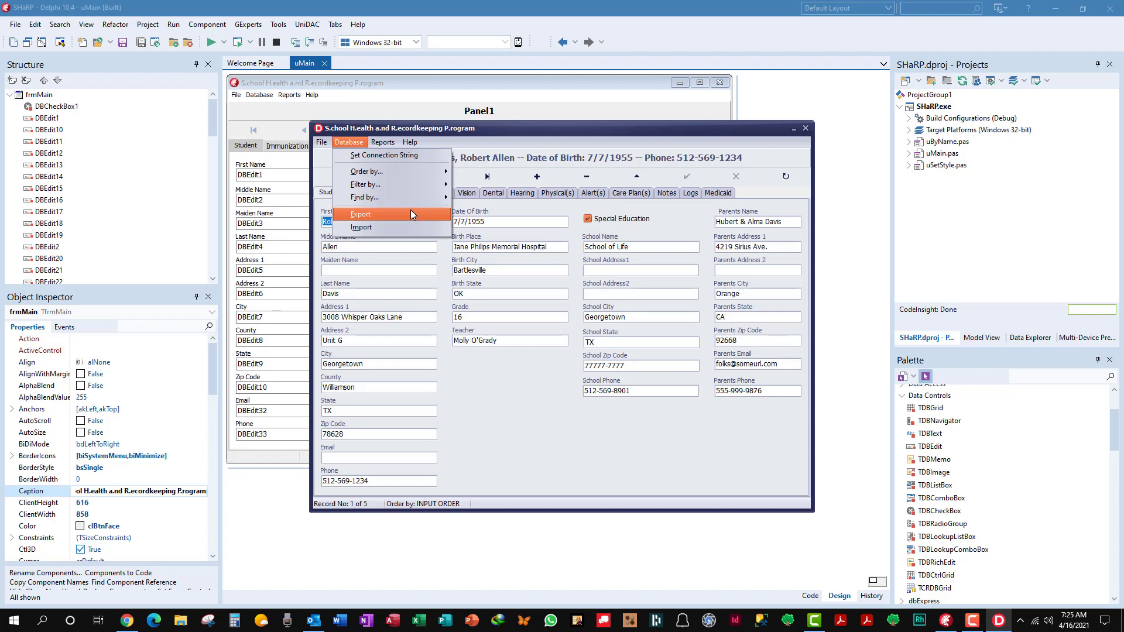
{"action": "mouse_move", "coordinate": [388, 214]}
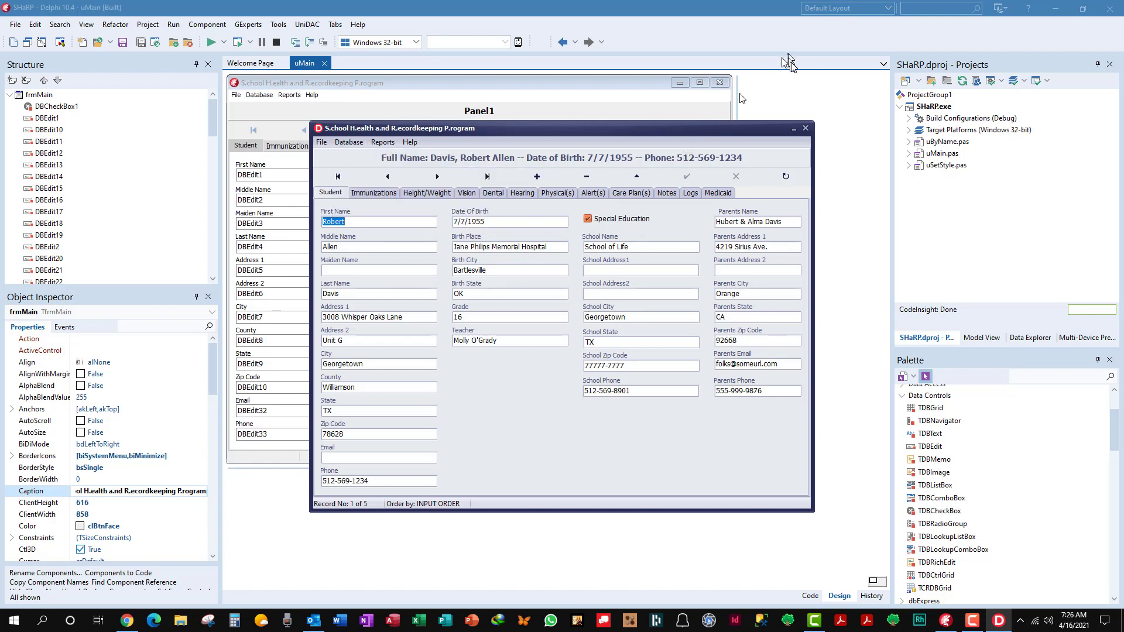
{"action": "mouse_move", "coordinate": [806, 131]}
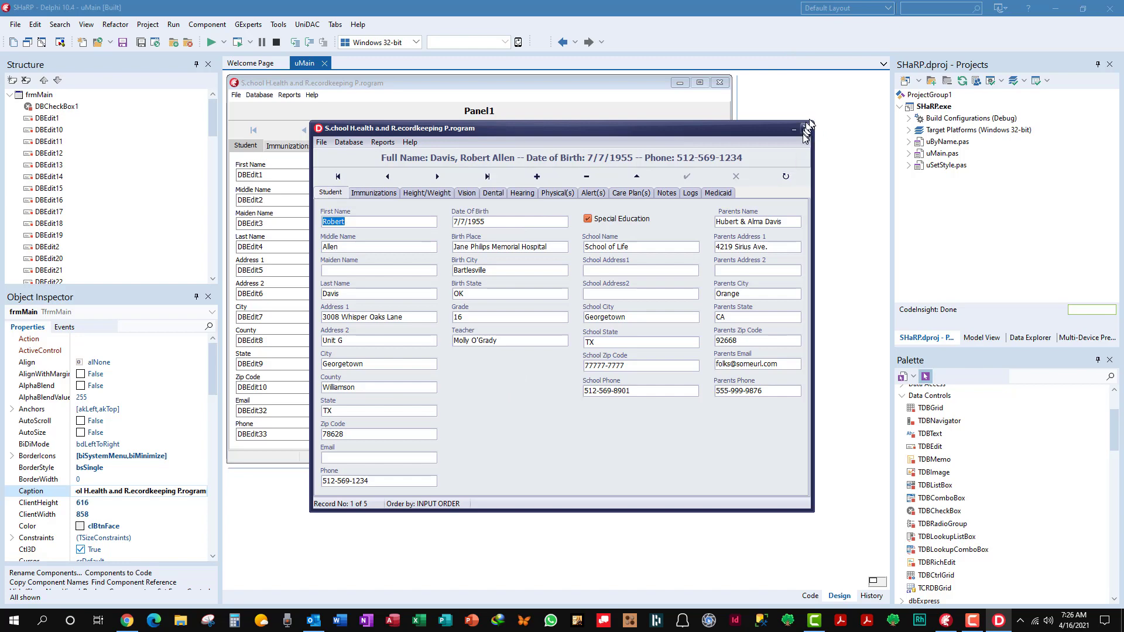
Close the running SHaRP program and reopen the RelationalTables project from the File menu.
{"action": "left_click", "coordinate": [806, 129]}
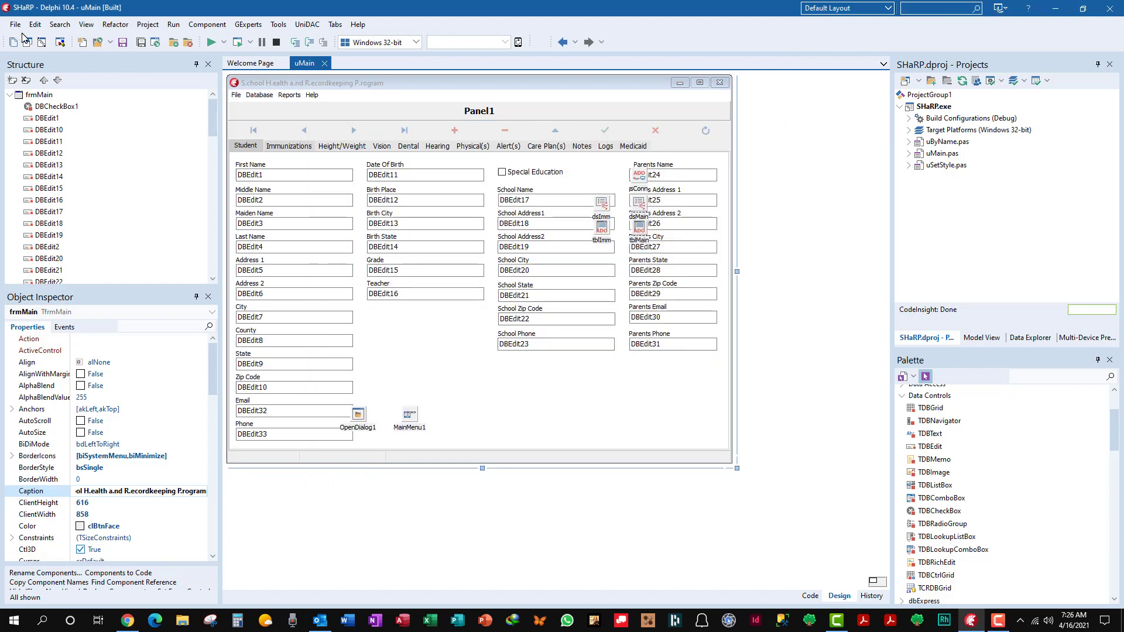
{"action": "left_click", "coordinate": [14, 23]}
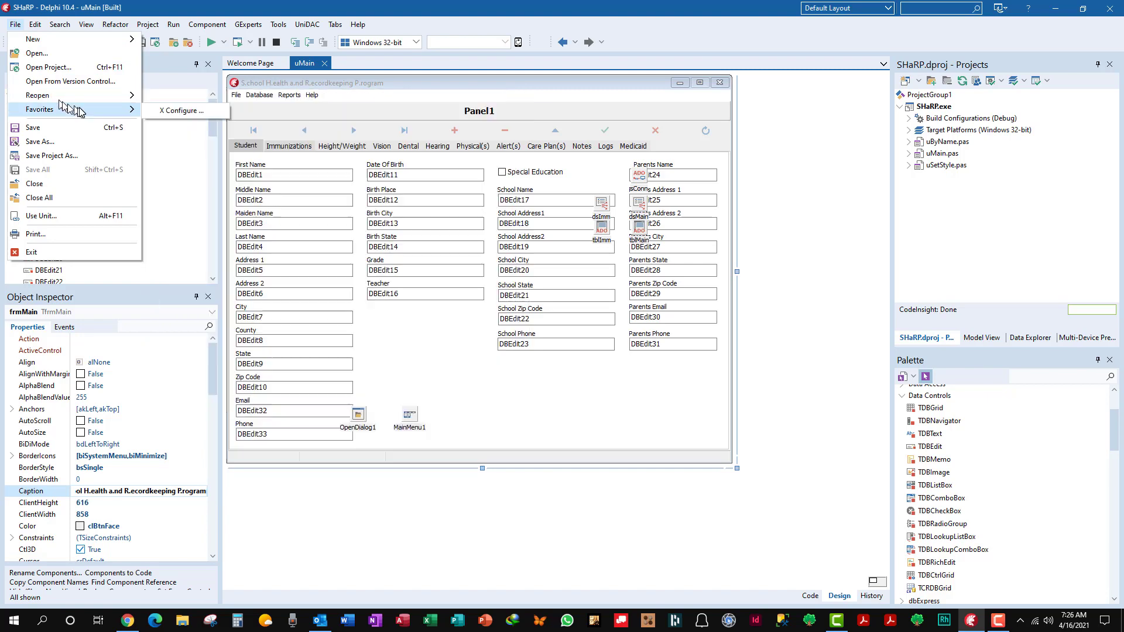
{"action": "mouse_move", "coordinate": [136, 107]}
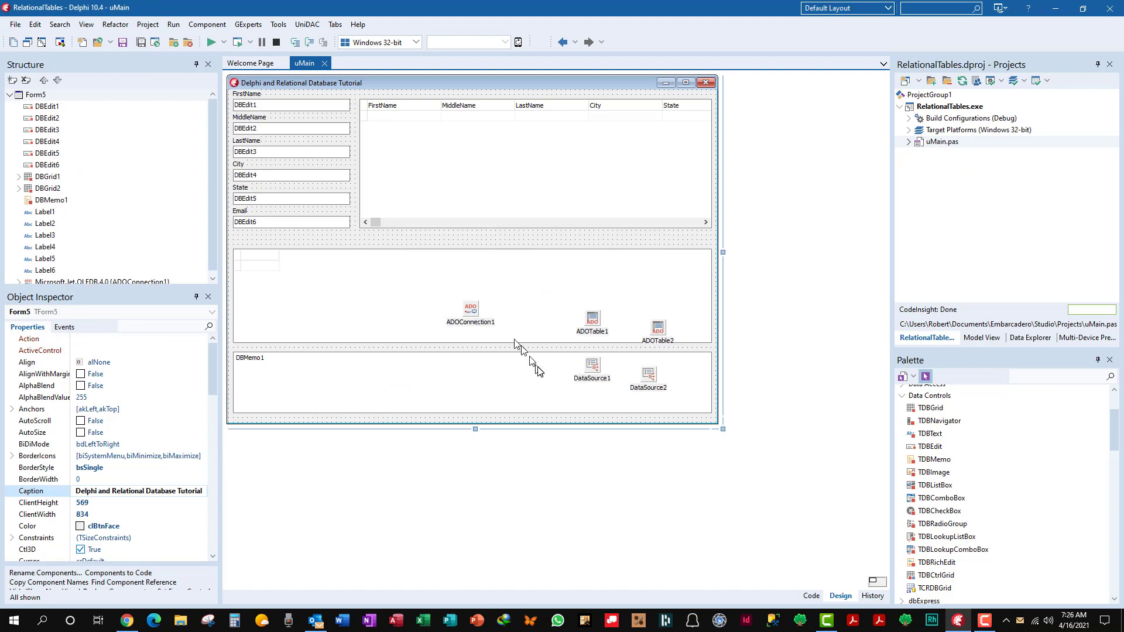
{"action": "mouse_move", "coordinate": [470, 245]}
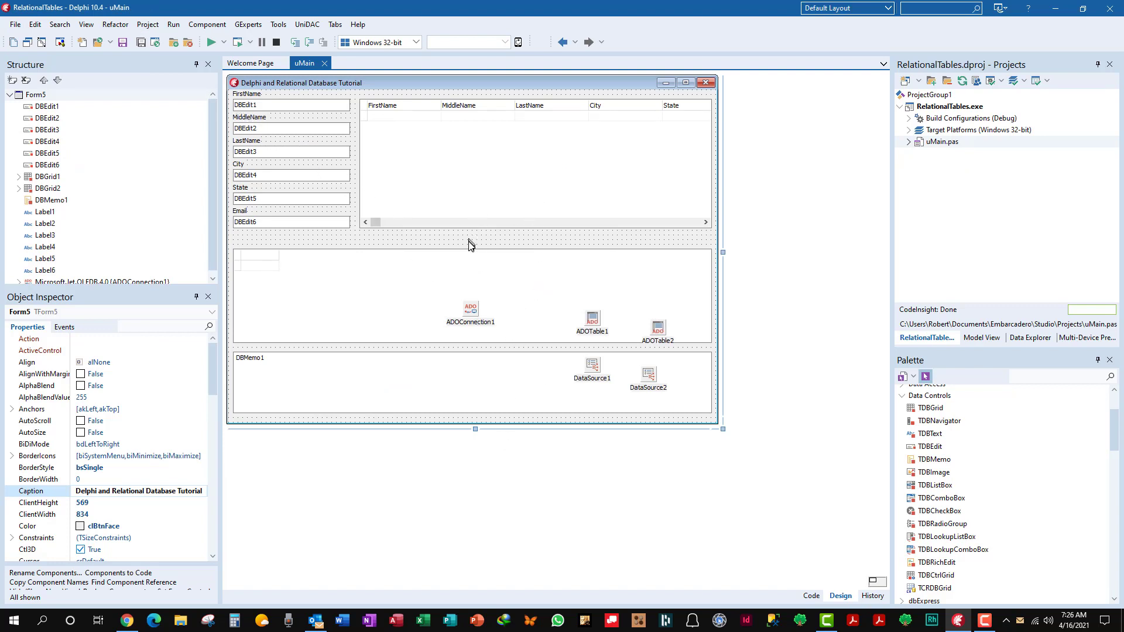
{"action": "mouse_move", "coordinate": [523, 369]}
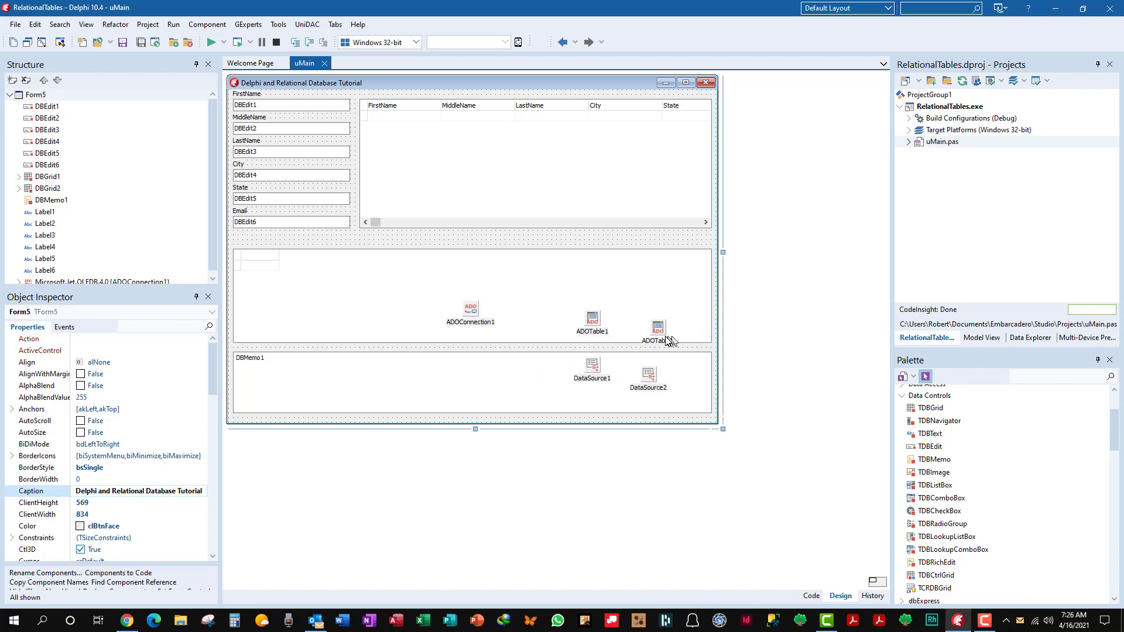
Select ADOTable2 (Immunizations) and focus its MasterFields link setting in the Object Inspector.
{"action": "left_click", "coordinate": [657, 327]}
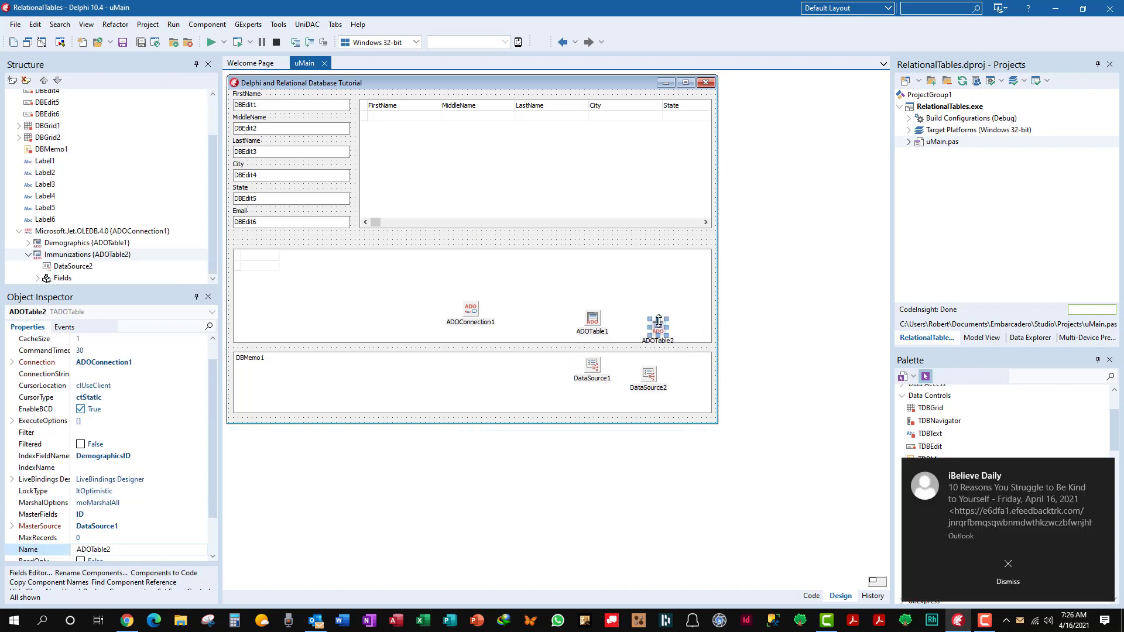
{"action": "mouse_move", "coordinate": [656, 330]}
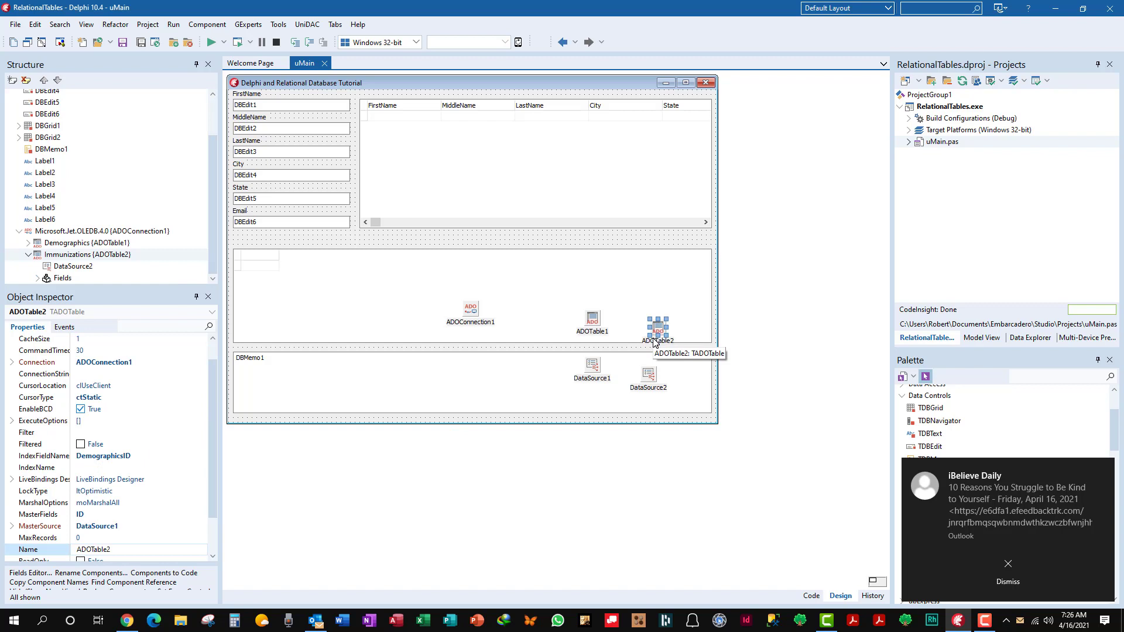
{"action": "mouse_move", "coordinate": [174, 471]}
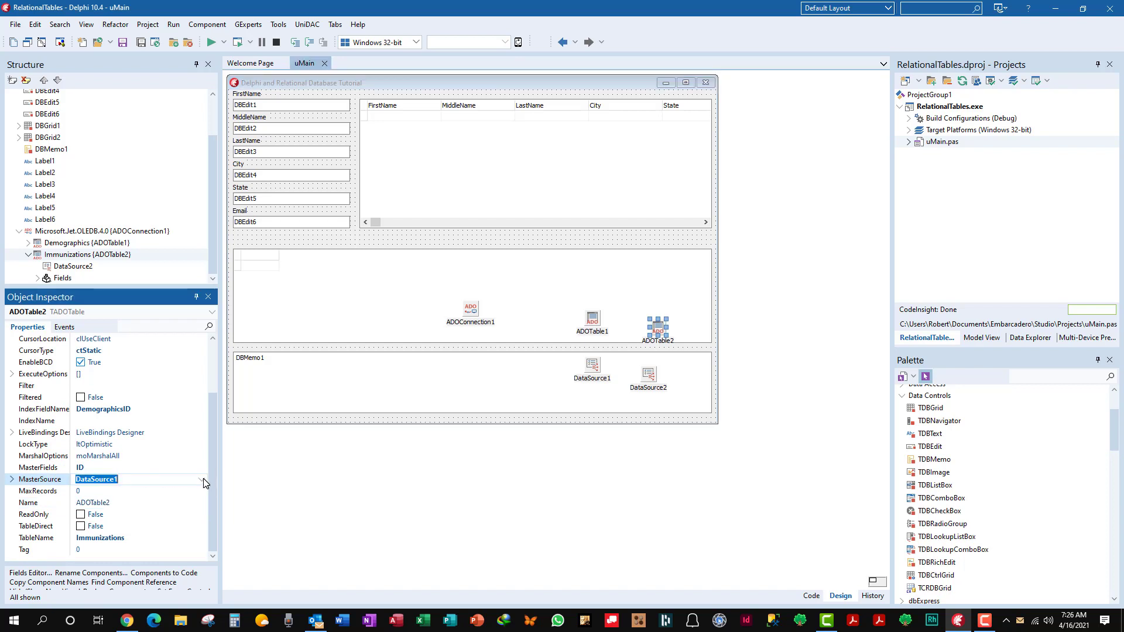
{"action": "left_click", "coordinate": [201, 479]}
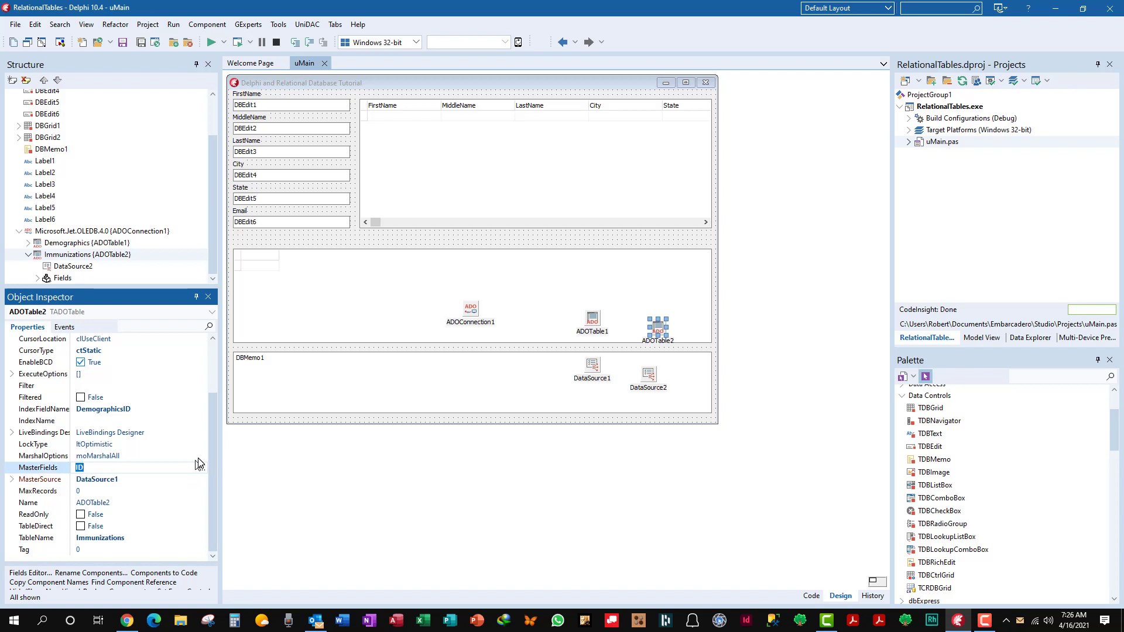
{"action": "mouse_move", "coordinate": [209, 462]}
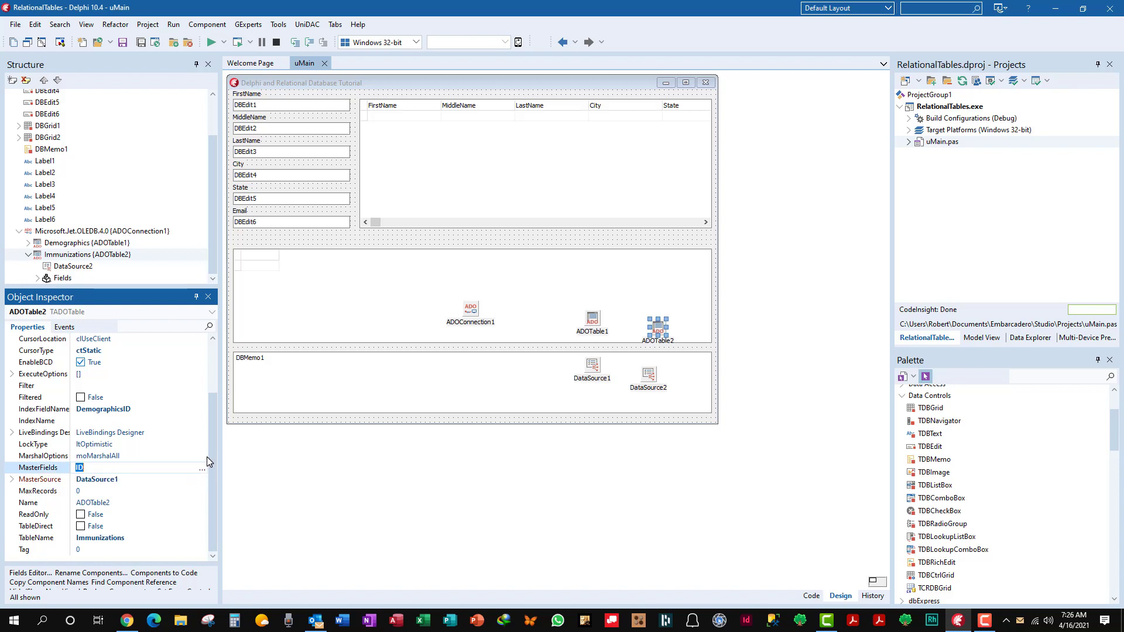
{"action": "left_click", "coordinate": [201, 467]}
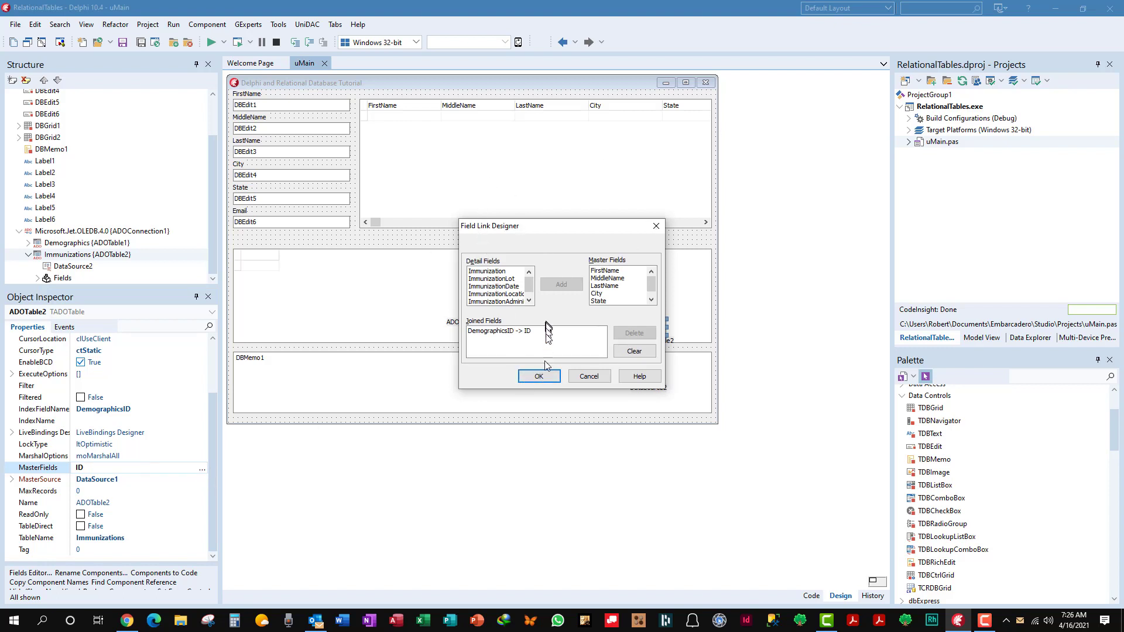
{"action": "mouse_move", "coordinate": [589, 376]}
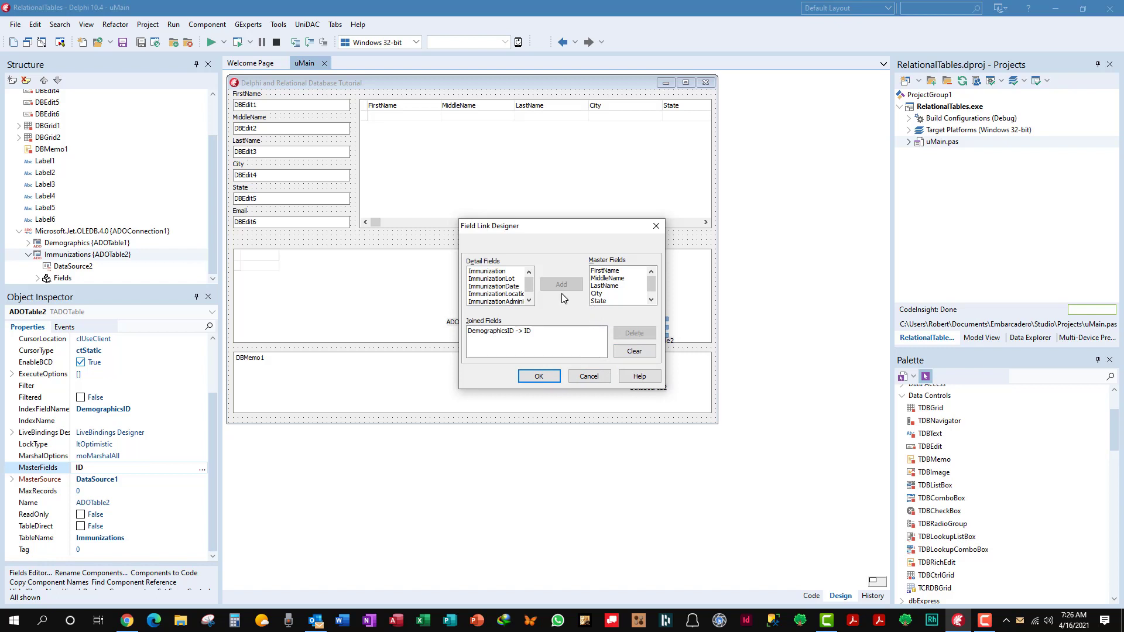
{"action": "mouse_move", "coordinate": [510, 343]}
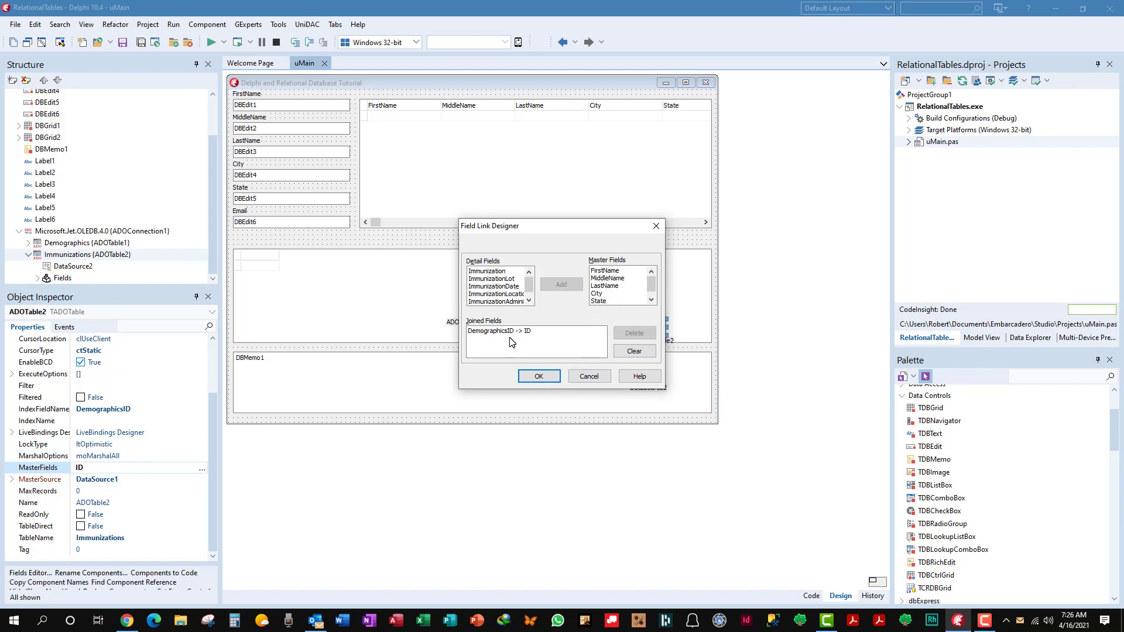
{"action": "left_click", "coordinate": [512, 331]}
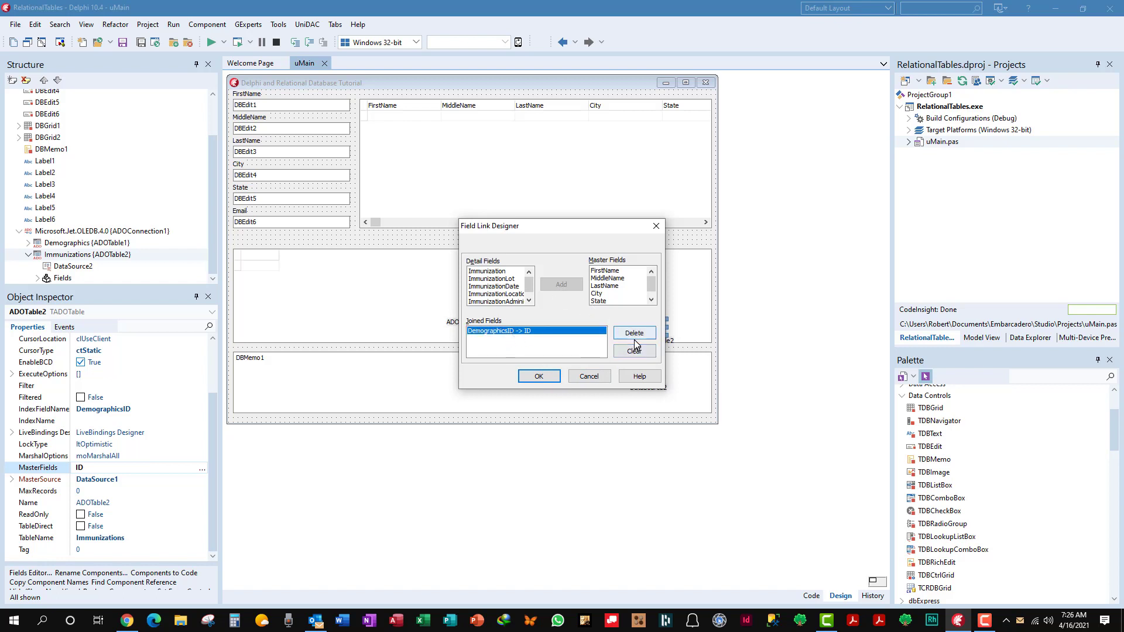
{"action": "left_click", "coordinate": [634, 333]}
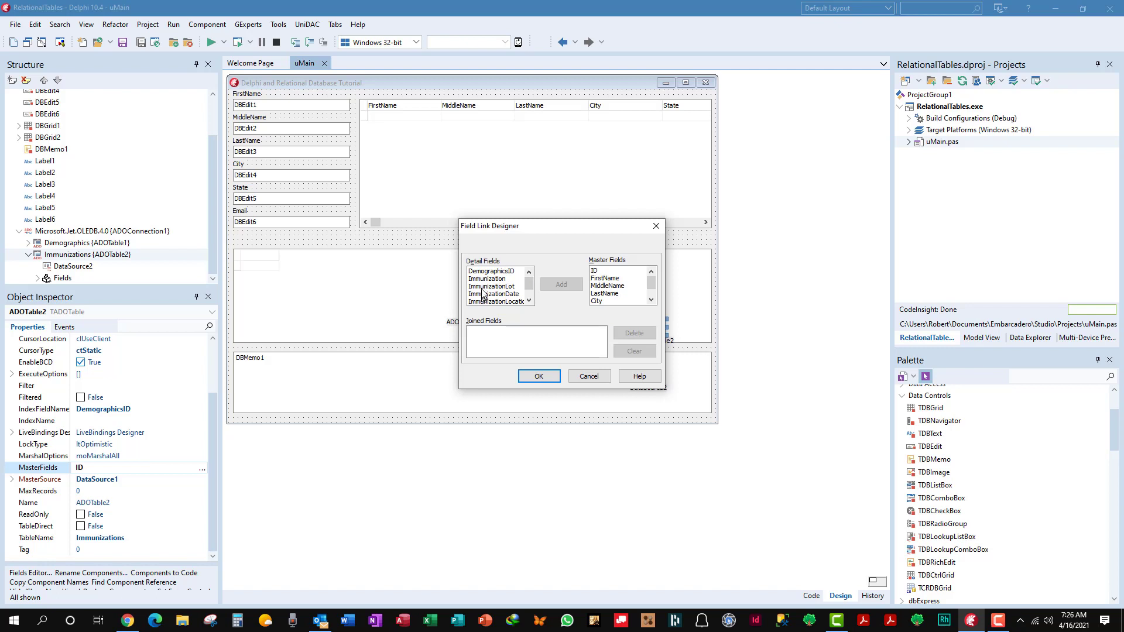
{"action": "left_click", "coordinate": [493, 271]}
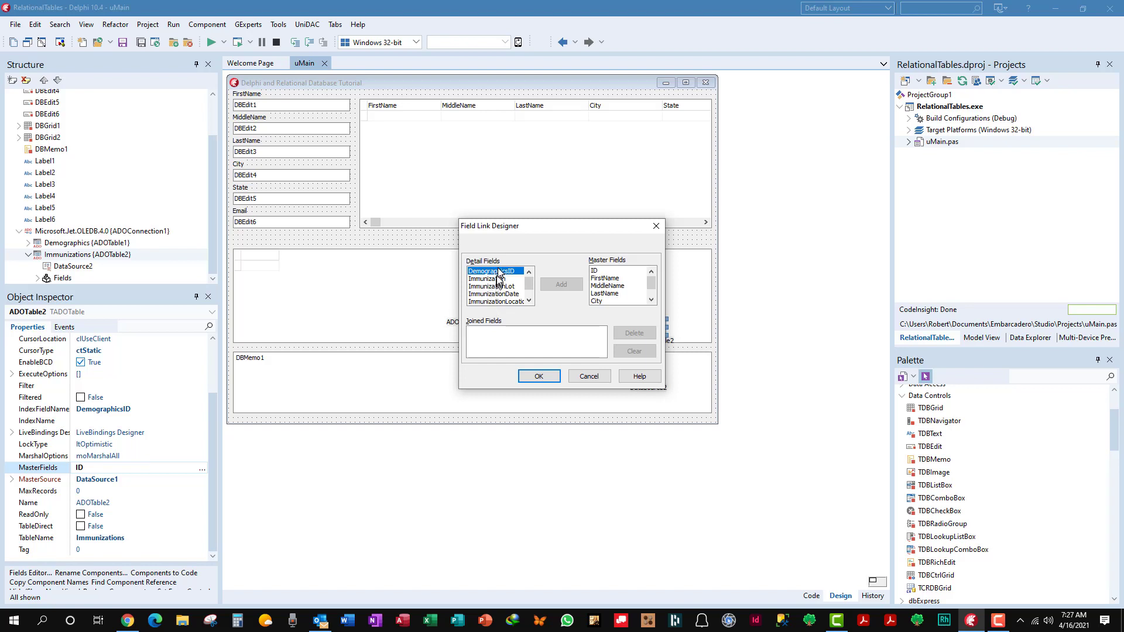
{"action": "mouse_move", "coordinate": [571, 279]}
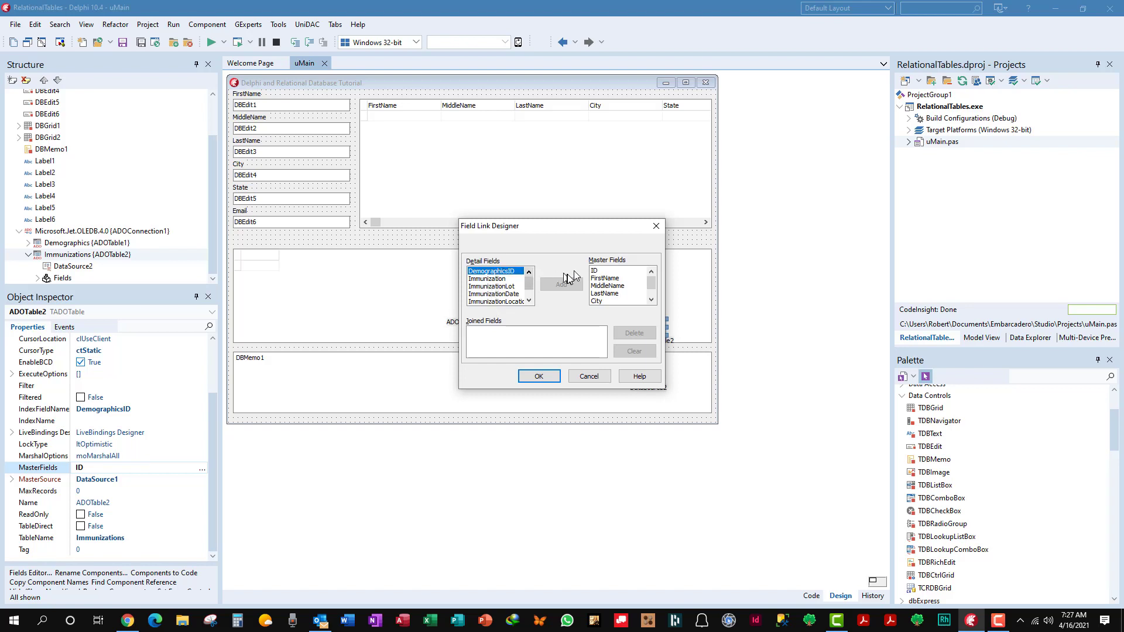
{"action": "mouse_move", "coordinate": [635, 267]}
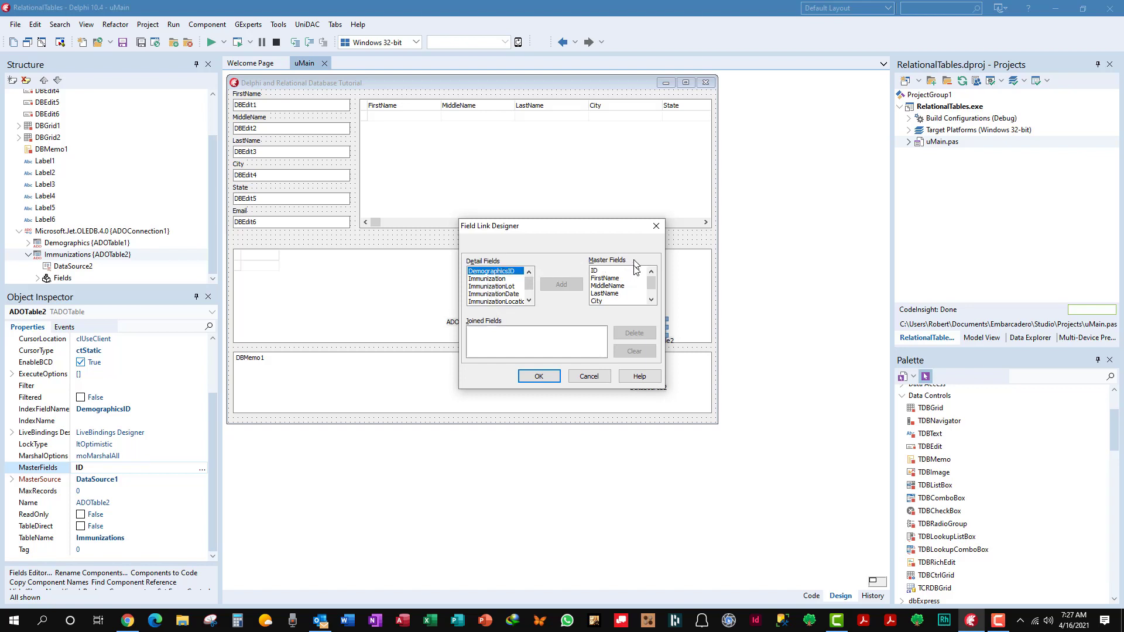
{"action": "left_click", "coordinate": [595, 270]}
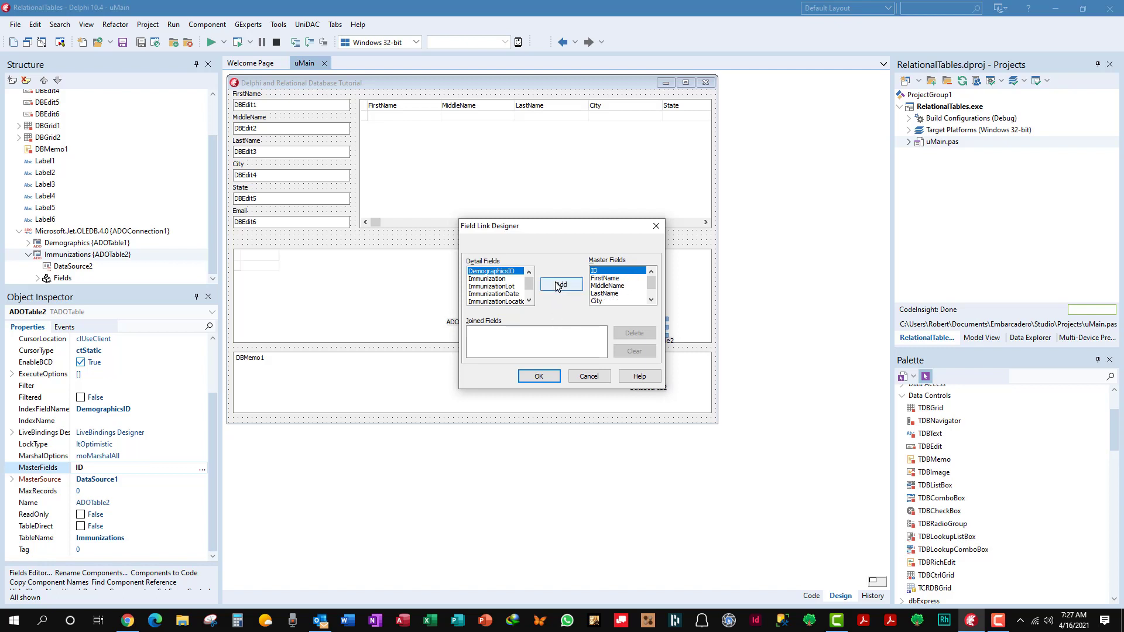
{"action": "left_click", "coordinate": [561, 283]}
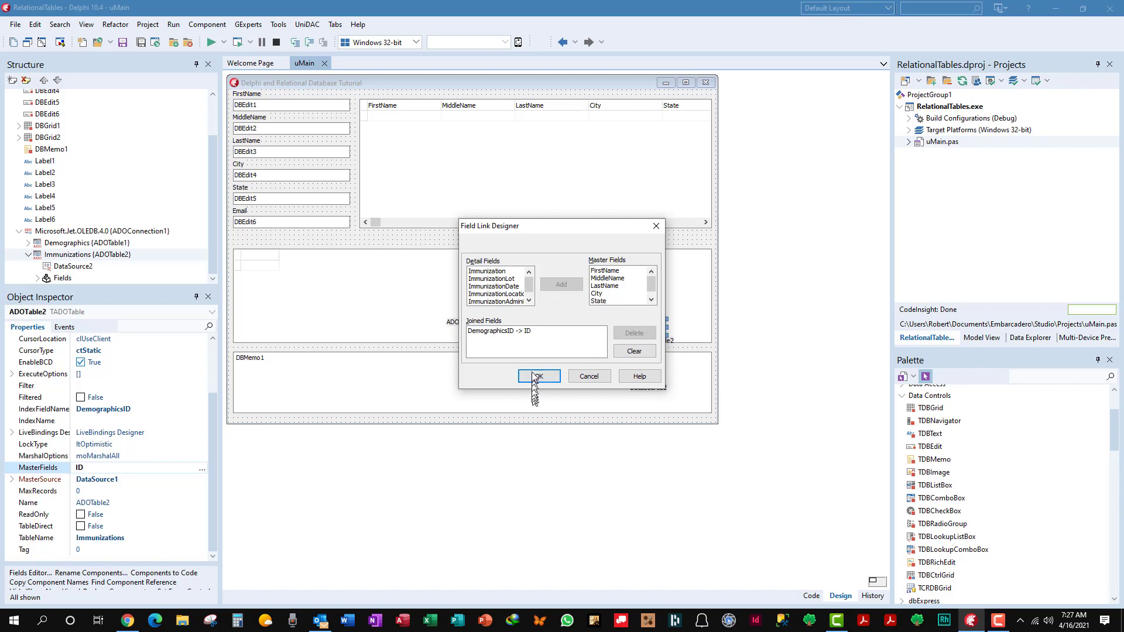
{"action": "left_click", "coordinate": [538, 376]}
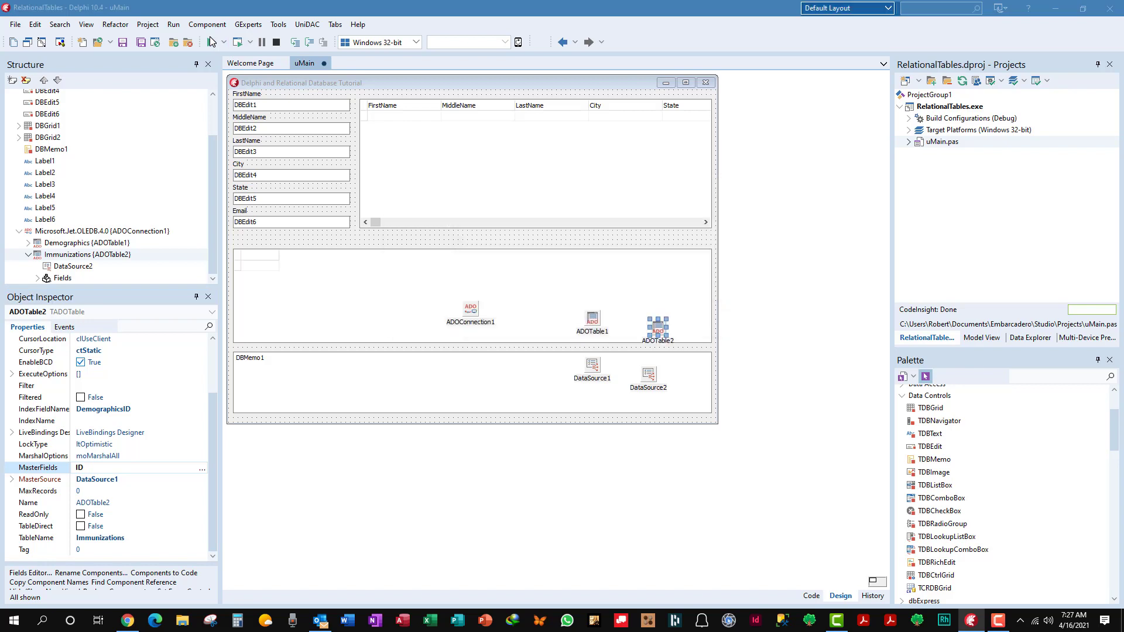
Run the tutorial application and select the first row in Robert's immunizations detail grid.
{"action": "left_click", "coordinate": [209, 42]}
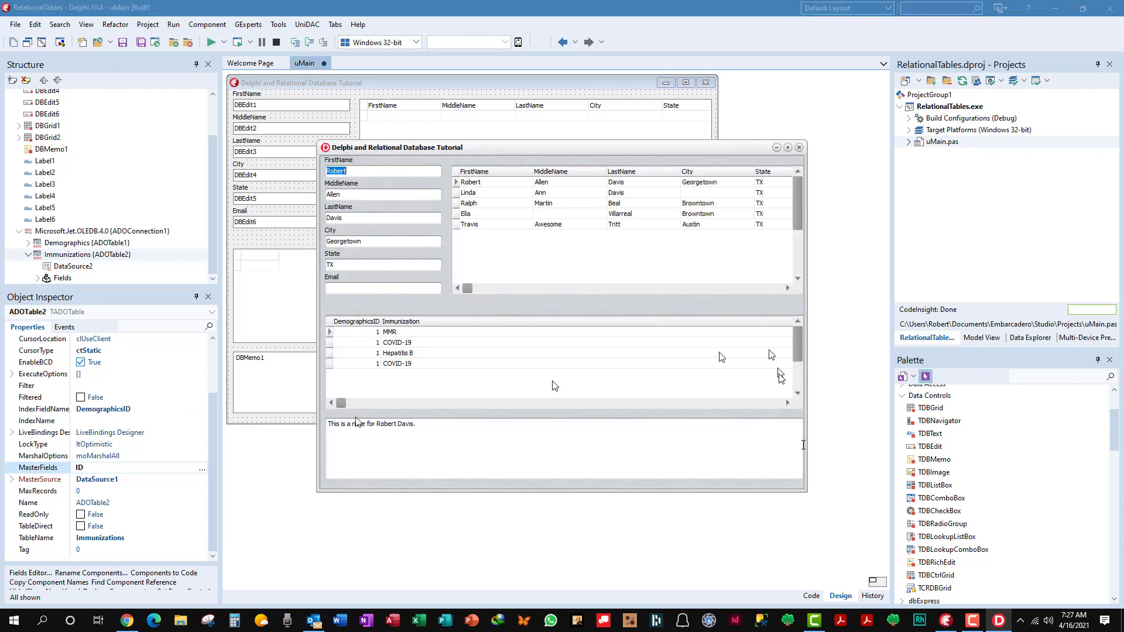
{"action": "left_click", "coordinate": [397, 363]}
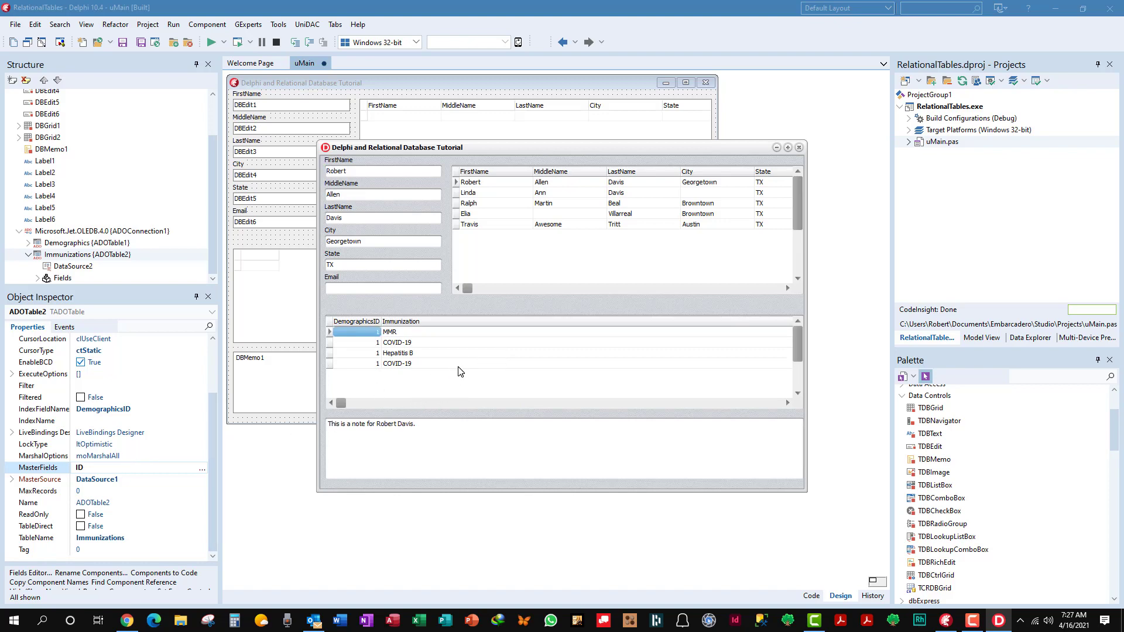
{"action": "mouse_move", "coordinate": [733, 257]}
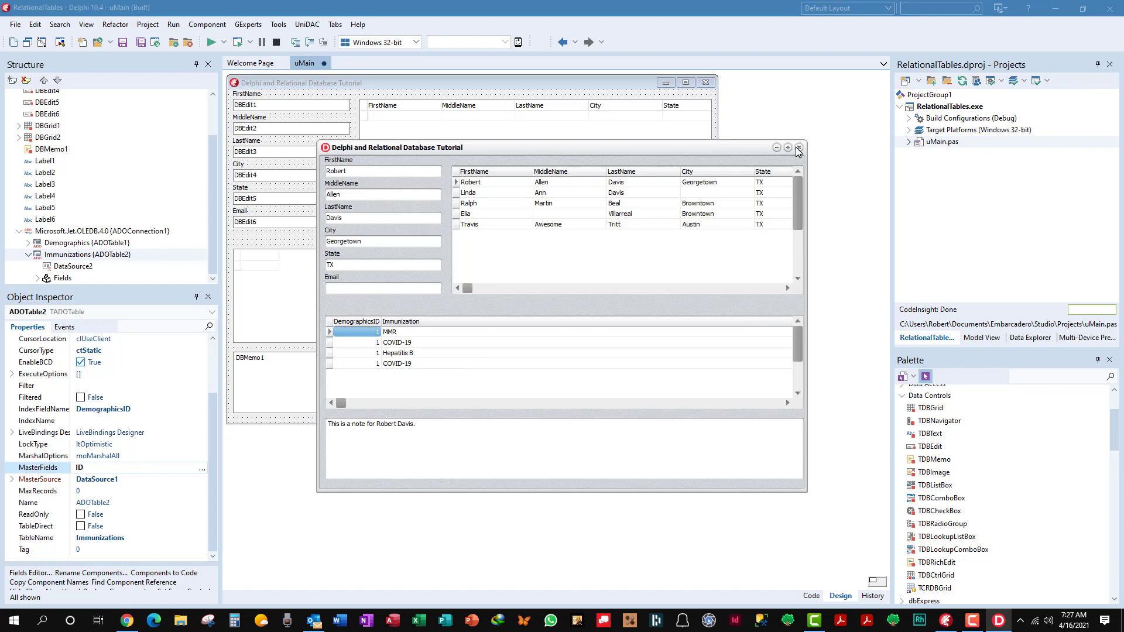
{"action": "mouse_move", "coordinate": [796, 147]}
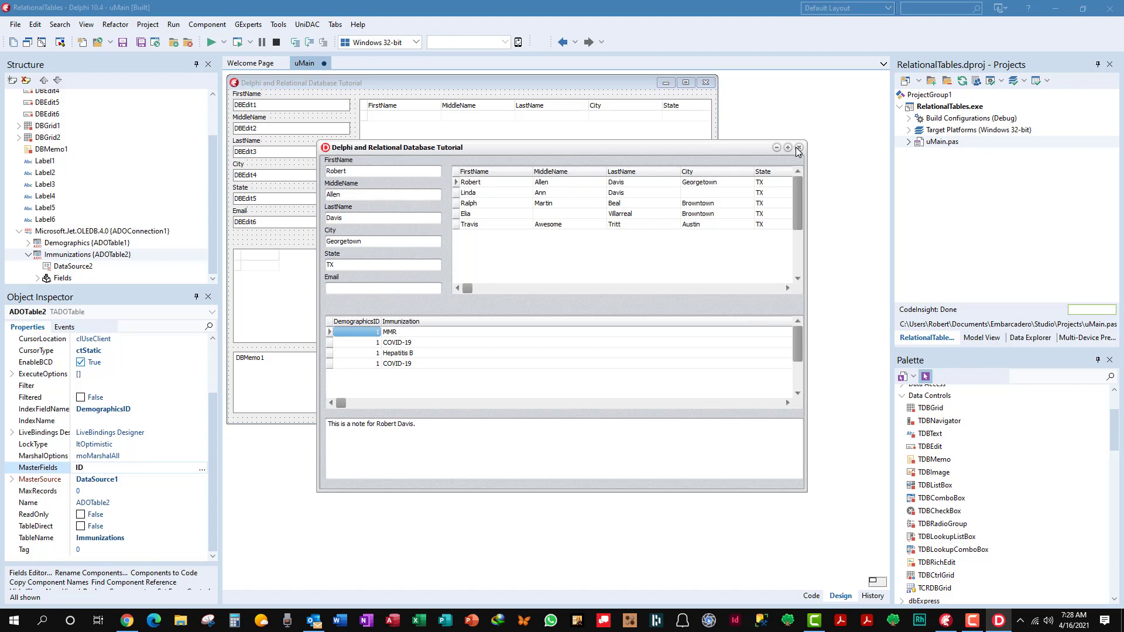
{"action": "mouse_move", "coordinate": [801, 138]}
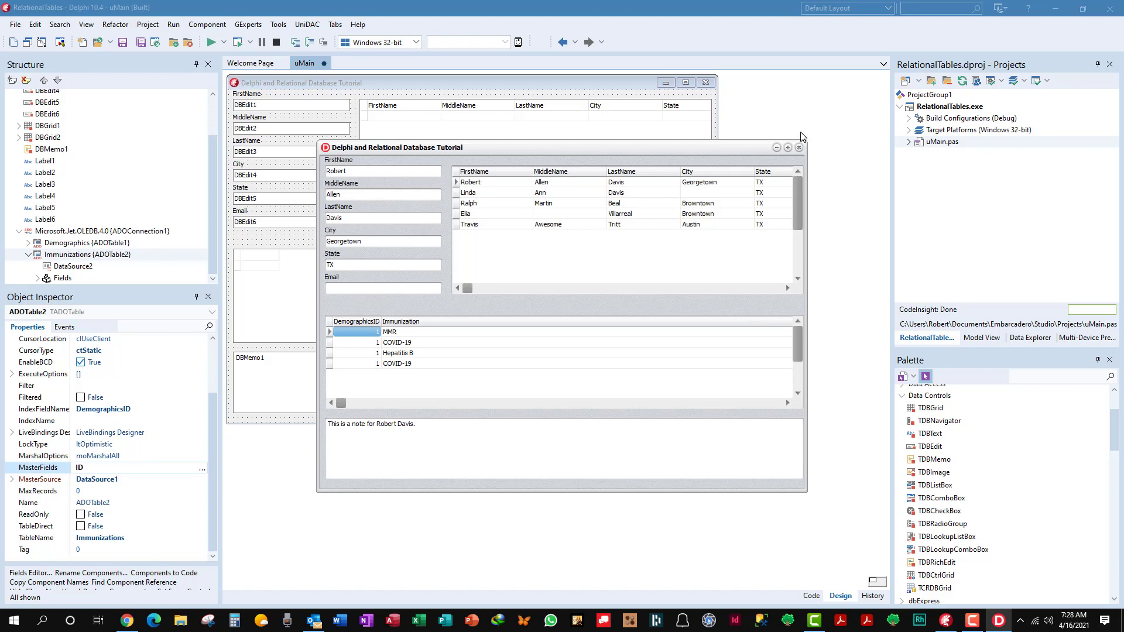